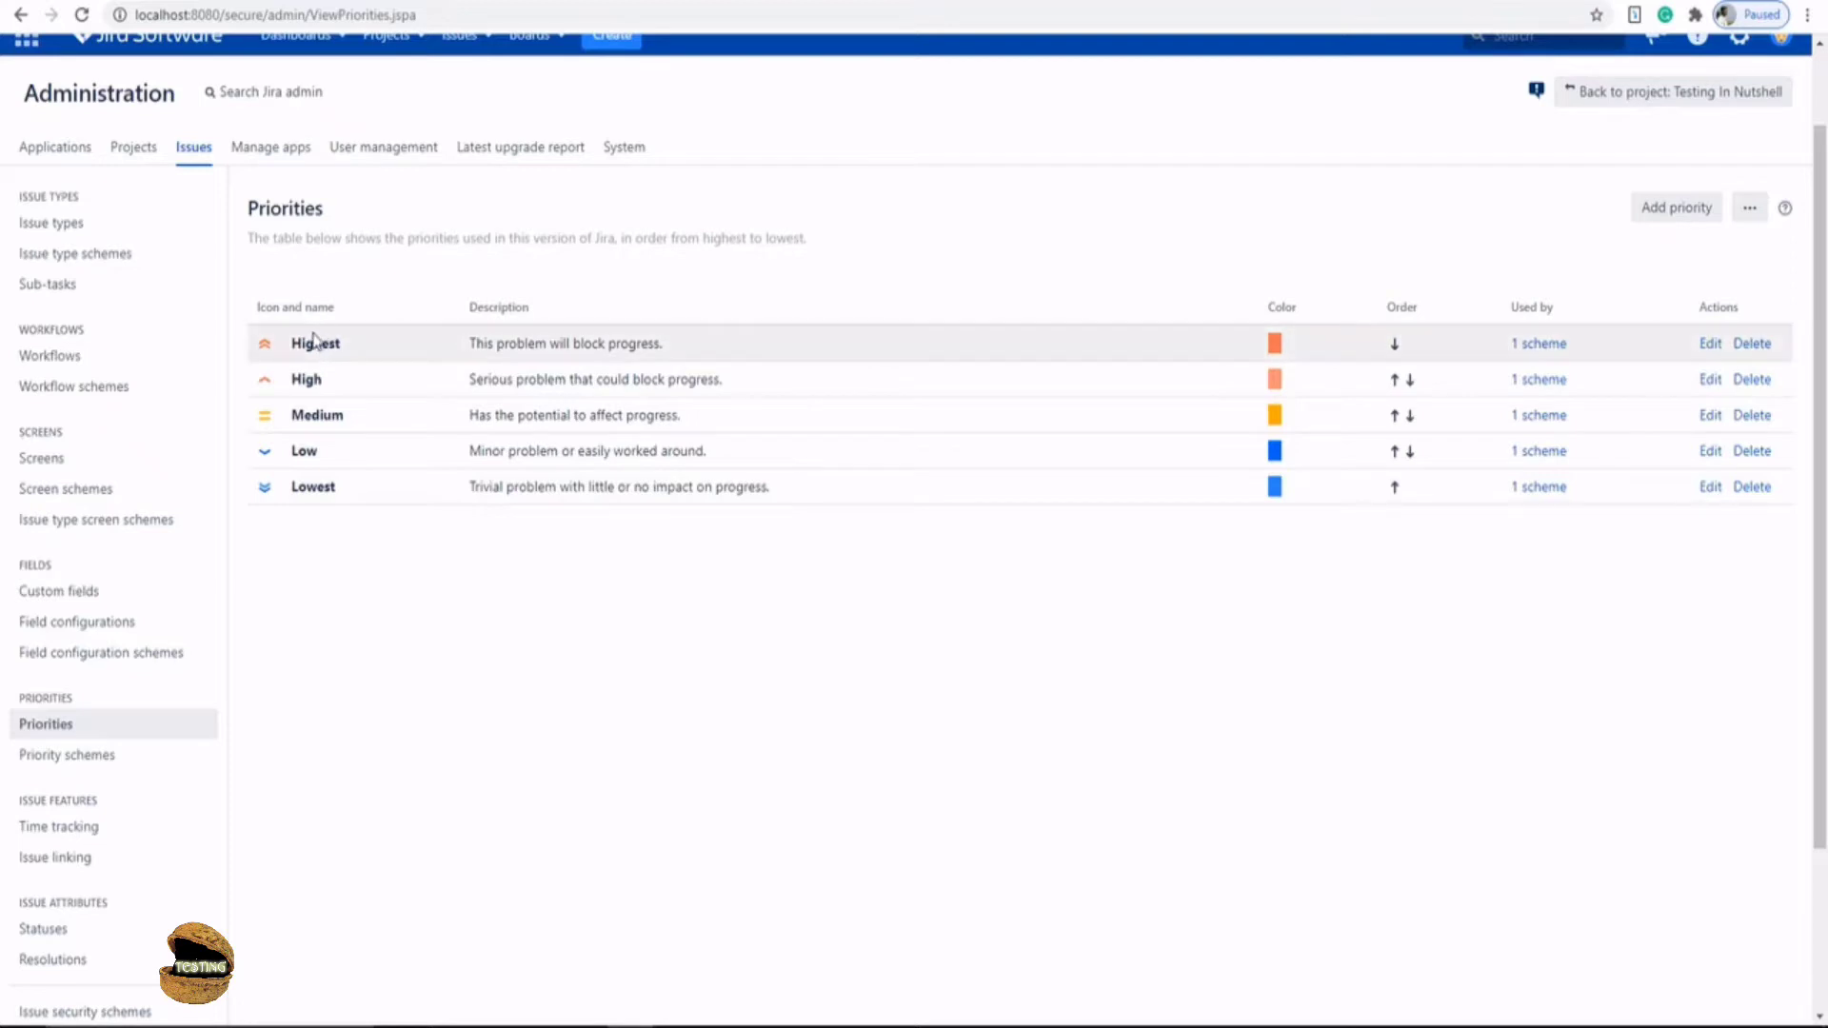
mouse_move(1725, 106)
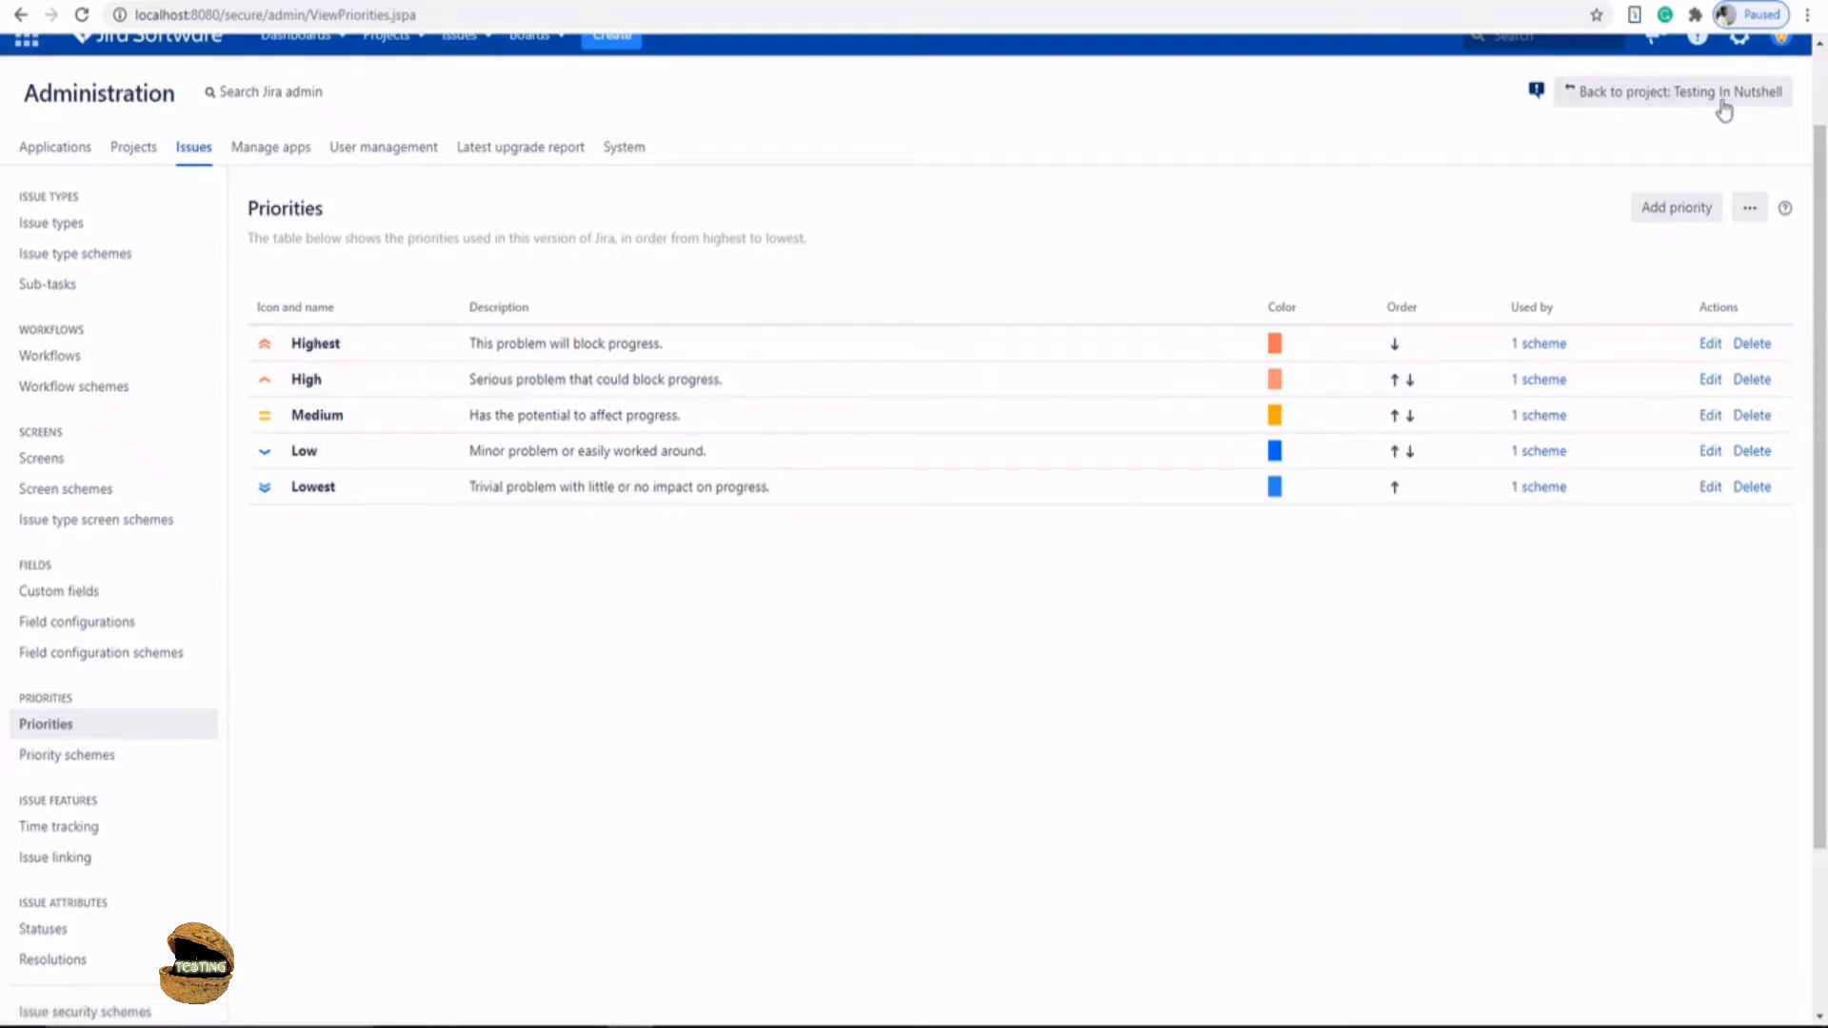
mouse_move(46, 723)
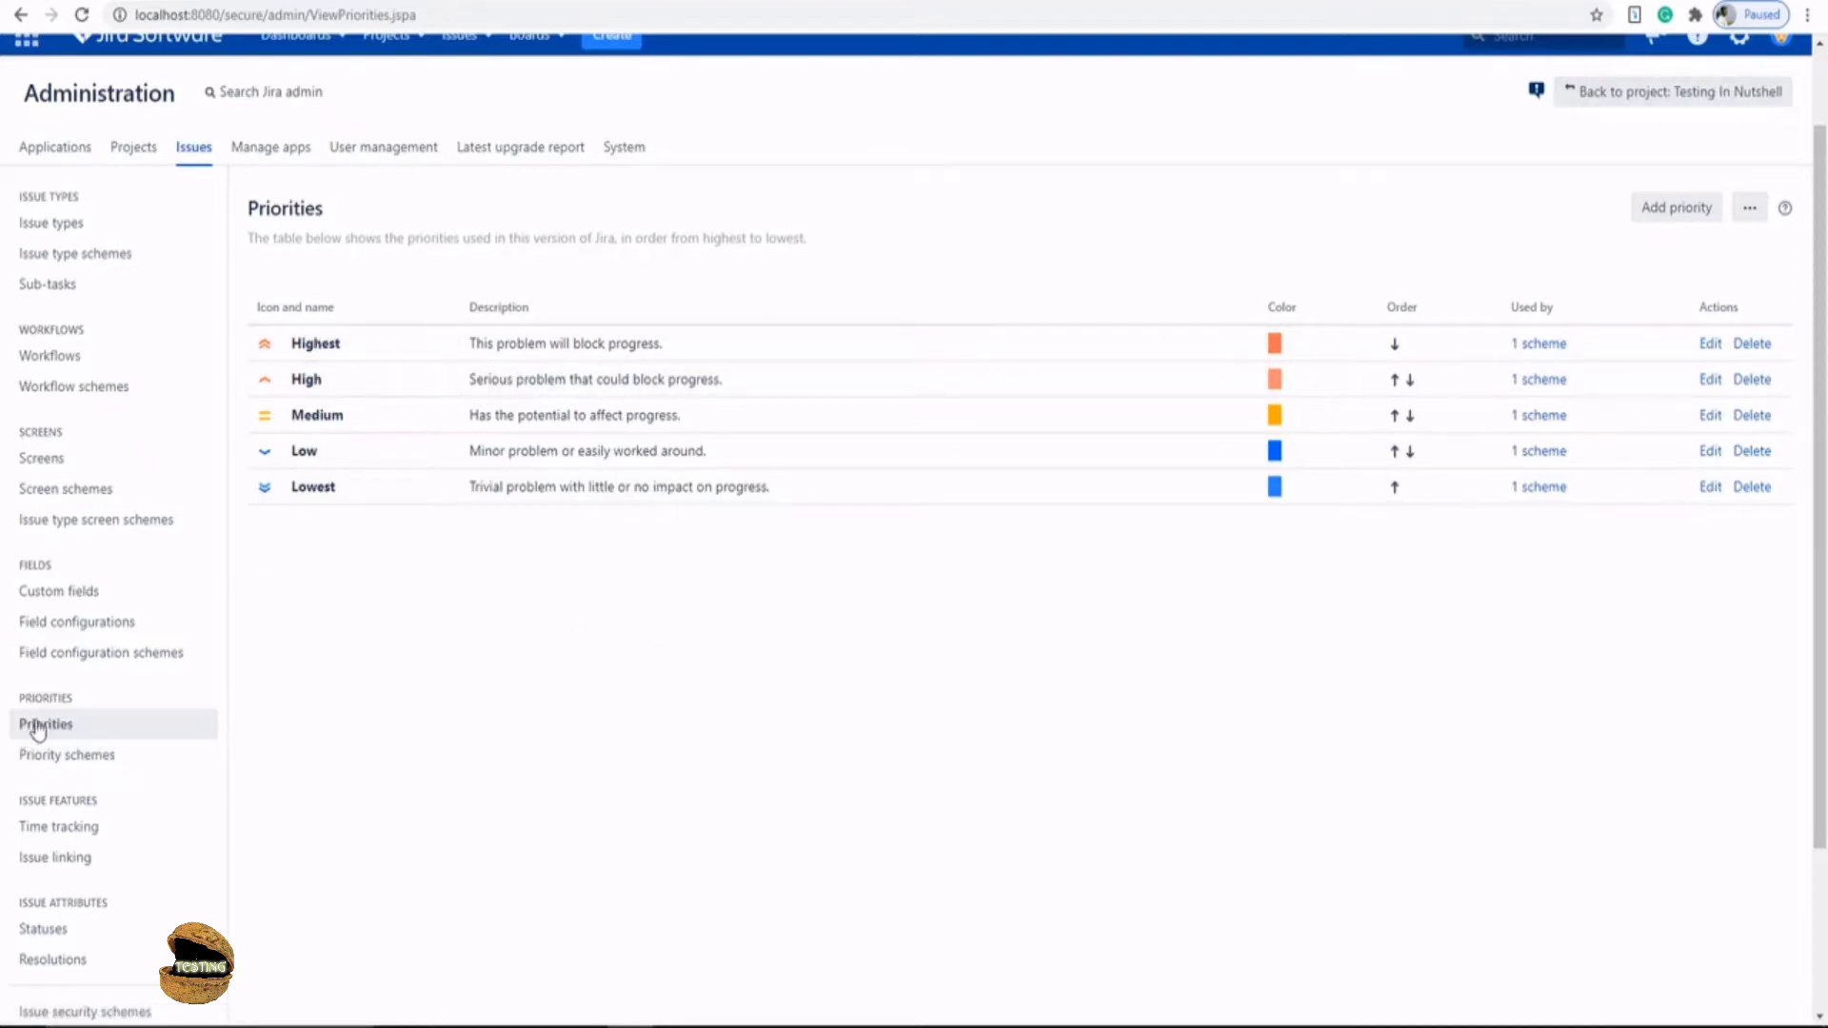
mouse_move(339, 375)
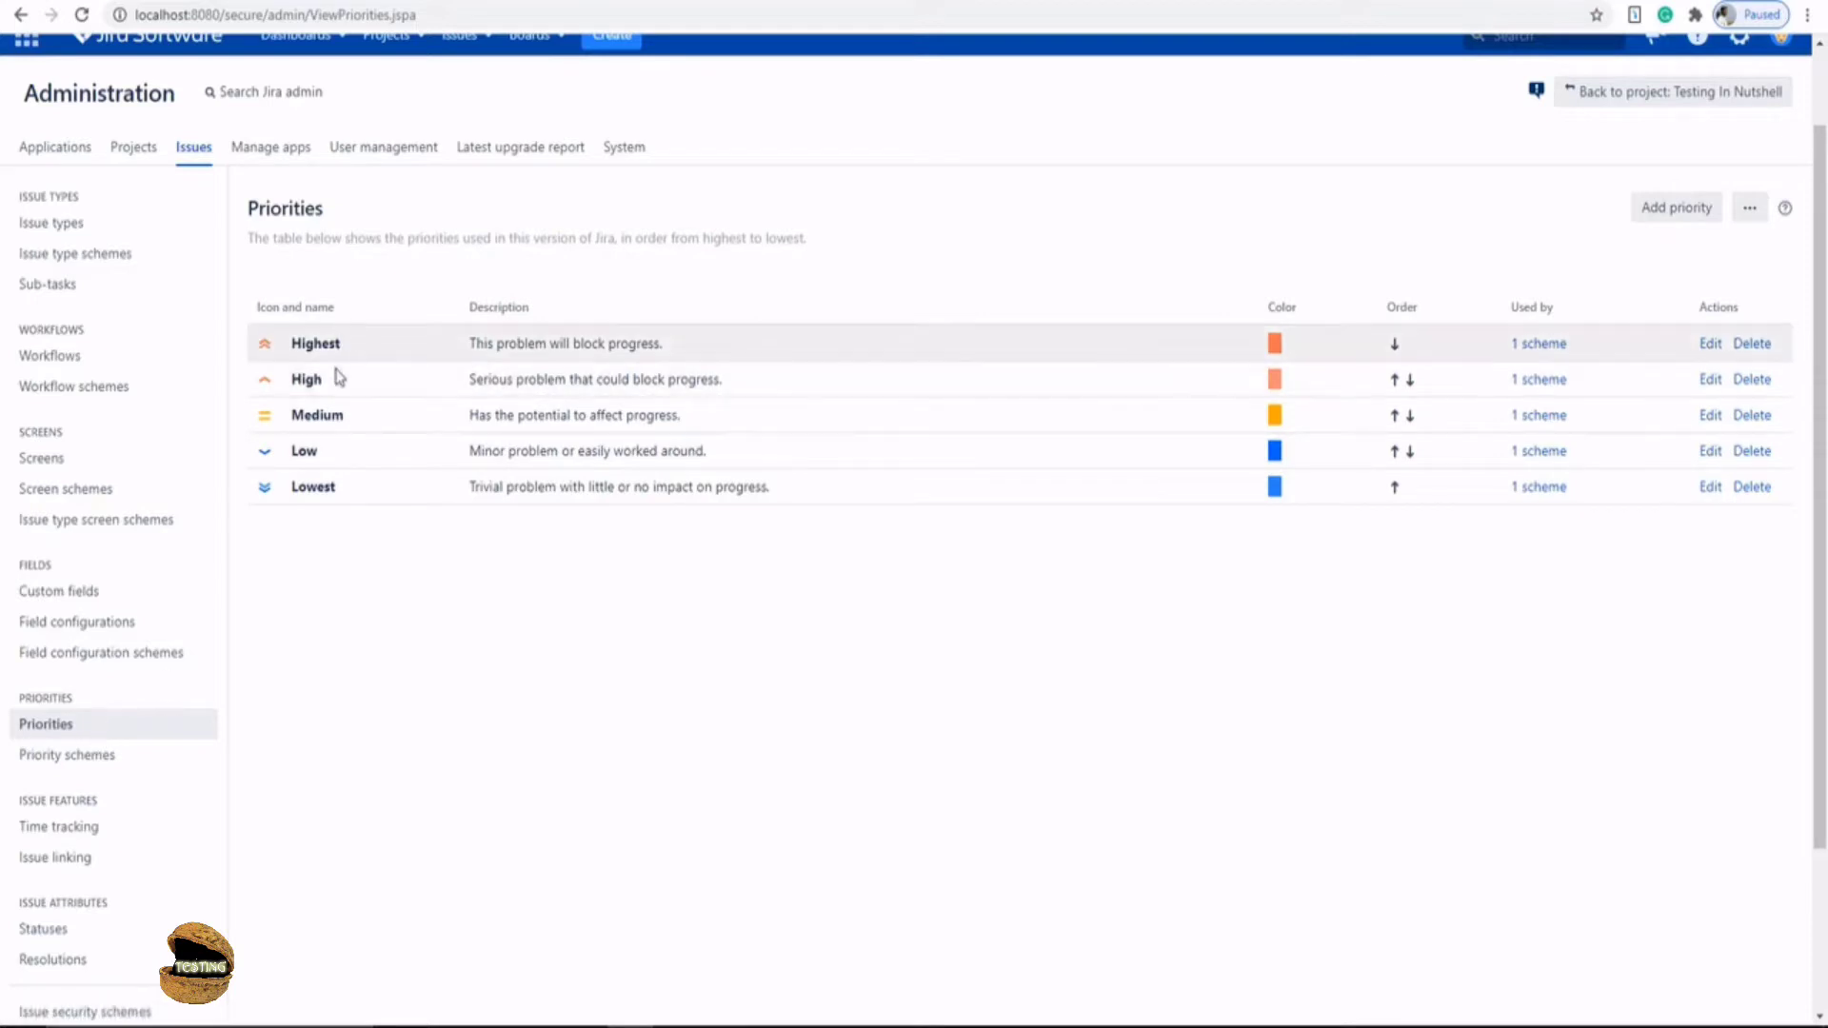
mouse_move(331, 490)
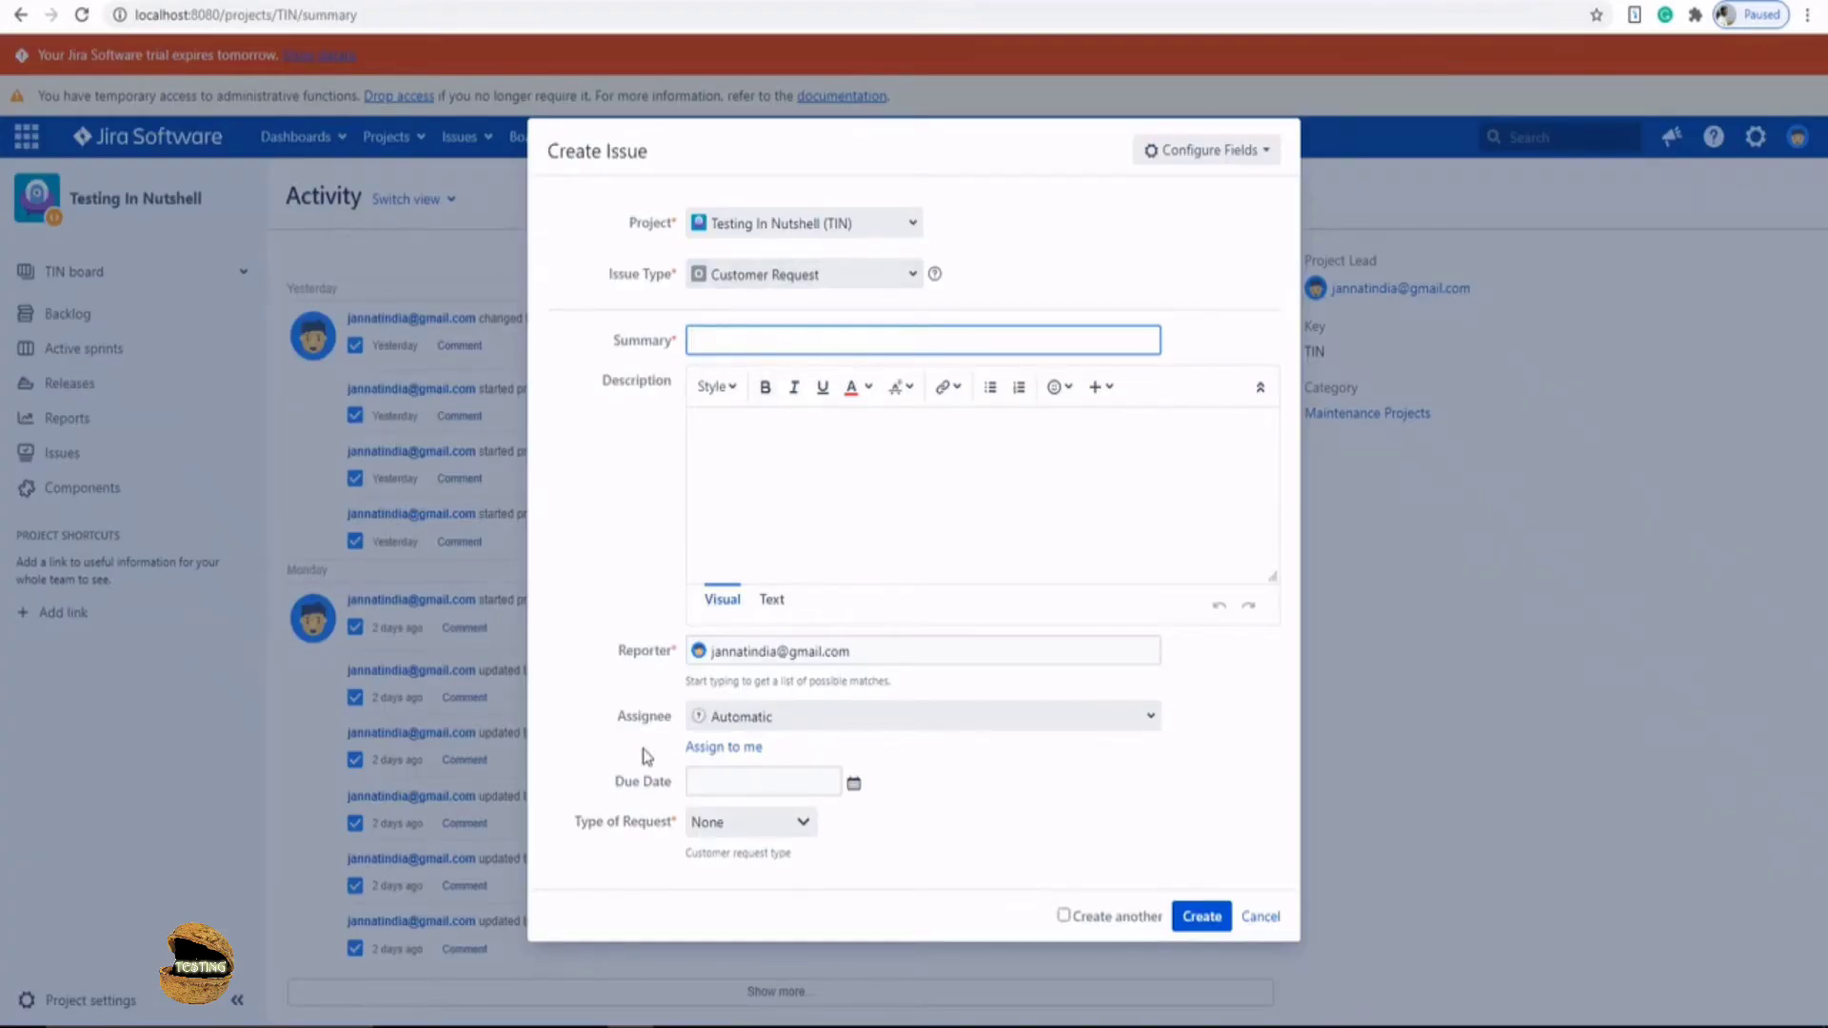
- Make the new issue a Task and expand its Priority list showing Highest, High, Medium, Low, Lowest
double_click(764, 274)
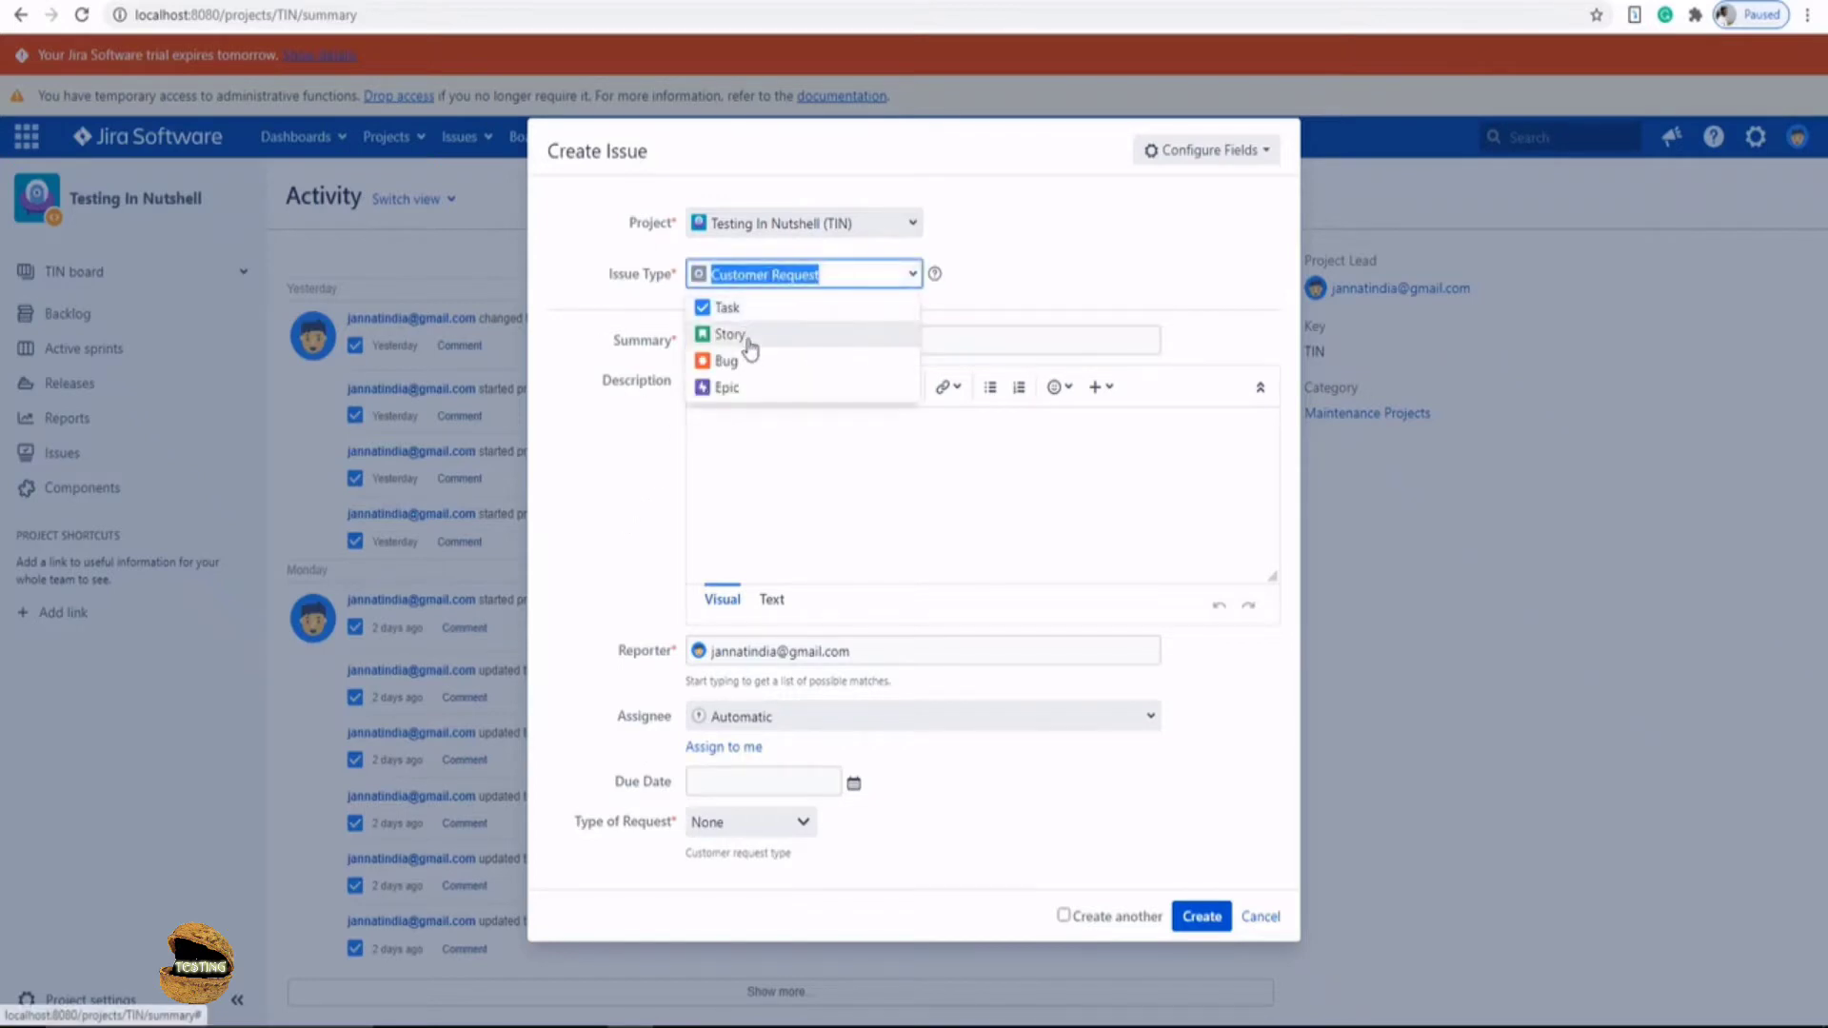
click(726, 307)
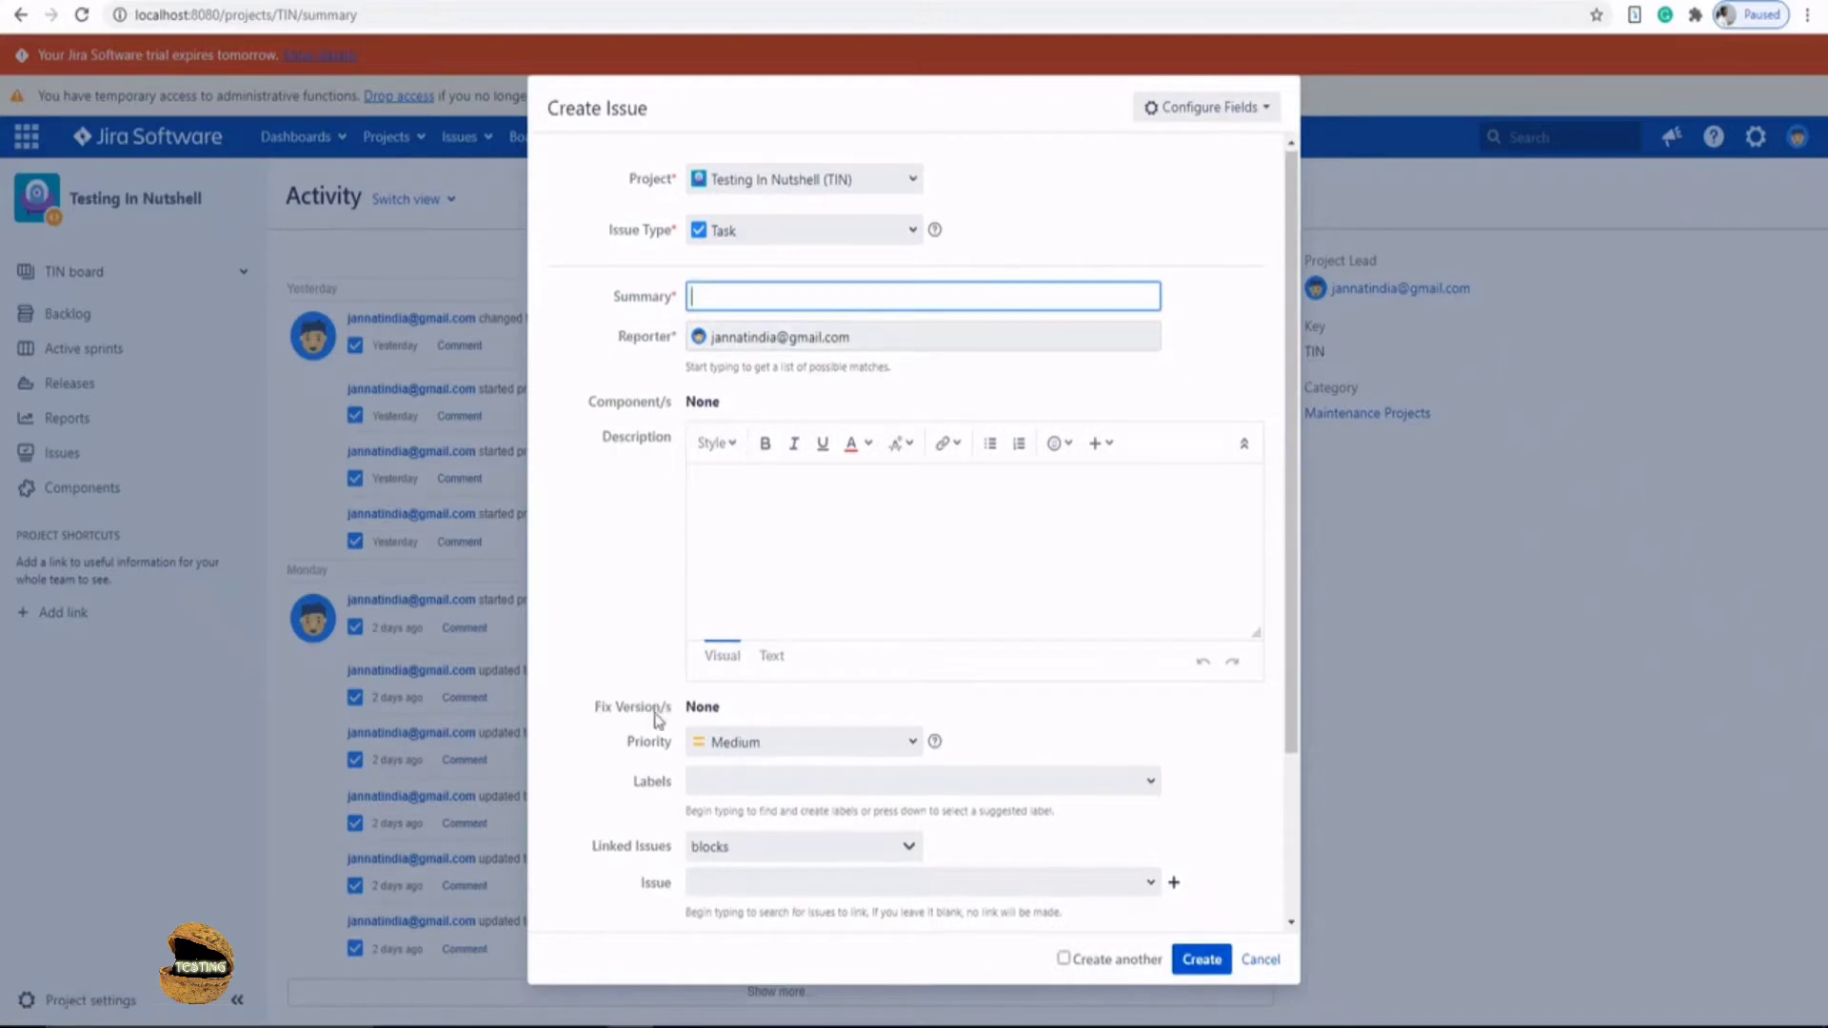
scroll(down, 3)
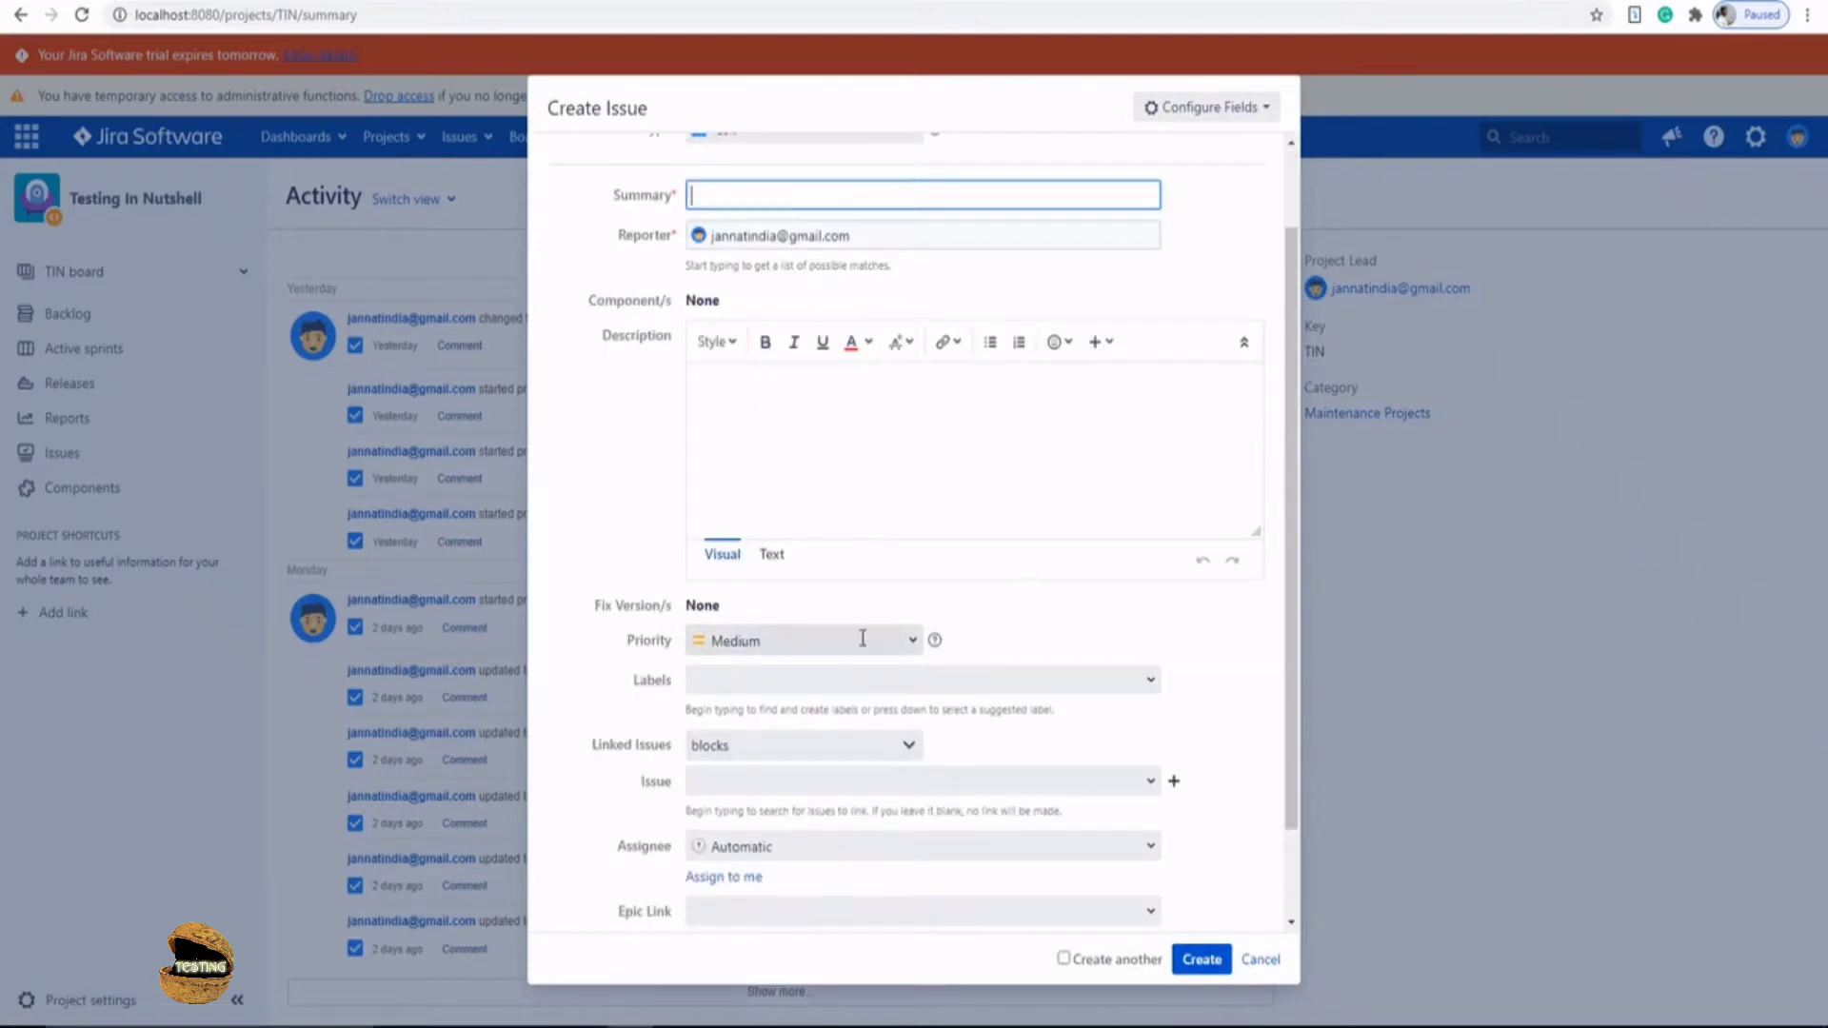
click(802, 640)
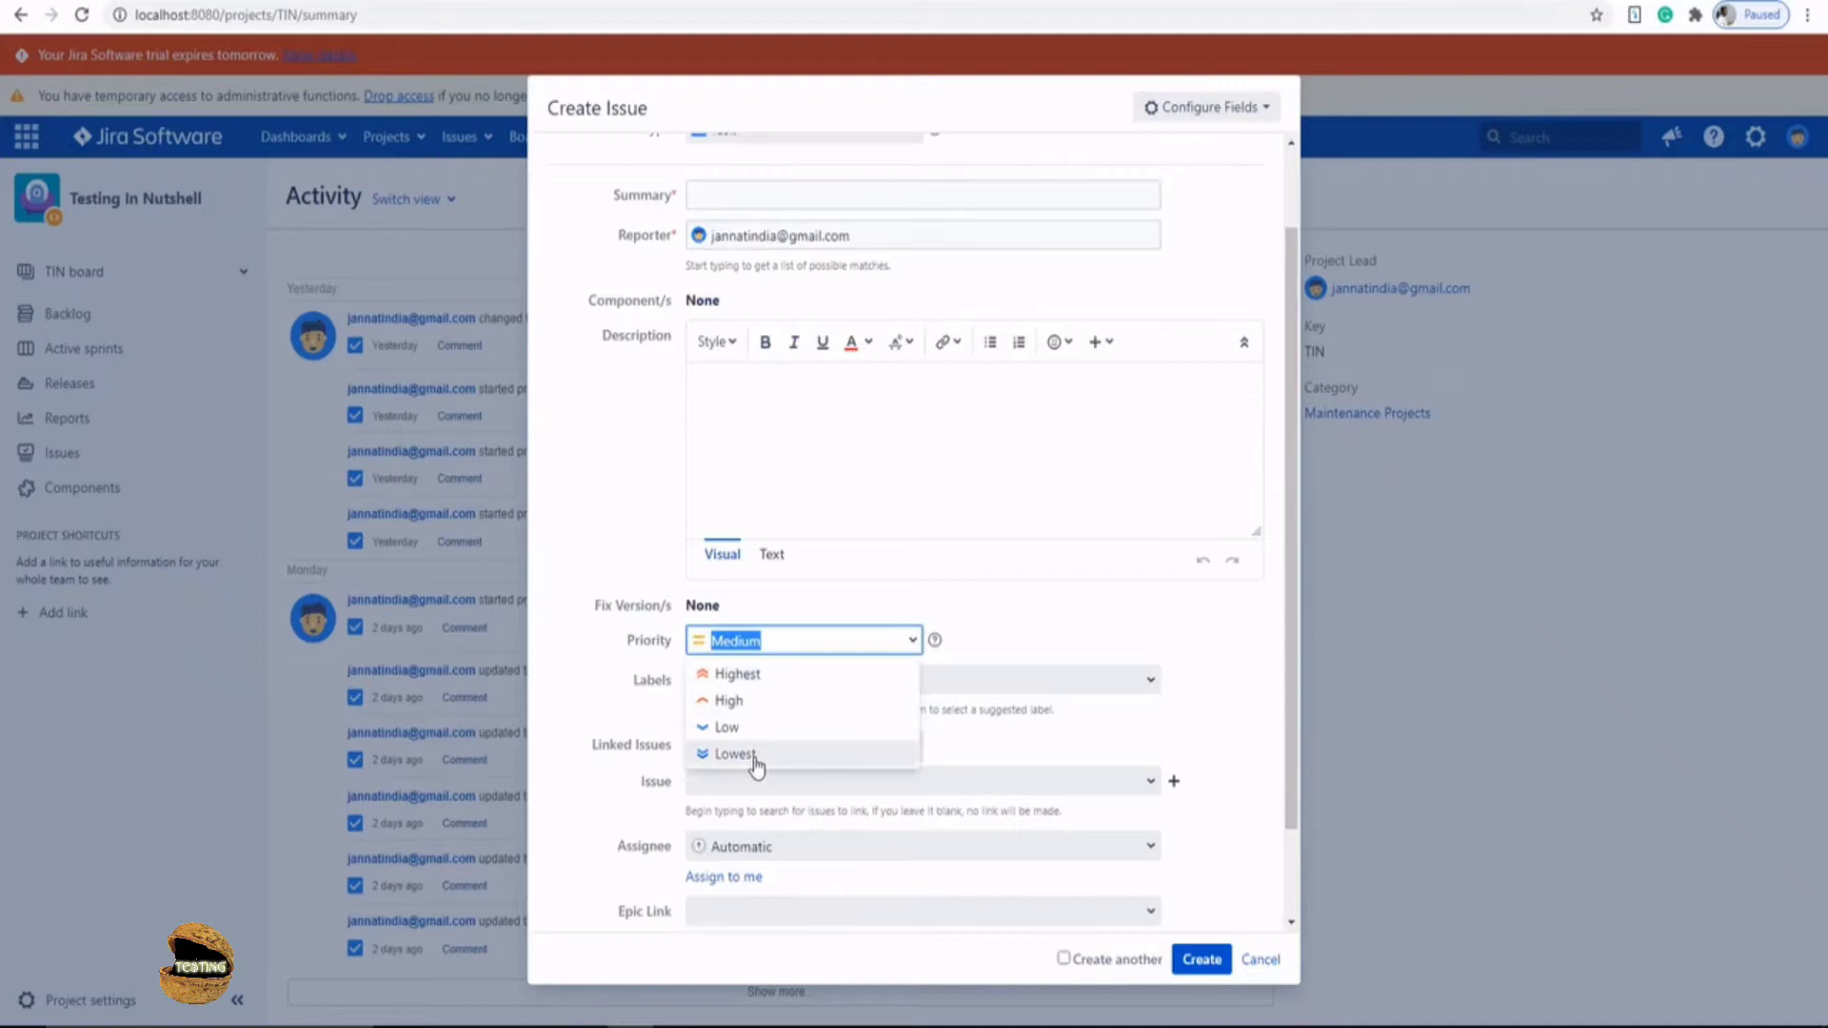
mouse_move(726, 726)
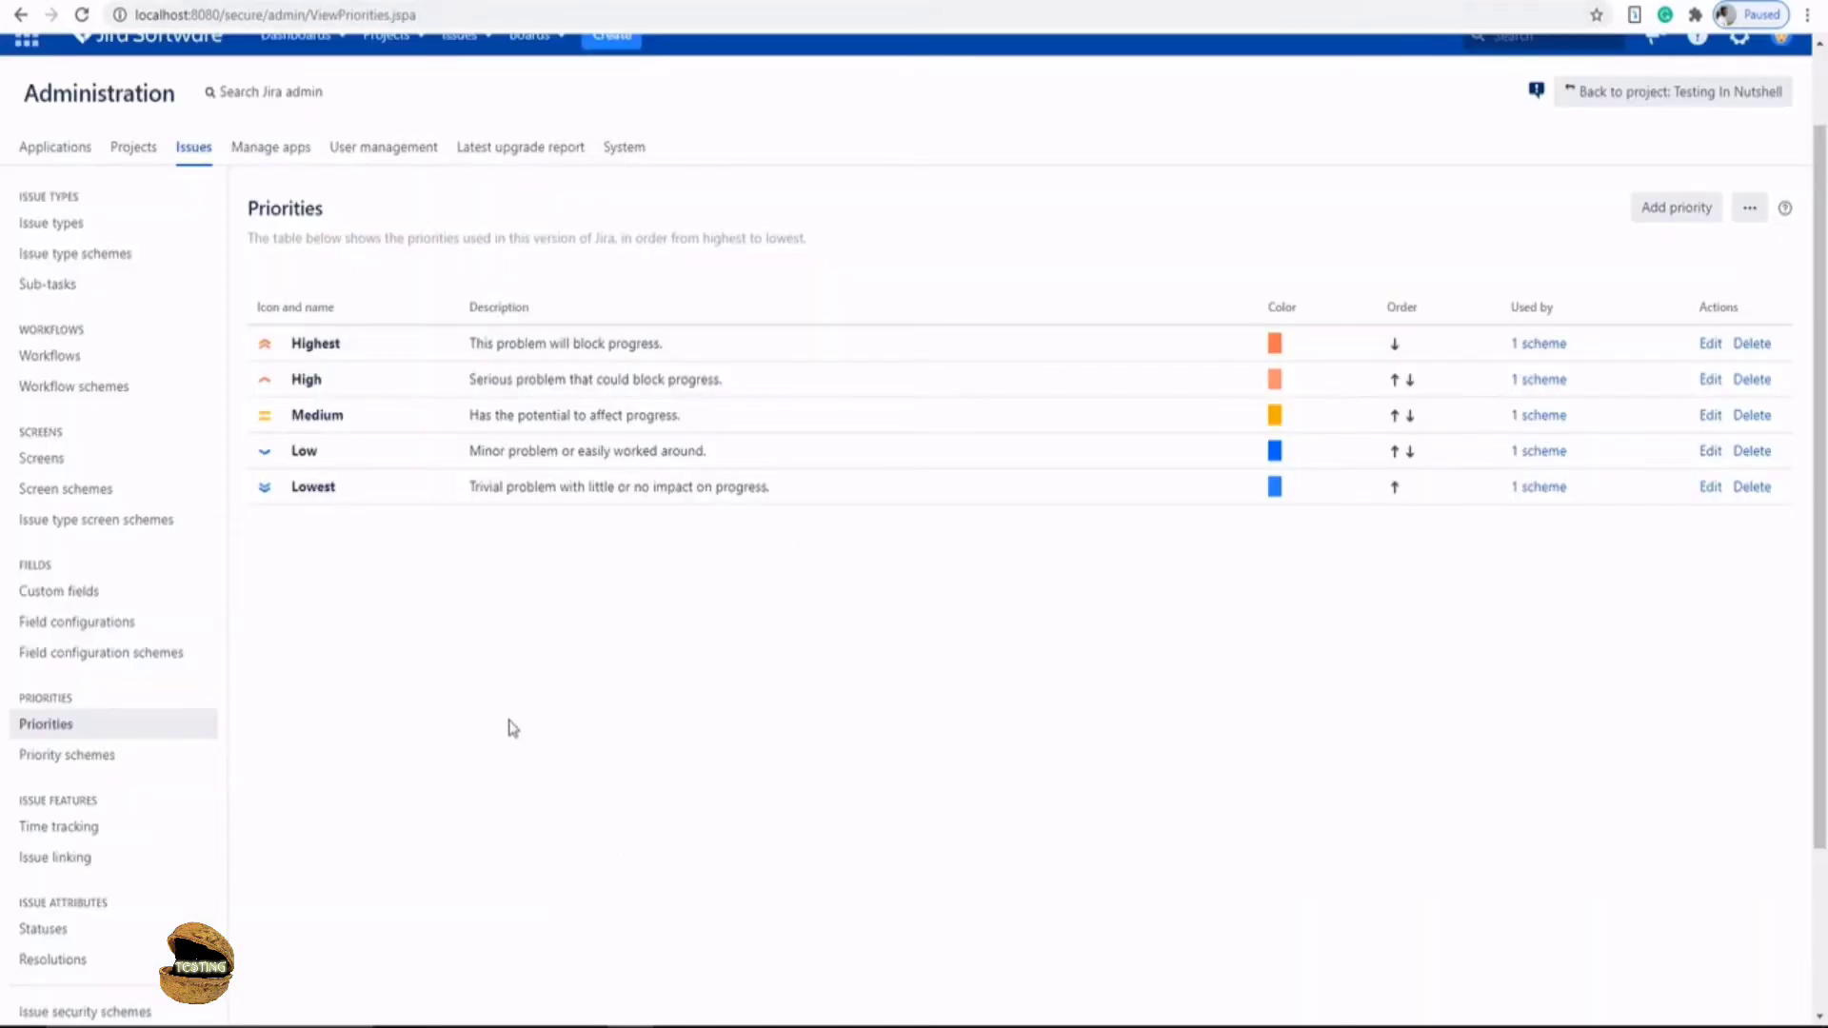
mouse_move(716, 697)
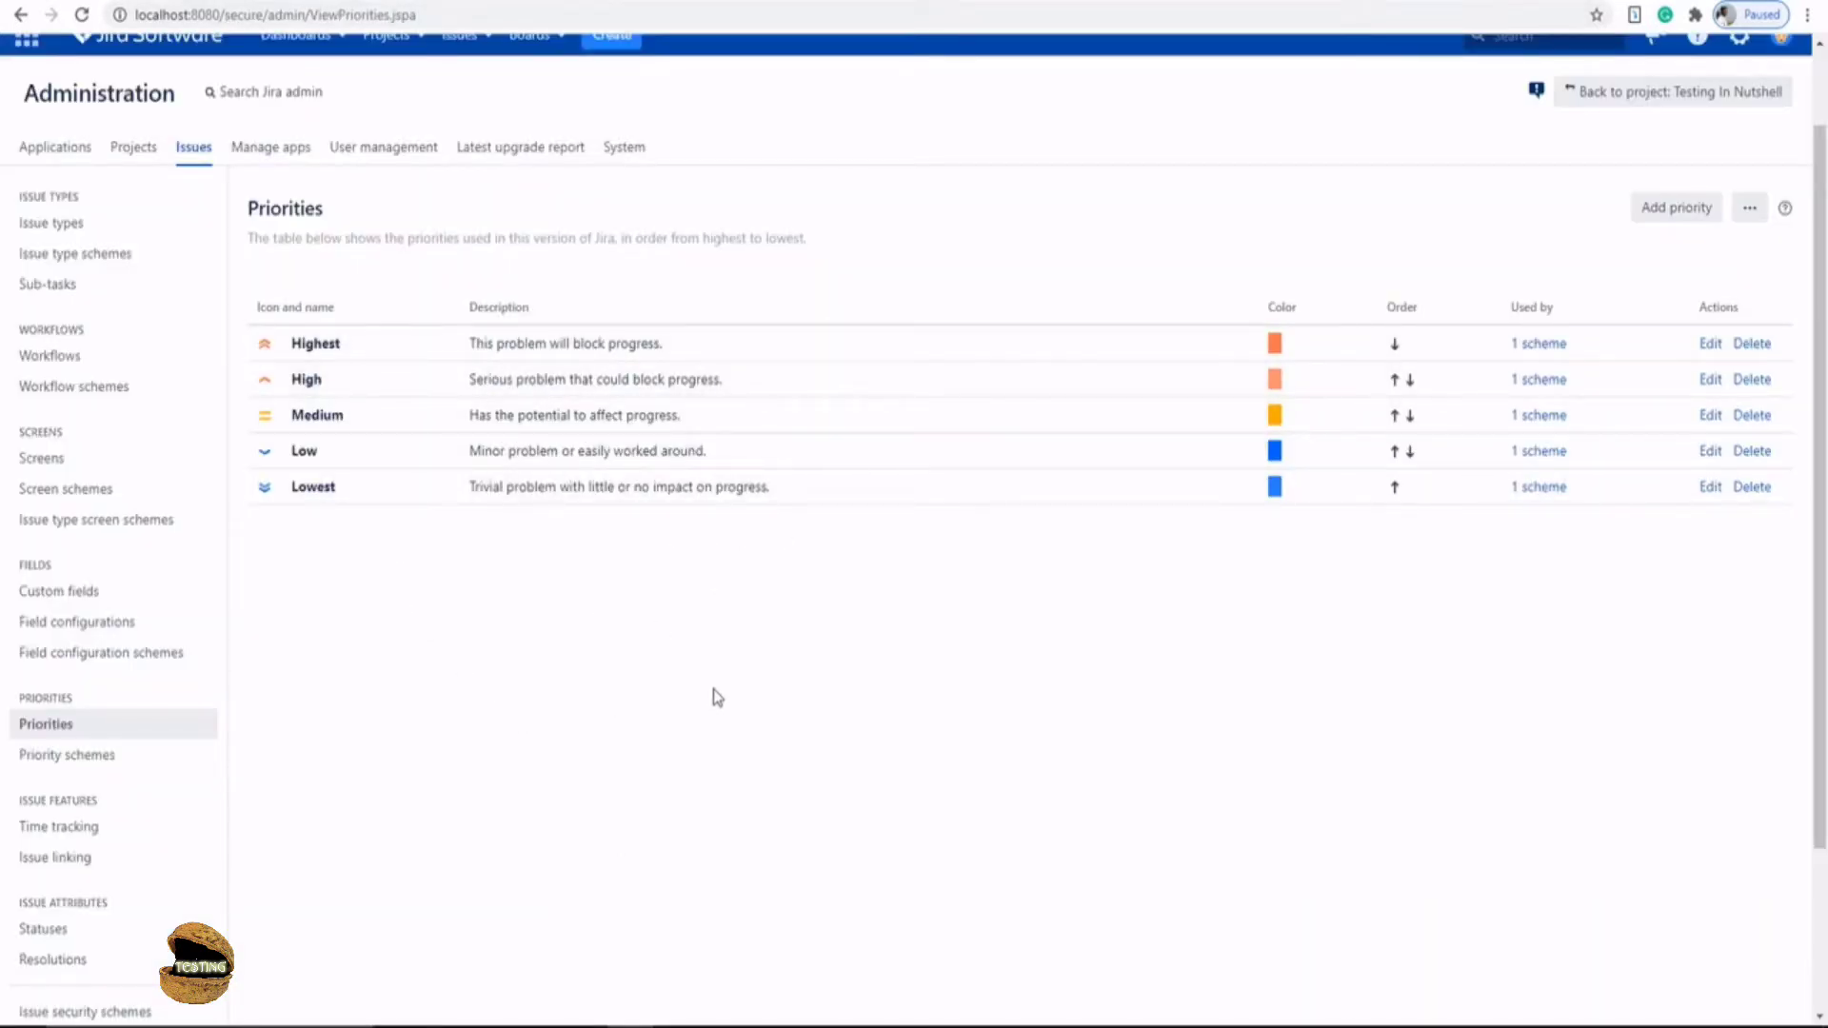
mouse_move(1676, 208)
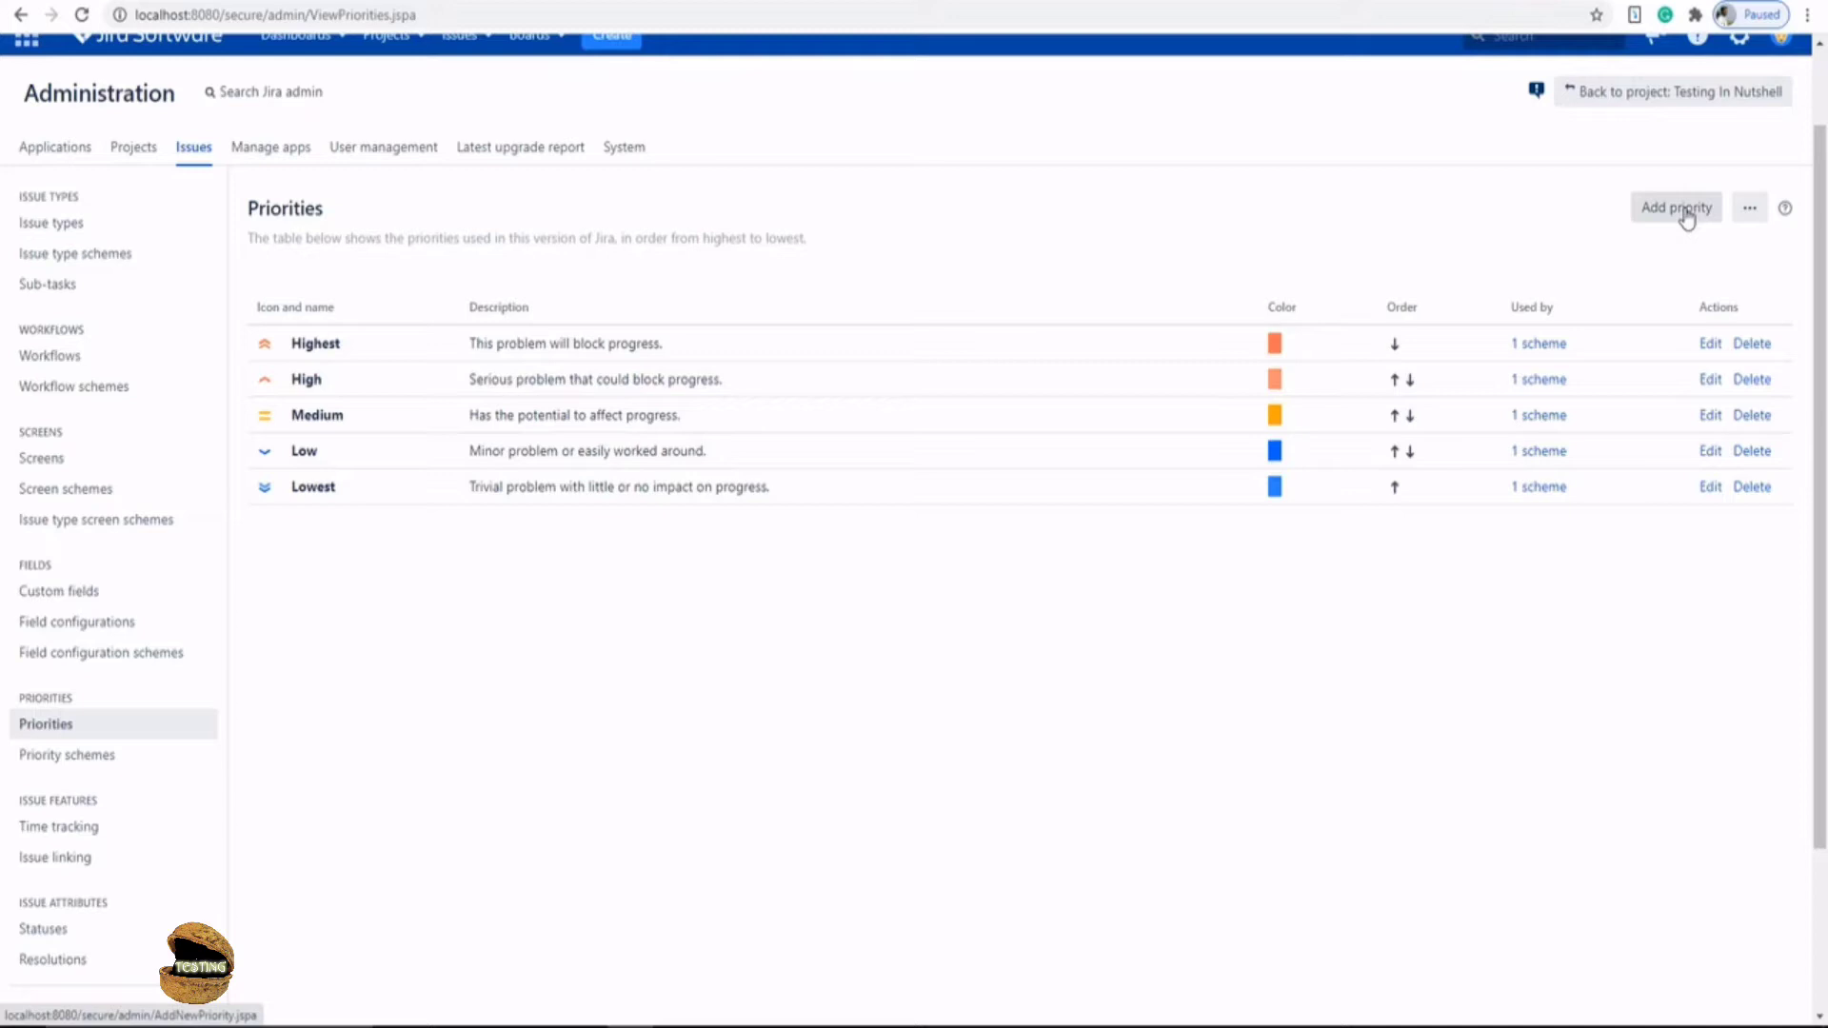
mouse_move(1514, 258)
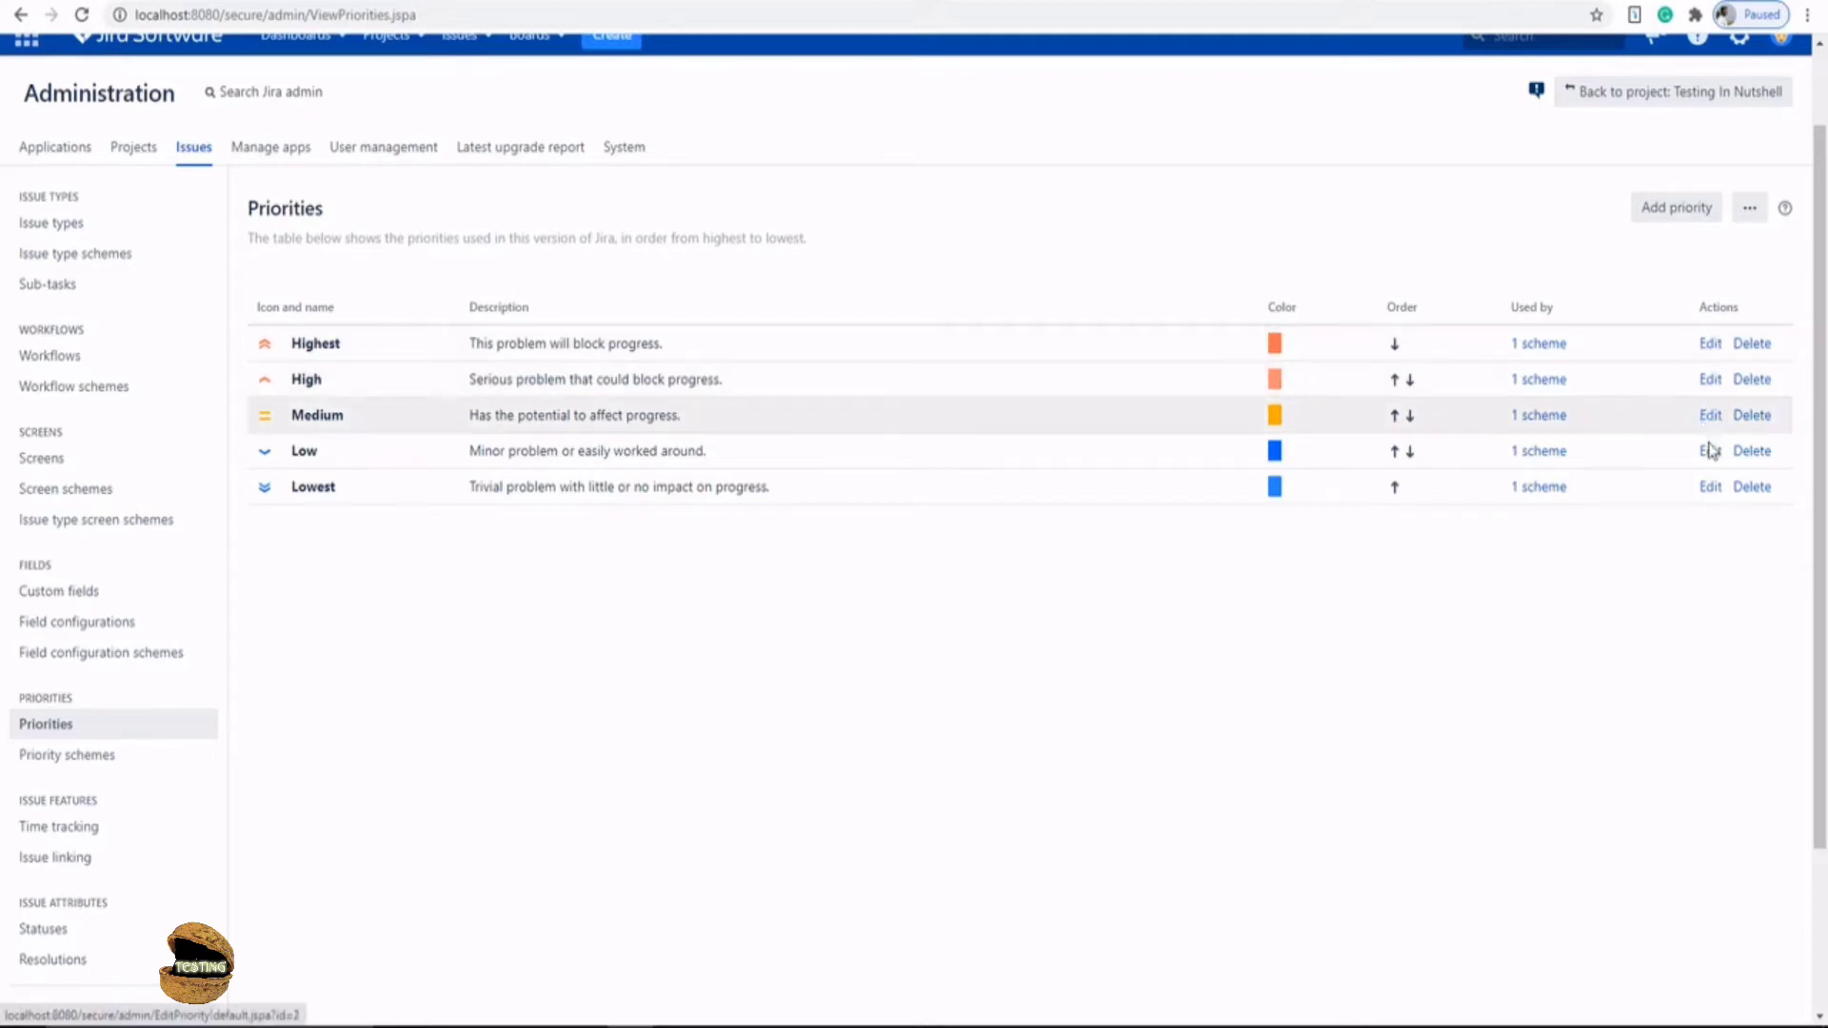
mouse_move(1752, 343)
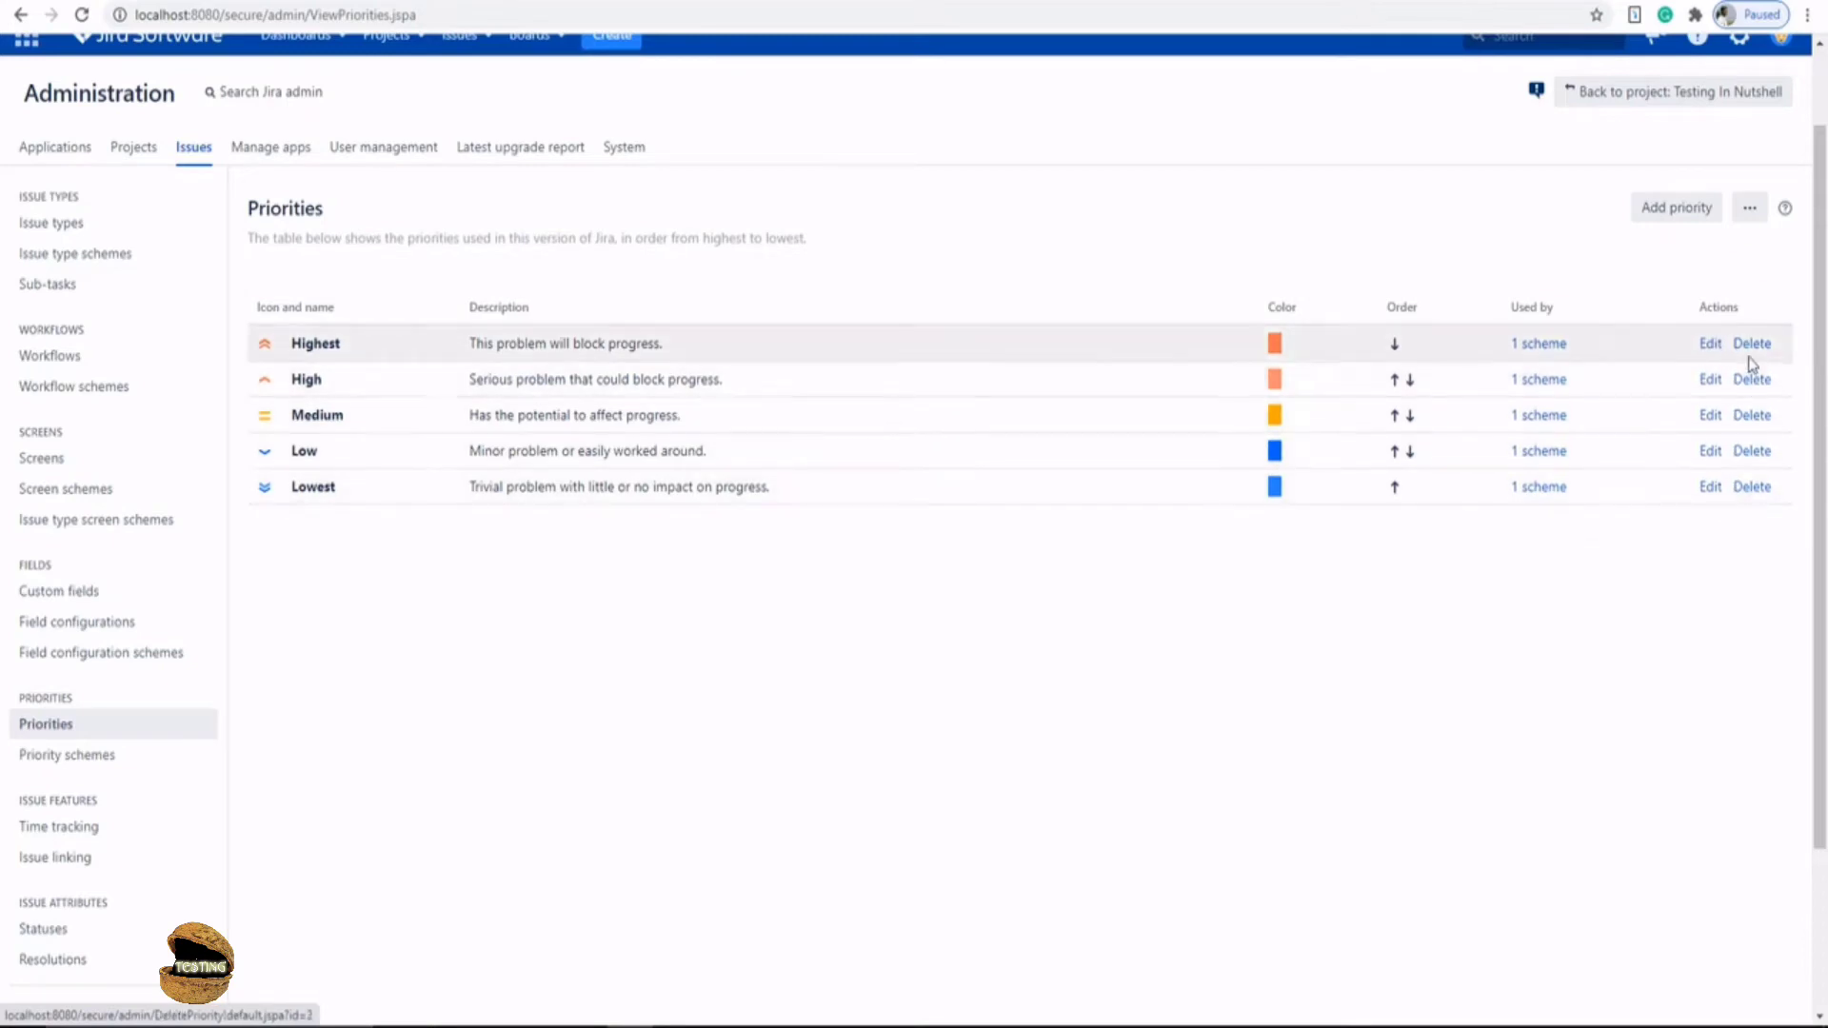
mouse_move(1714, 240)
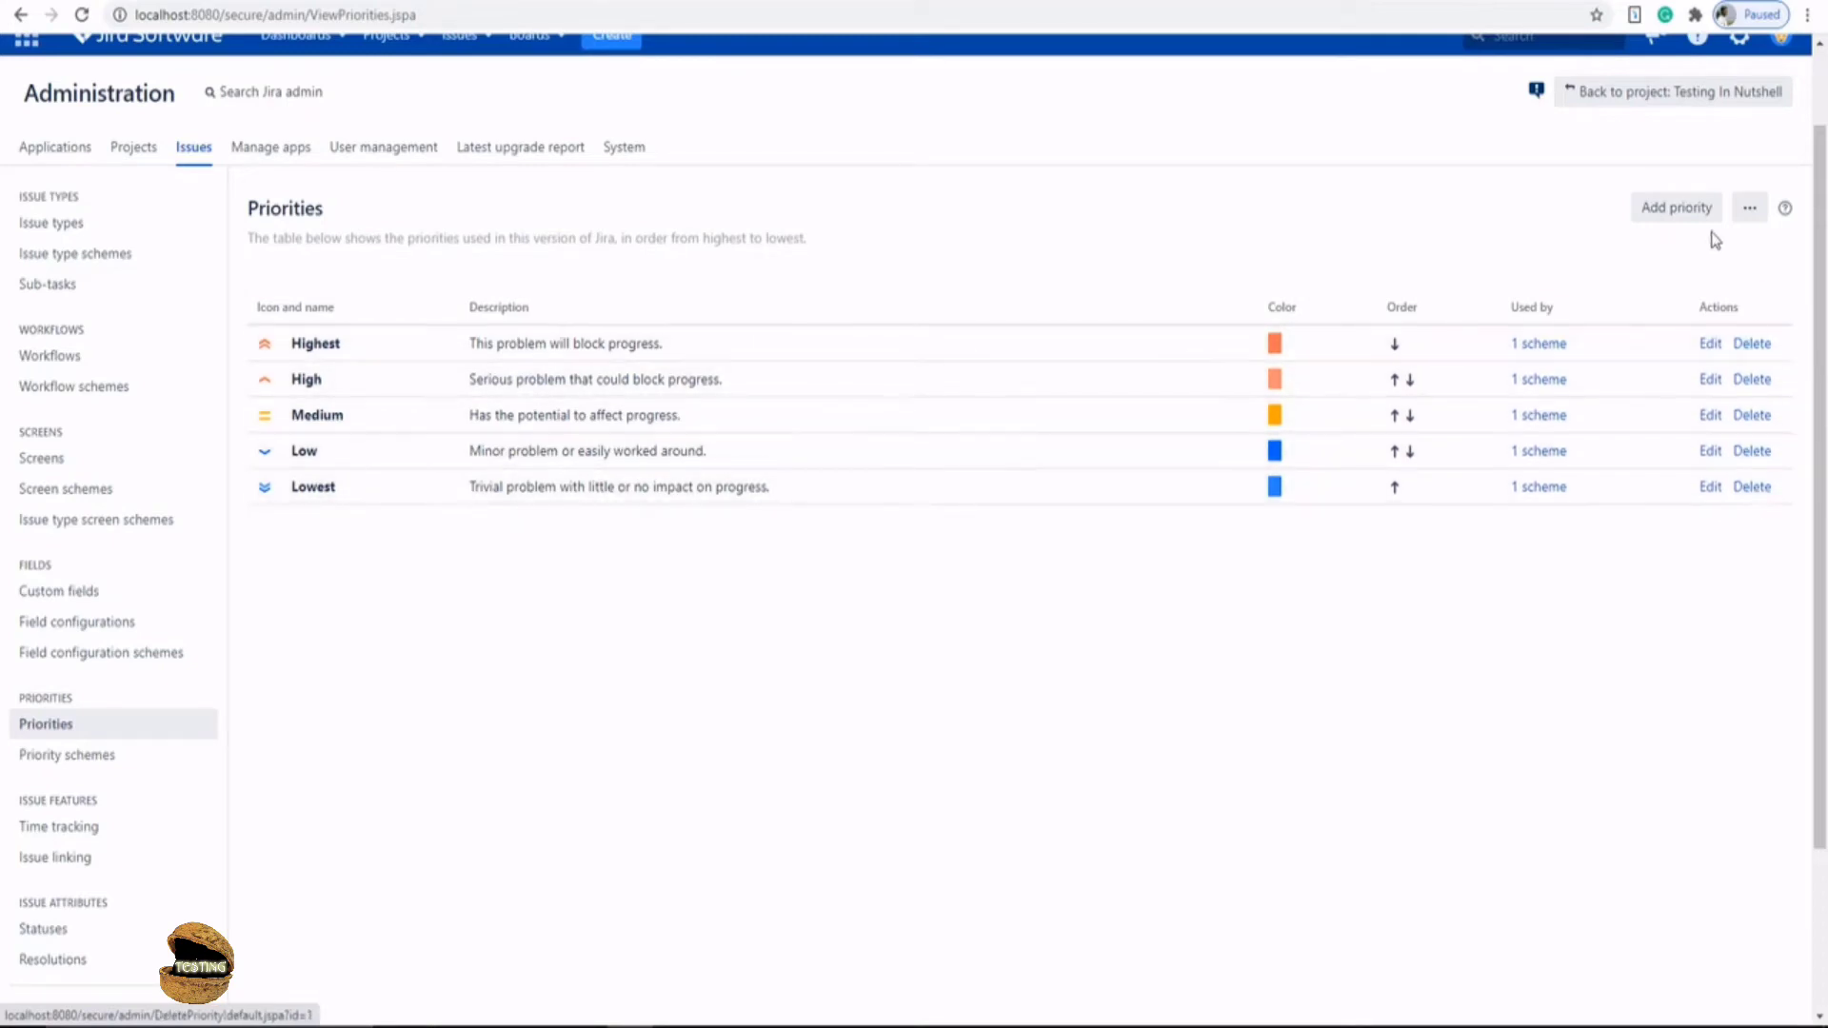
mouse_move(1752, 379)
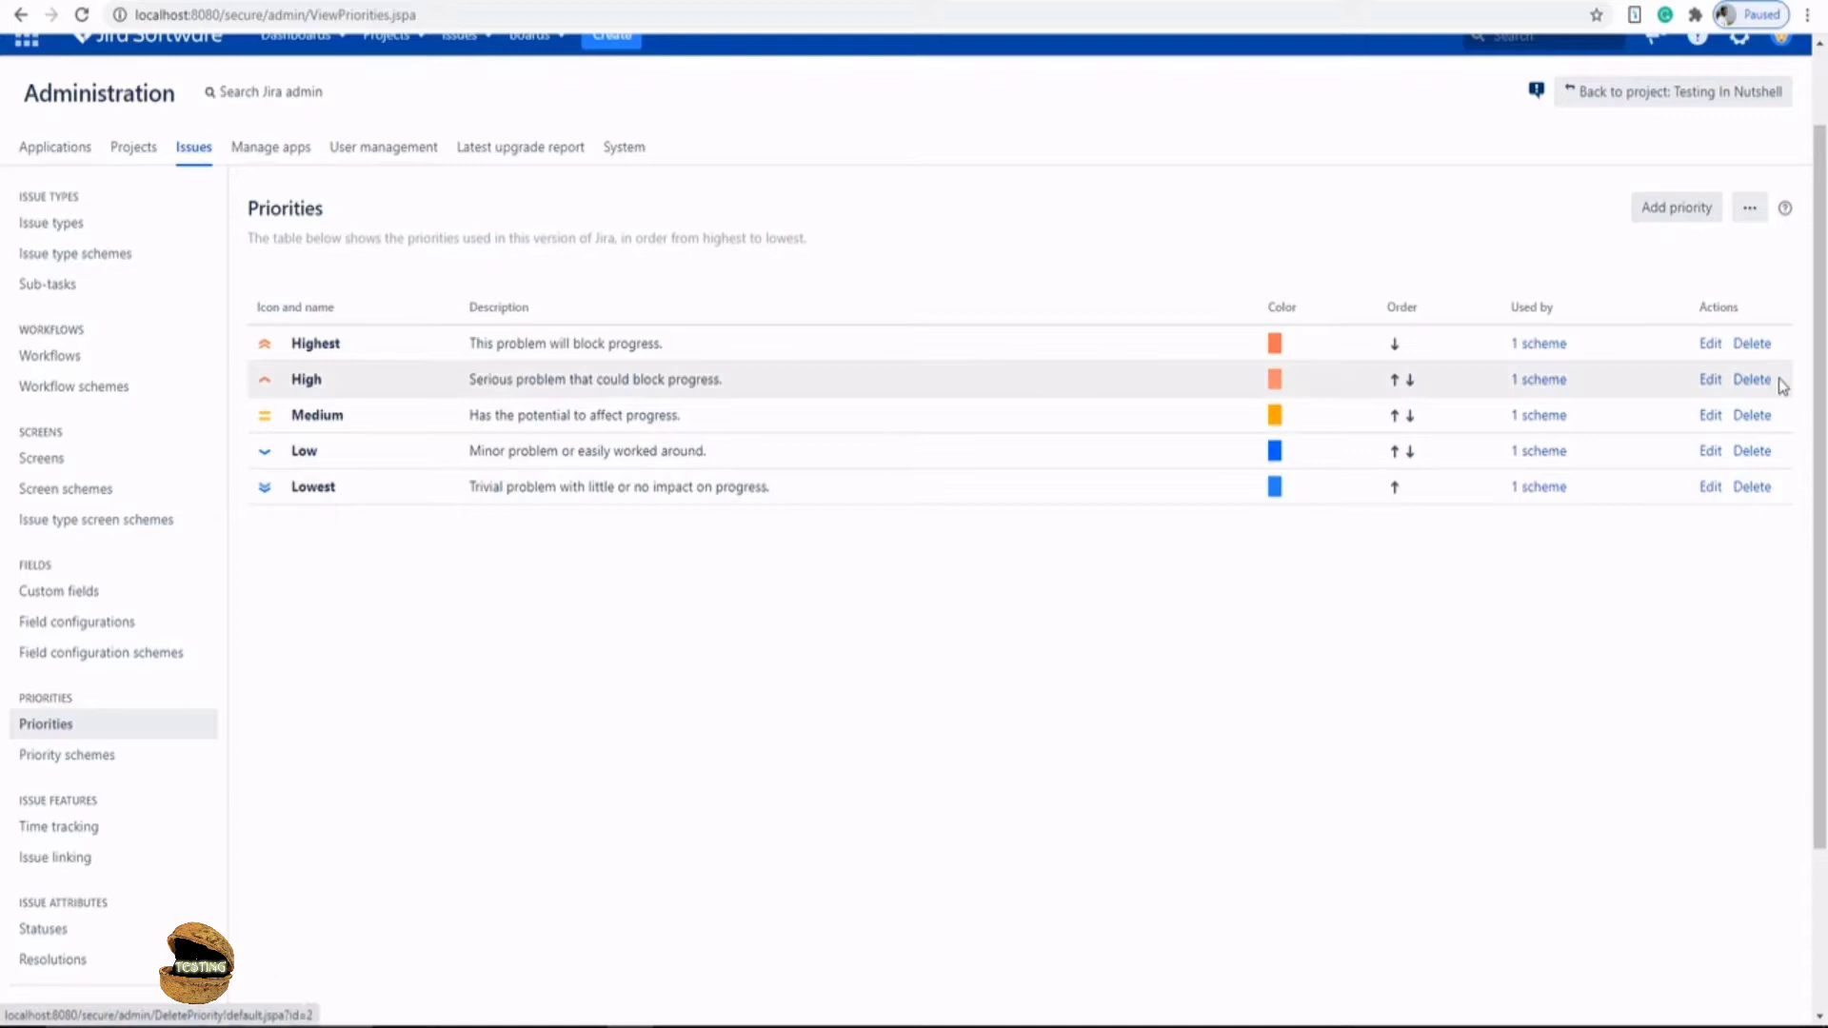
mouse_move(1604, 571)
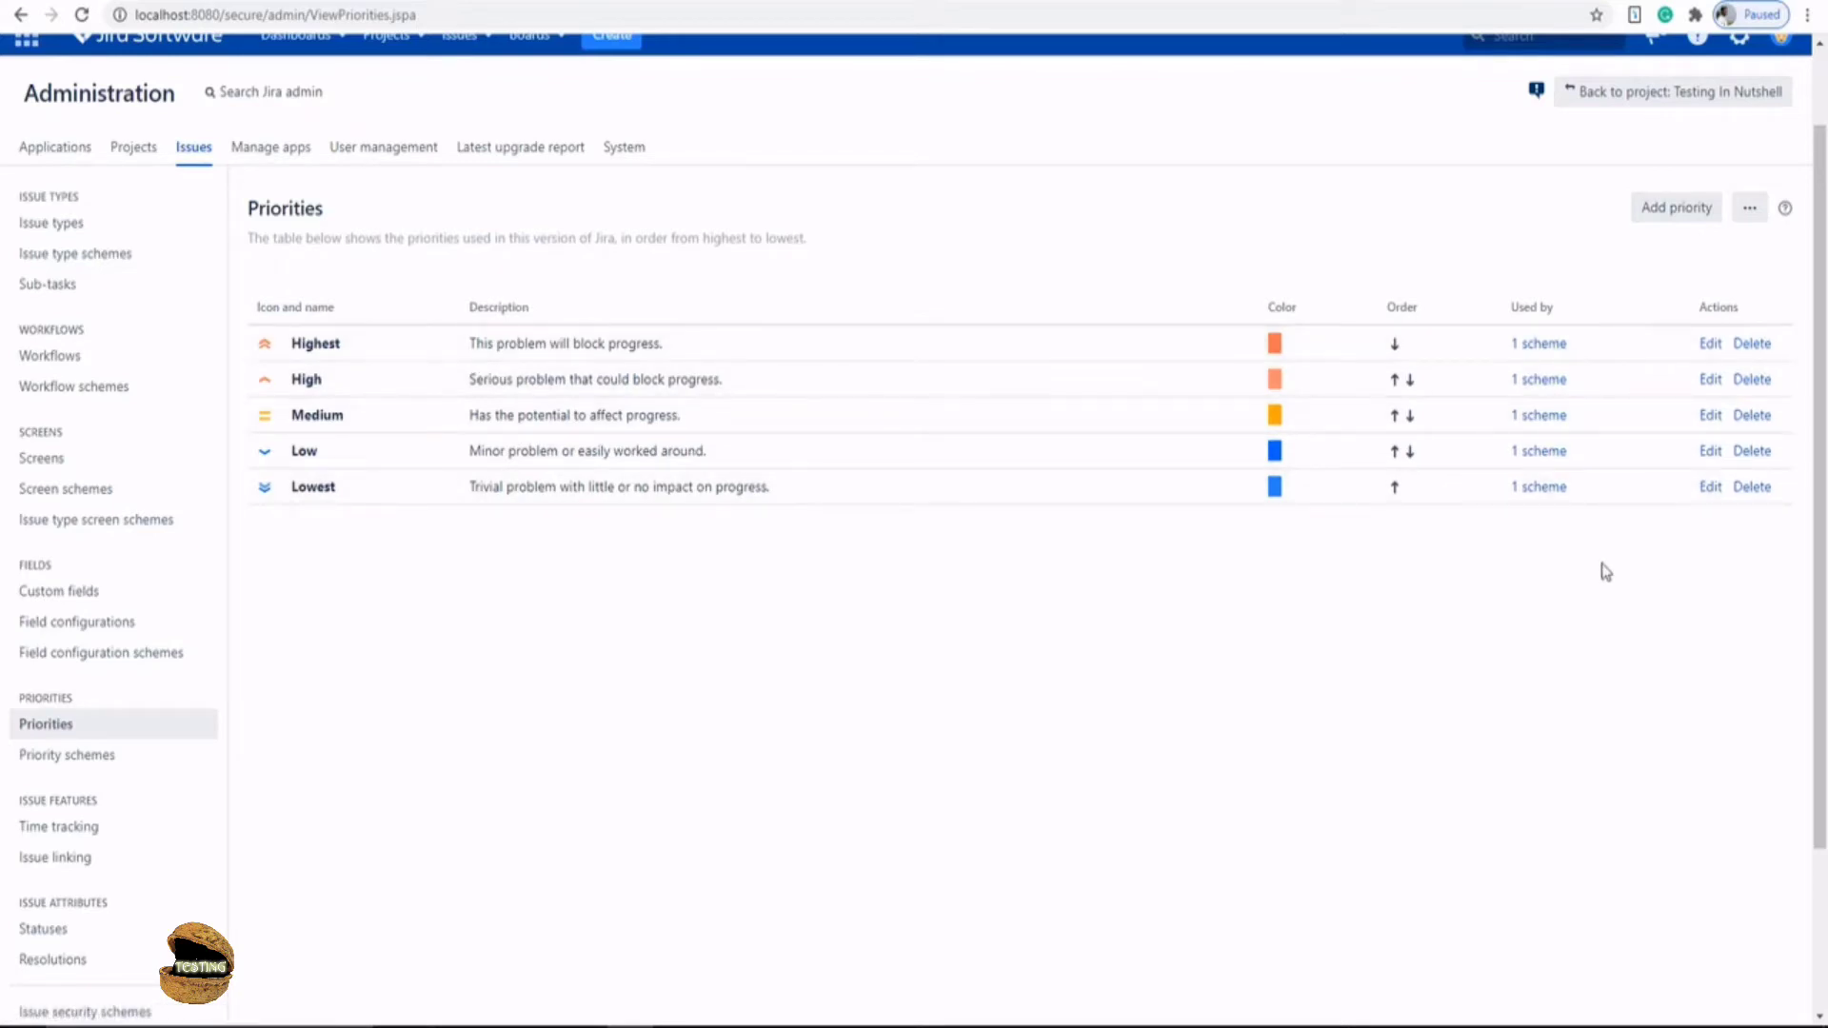
mouse_move(1520, 568)
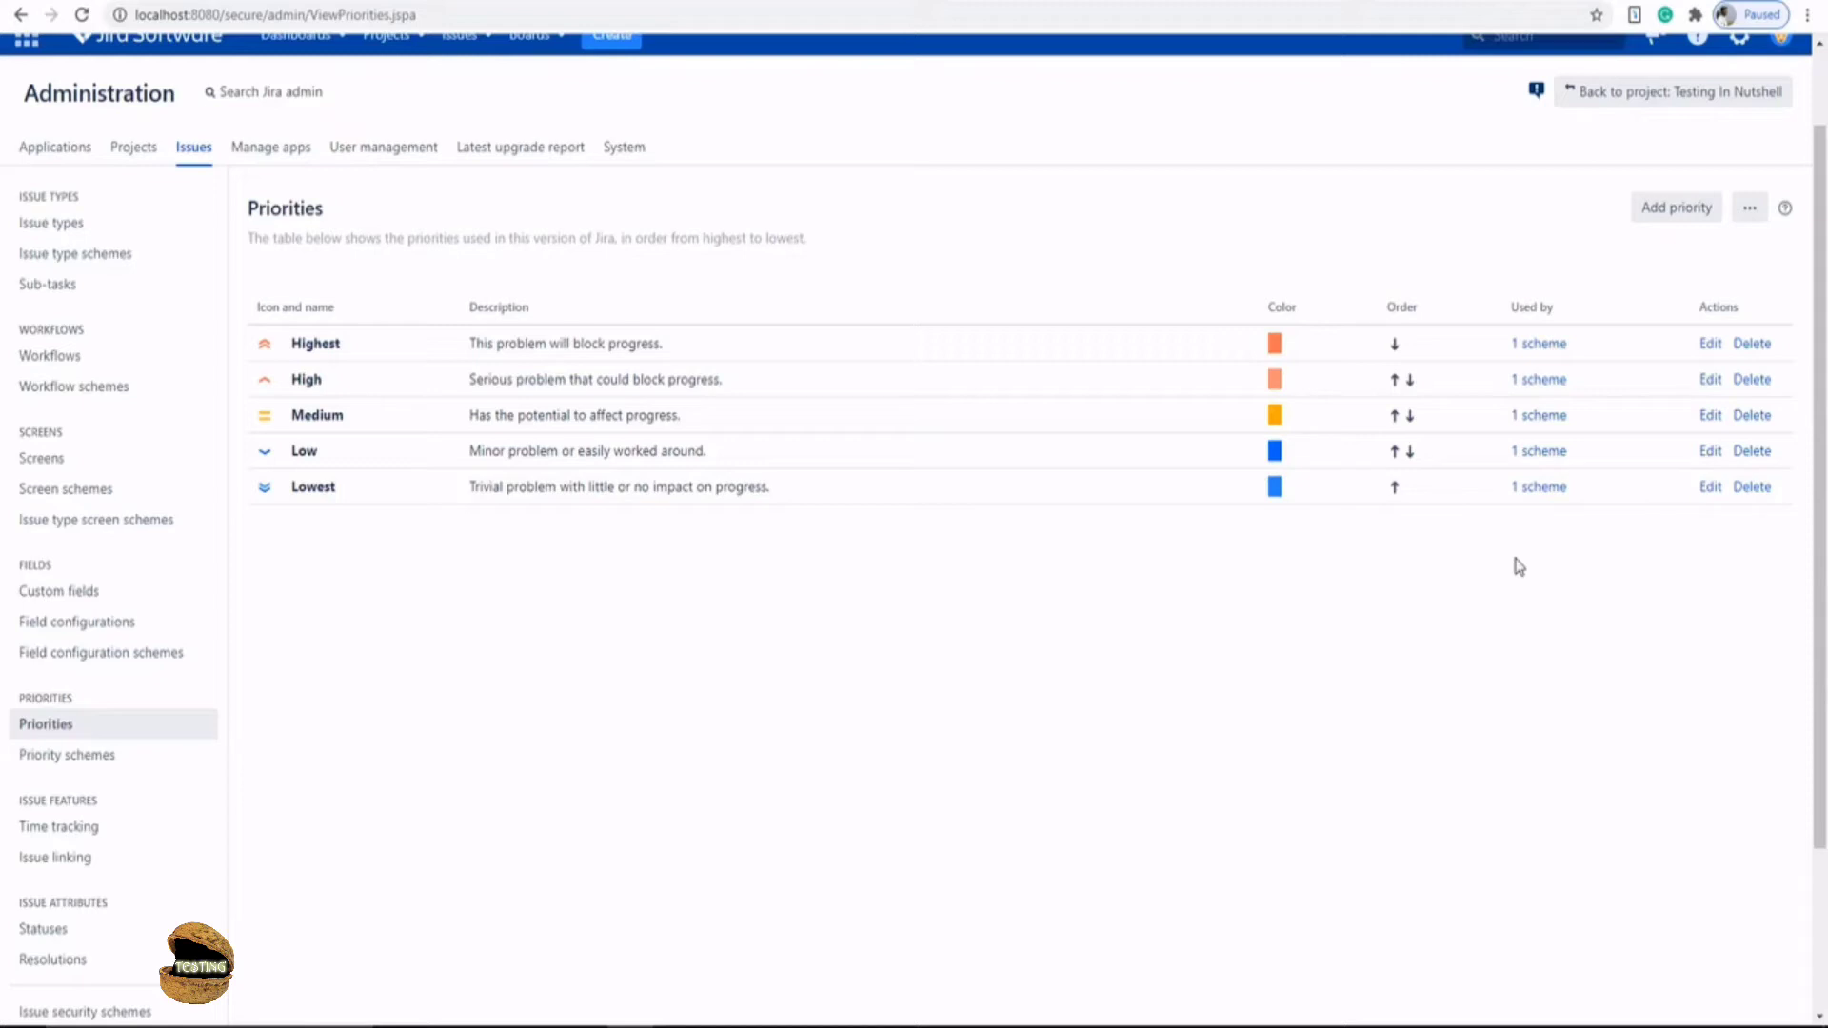
mouse_move(1461, 287)
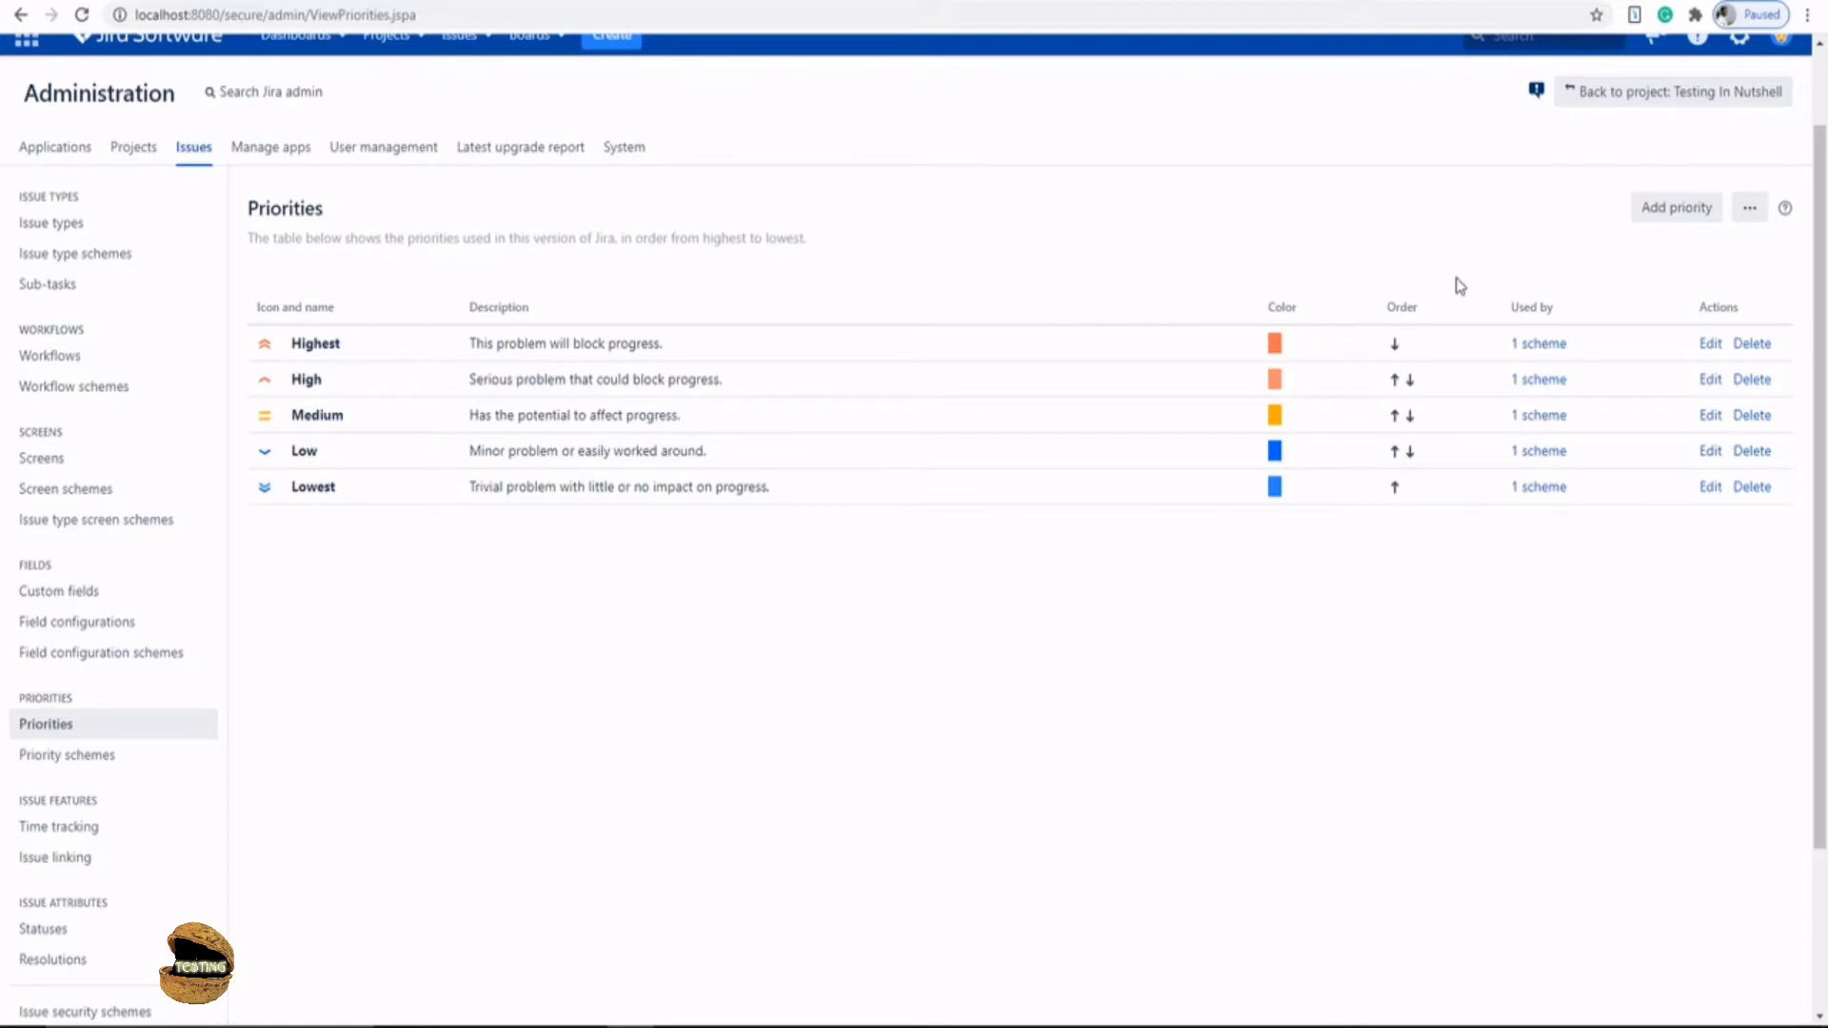
mouse_move(1752, 342)
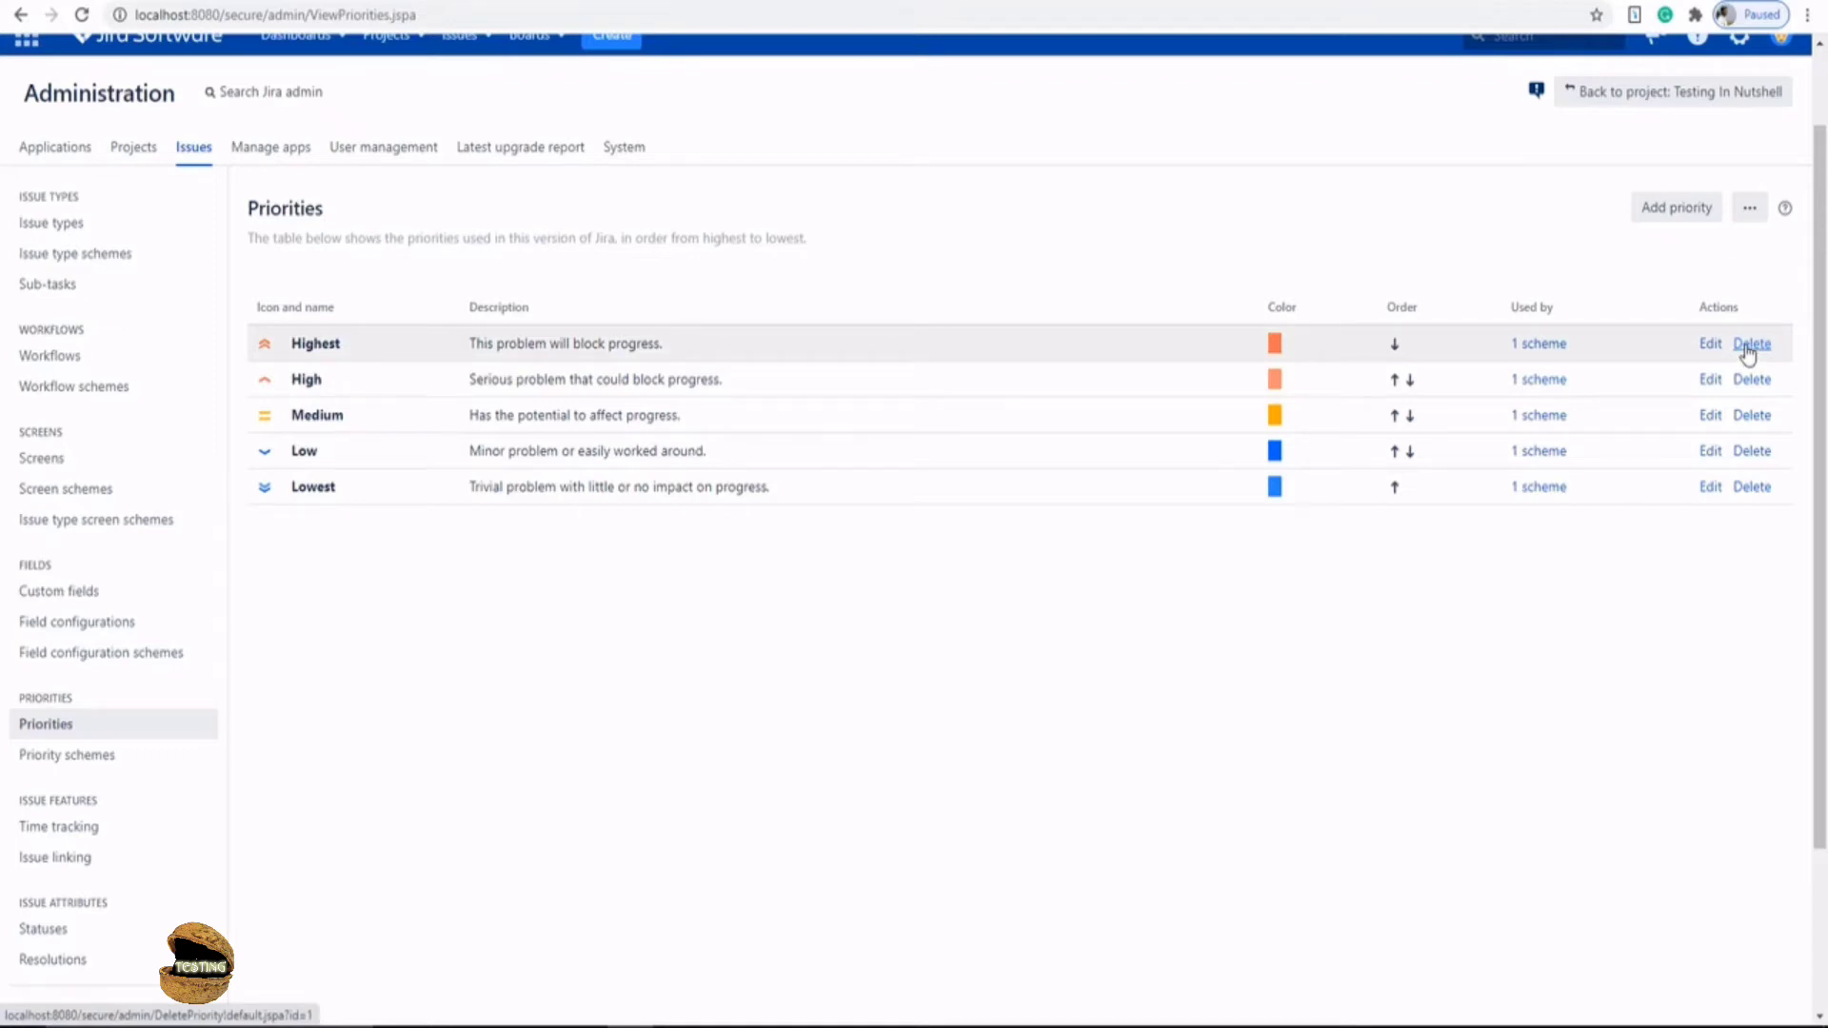
mouse_move(265, 351)
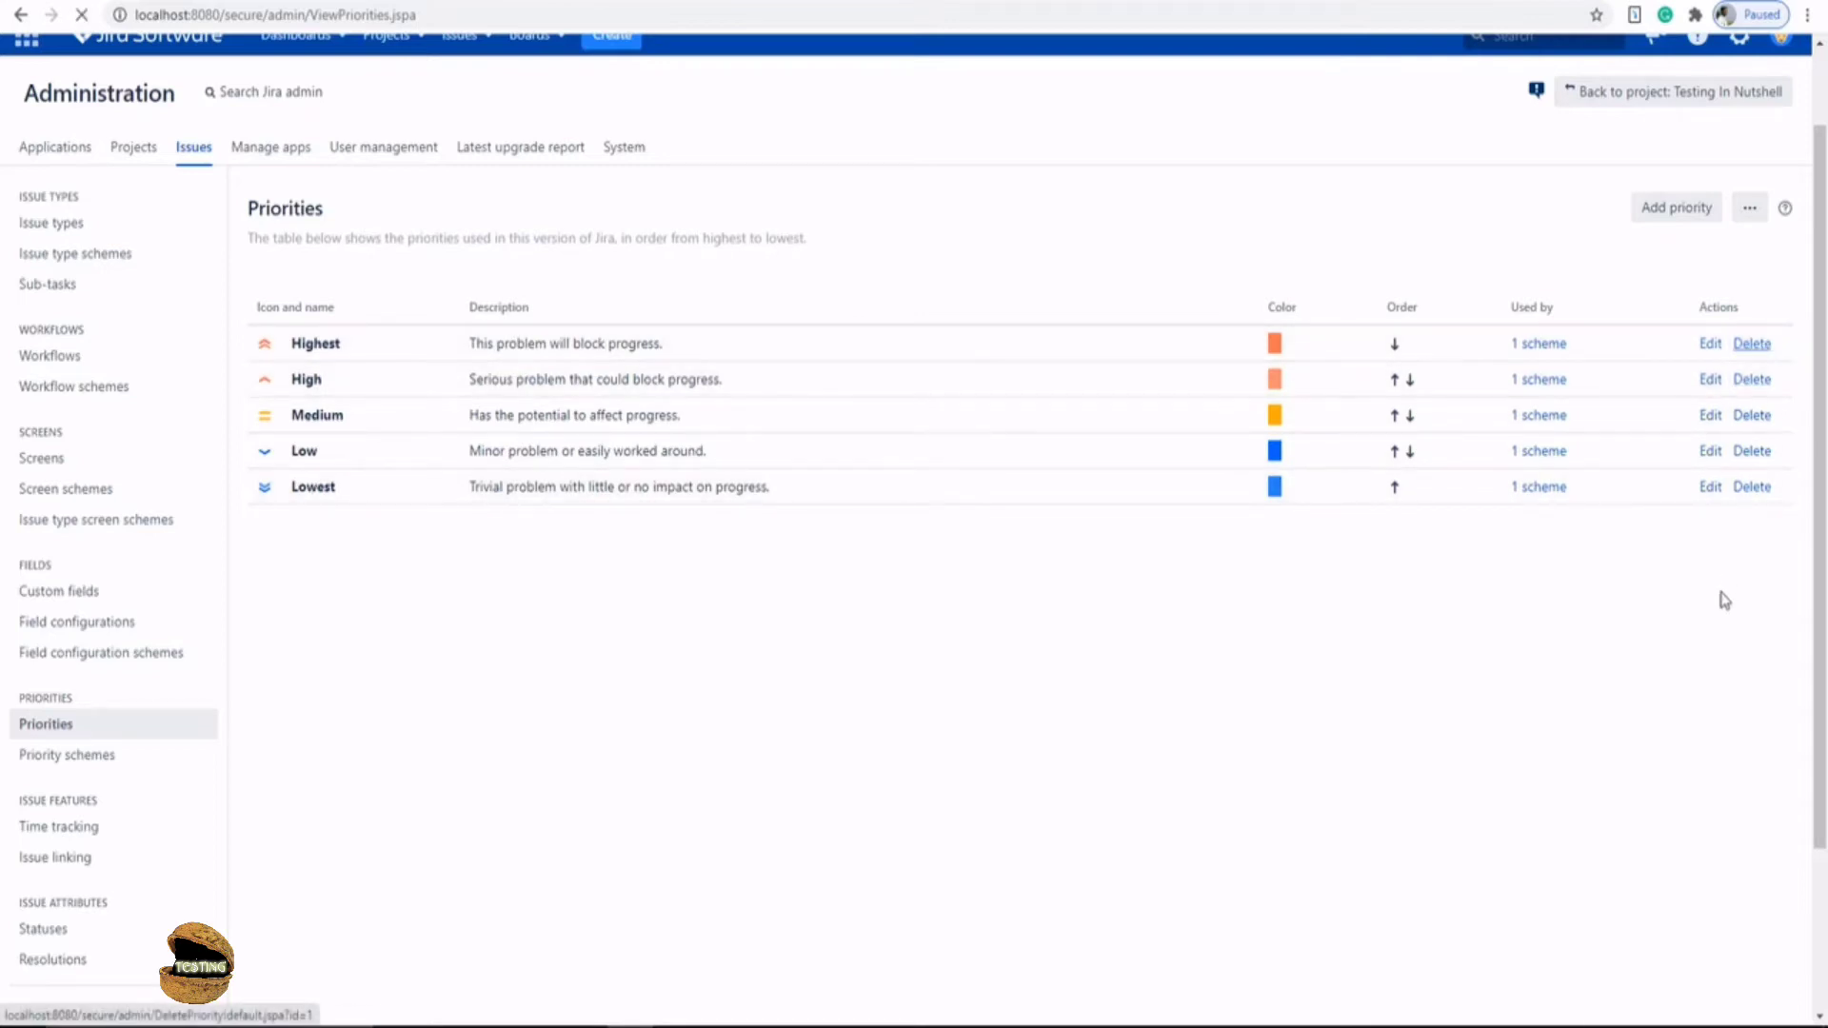
- Delete the Highest priority and then the Lowest priority, confirming each deletion
click(1753, 343)
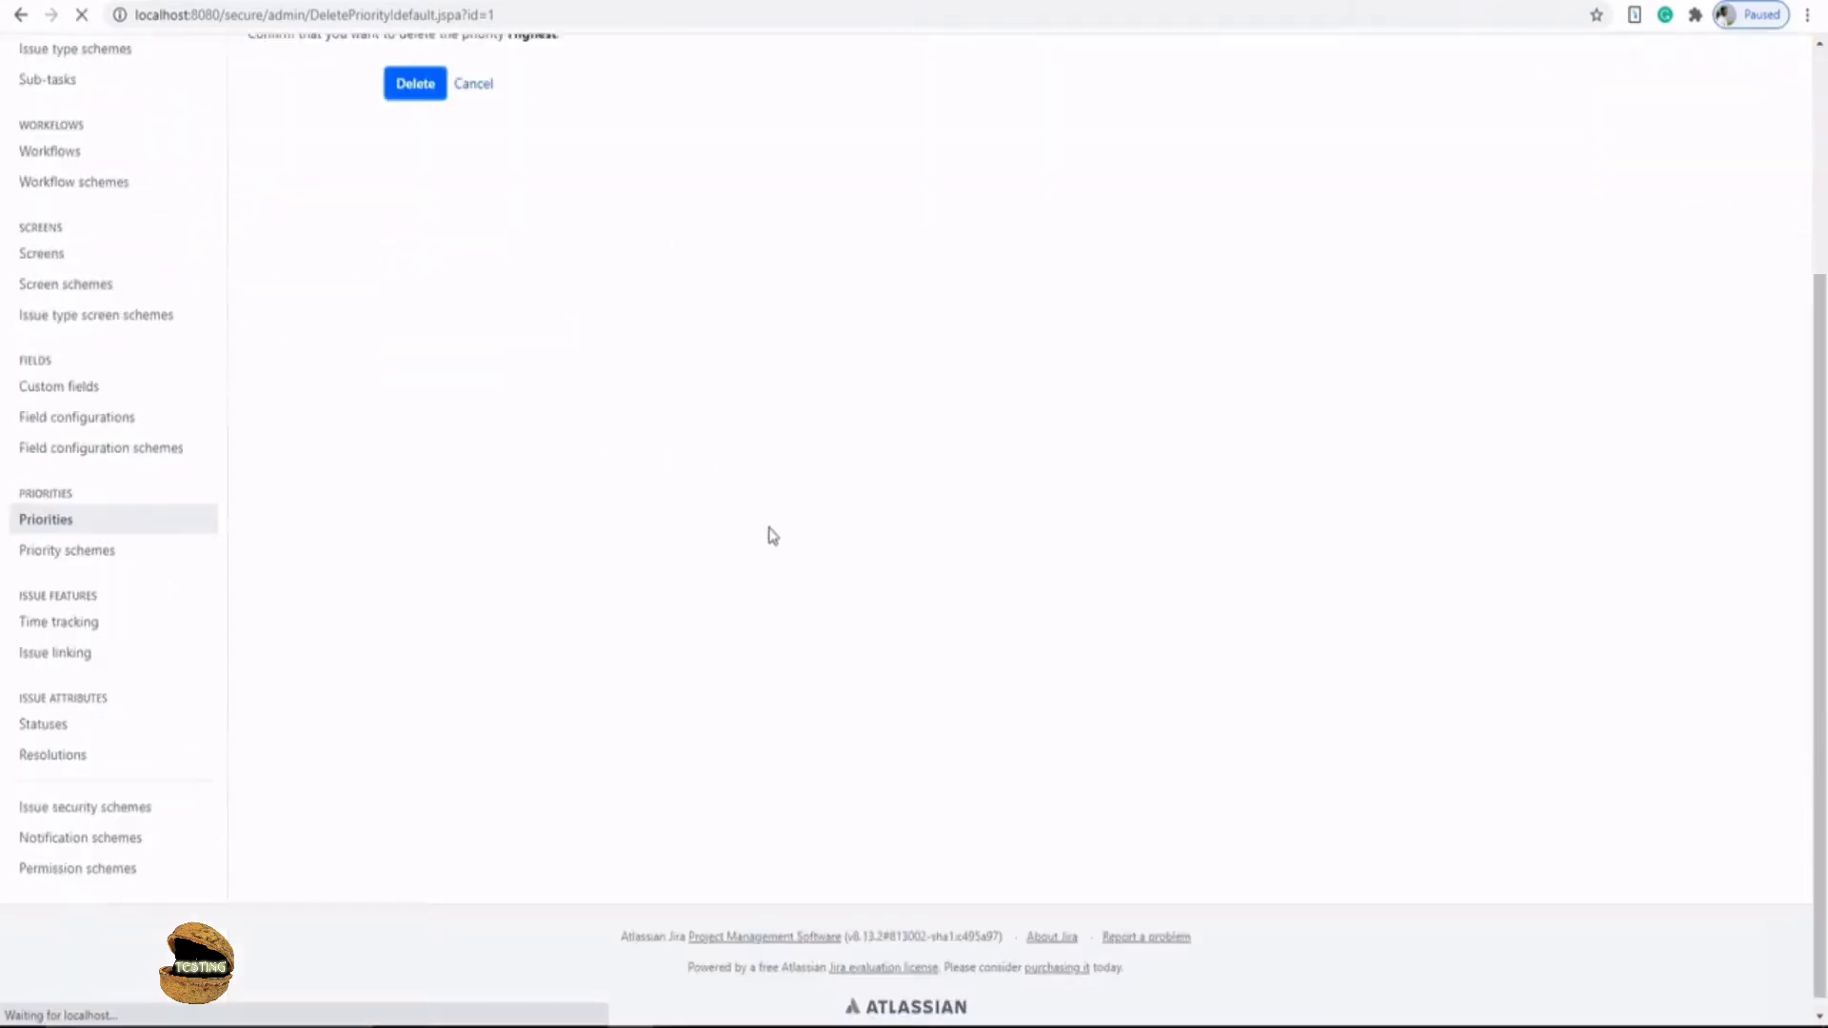
click(414, 82)
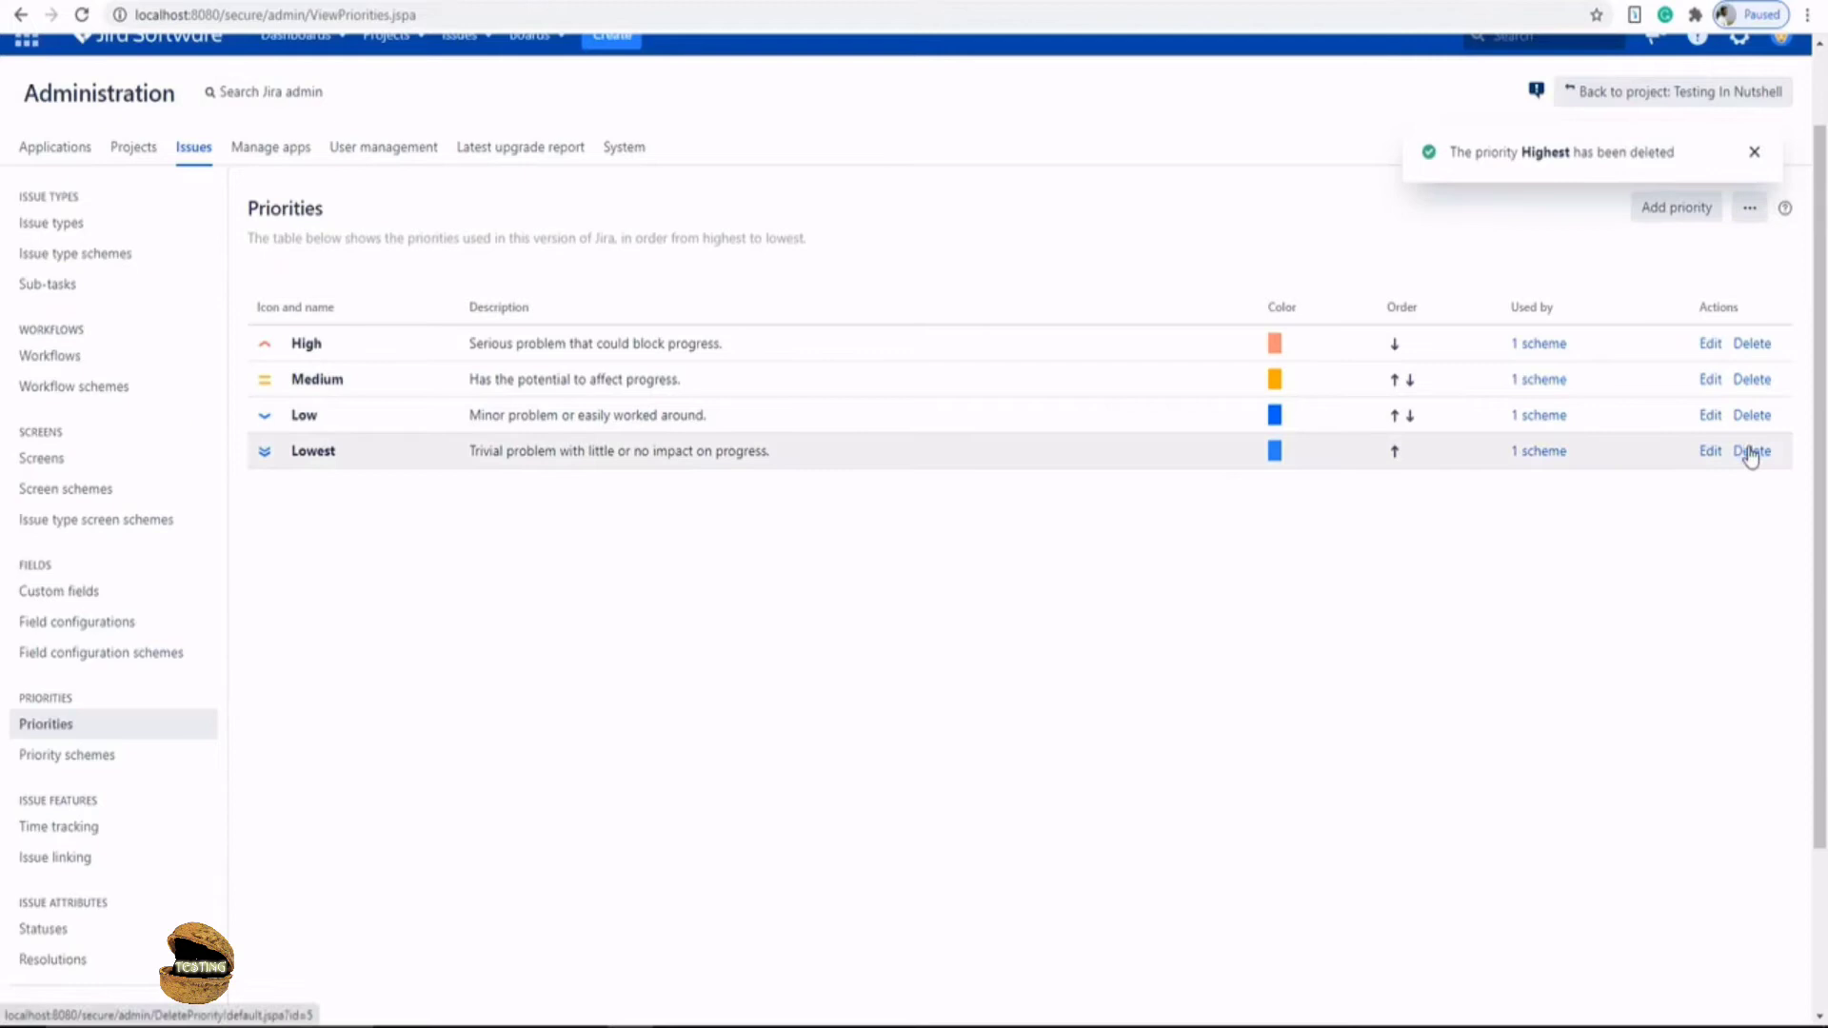
click(1752, 451)
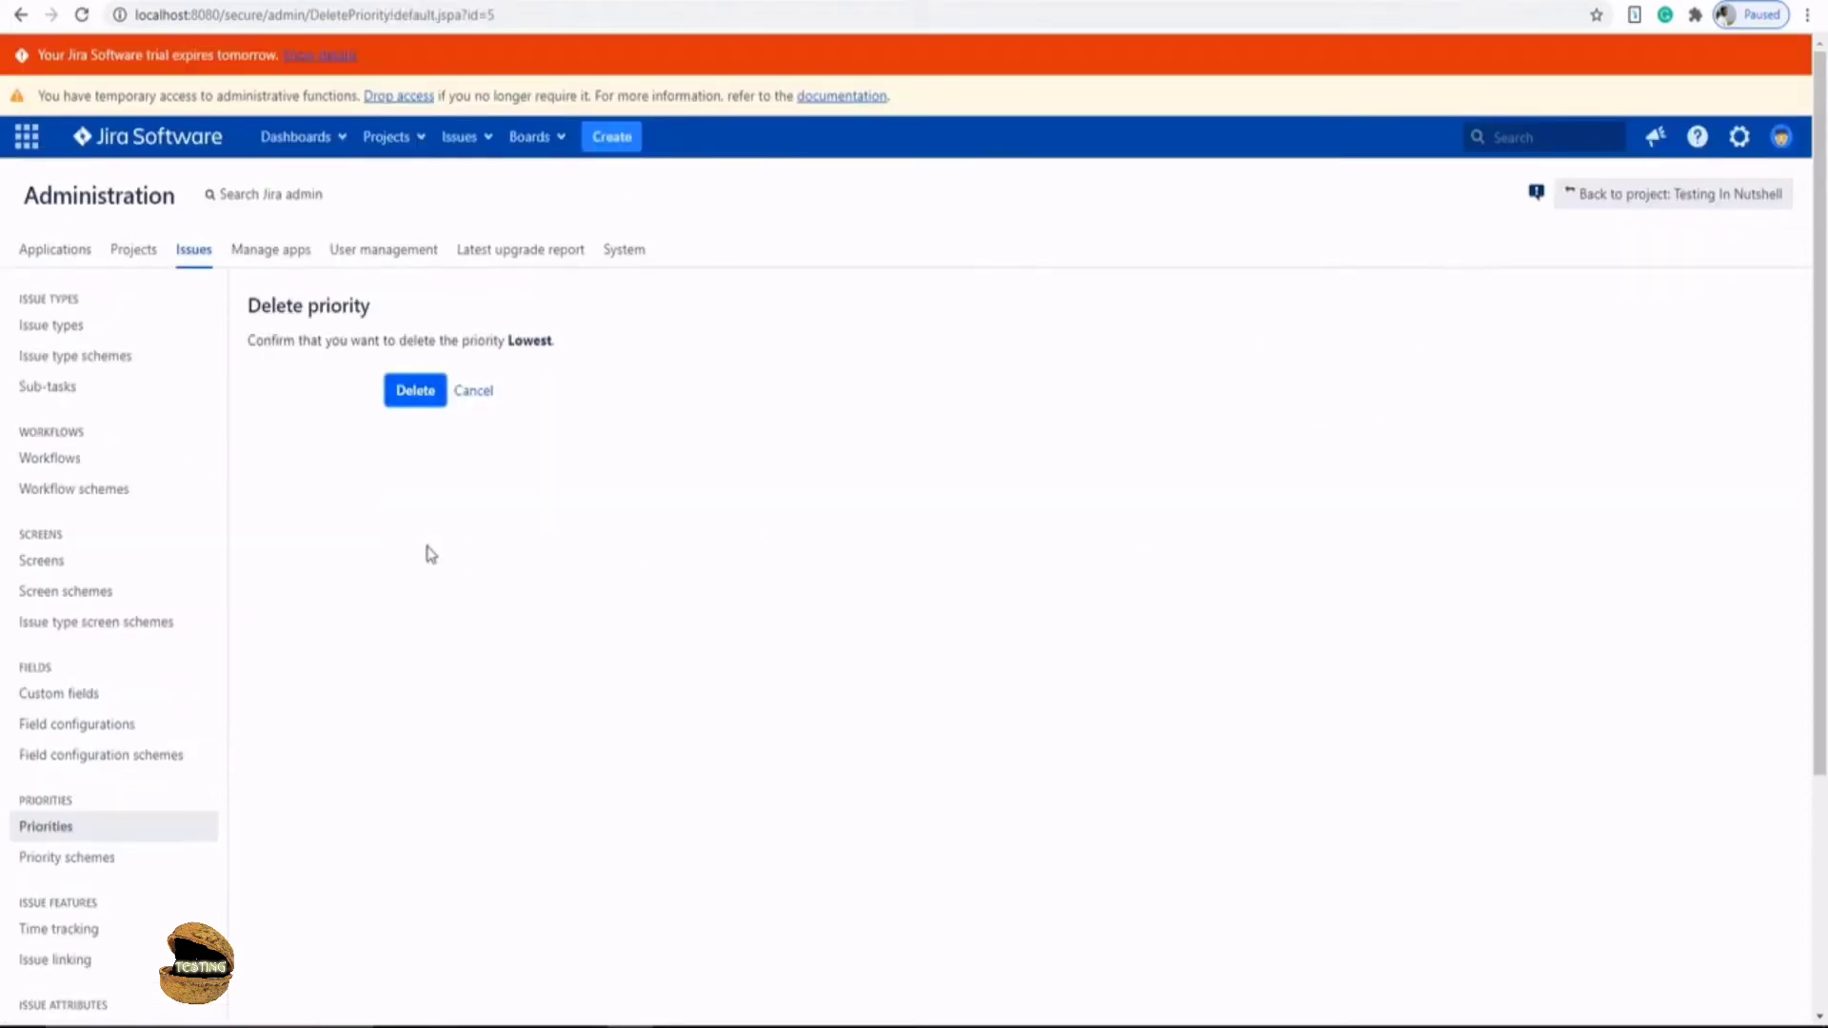
click(413, 391)
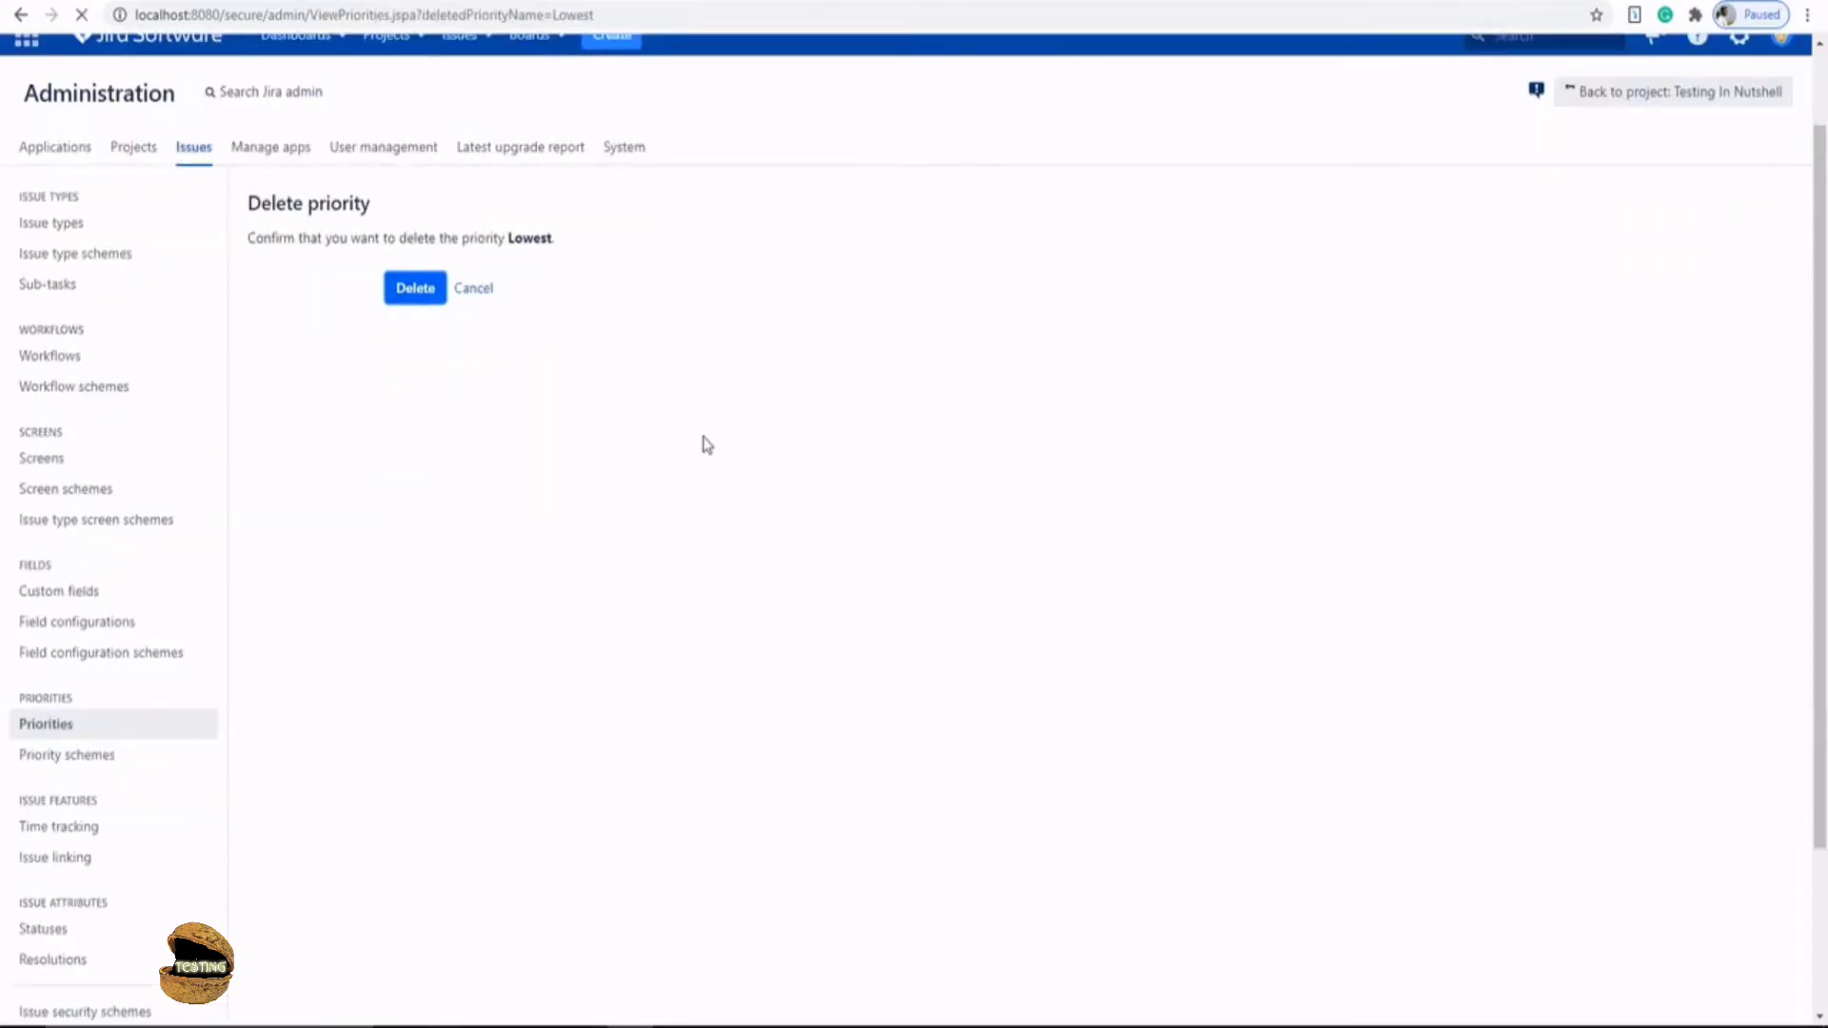
click(414, 287)
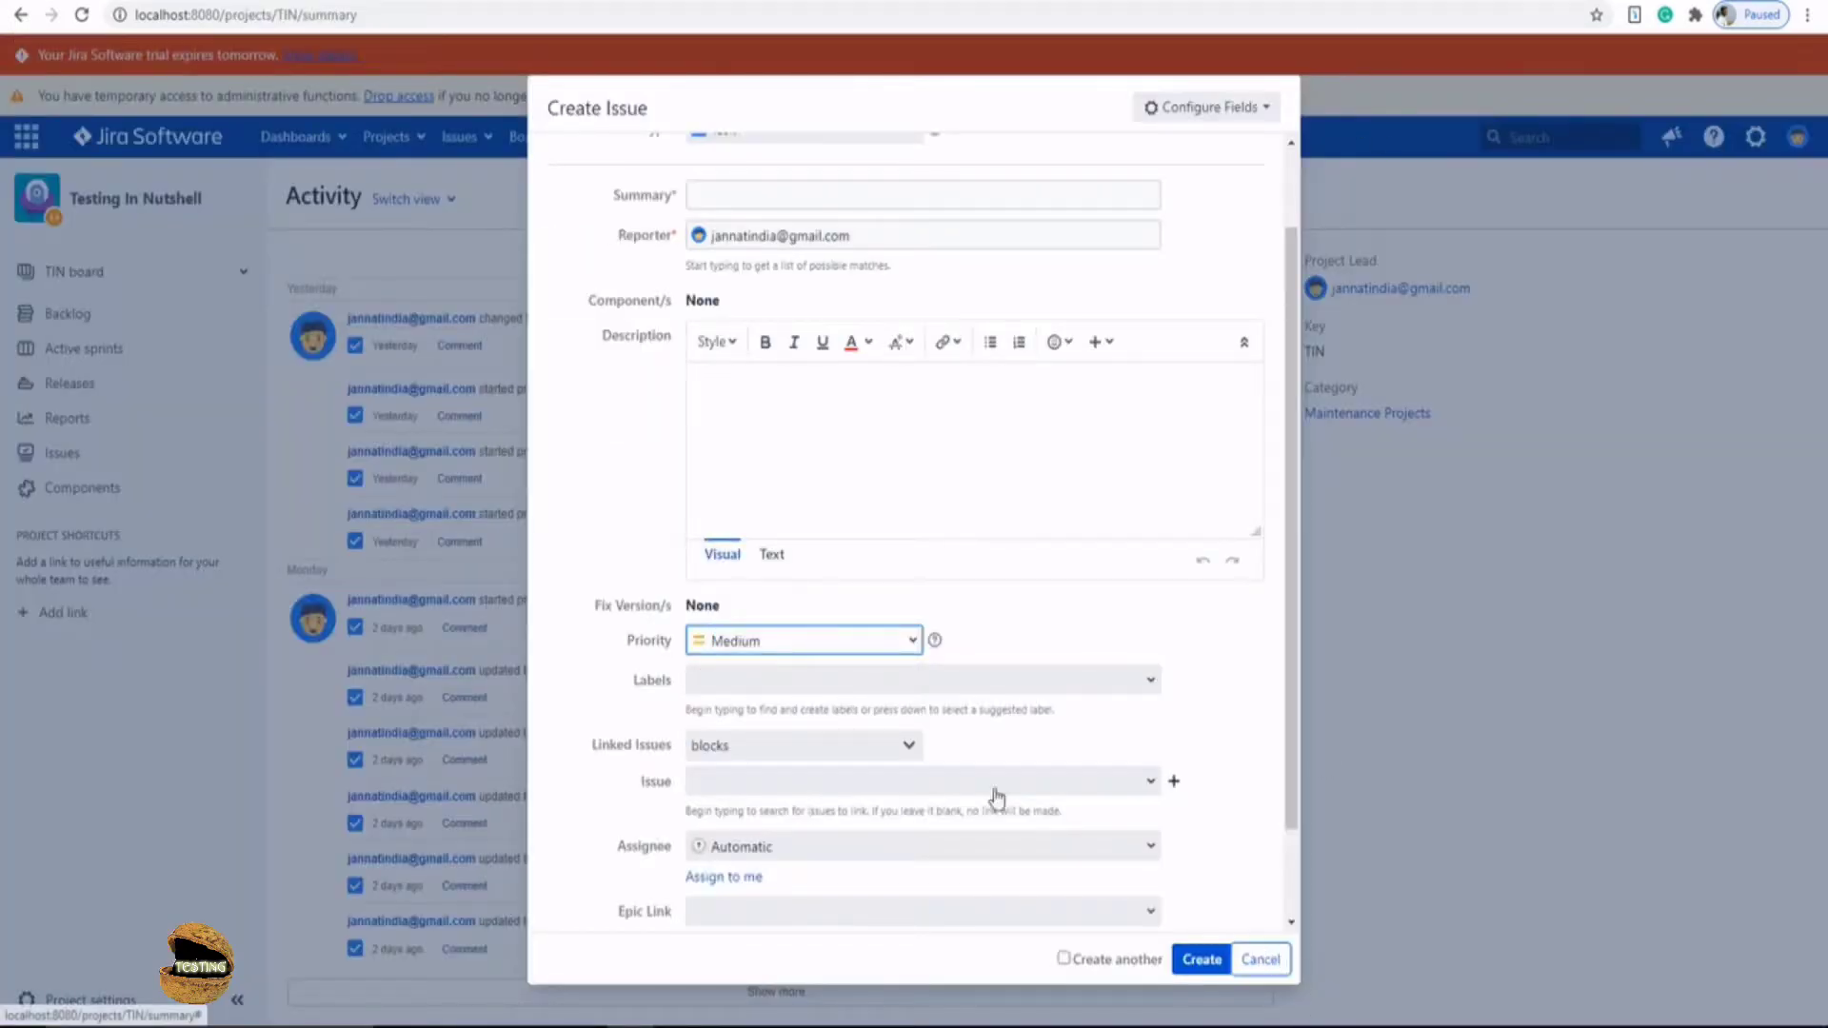
- Discard the issue form, start a new issue and expand its Priority list of High, Medium, Low
click(1258, 958)
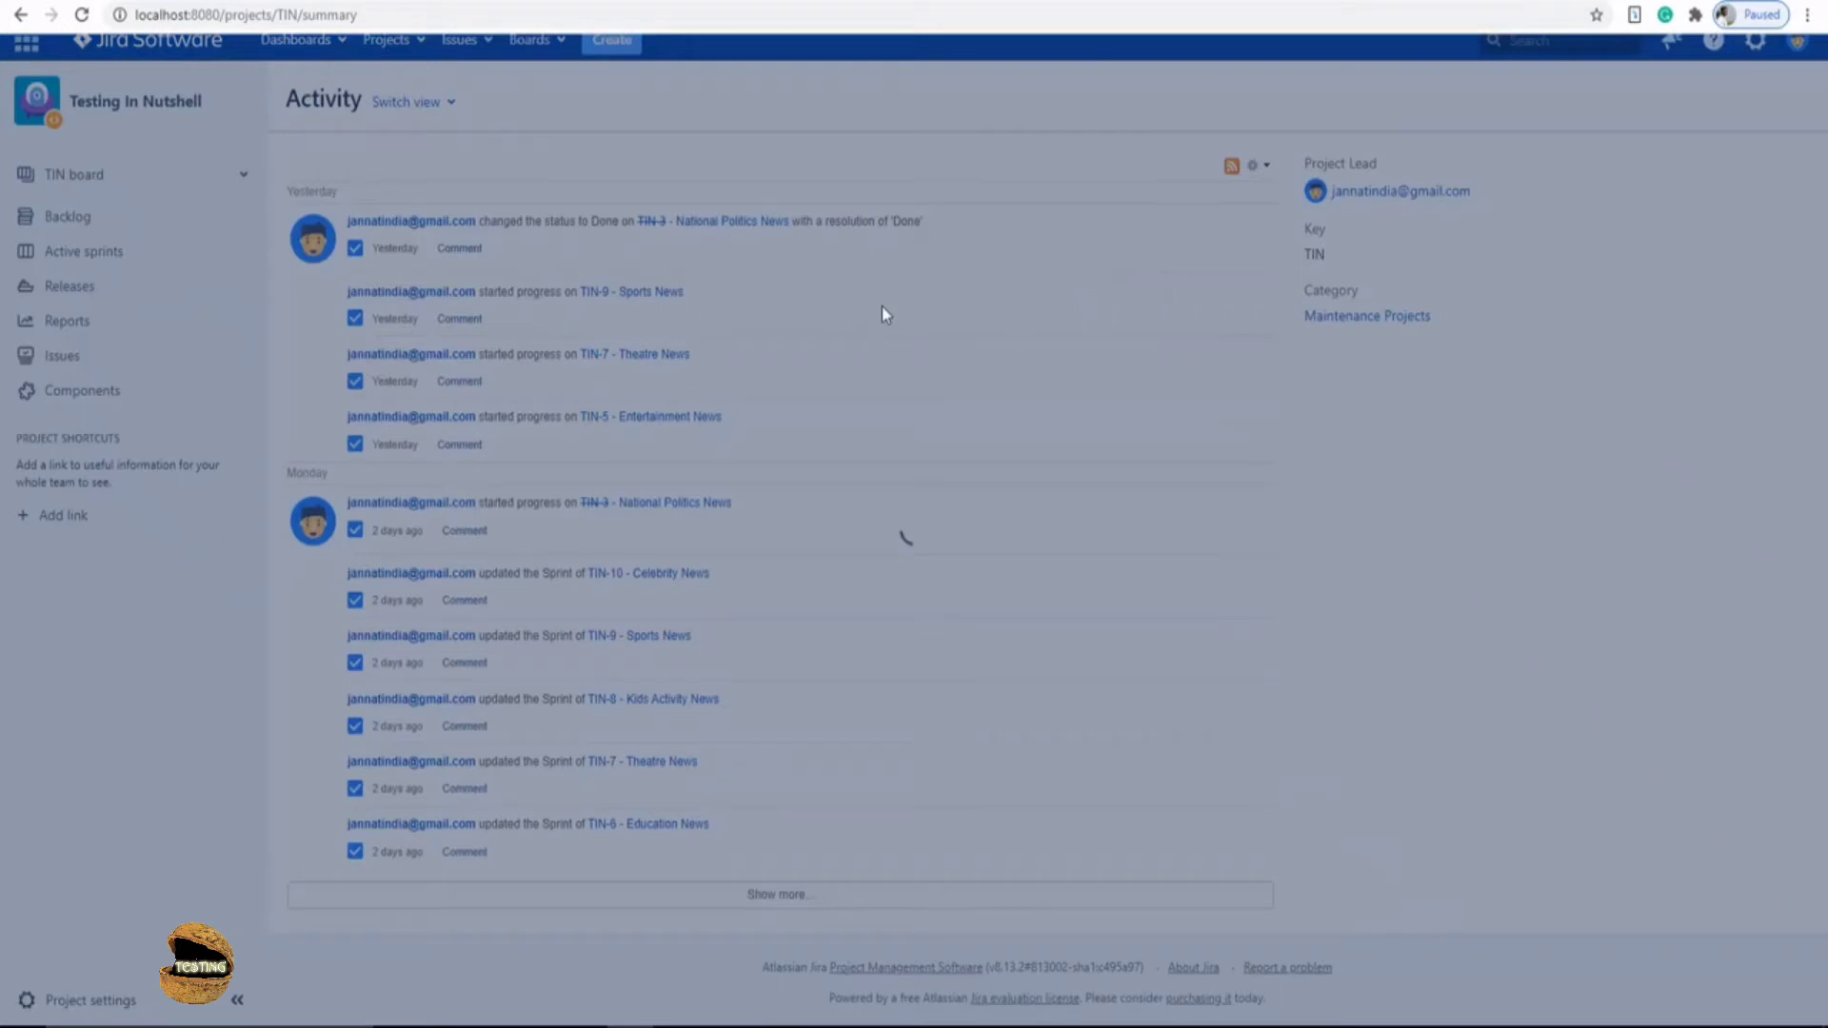
click(609, 40)
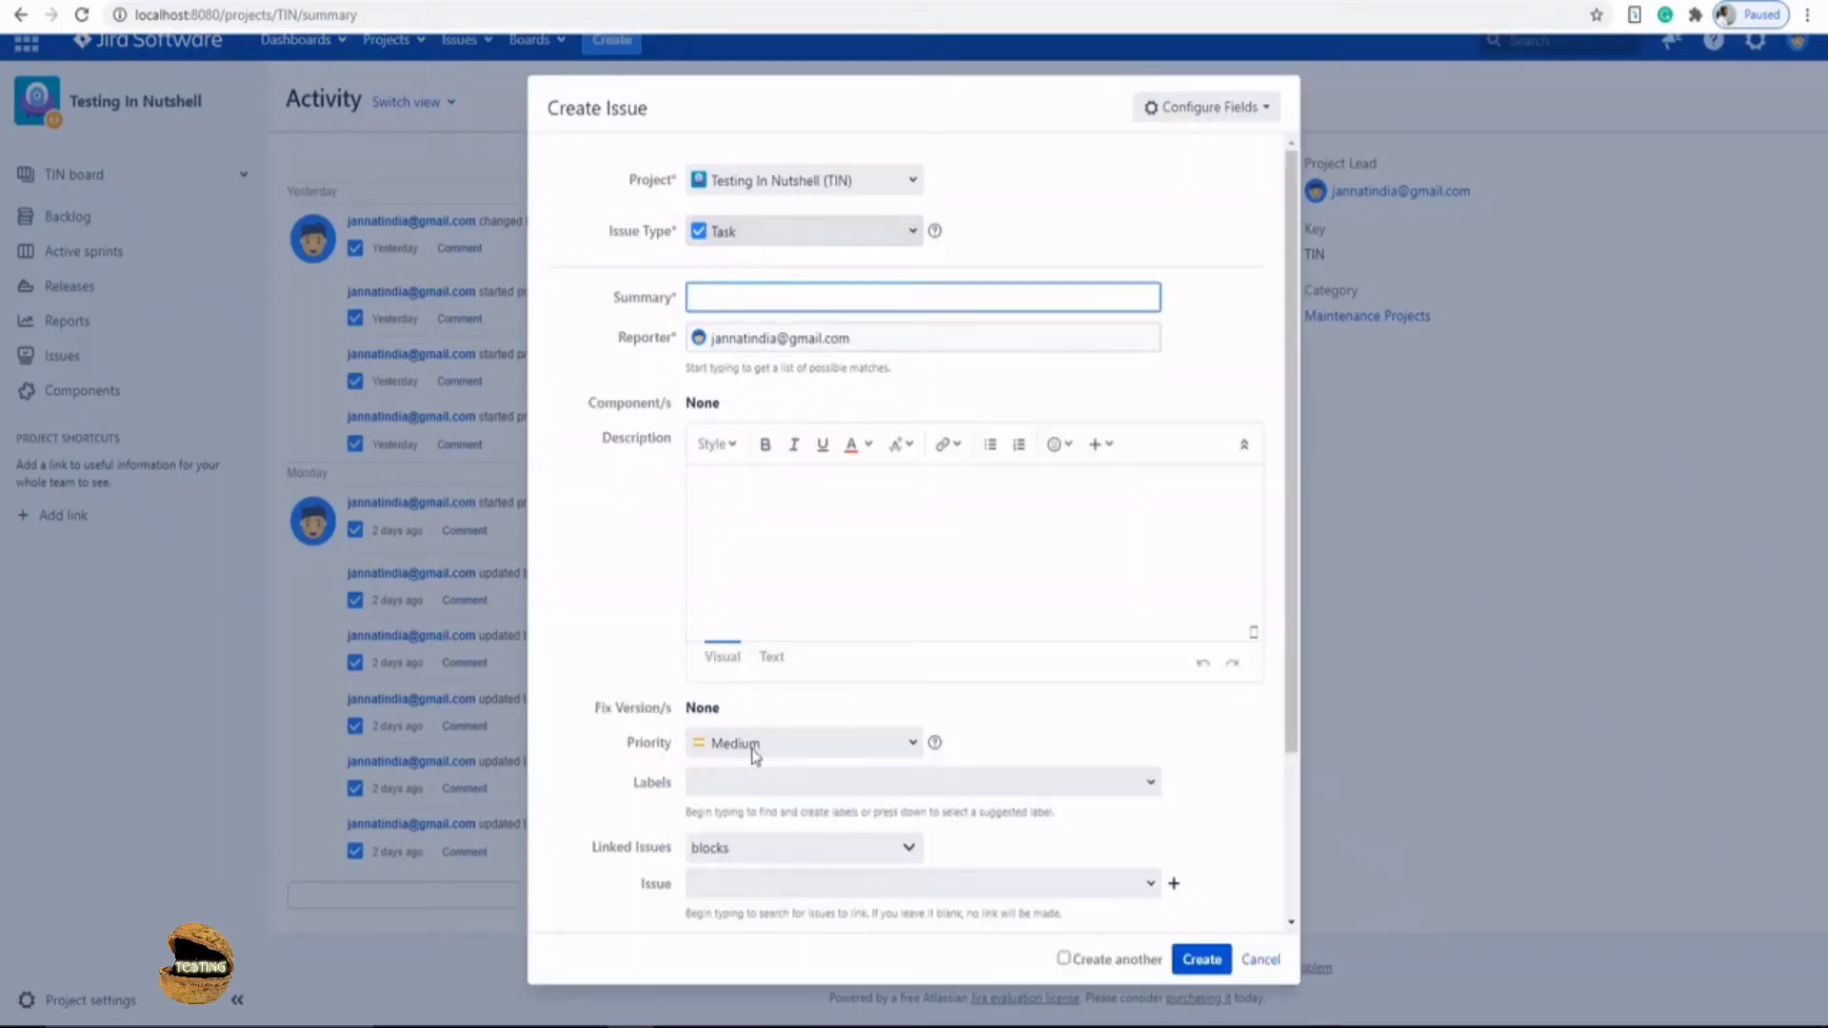
click(801, 743)
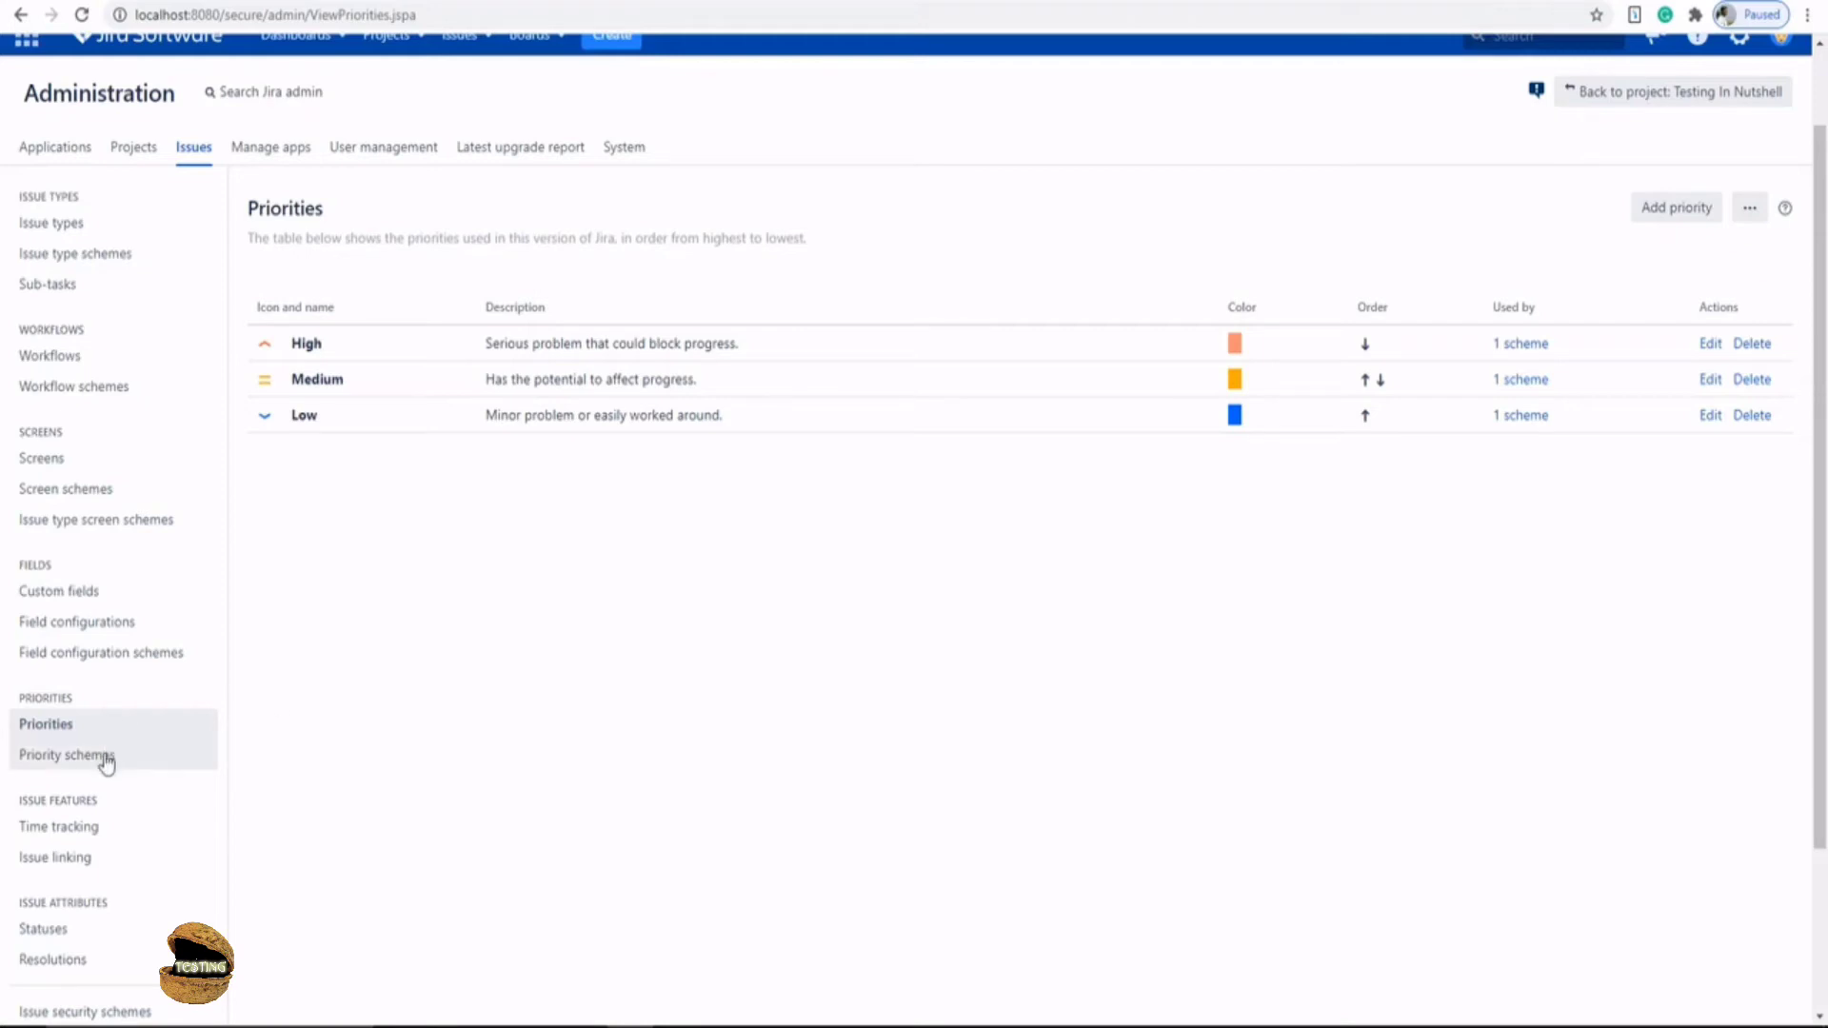
- From View priority schemes, start an Add priority scheme form with High, Medium, Low preselected
click(67, 754)
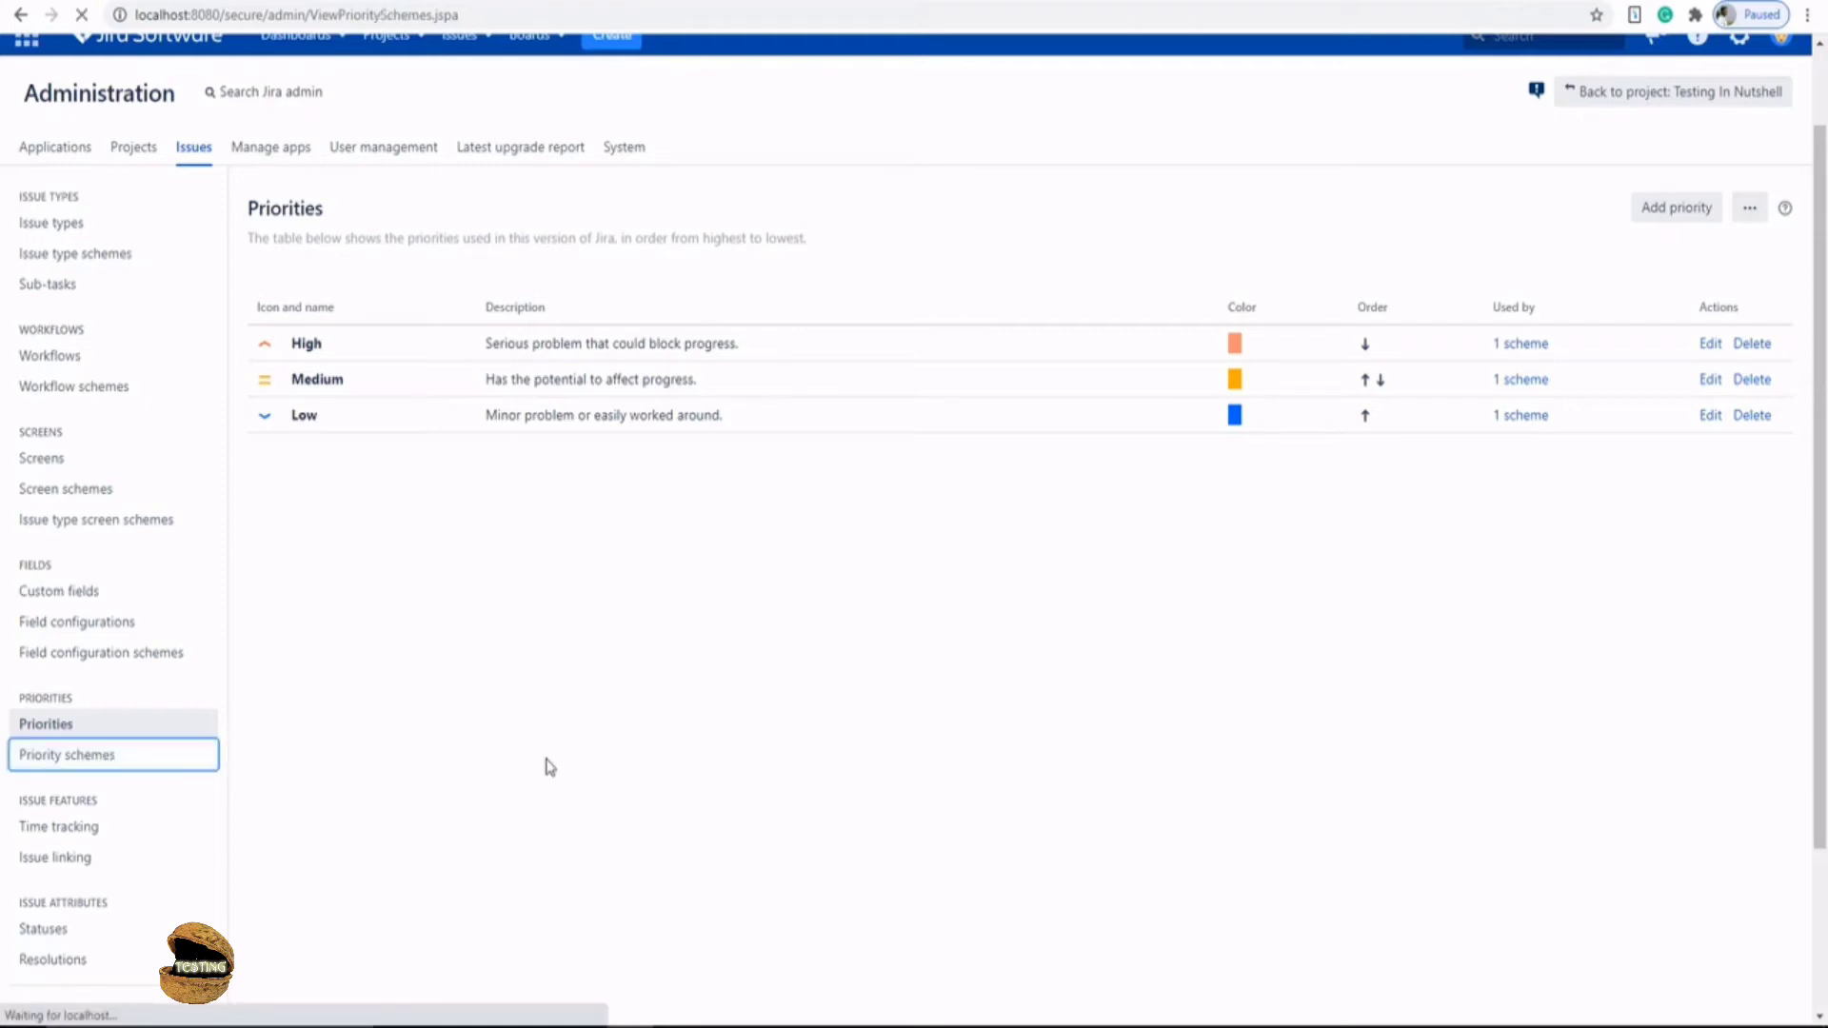
click(69, 754)
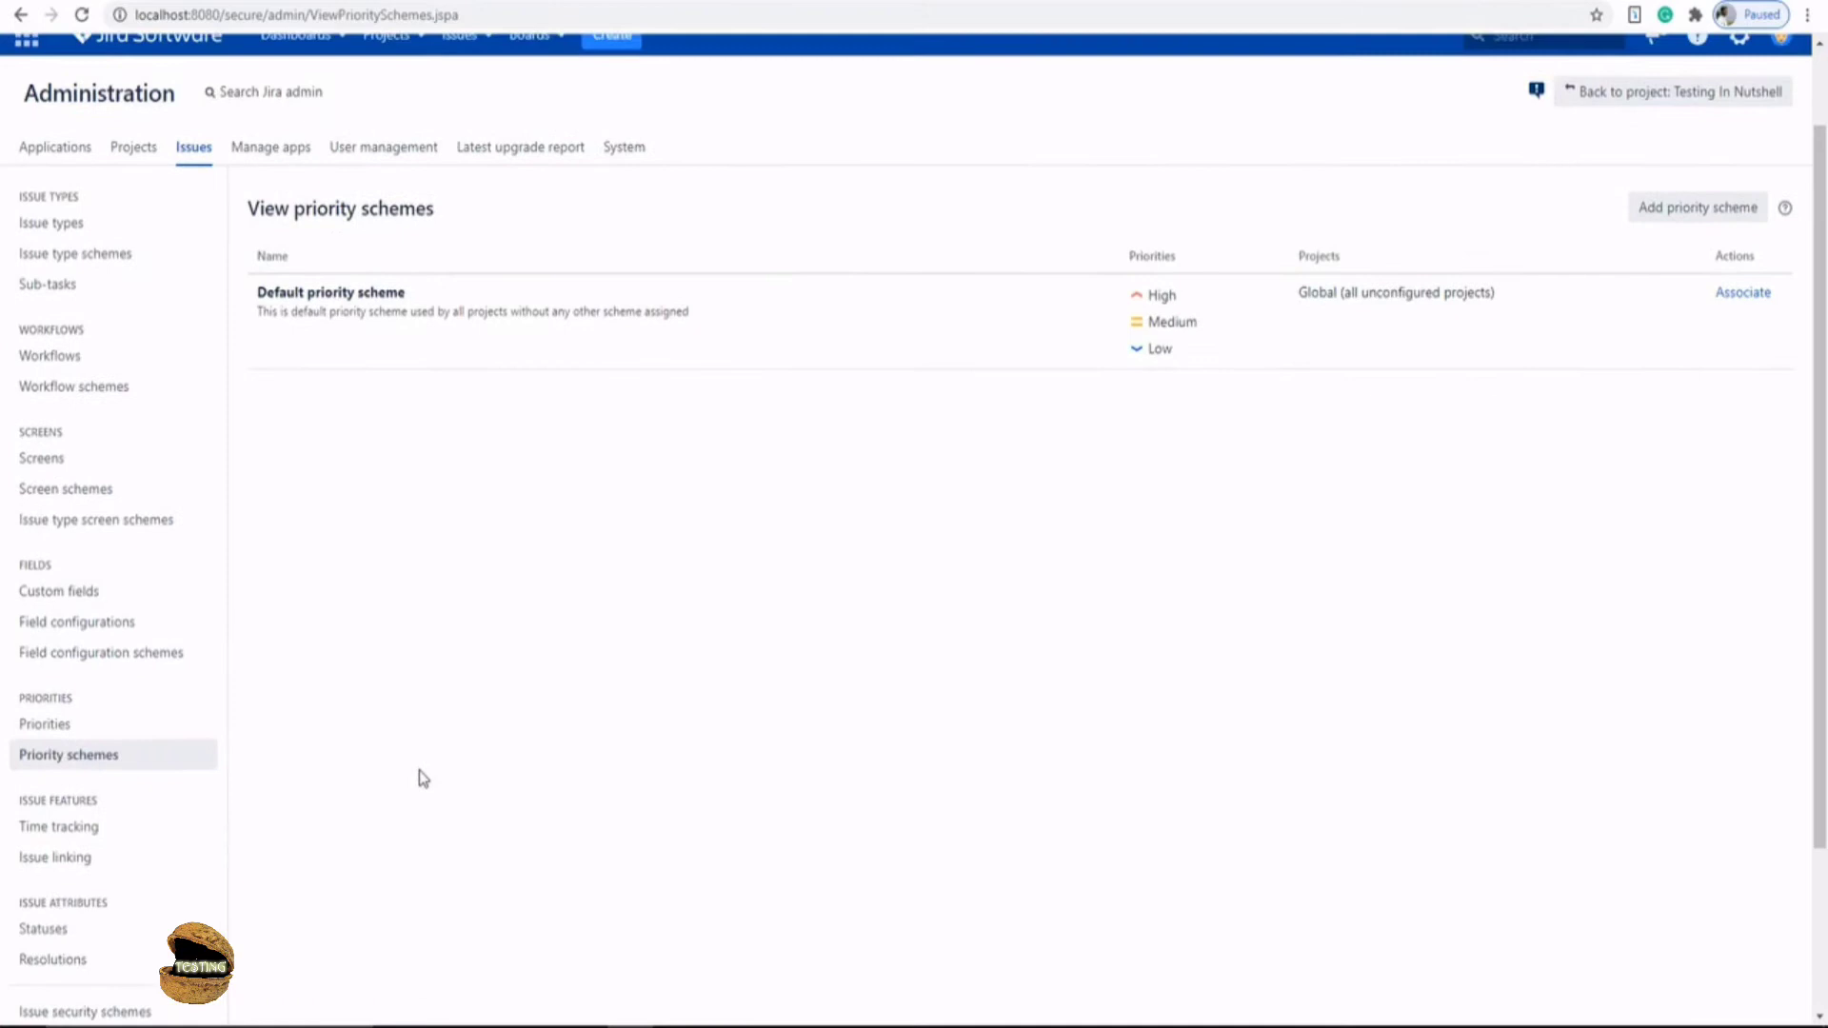
mouse_move(1697, 207)
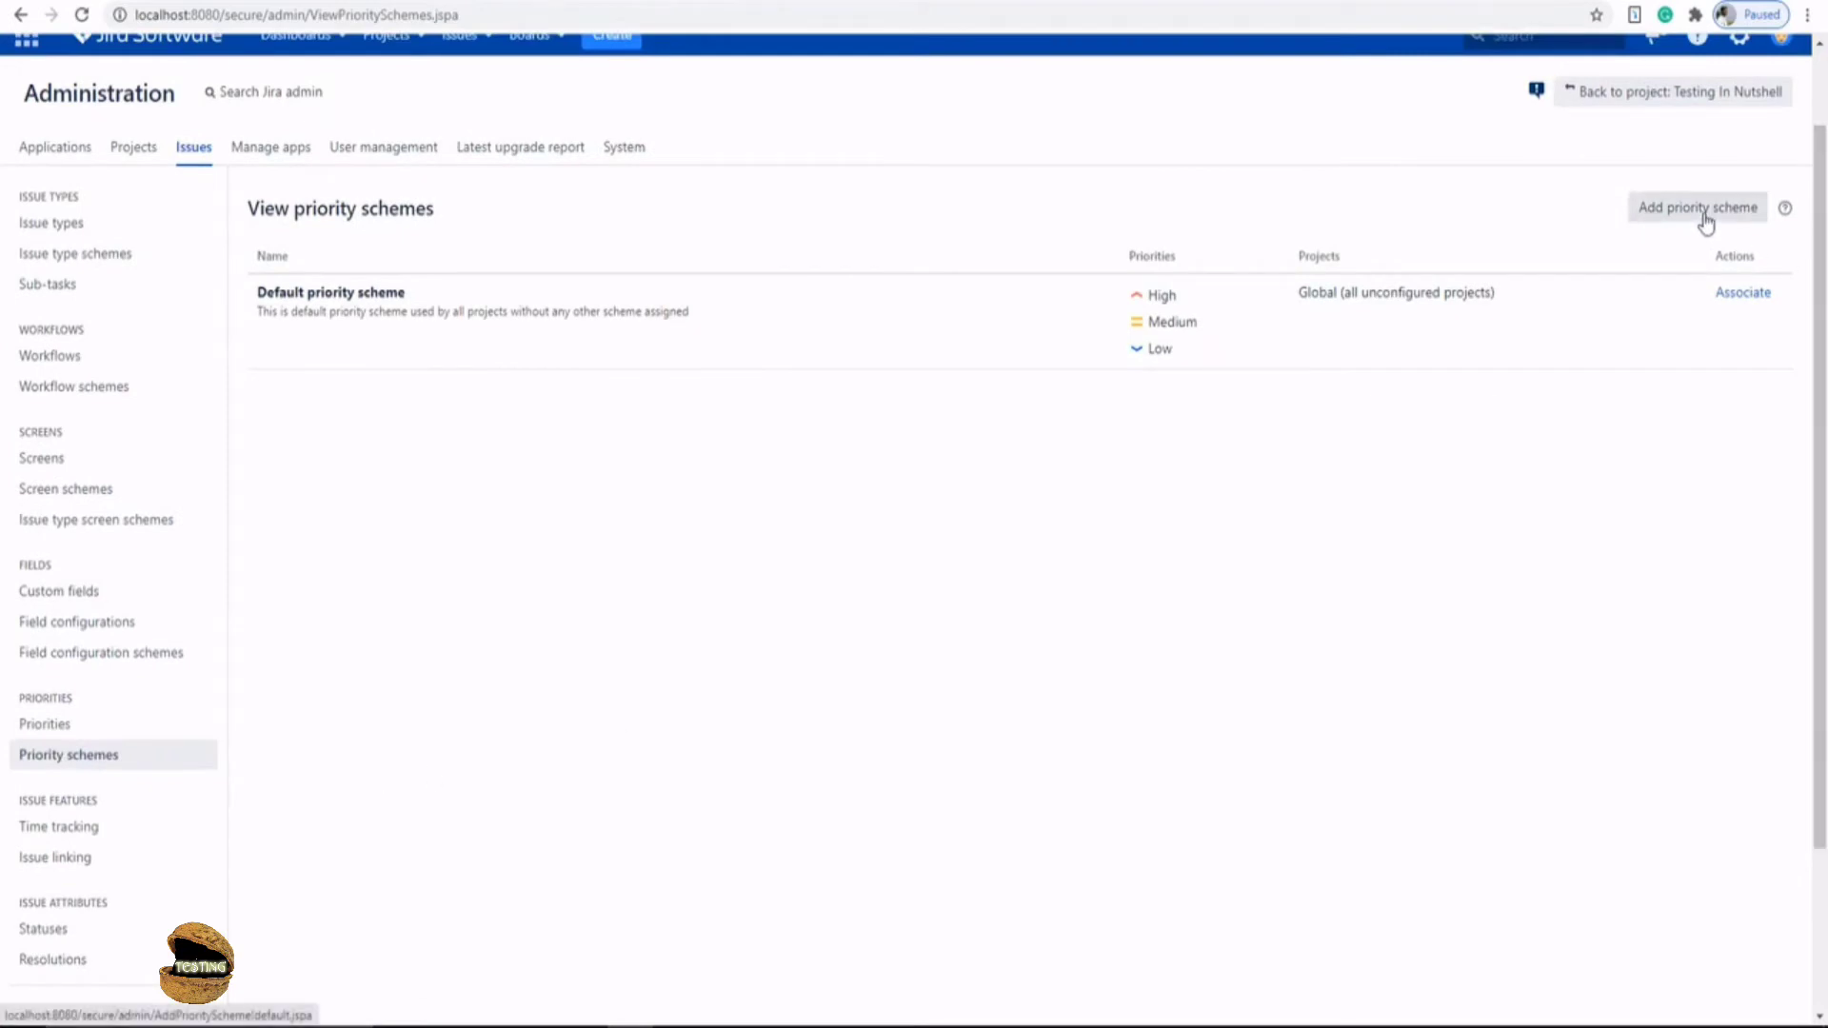
click(1697, 205)
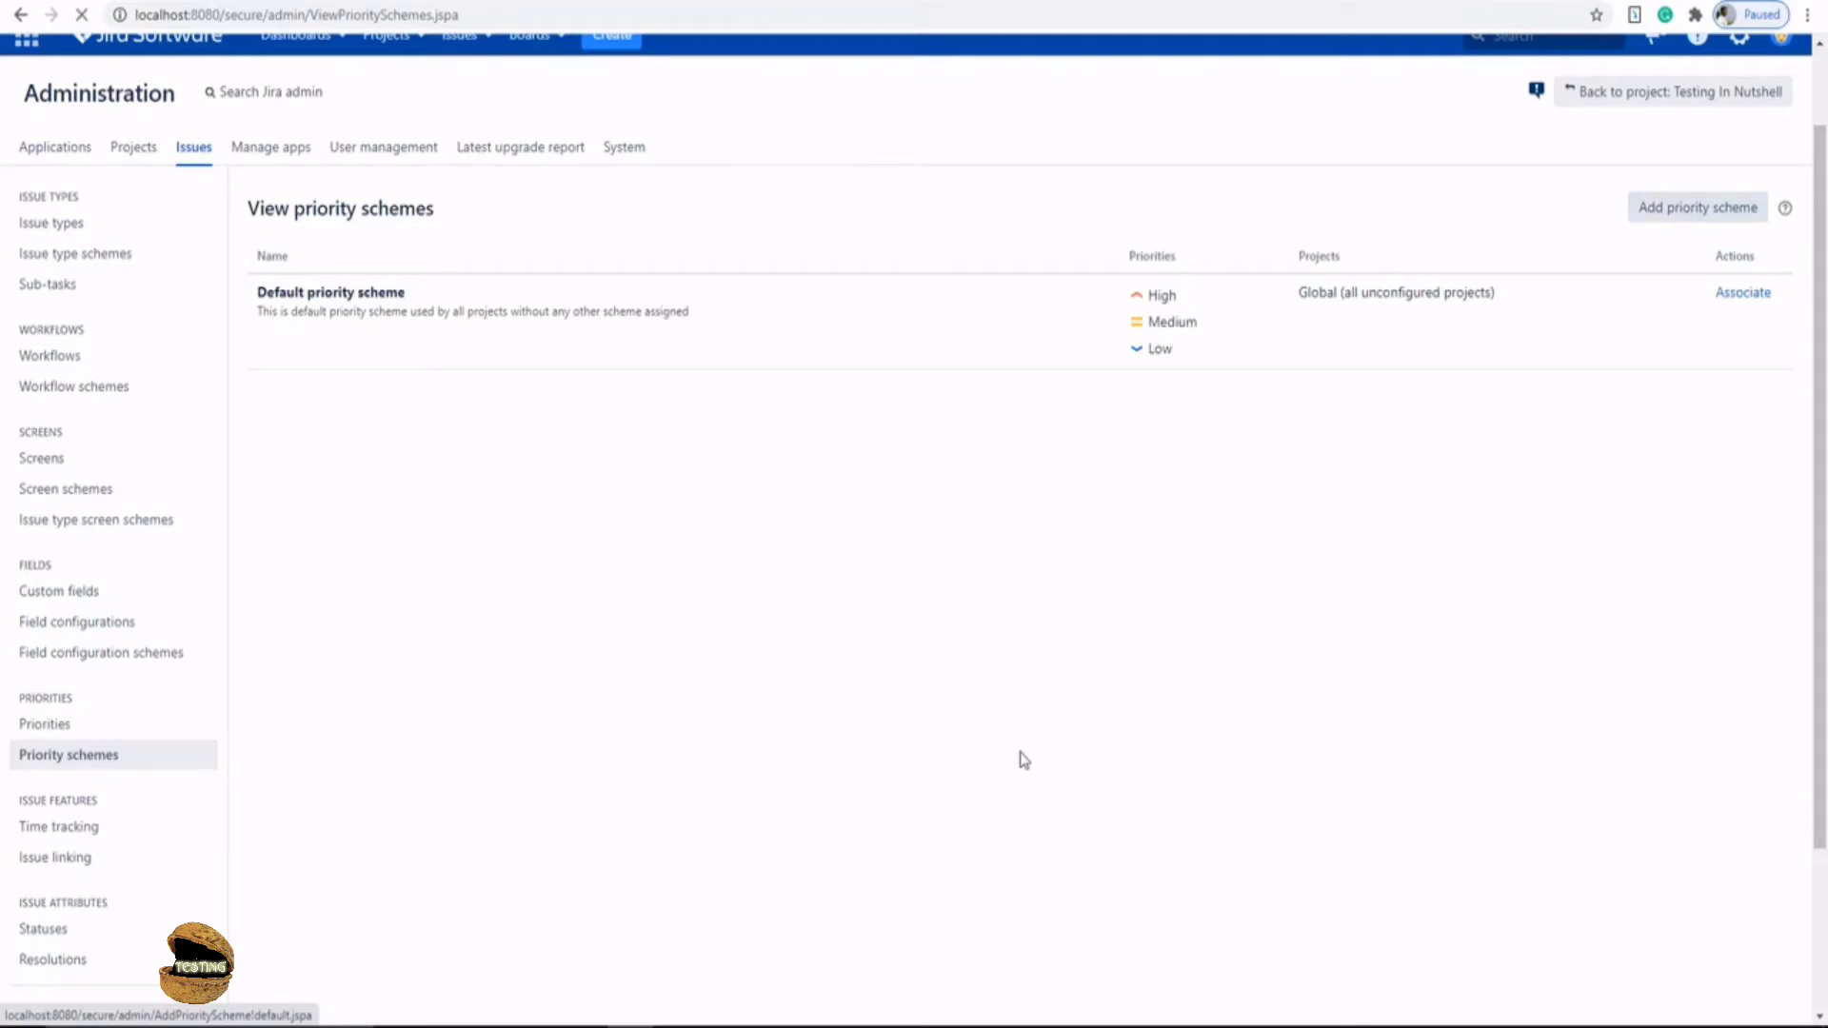
click(1697, 208)
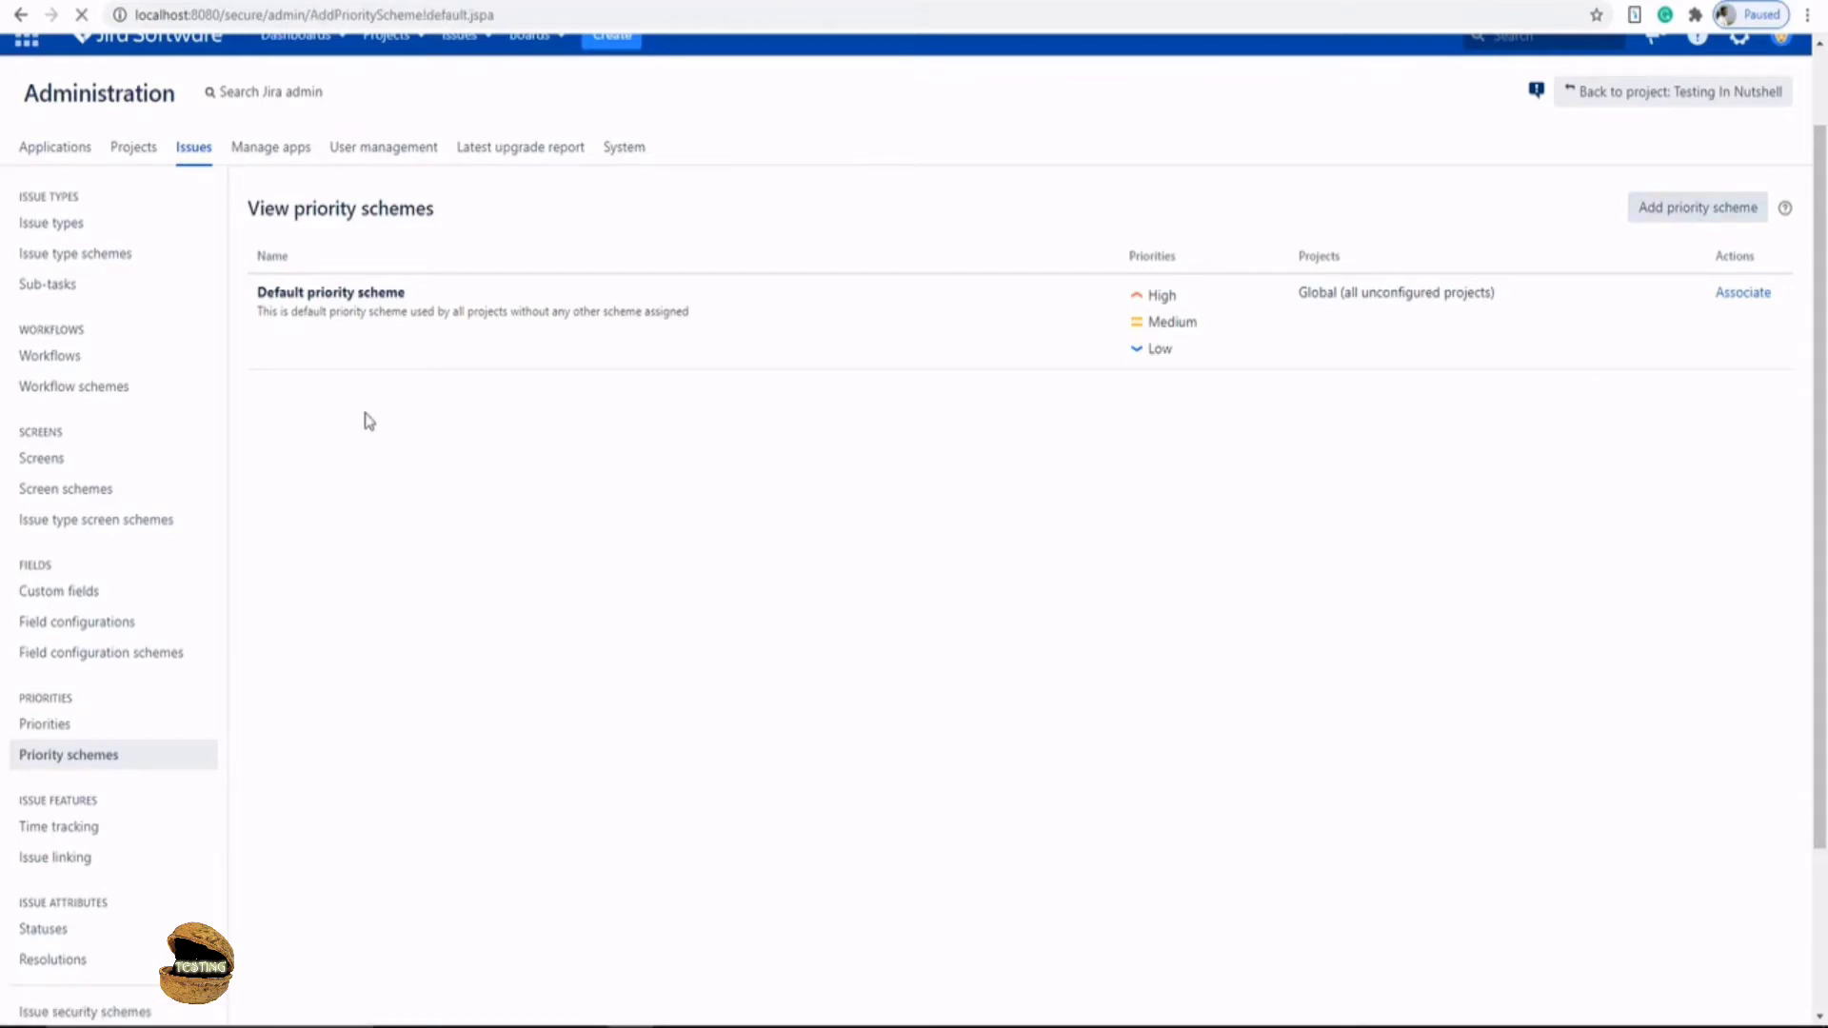
click(1696, 206)
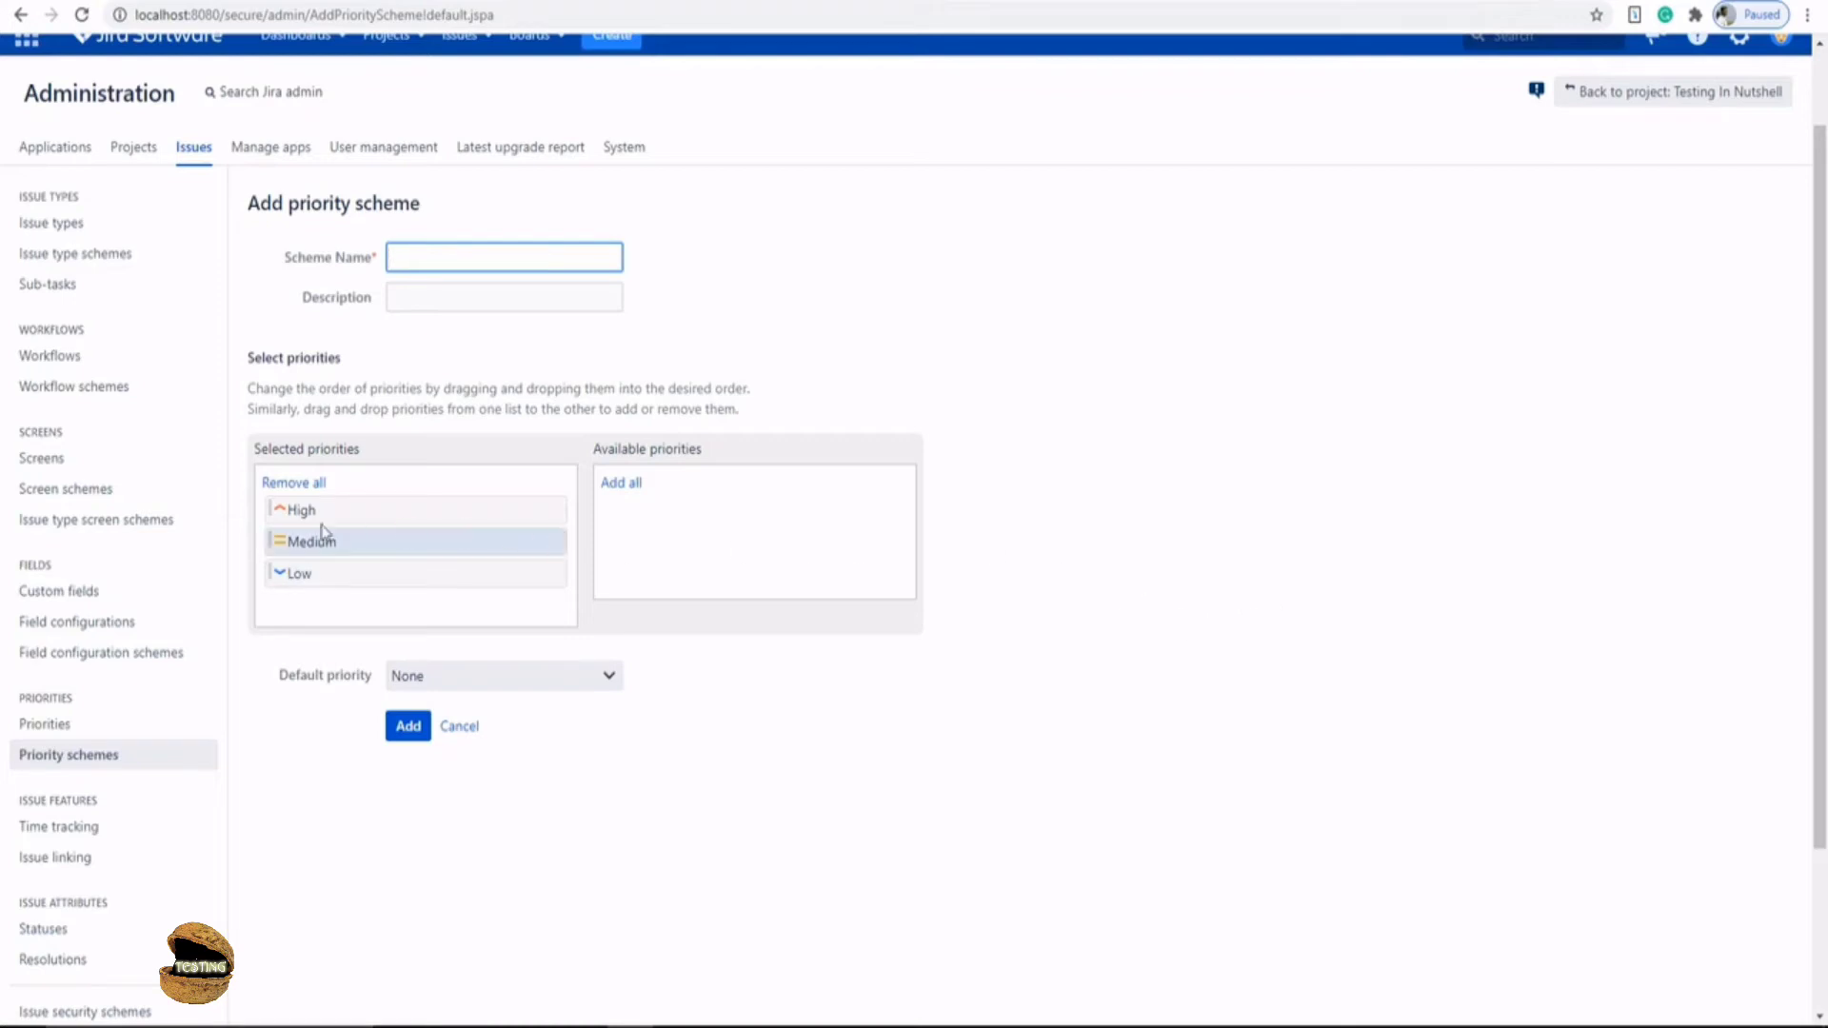
mouse_move(1062, 474)
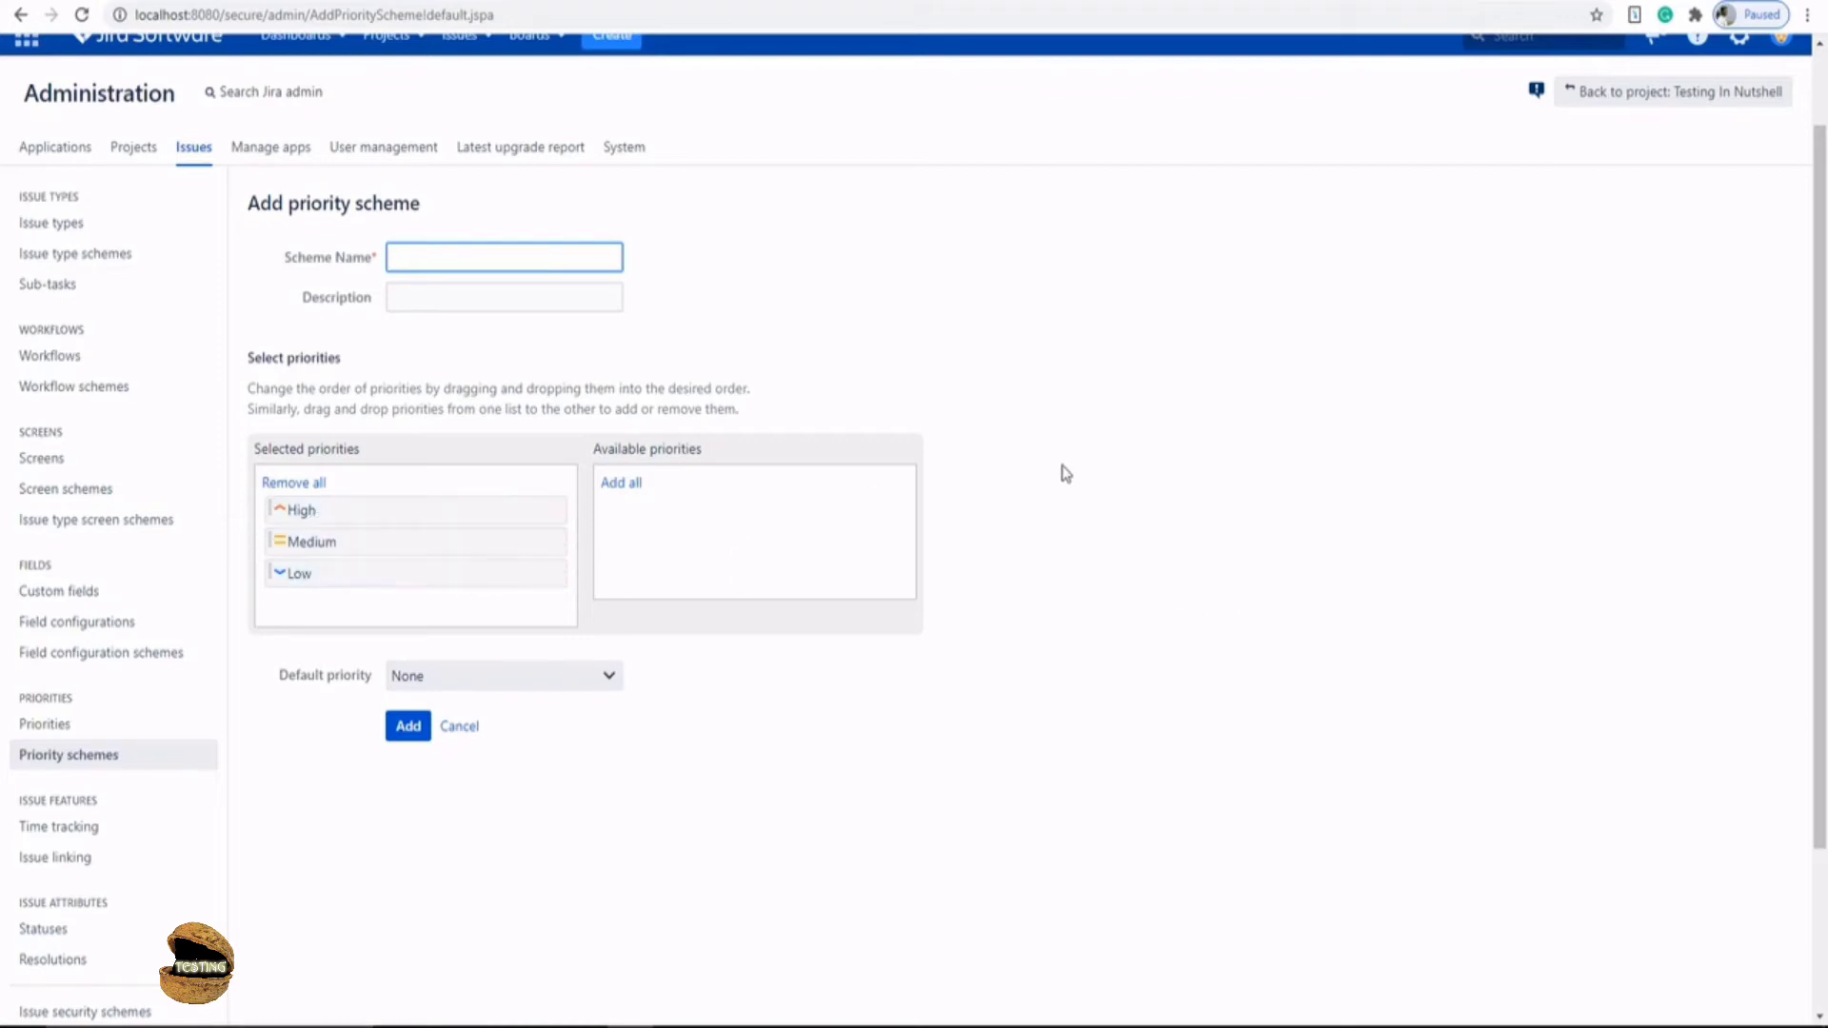
mouse_move(648, 592)
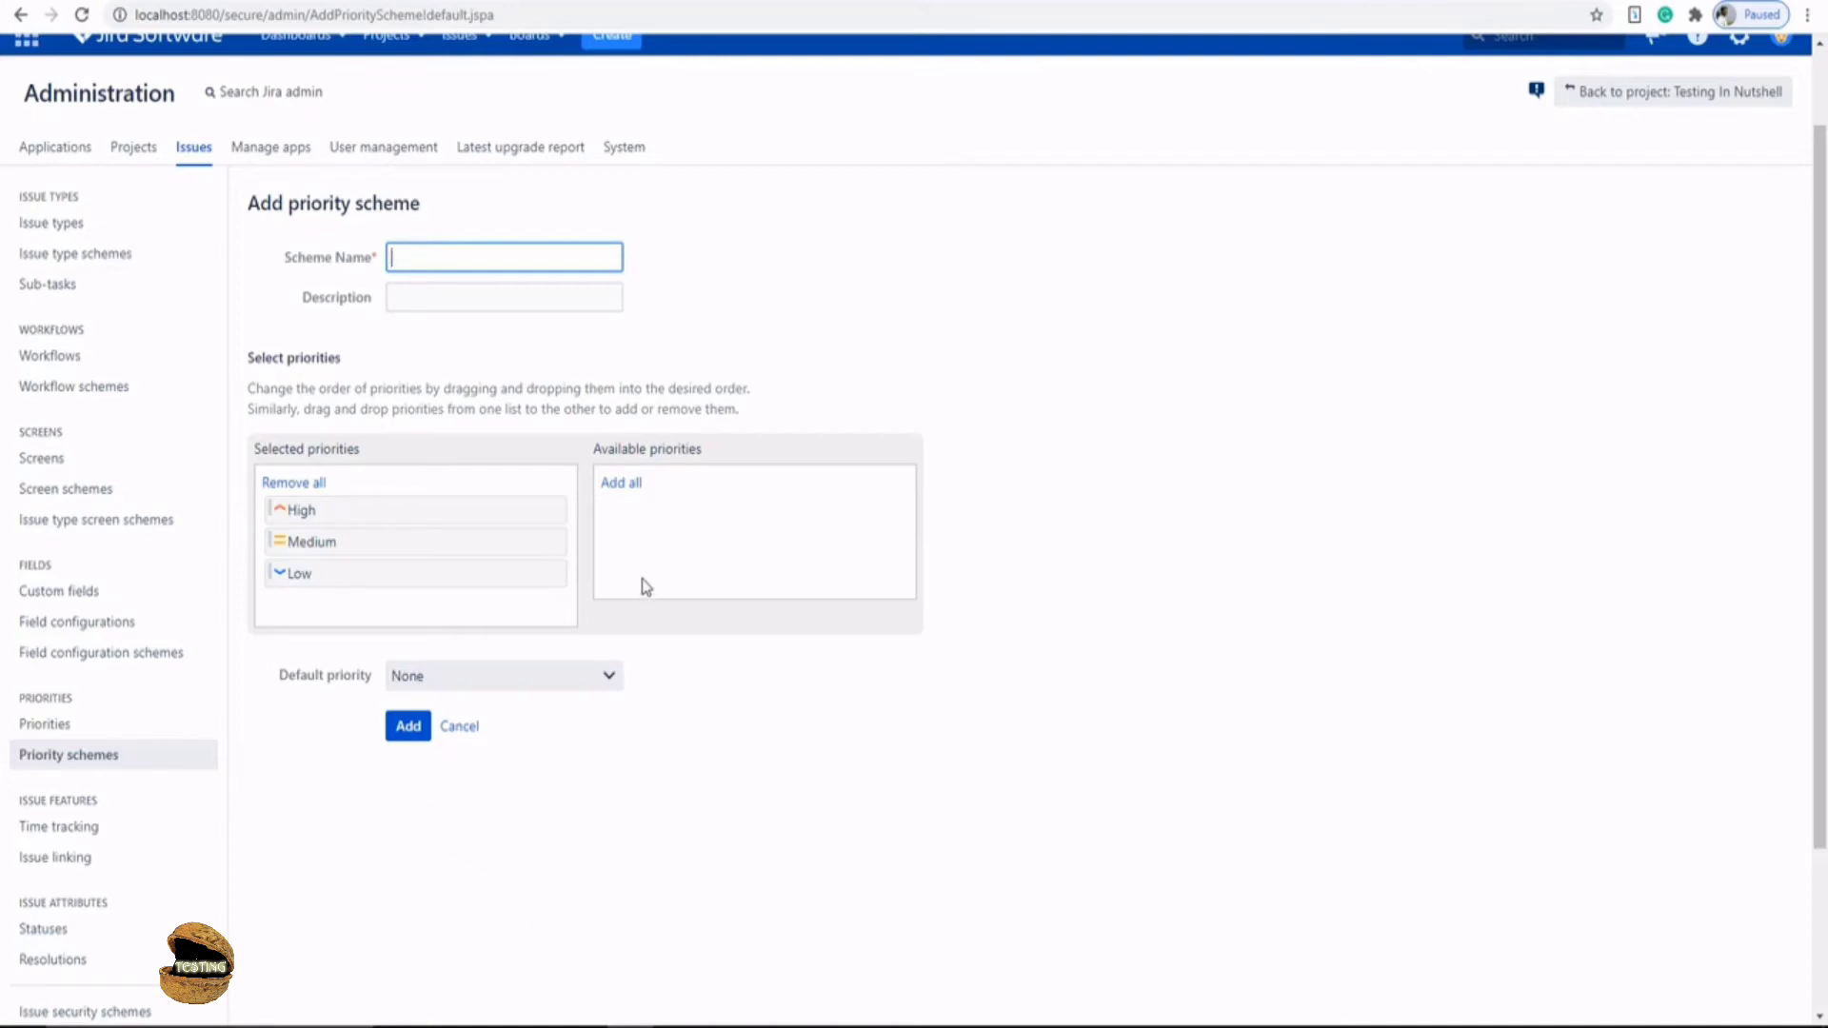
mouse_move(784, 558)
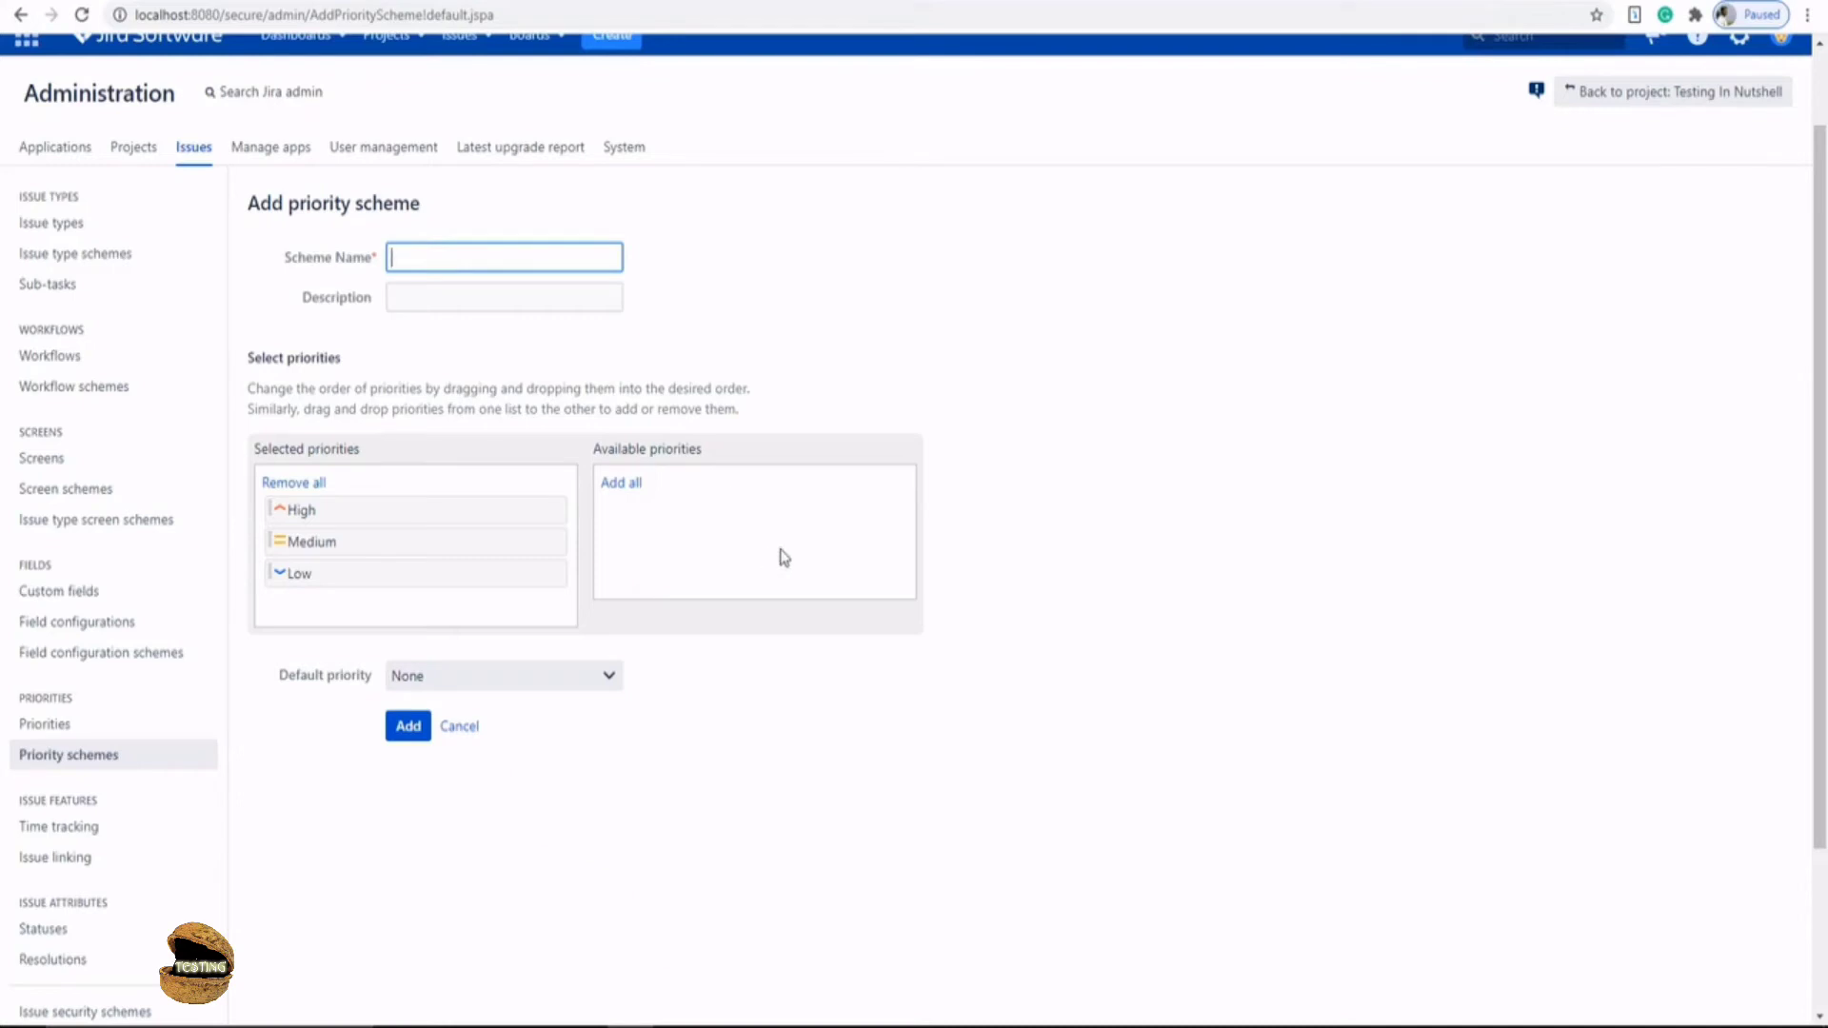
- Add a new priority named Highest with the highest.png double-chevron icon
click(43, 724)
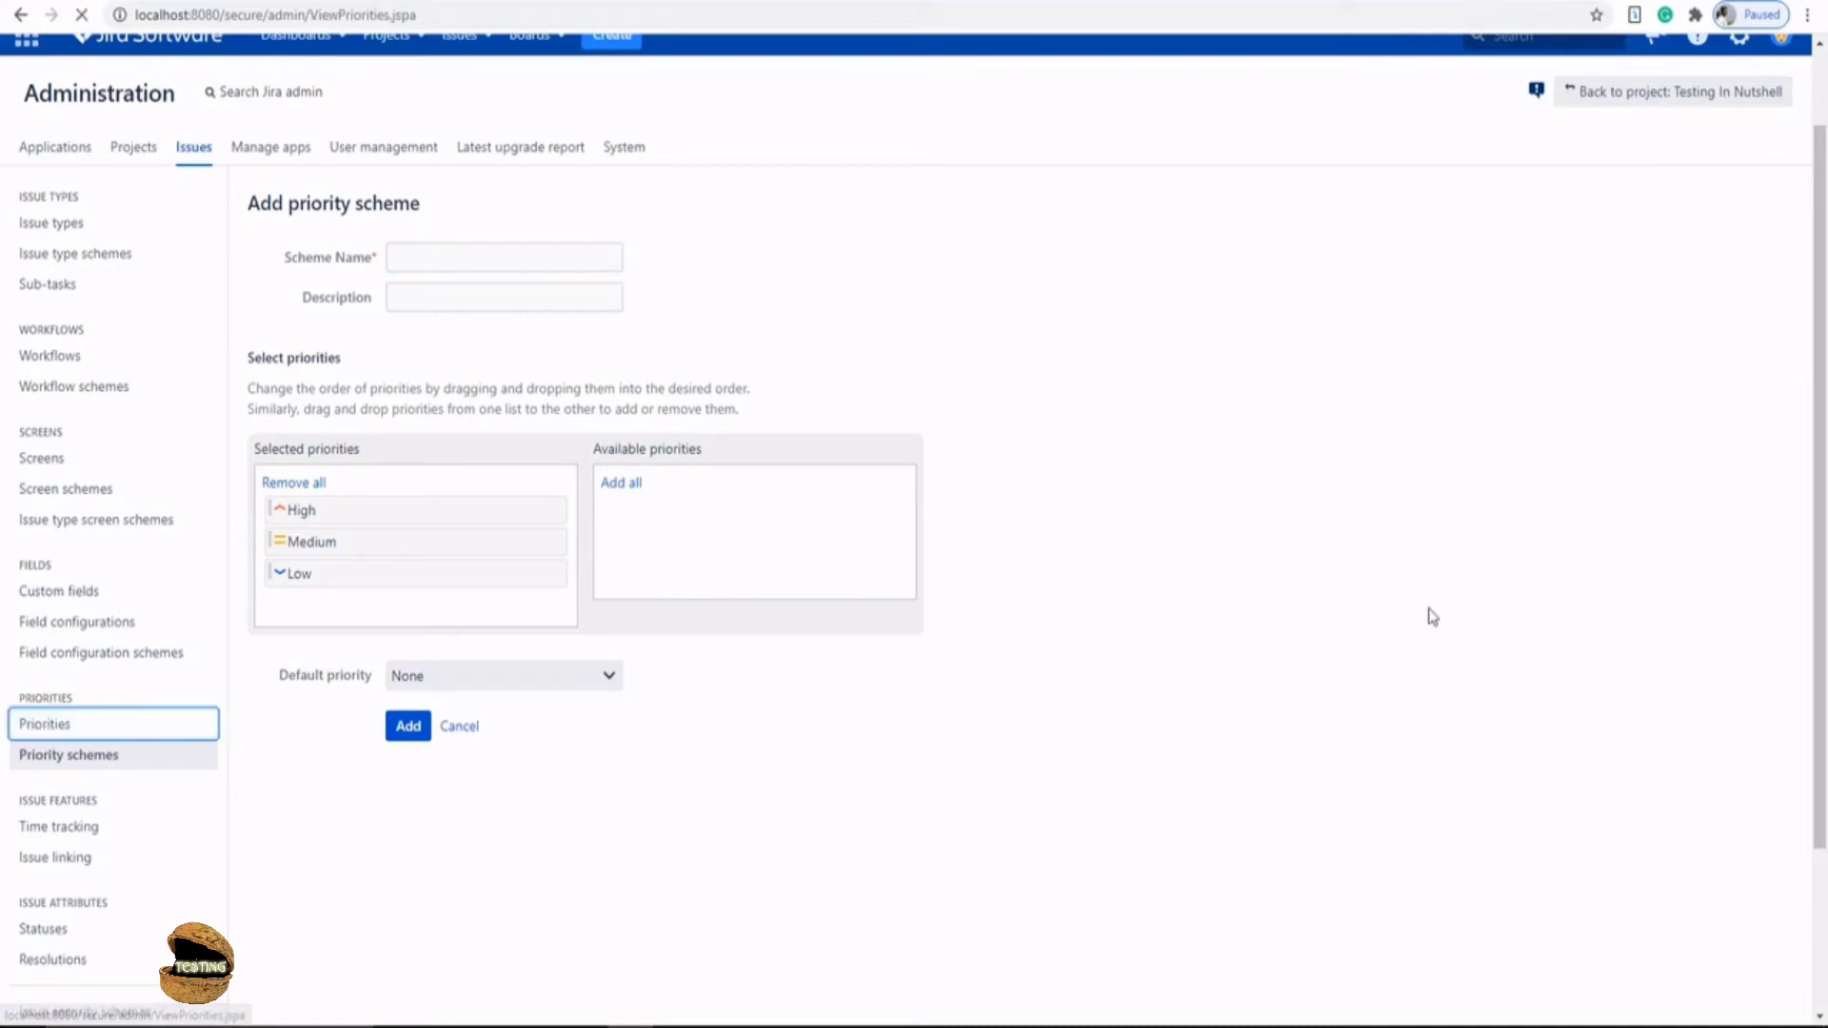
click(44, 723)
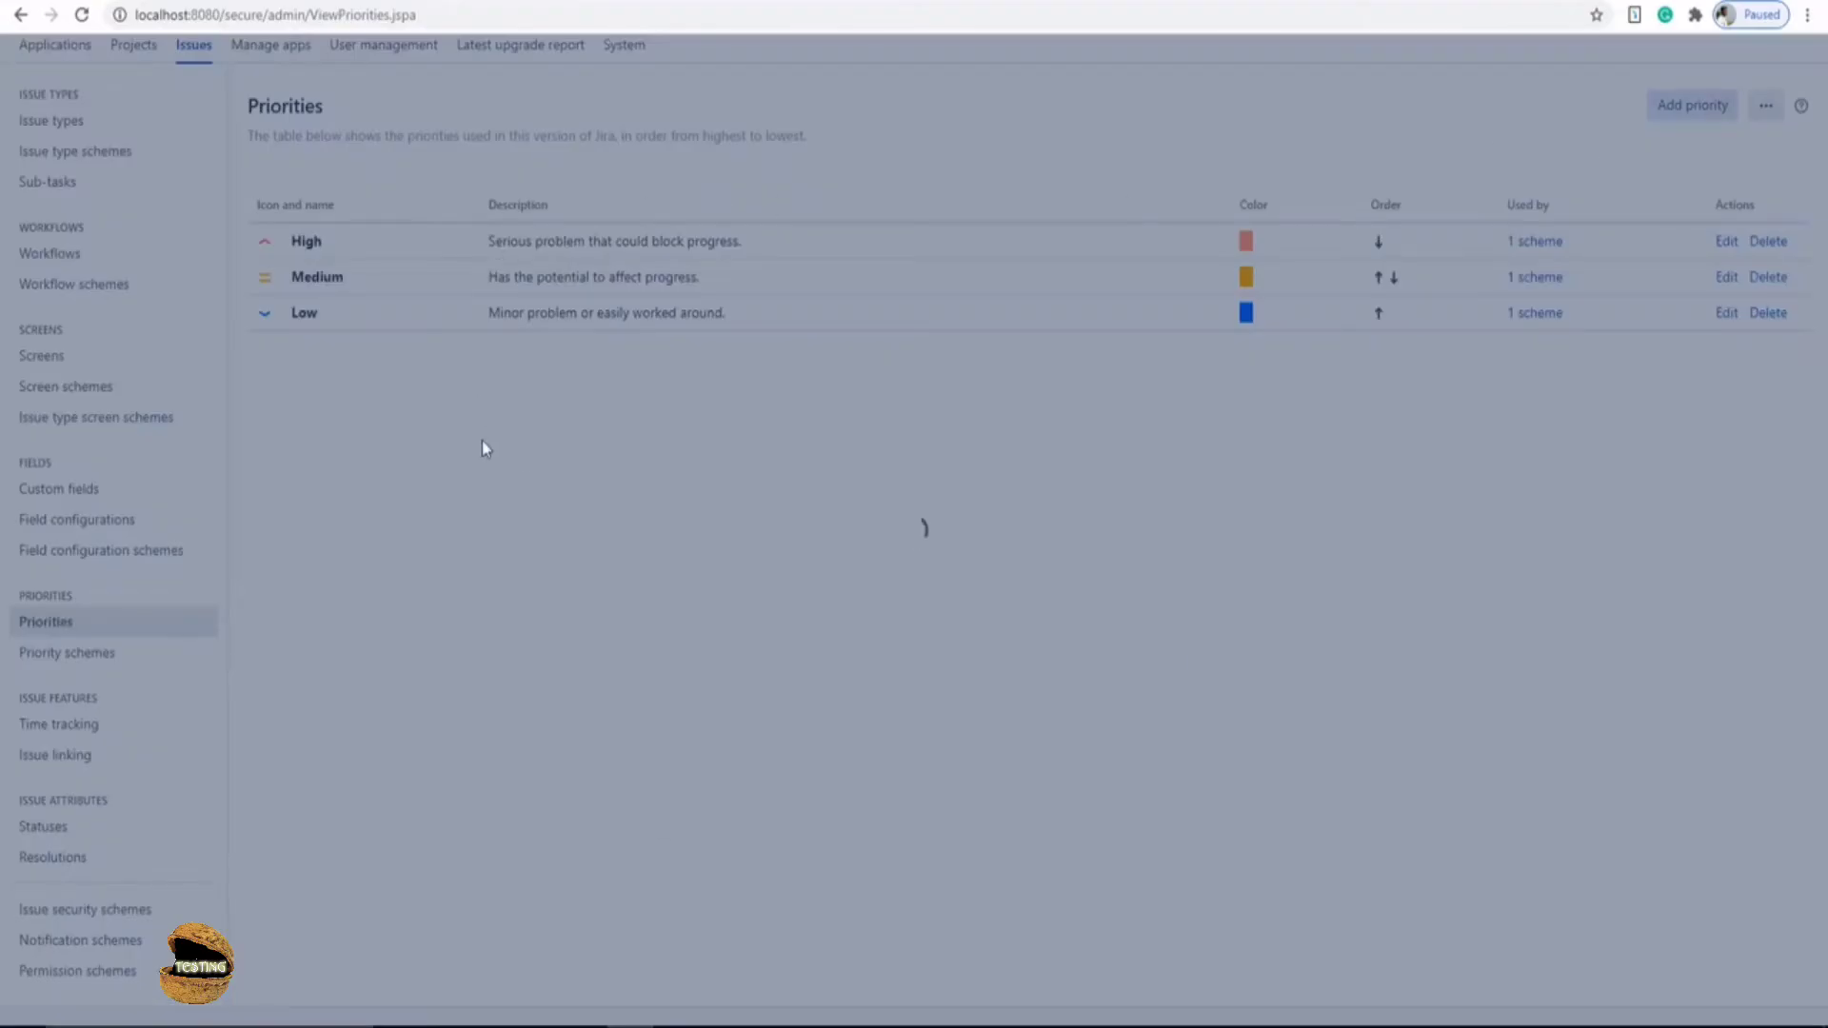
click(1691, 105)
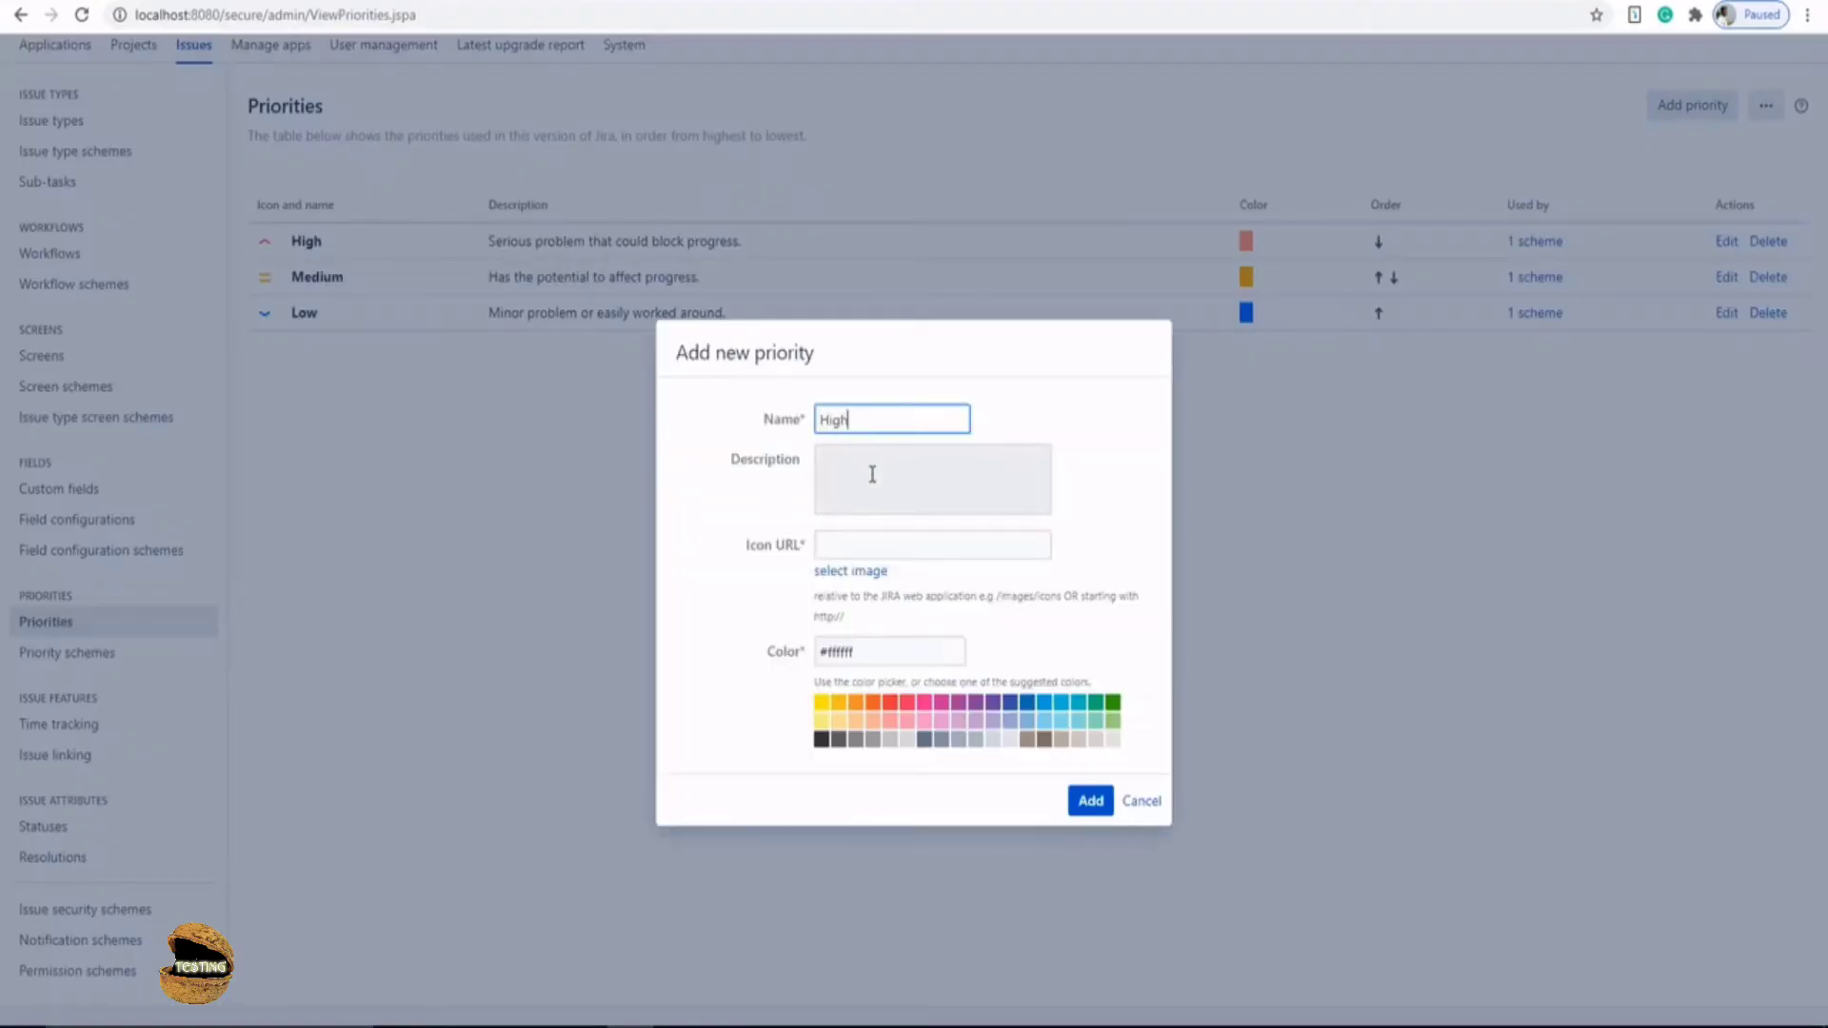
text(est)
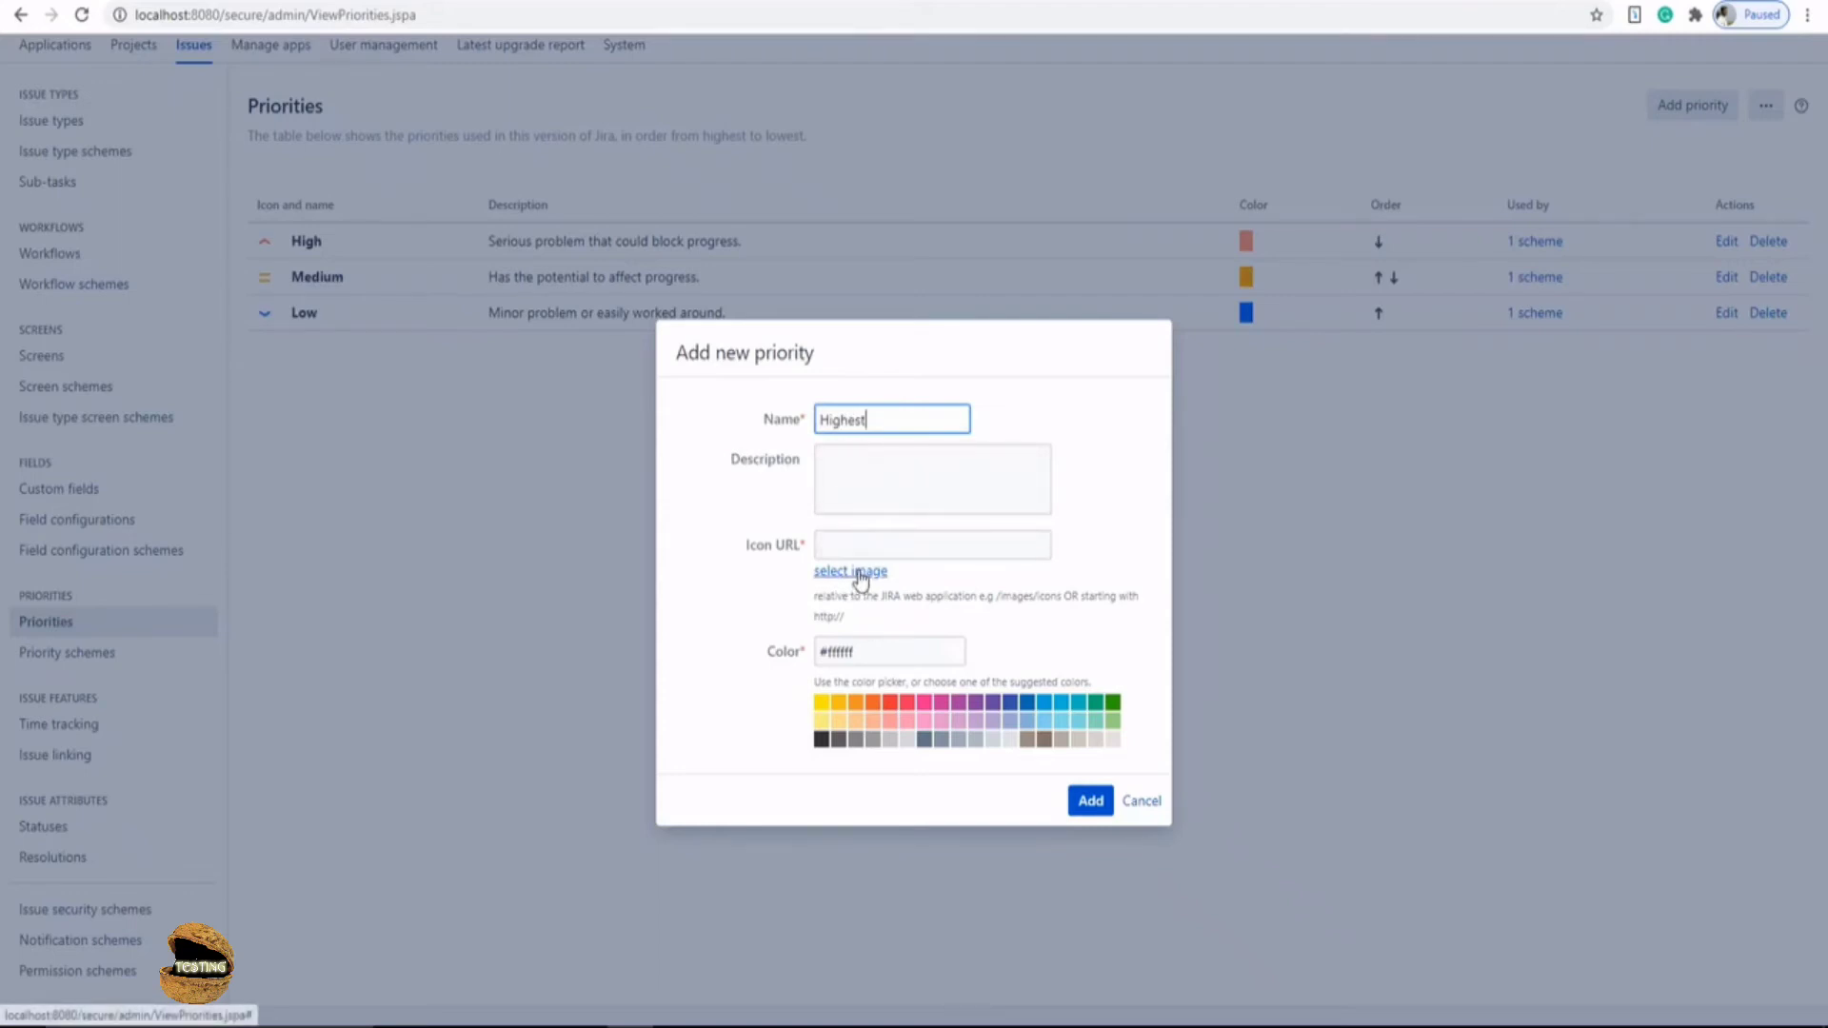
click(850, 571)
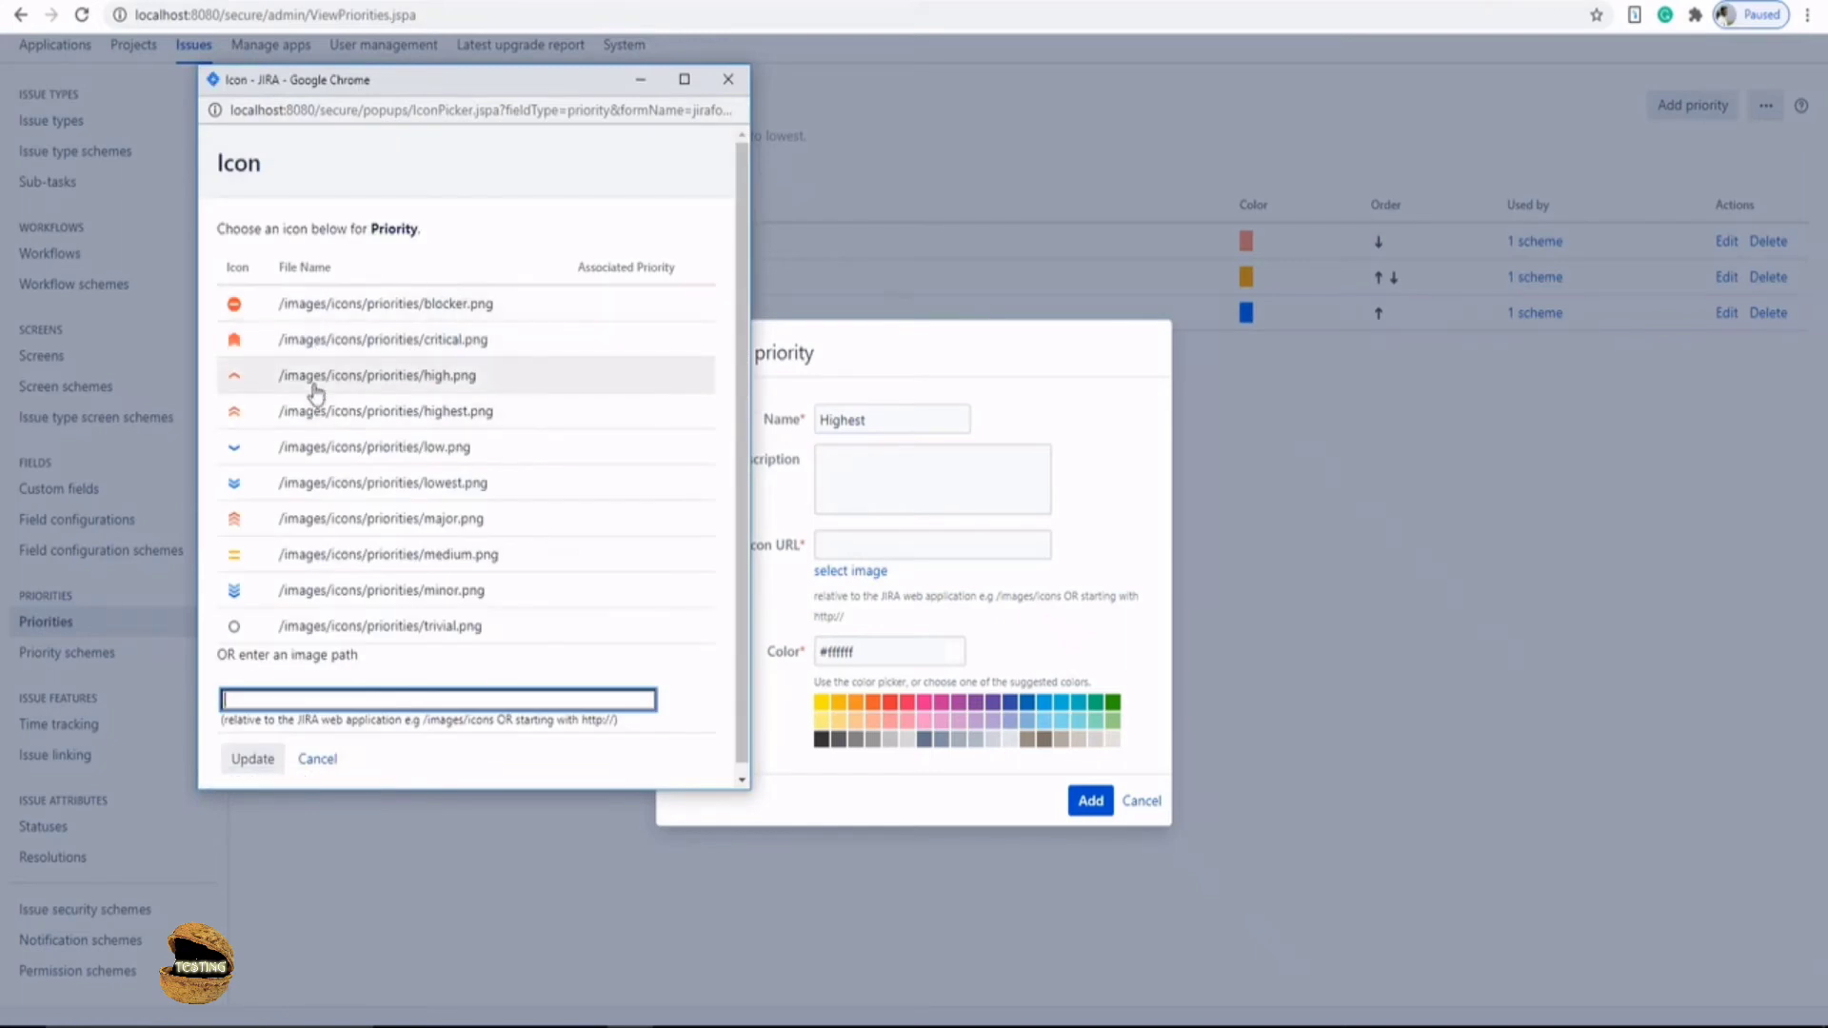
click(384, 411)
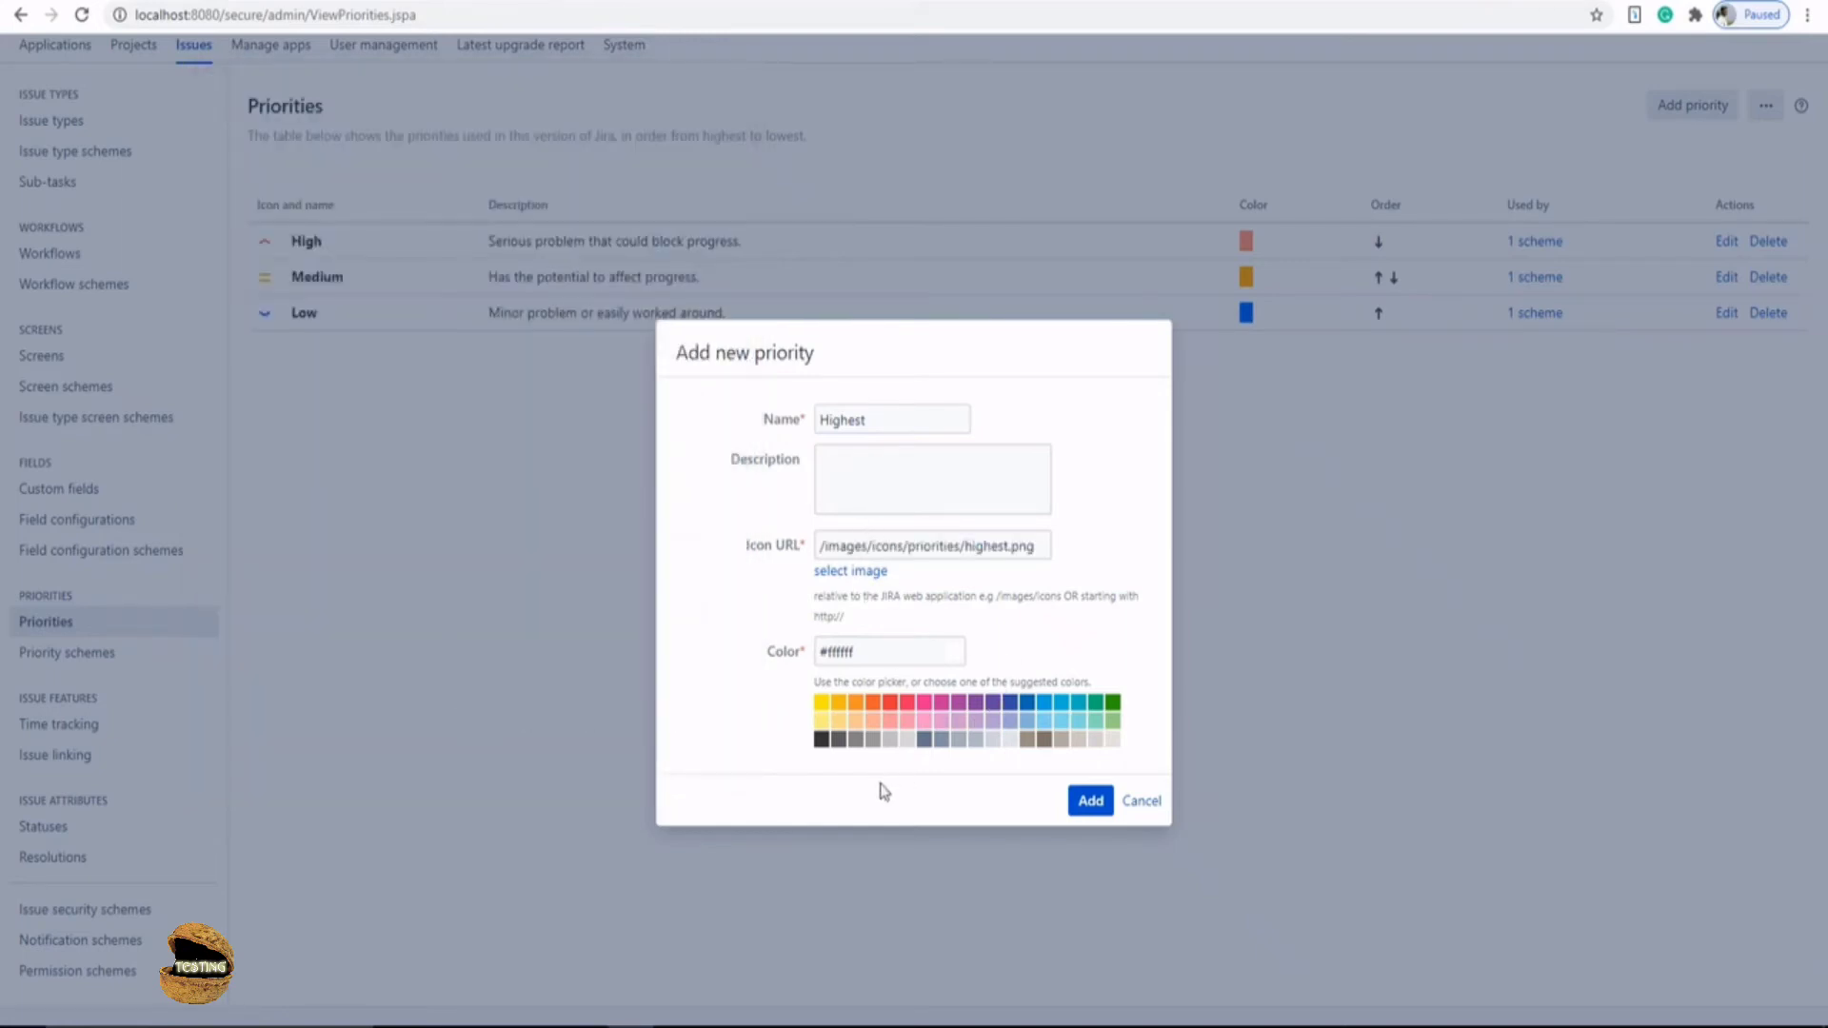
click(1089, 802)
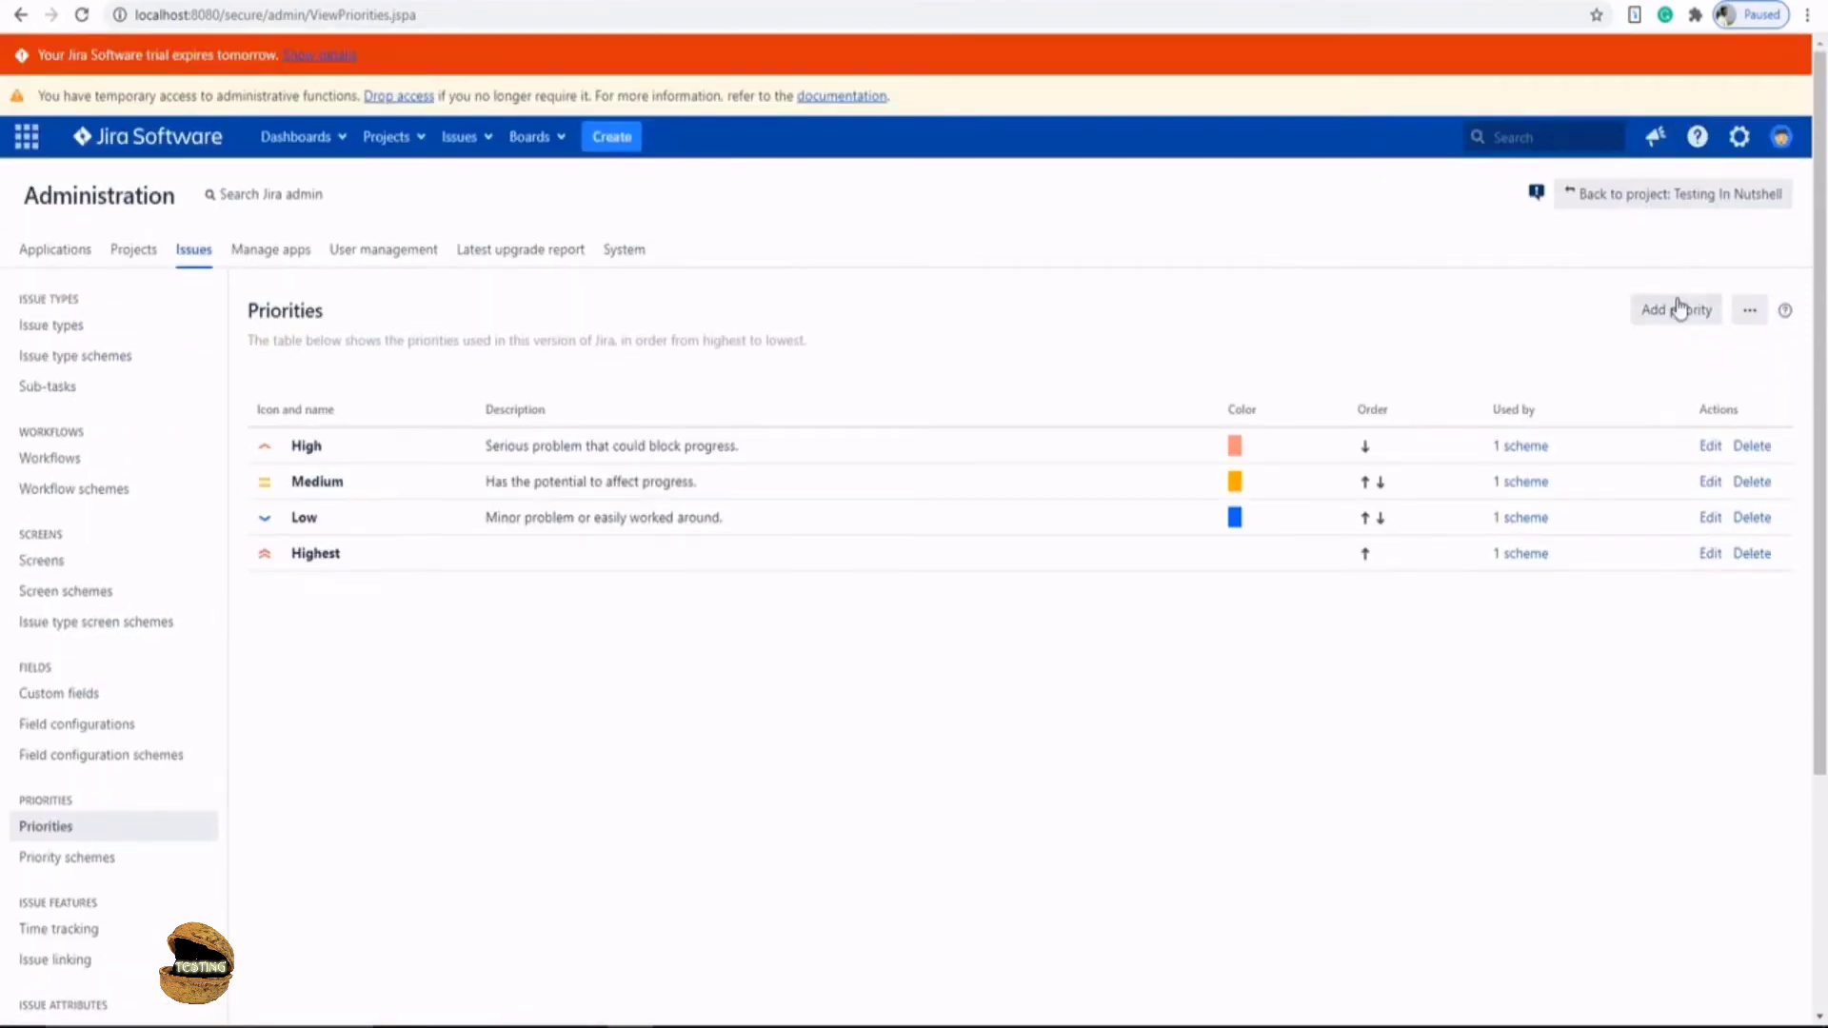
- Add a new priority named Lowest with the lowest.png icon
scroll(up, 3)
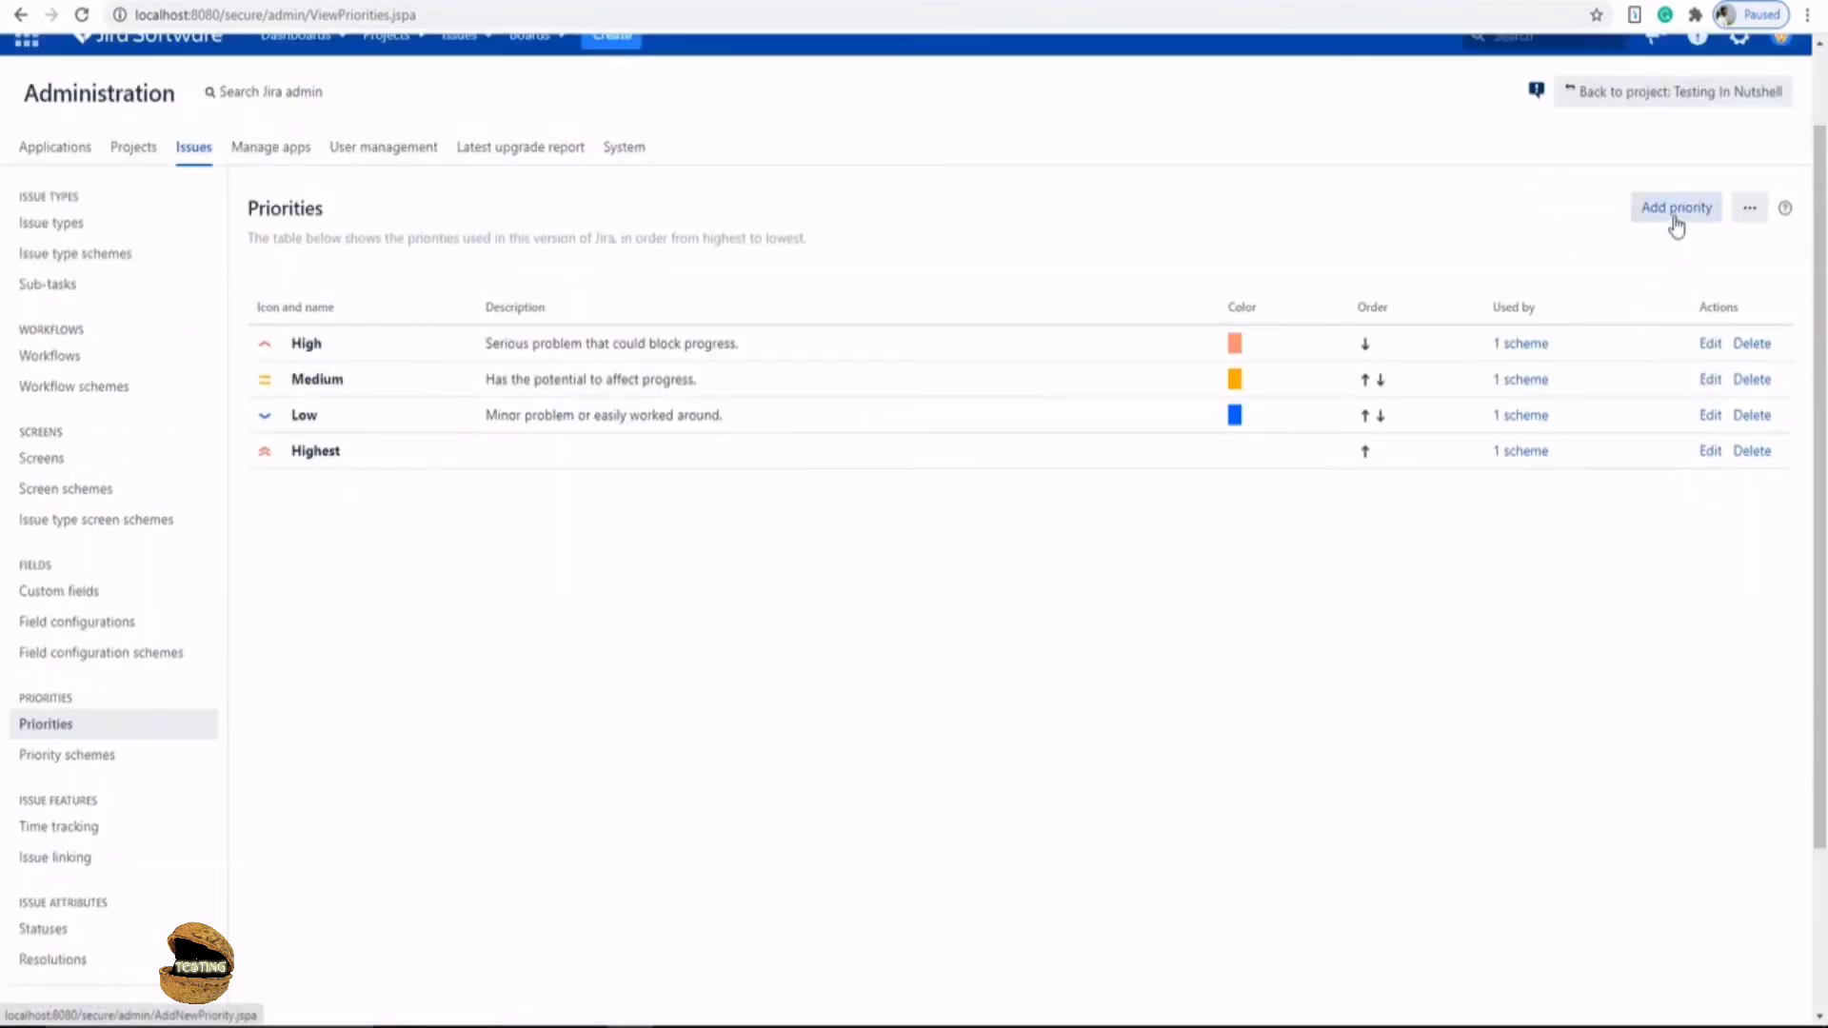
click(1676, 206)
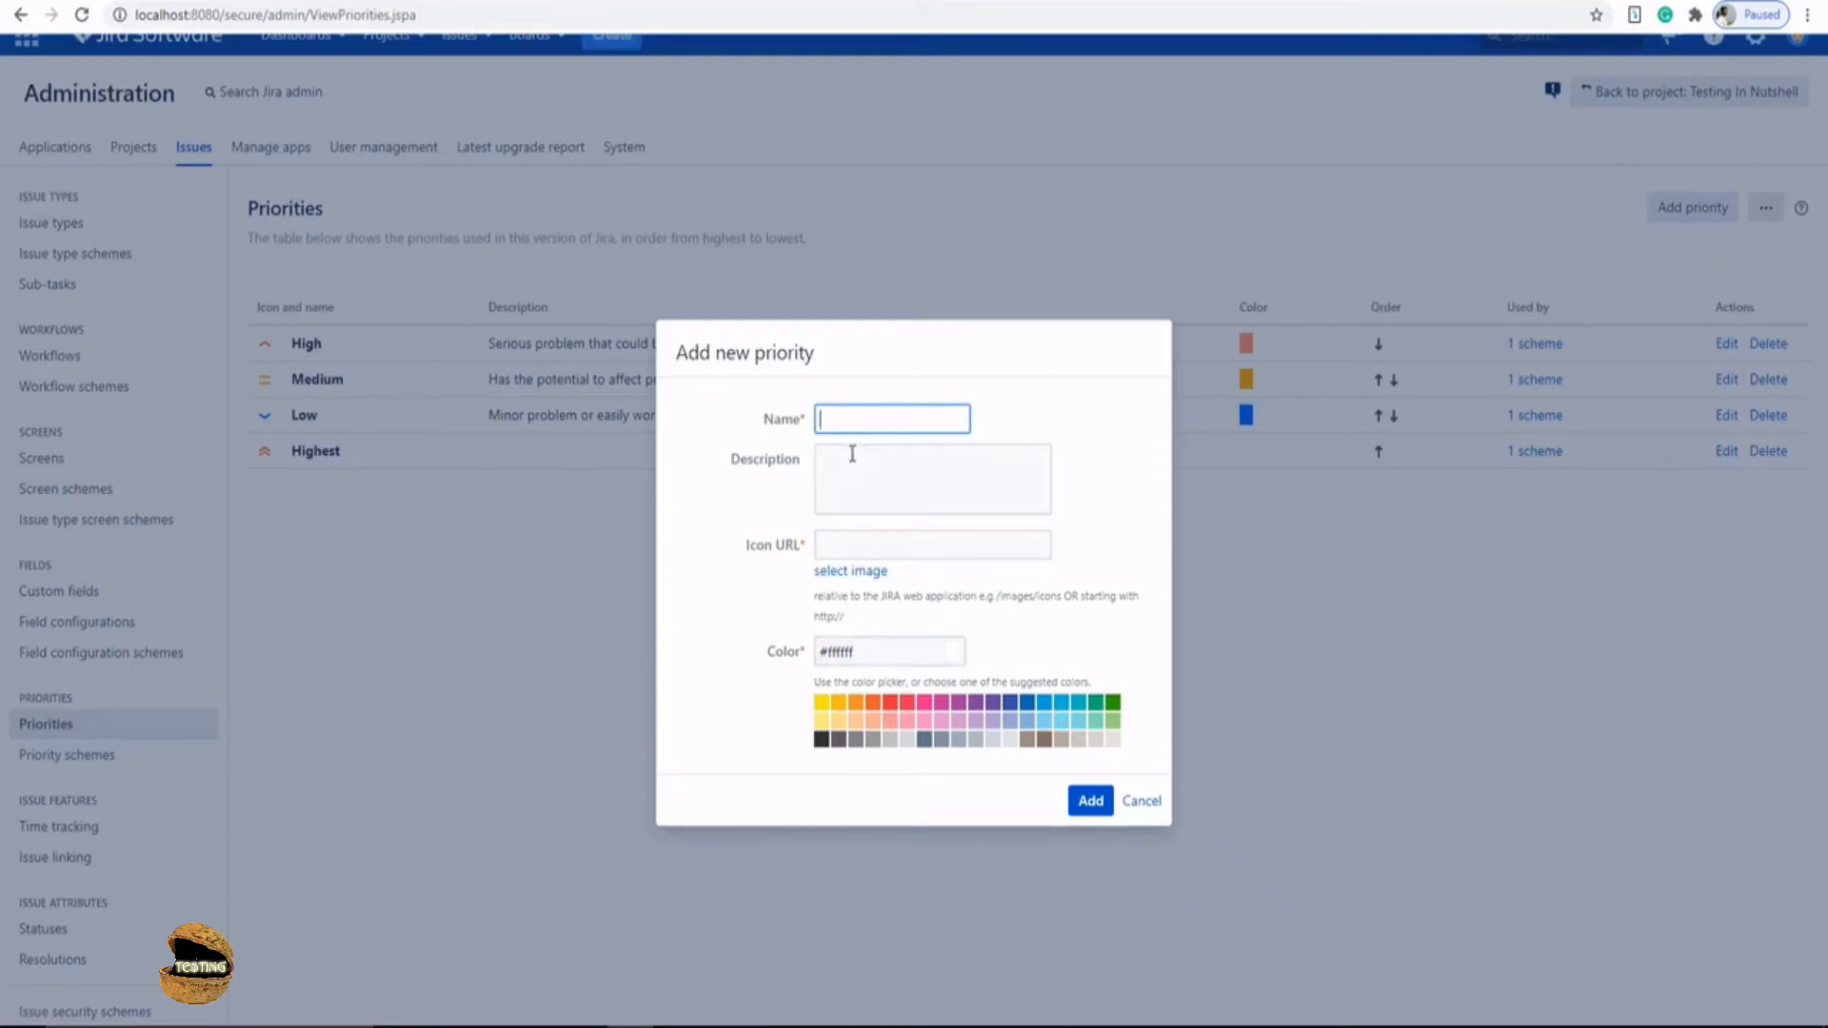
text(Lowest)
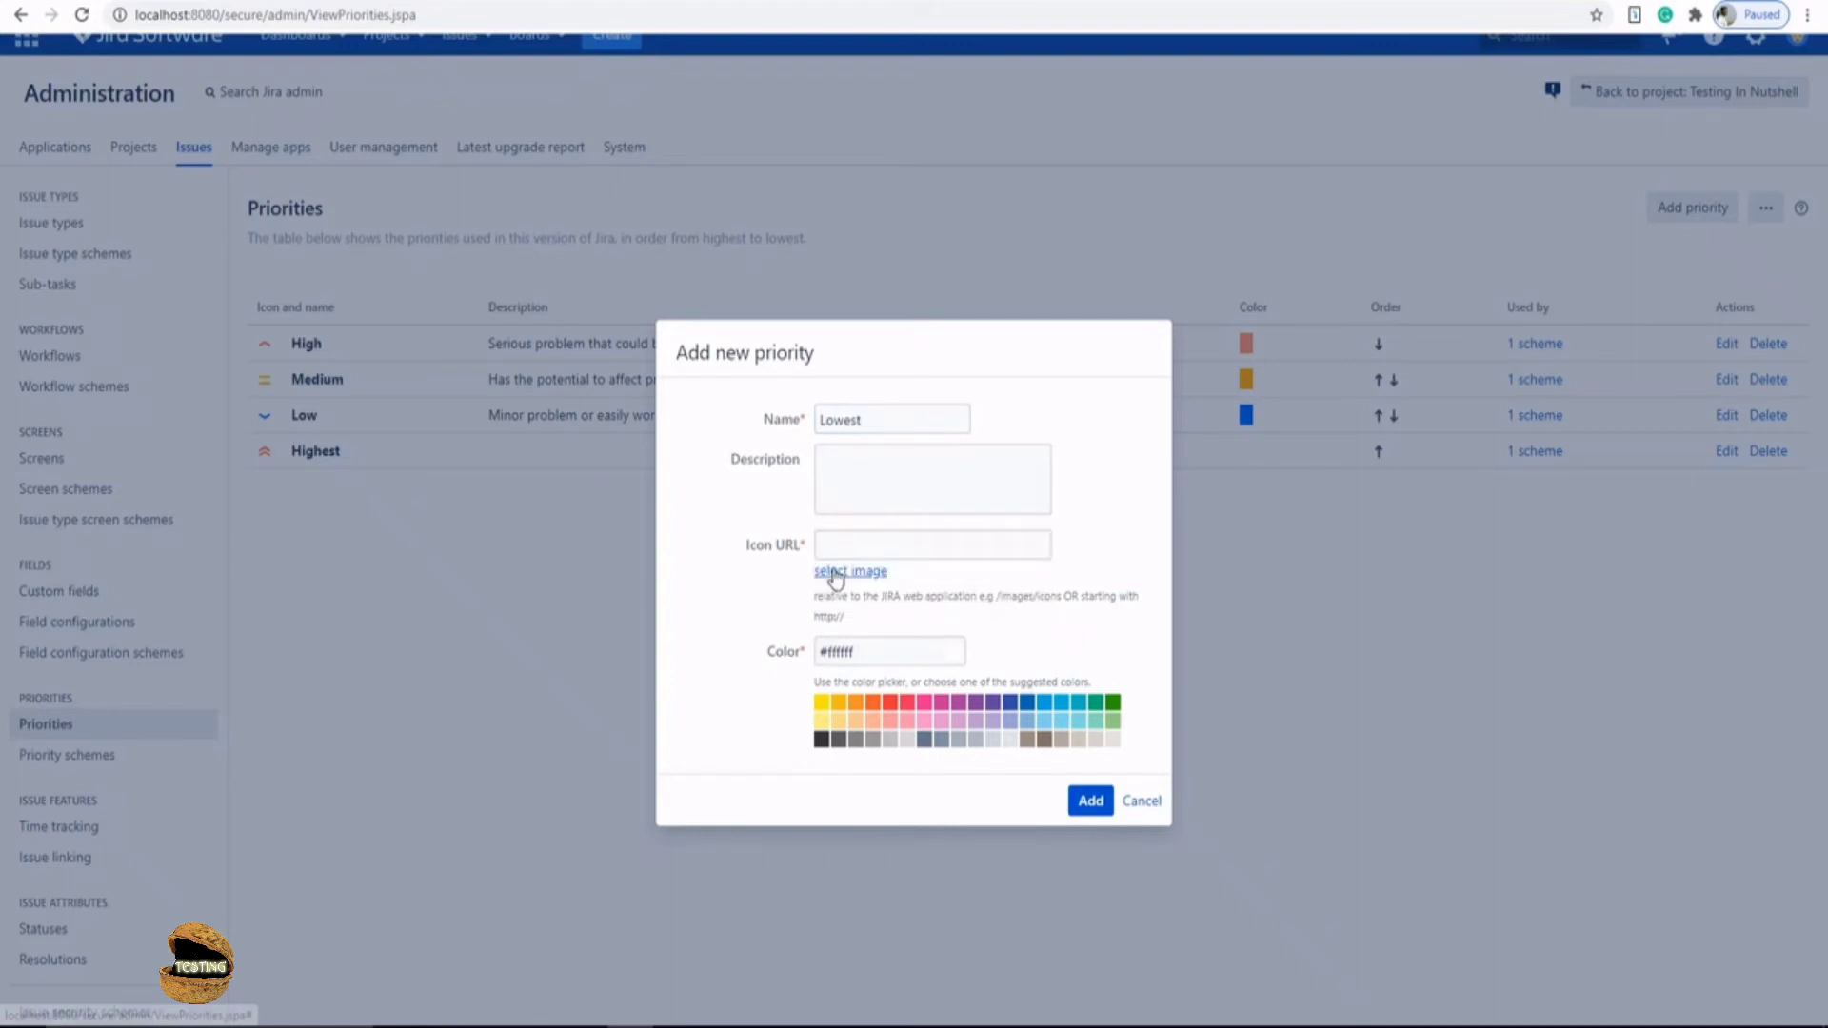
click(849, 572)
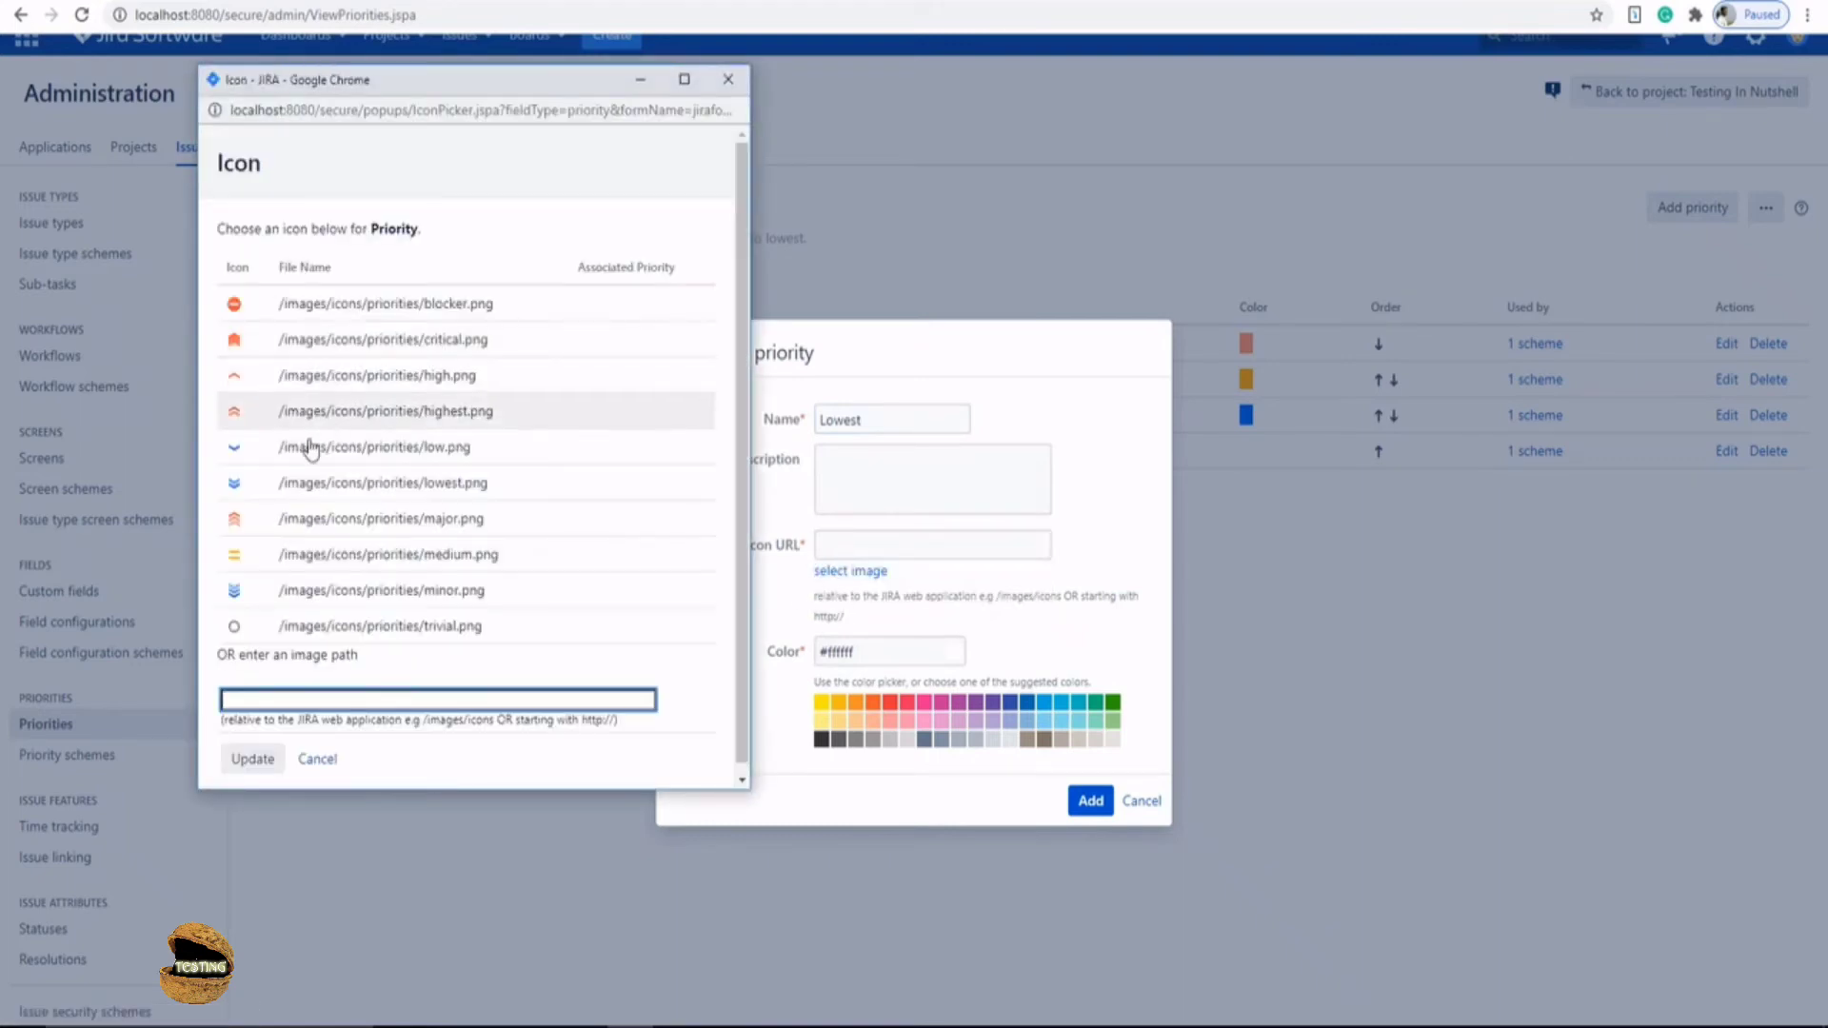
click(381, 482)
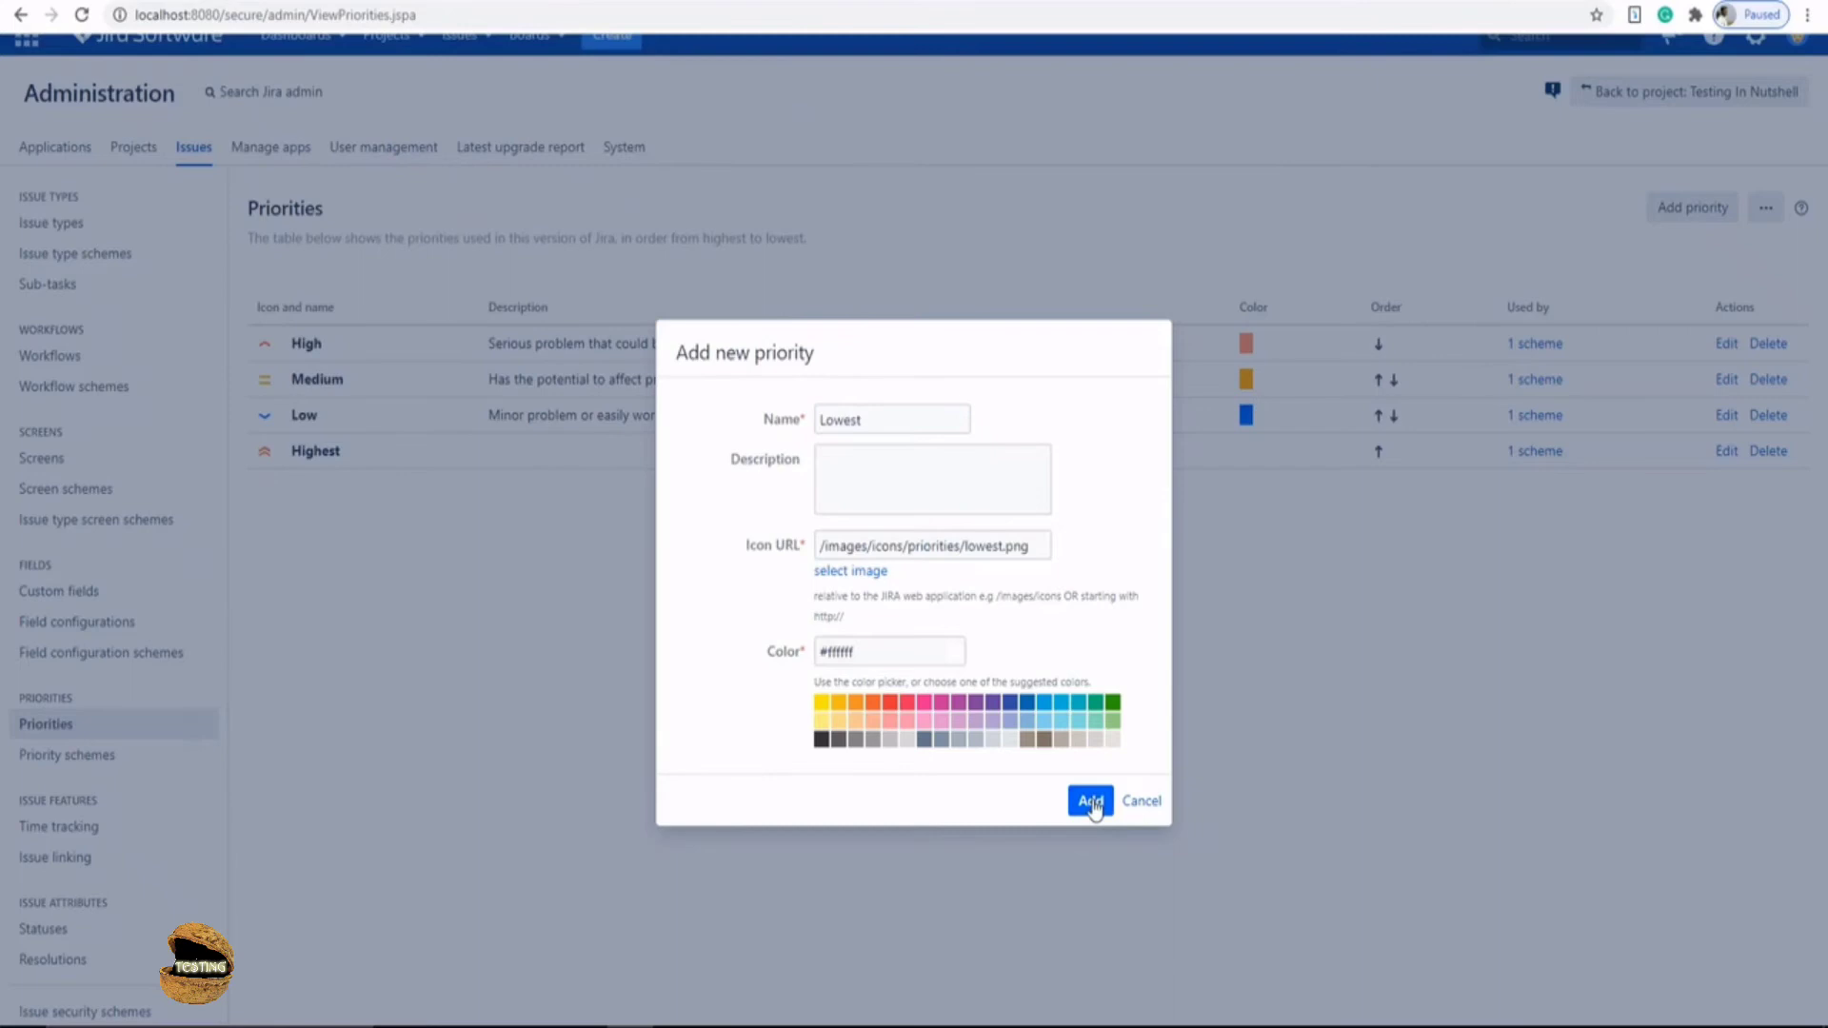
click(1089, 802)
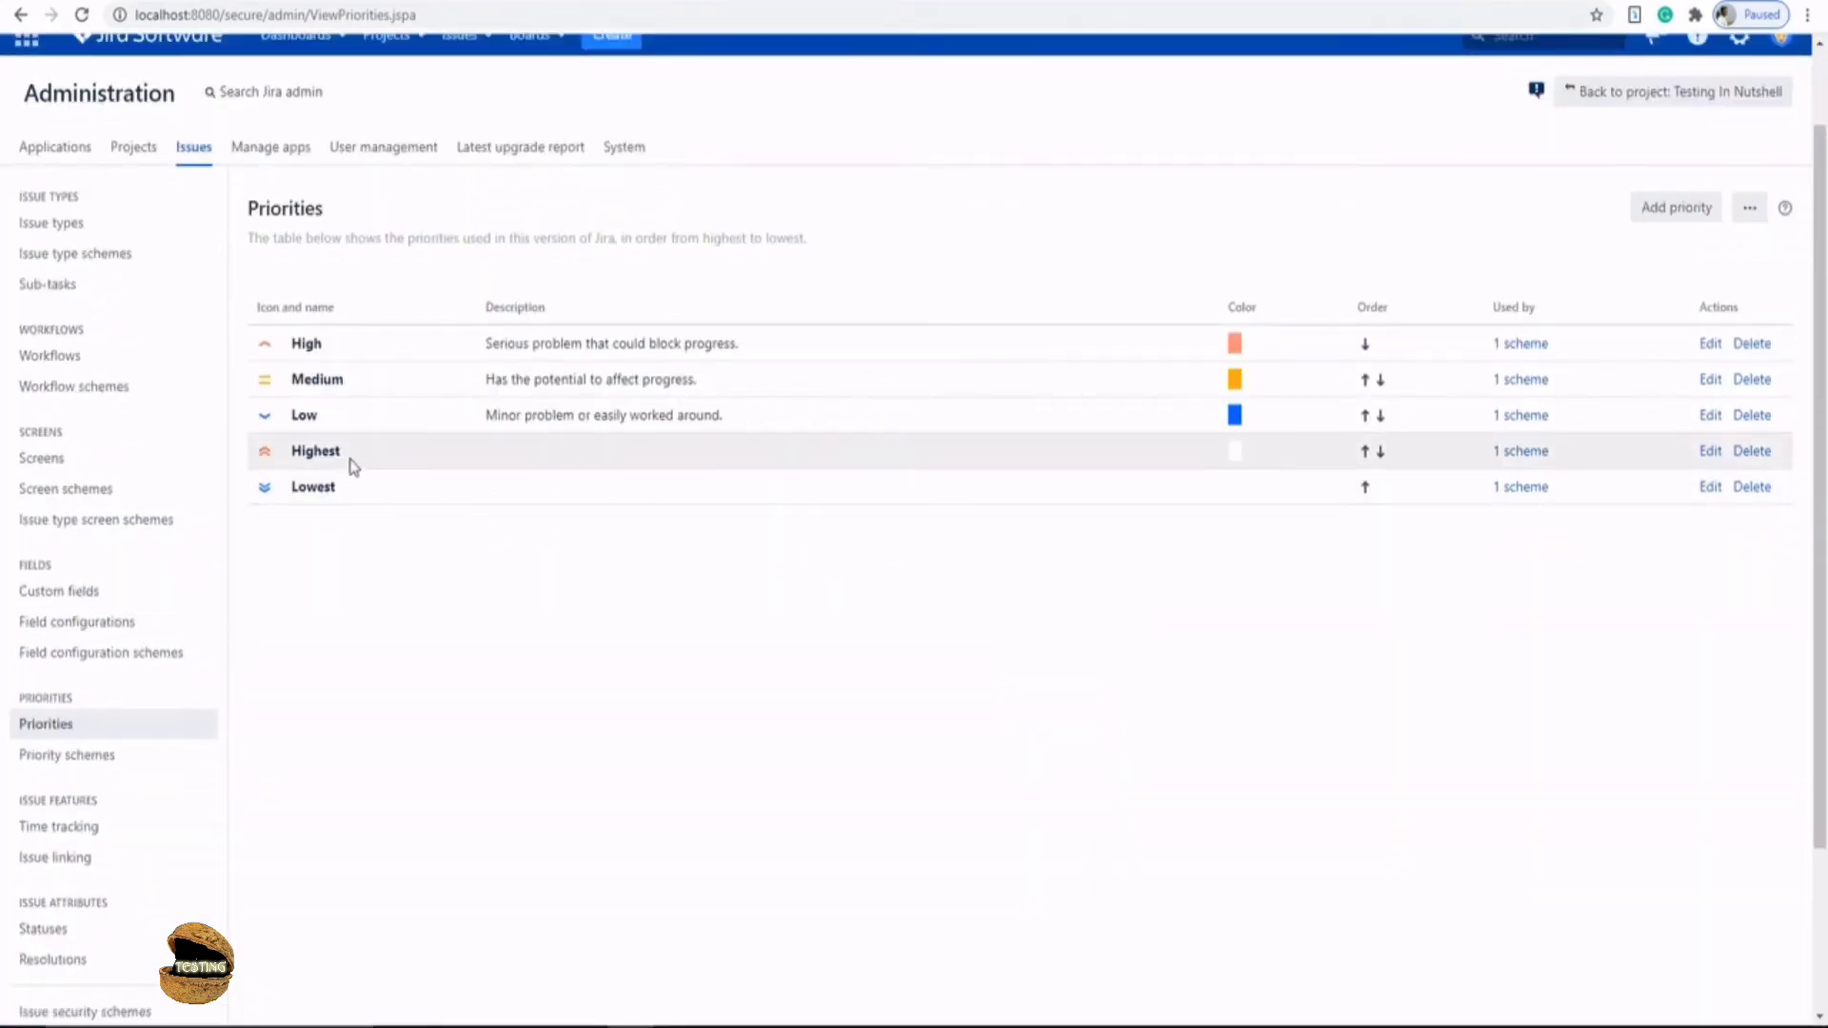
mouse_move(1242, 461)
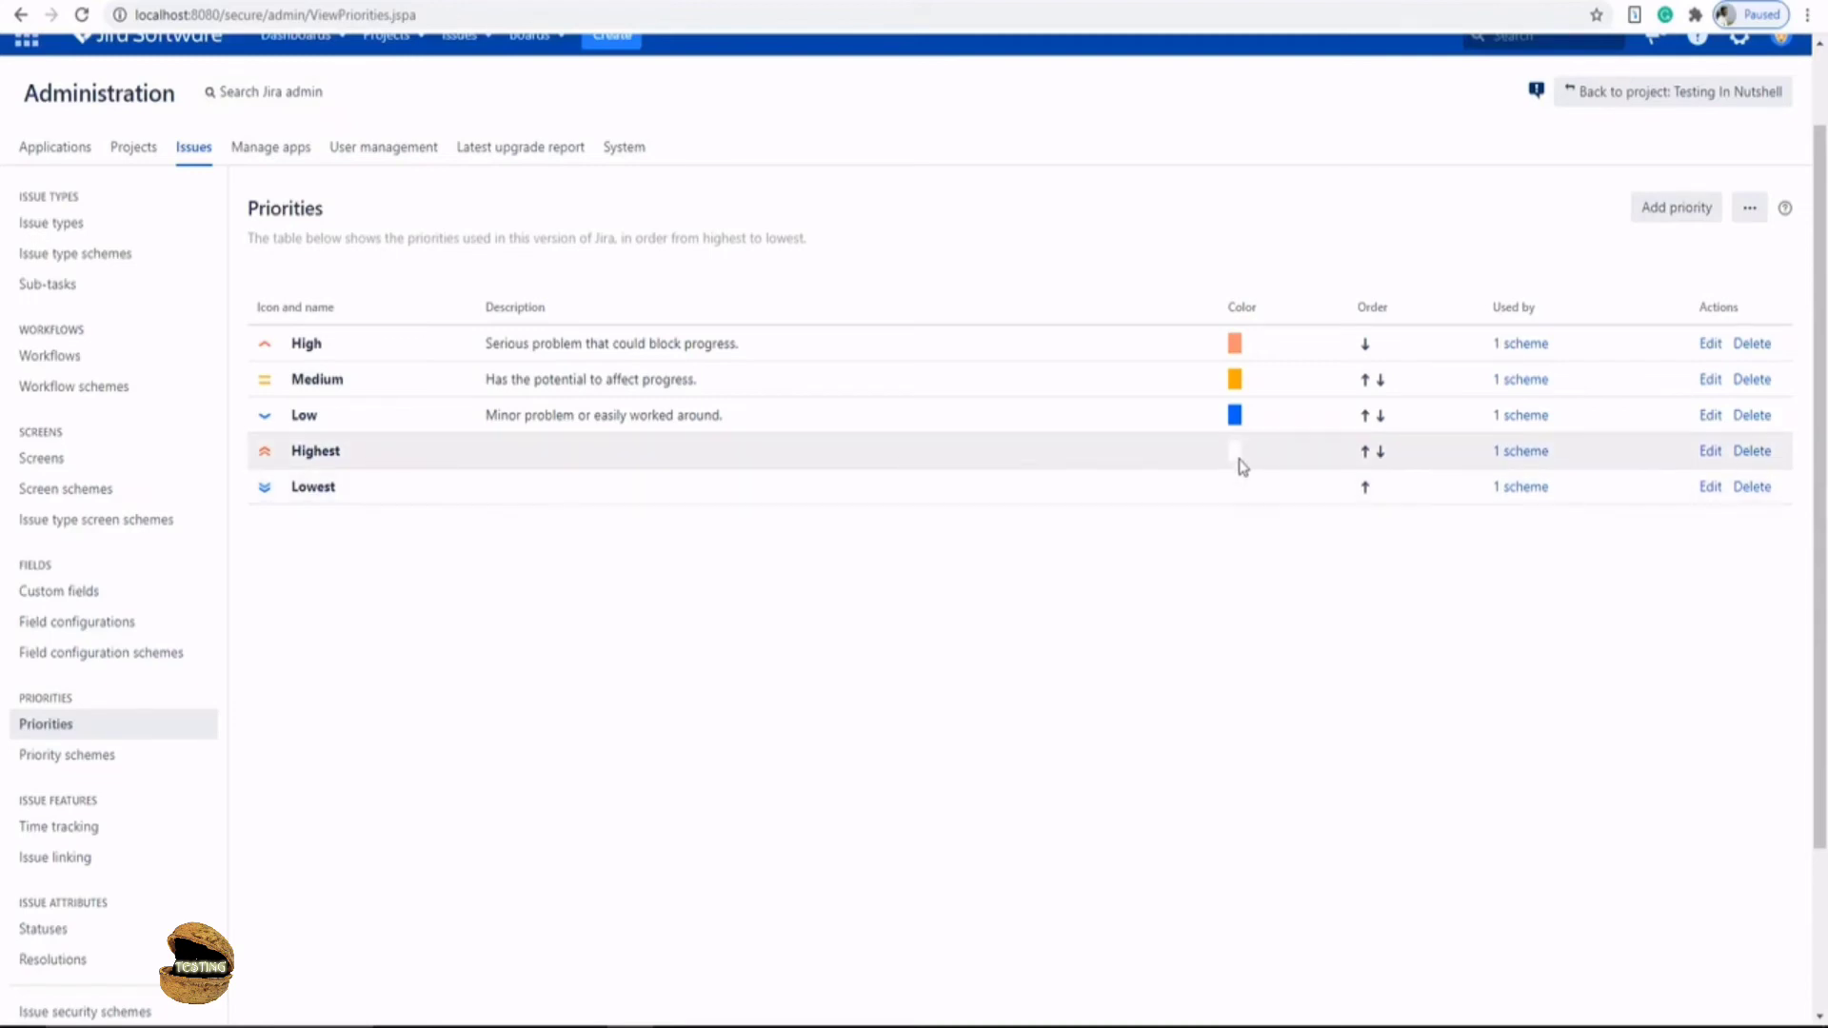
mouse_move(1240, 490)
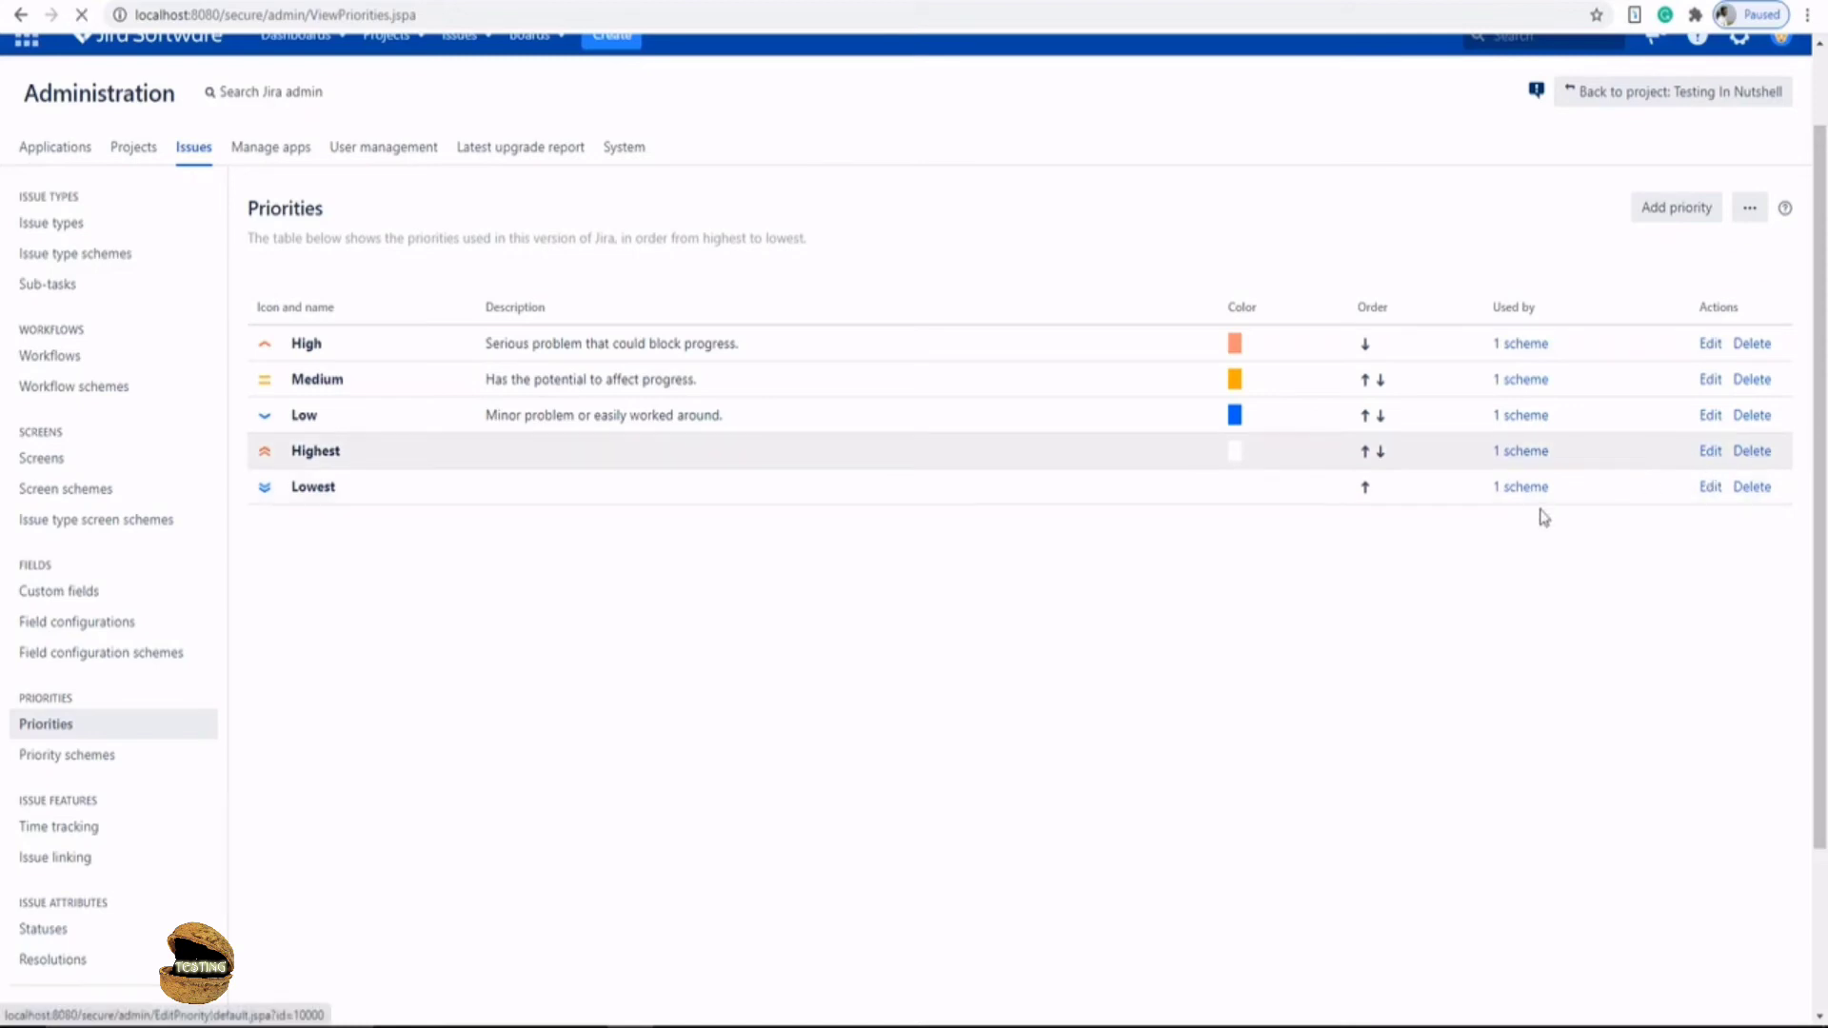
- Edit the Highest priority to use a dark blue colour and update it
click(1710, 451)
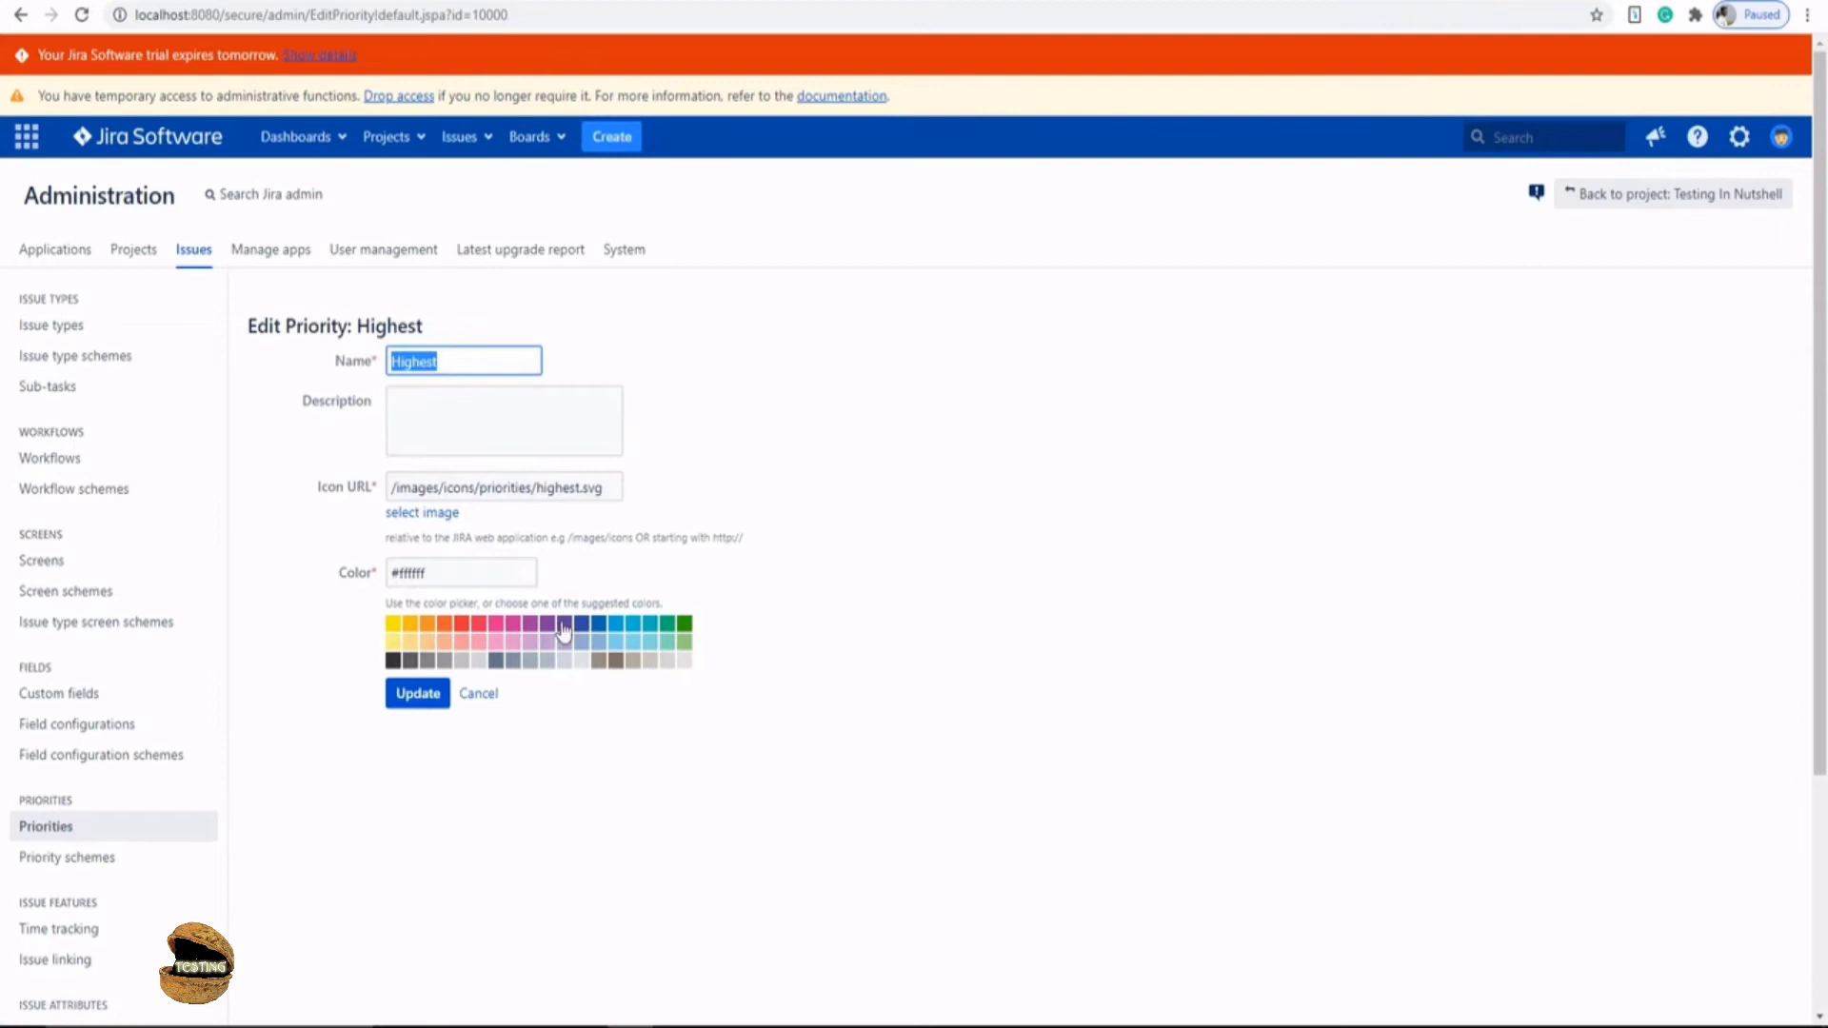
click(579, 623)
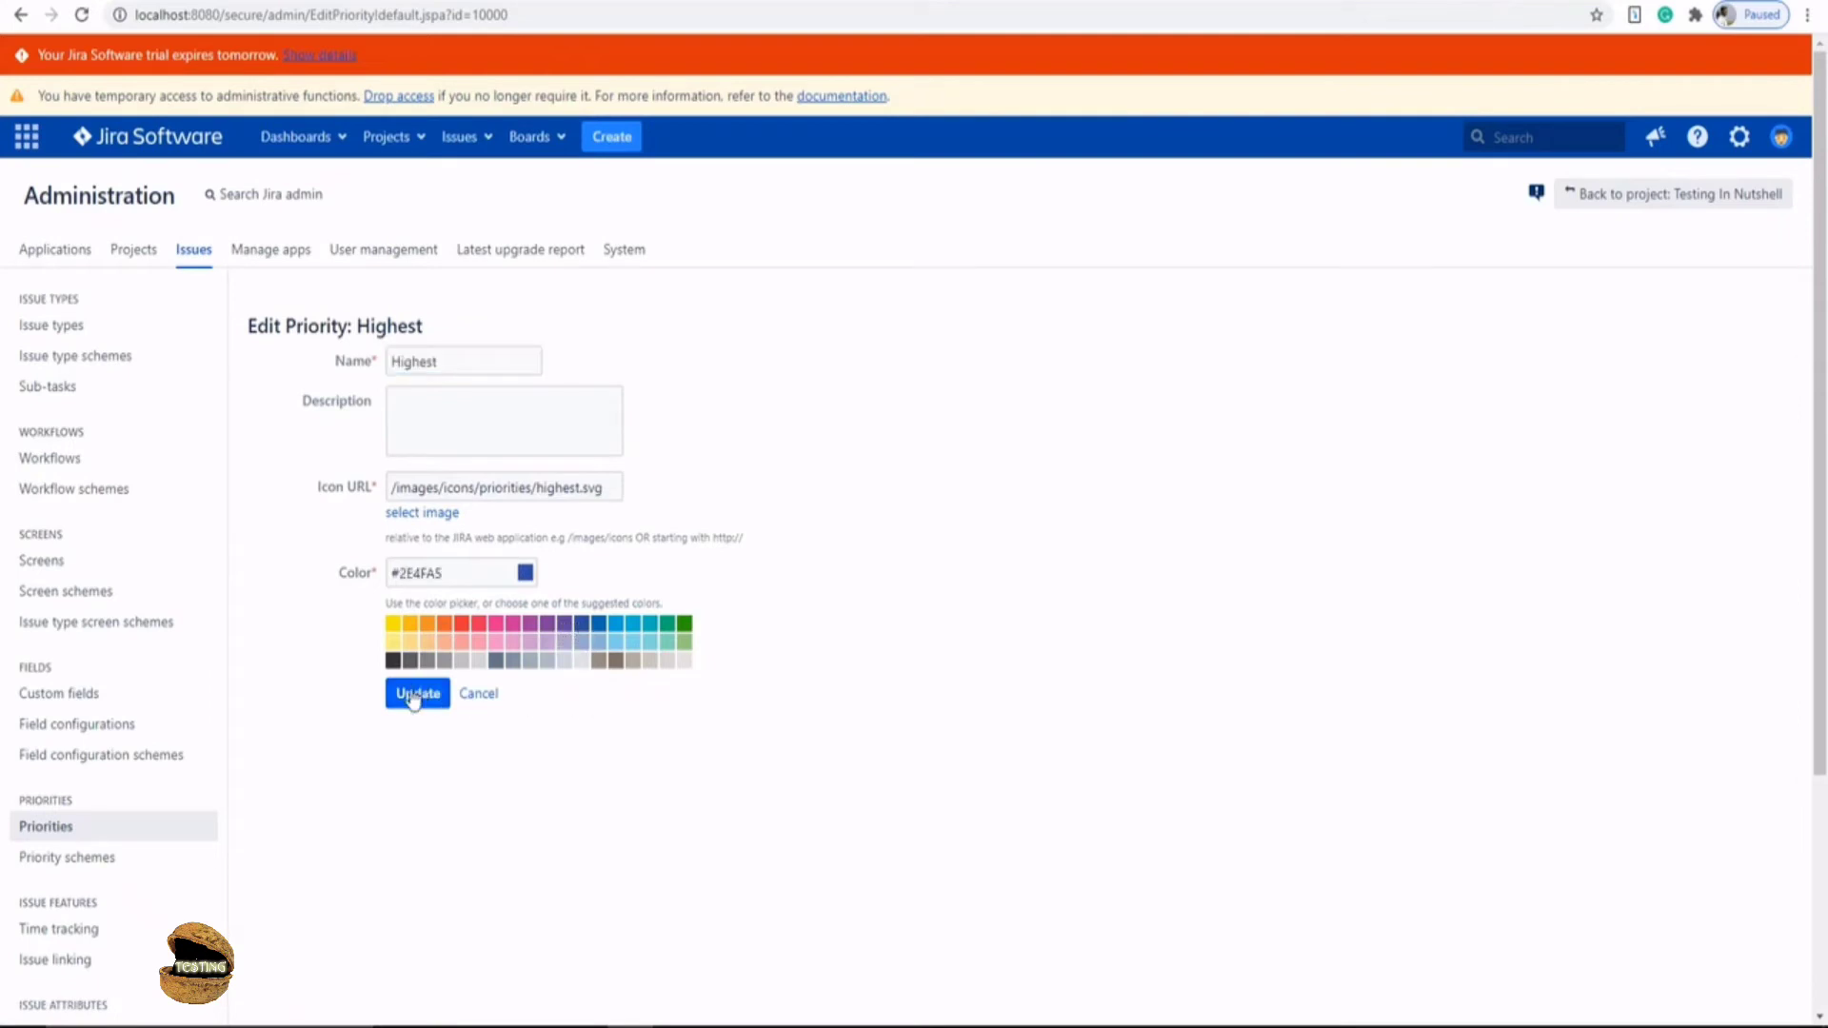
click(417, 694)
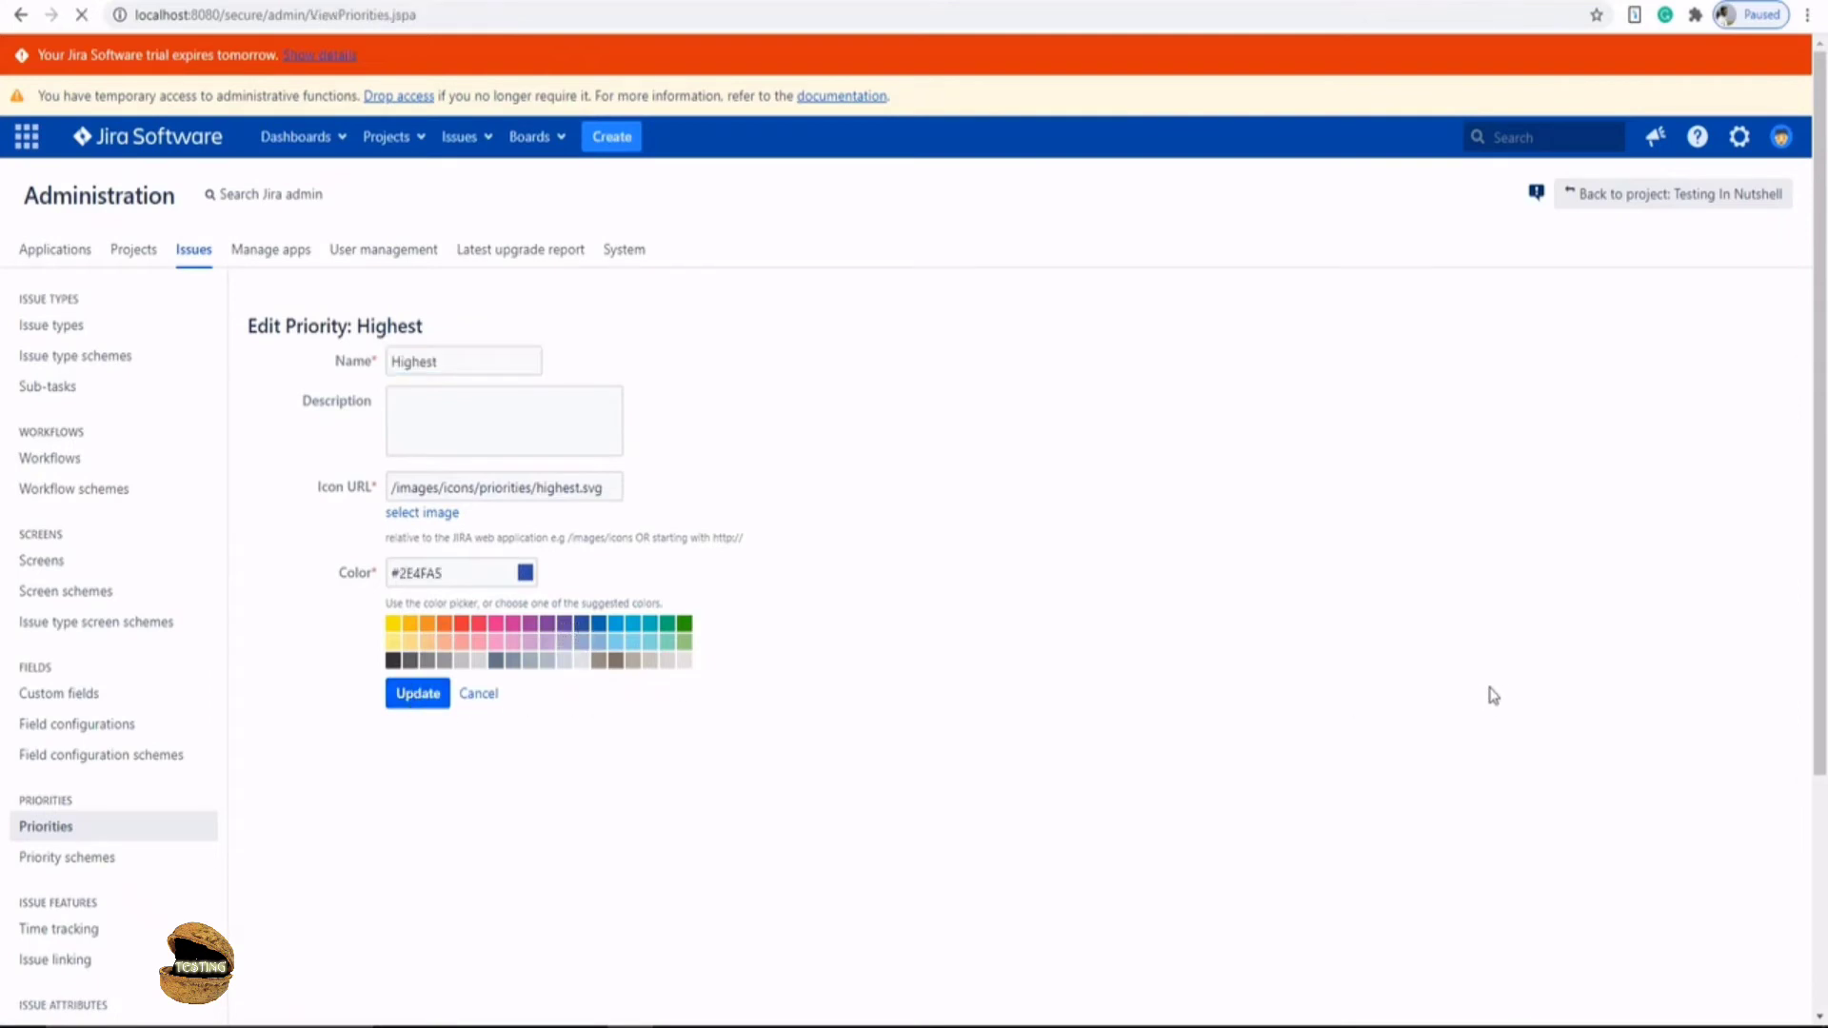
click(417, 693)
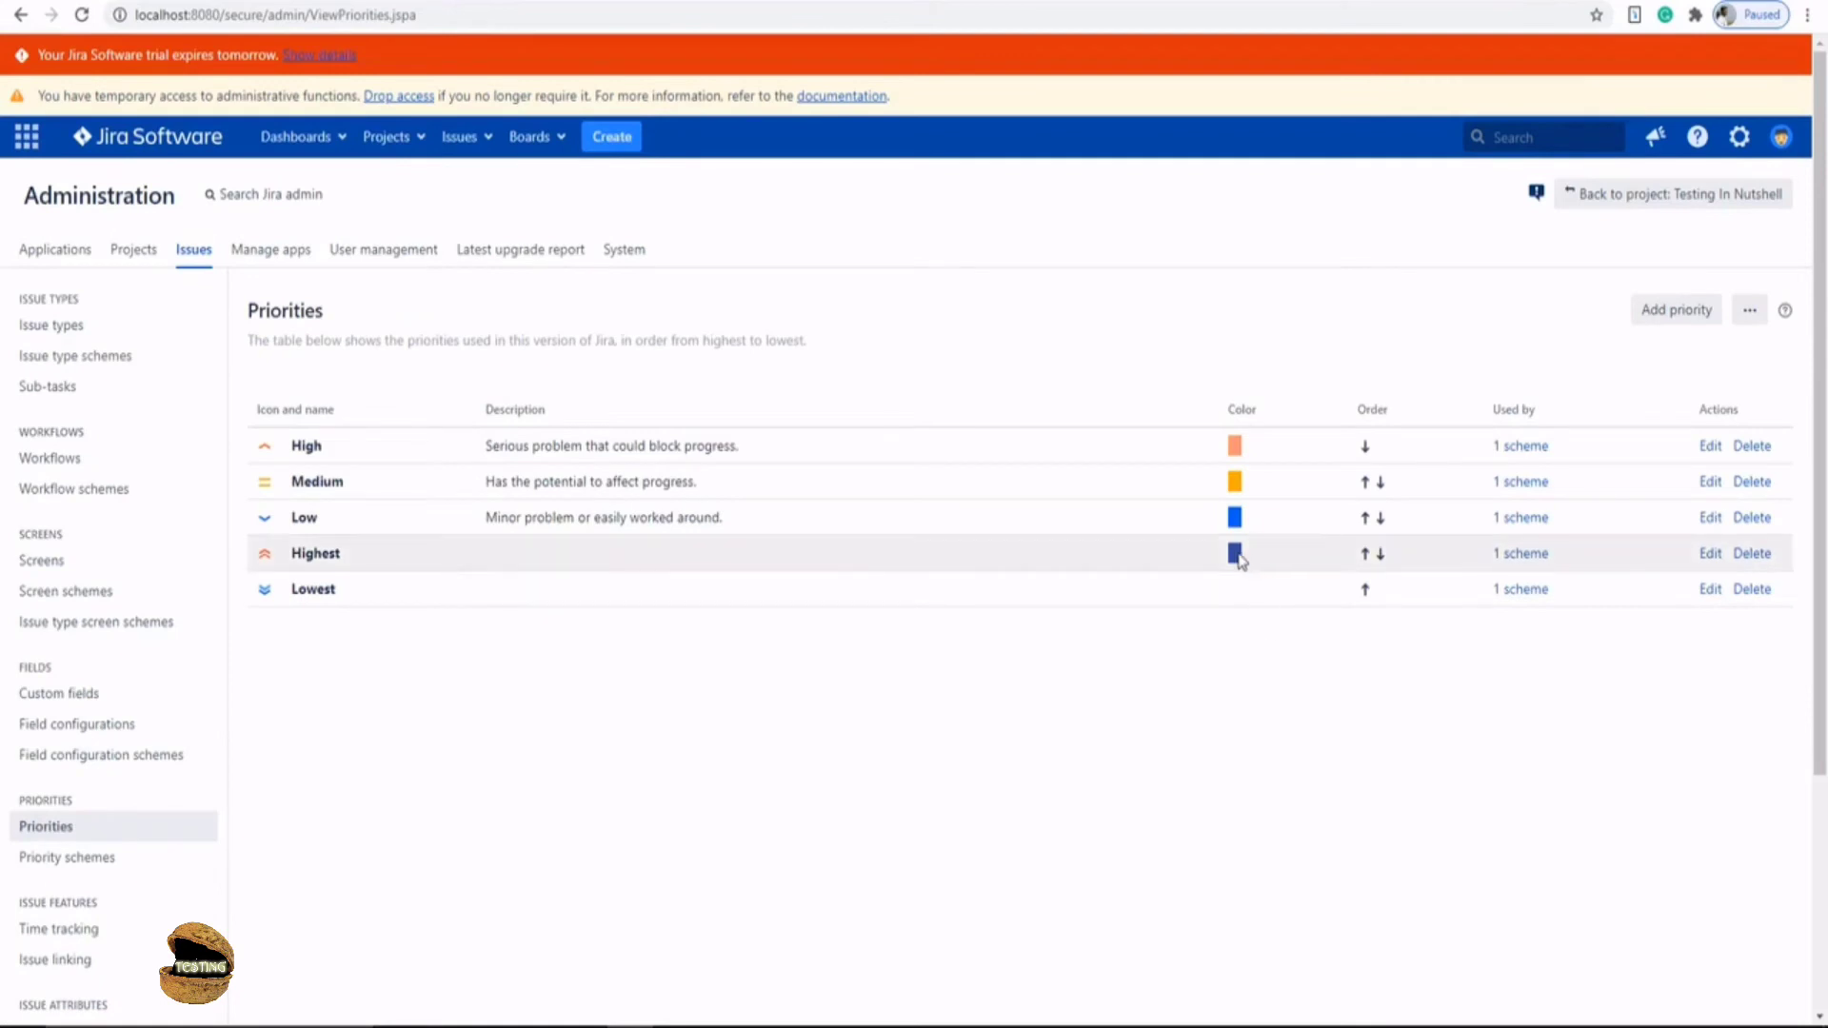
mouse_move(67, 857)
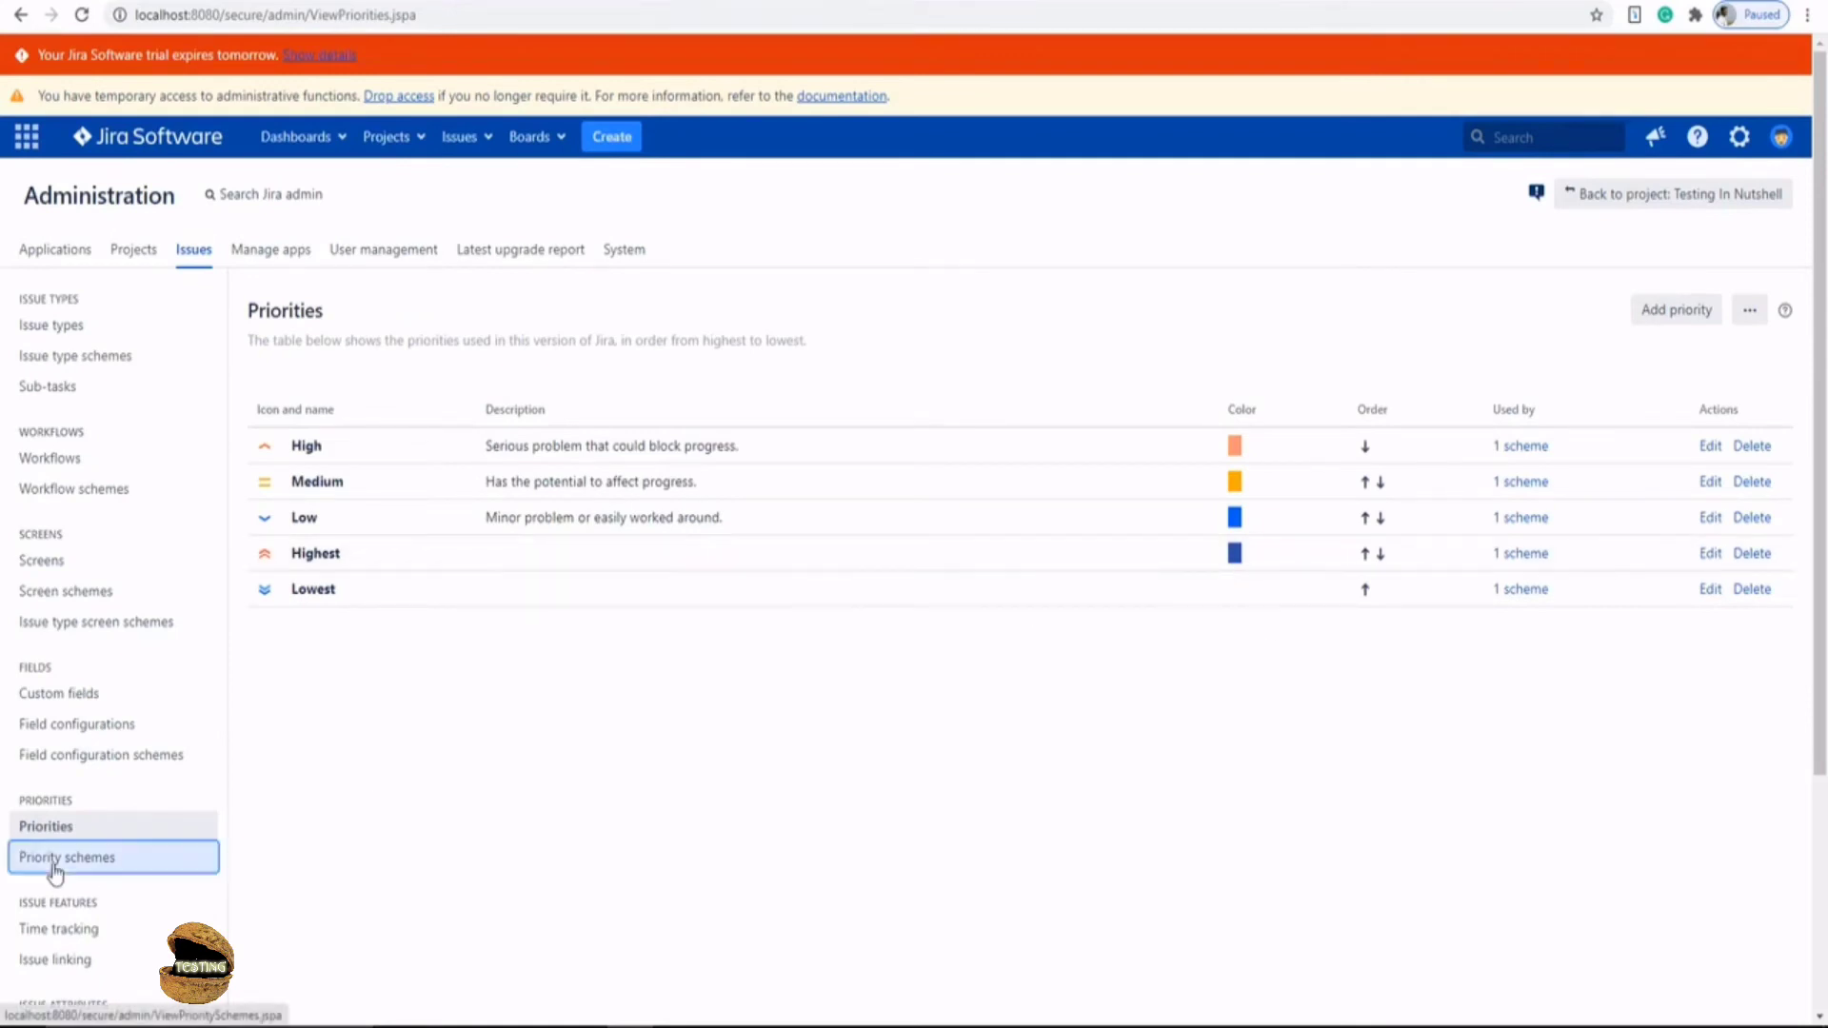
- Start a new priority scheme and enter the scheme name 'My Priority Scheme'
click(68, 857)
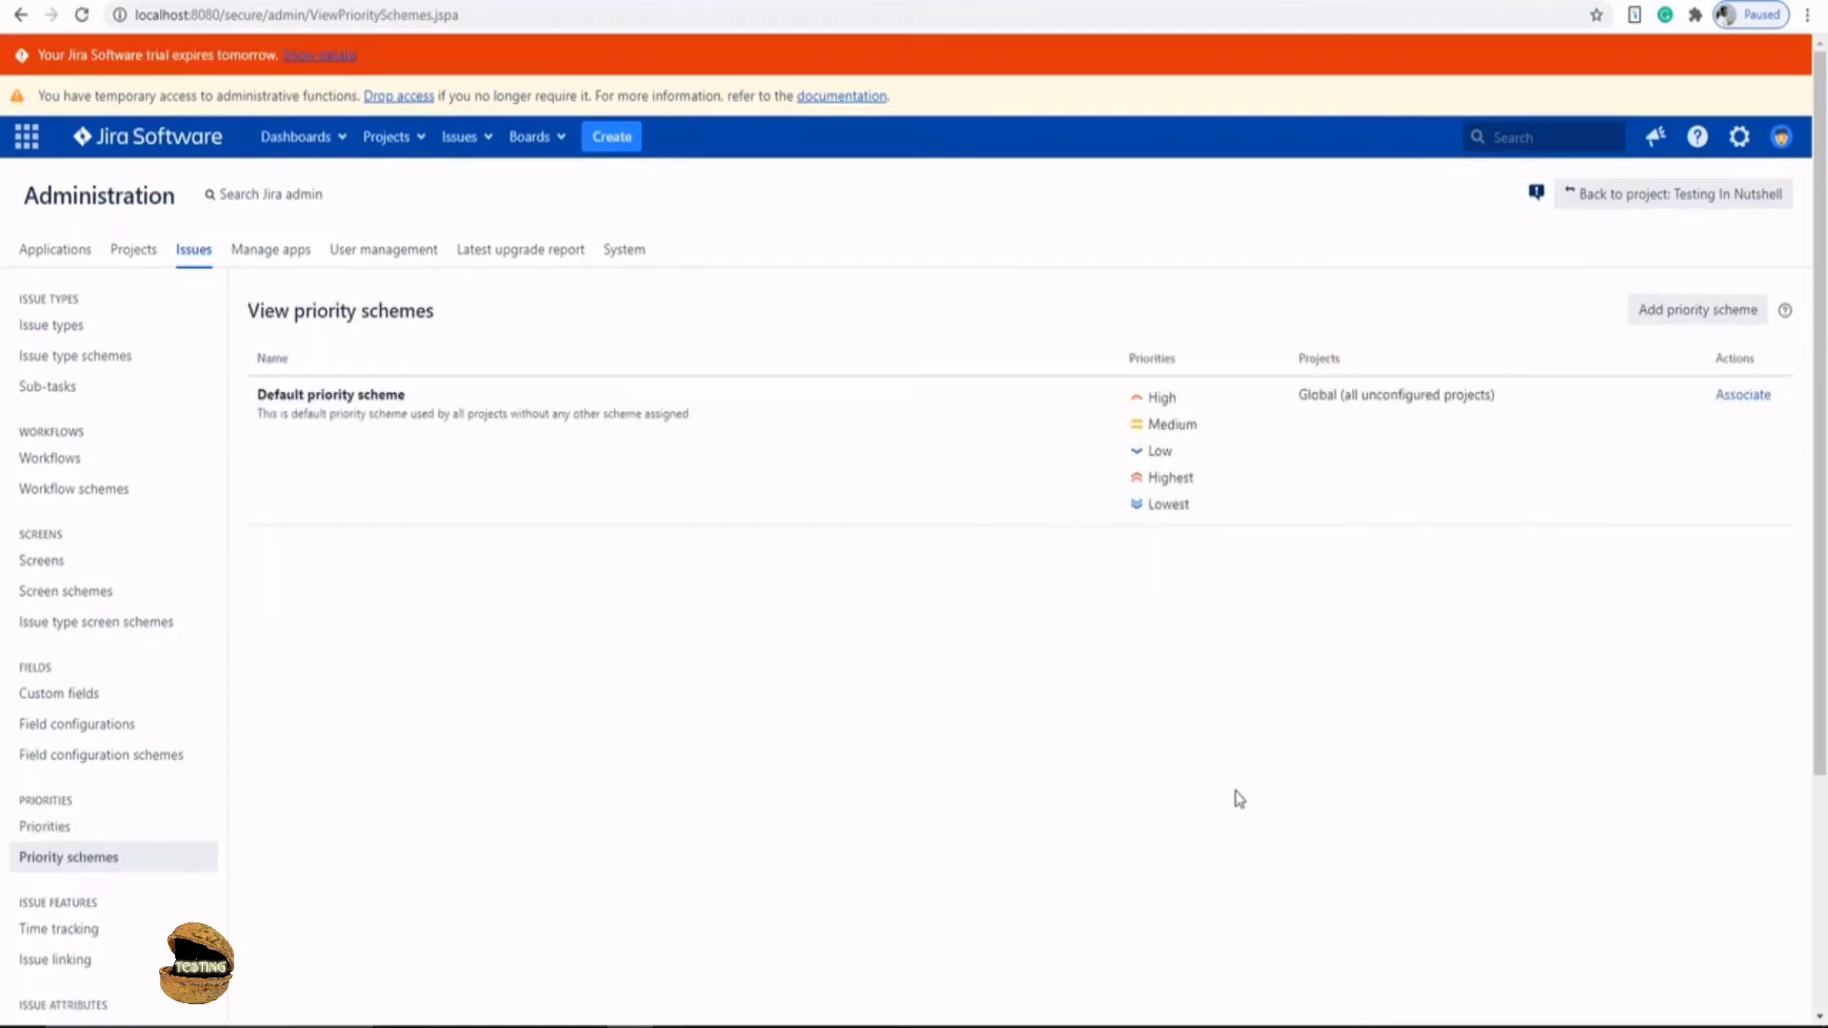
scroll(up, 3)
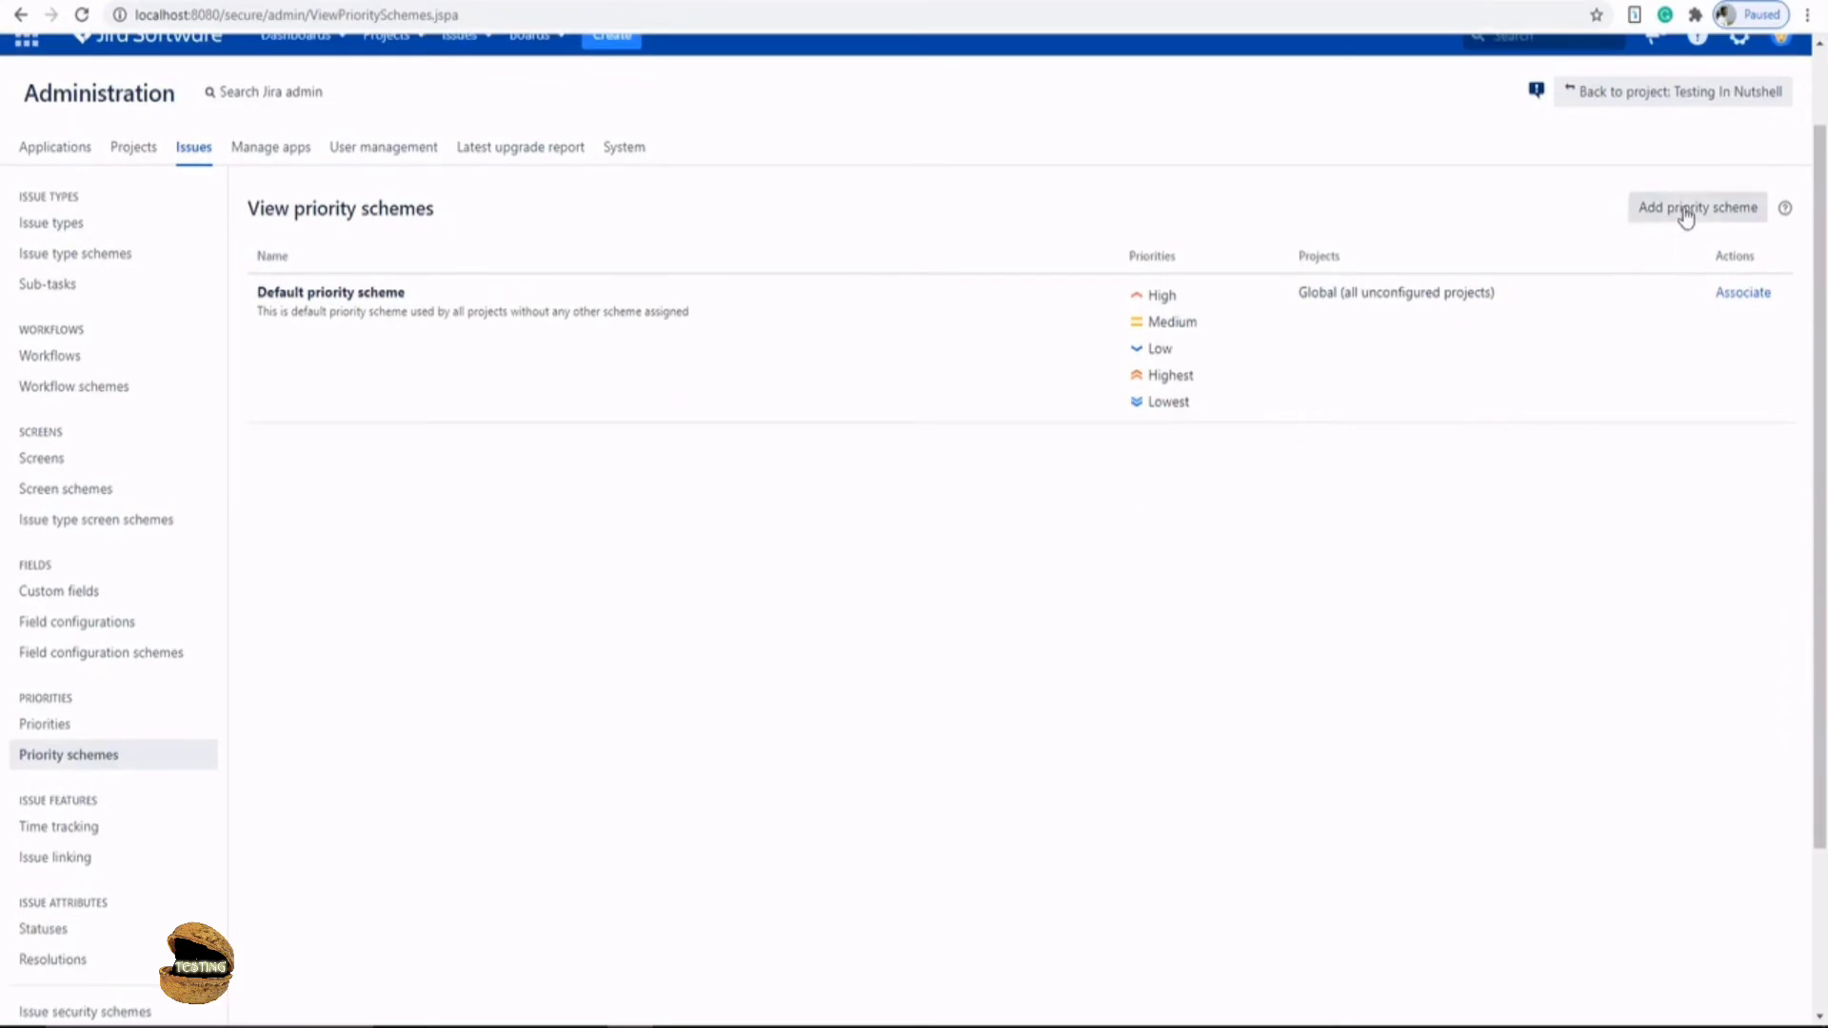
click(1697, 208)
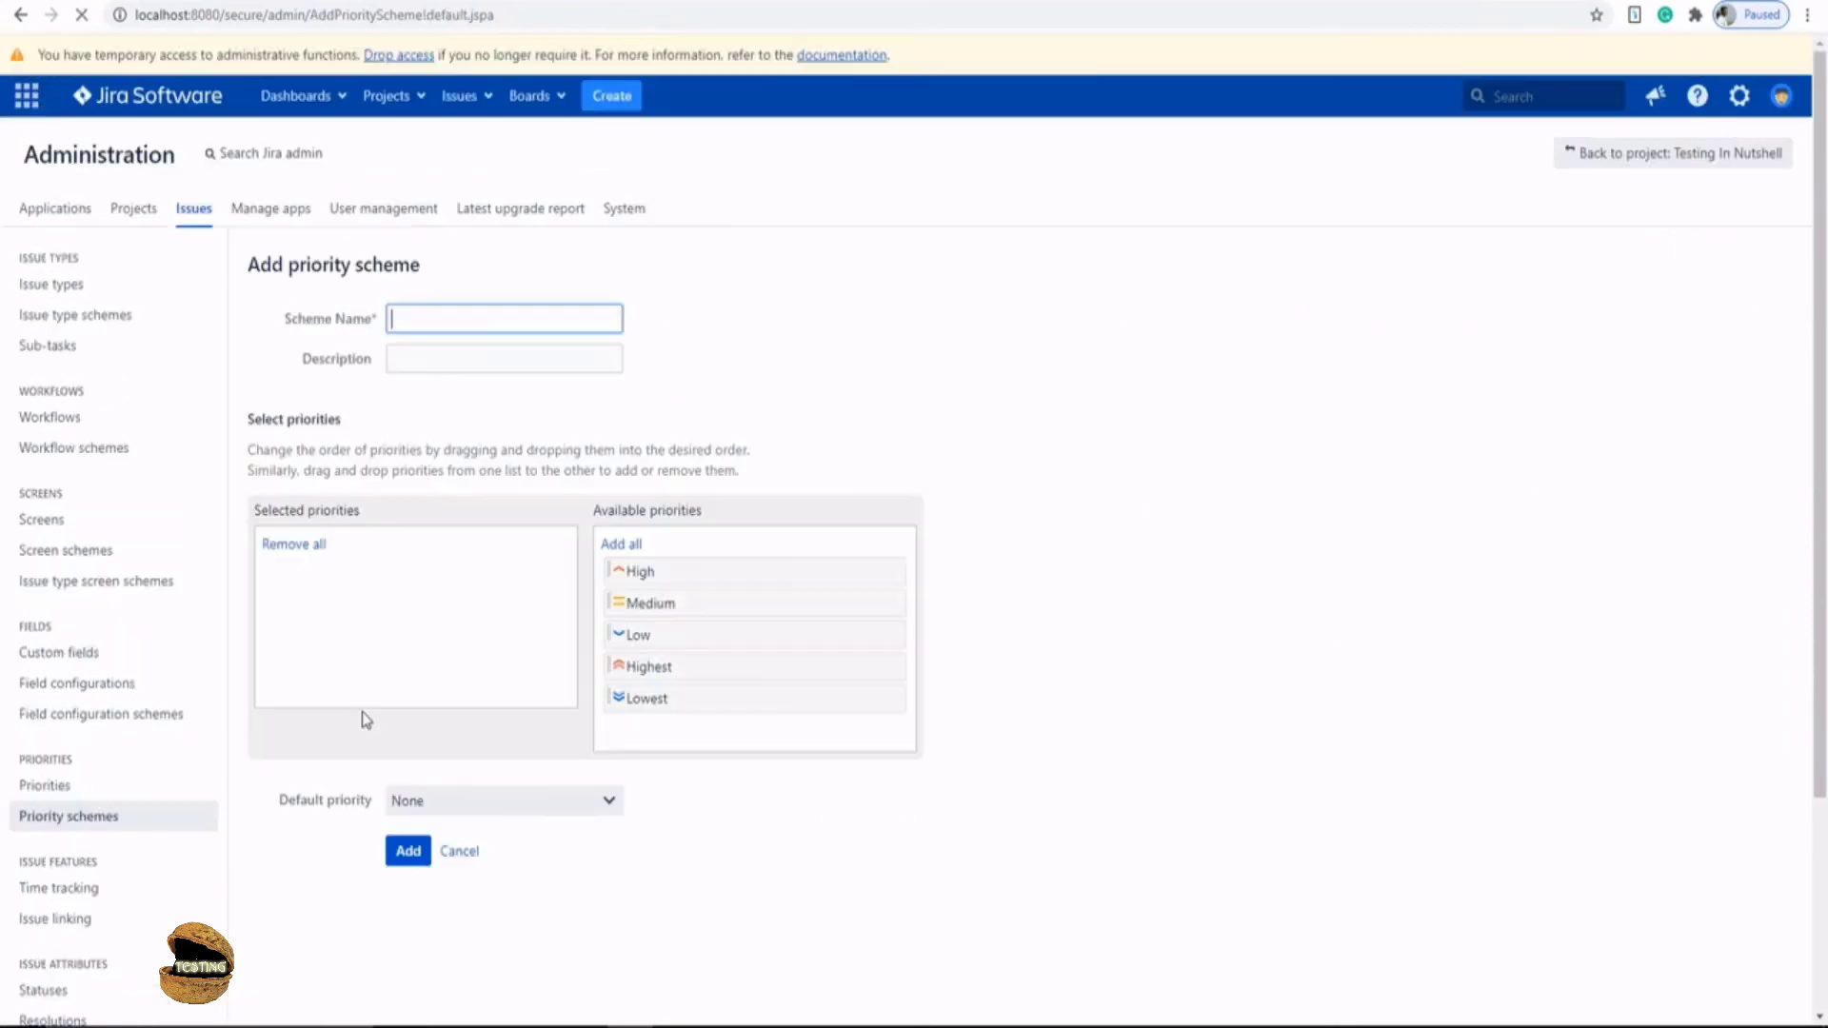
text(M)
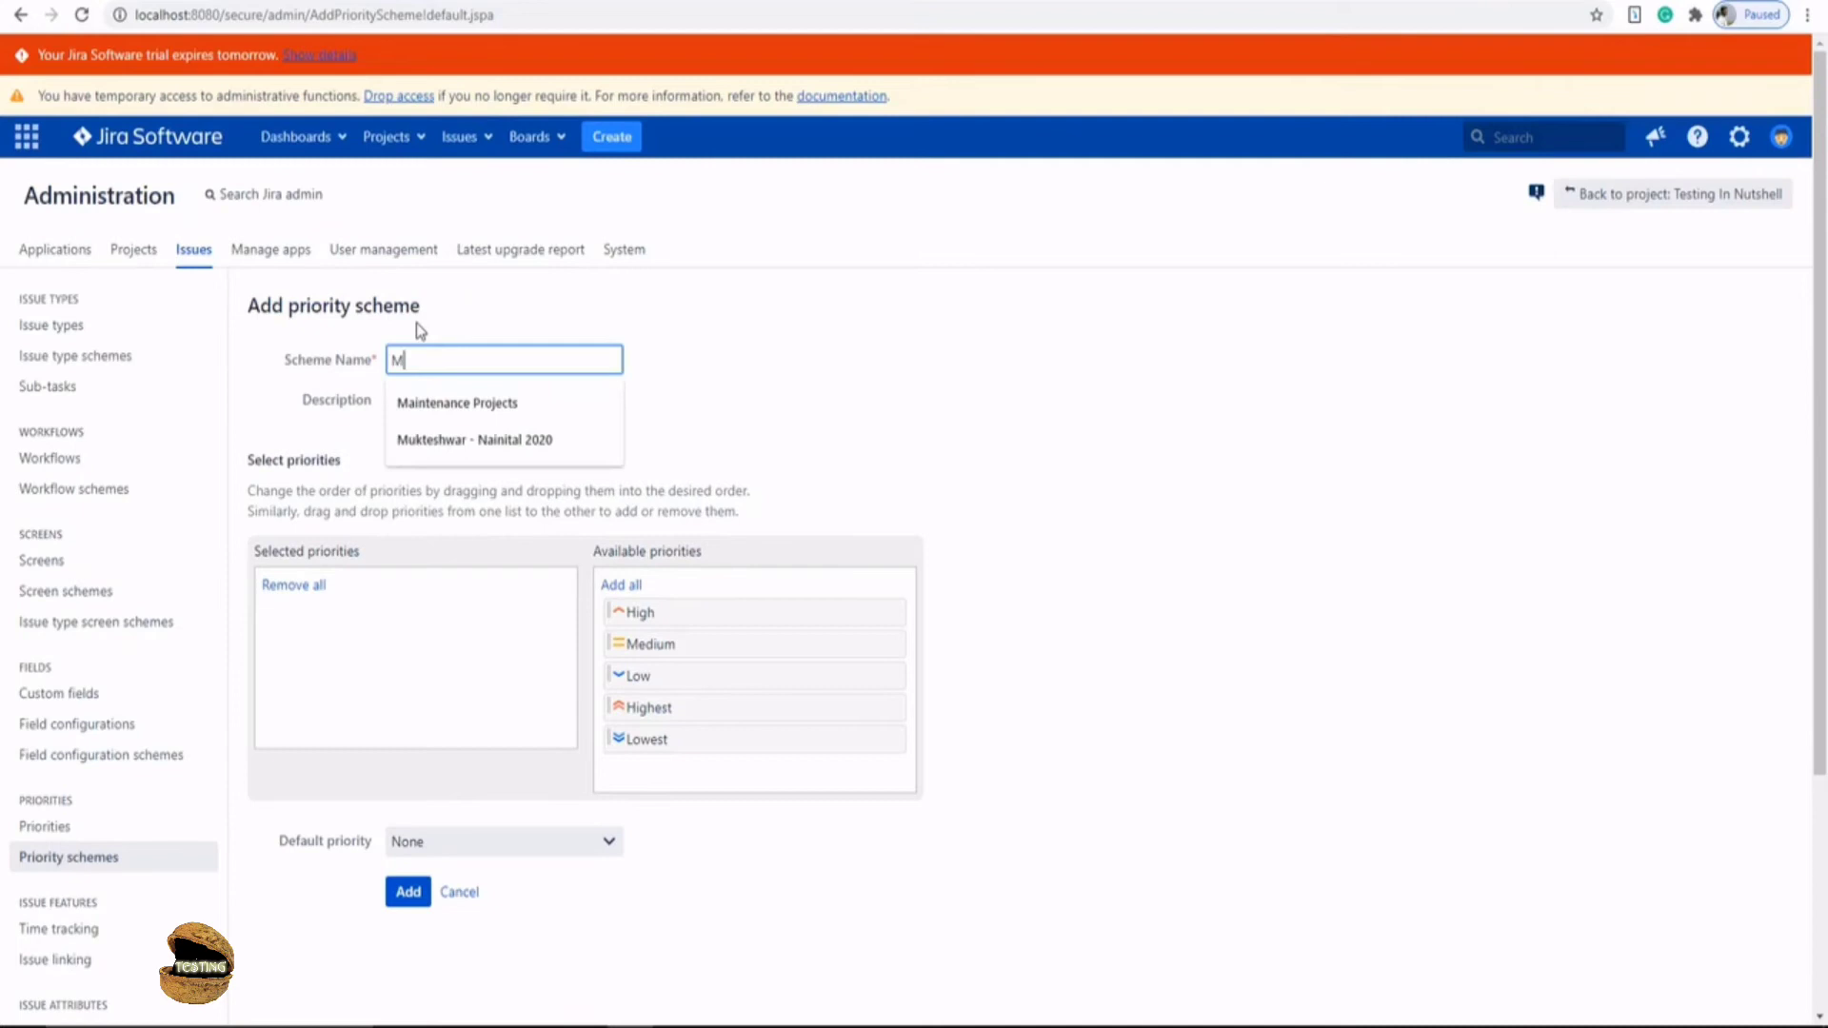
text(y Priort)
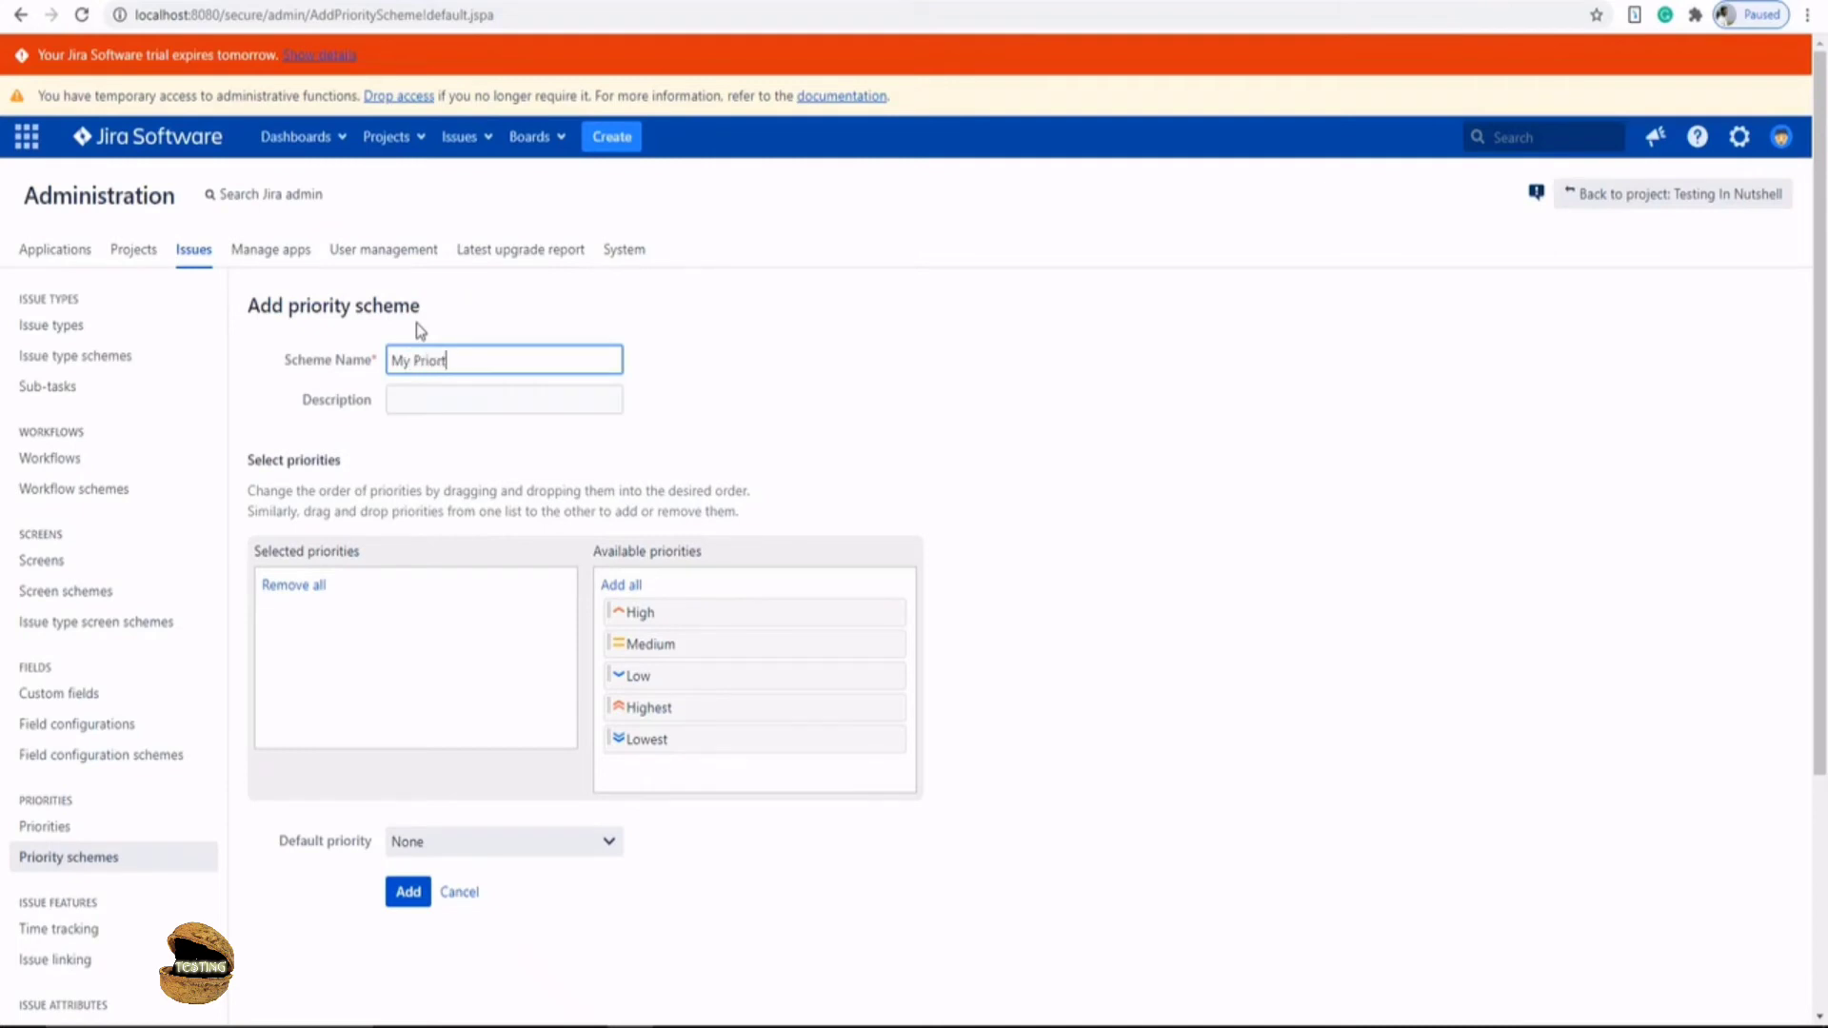
text(ity)
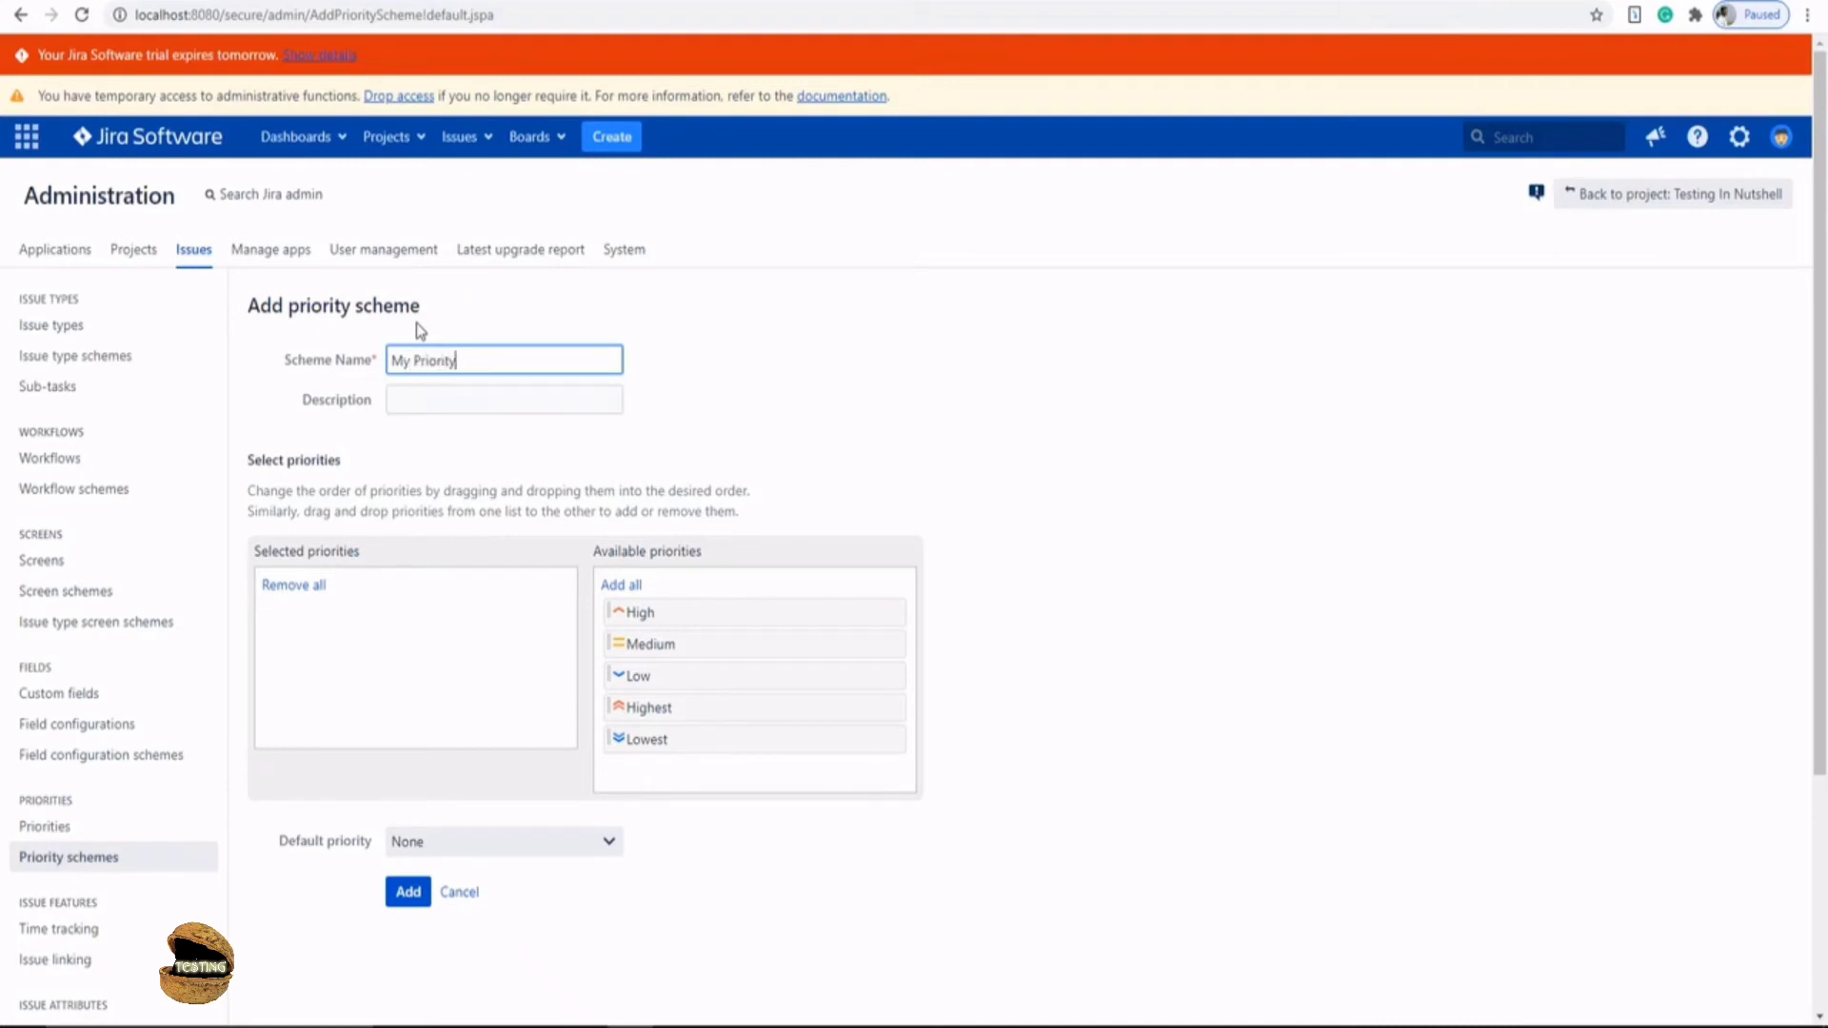
text(S)
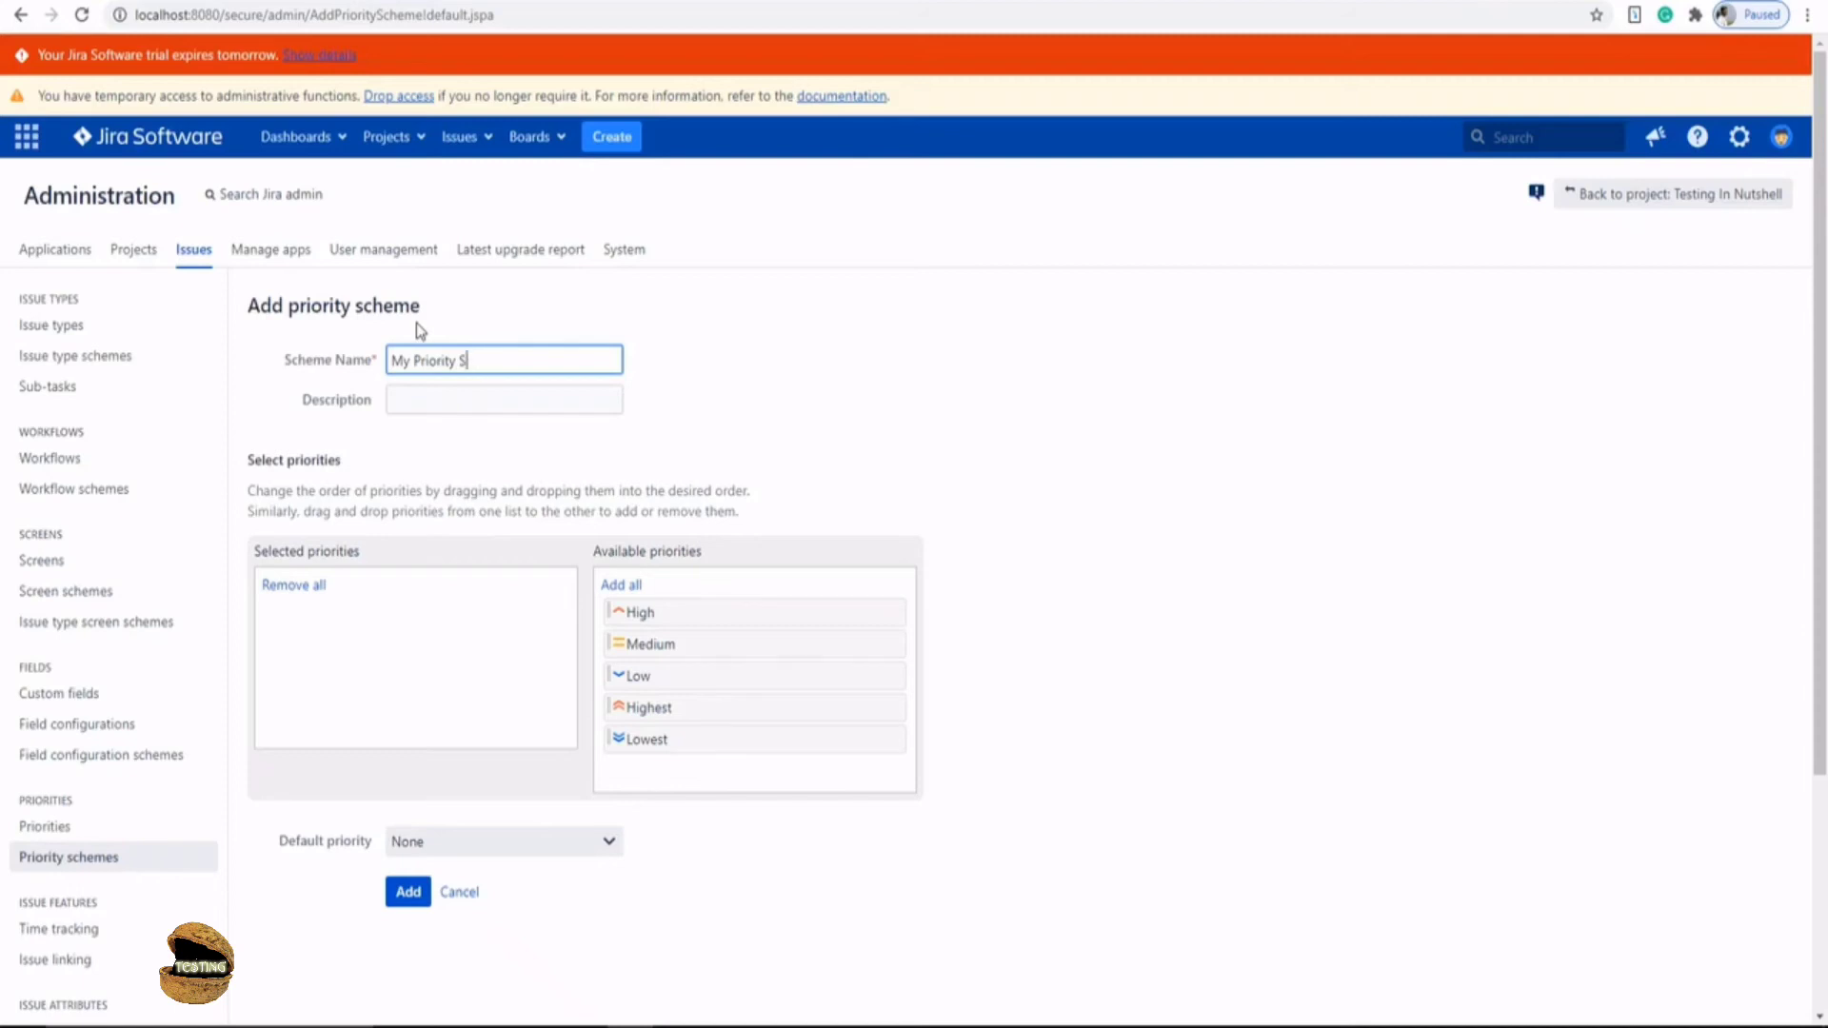
text(heme)
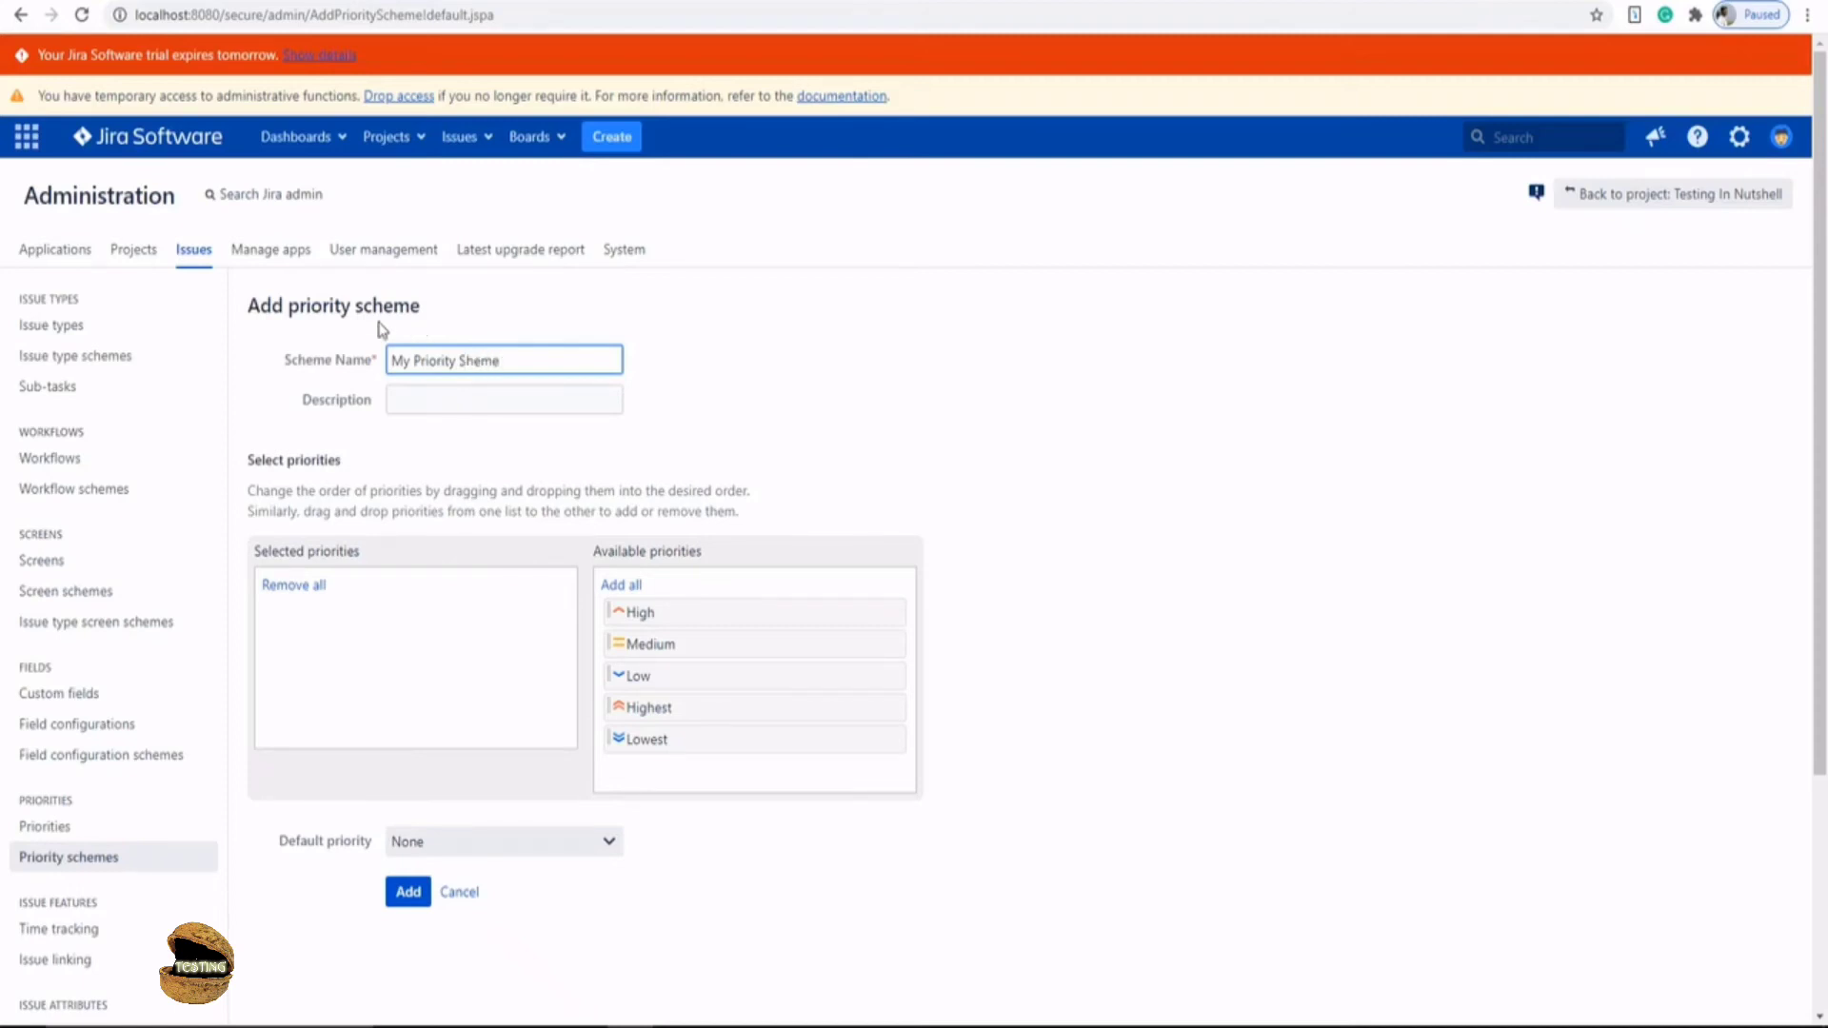
text(c)
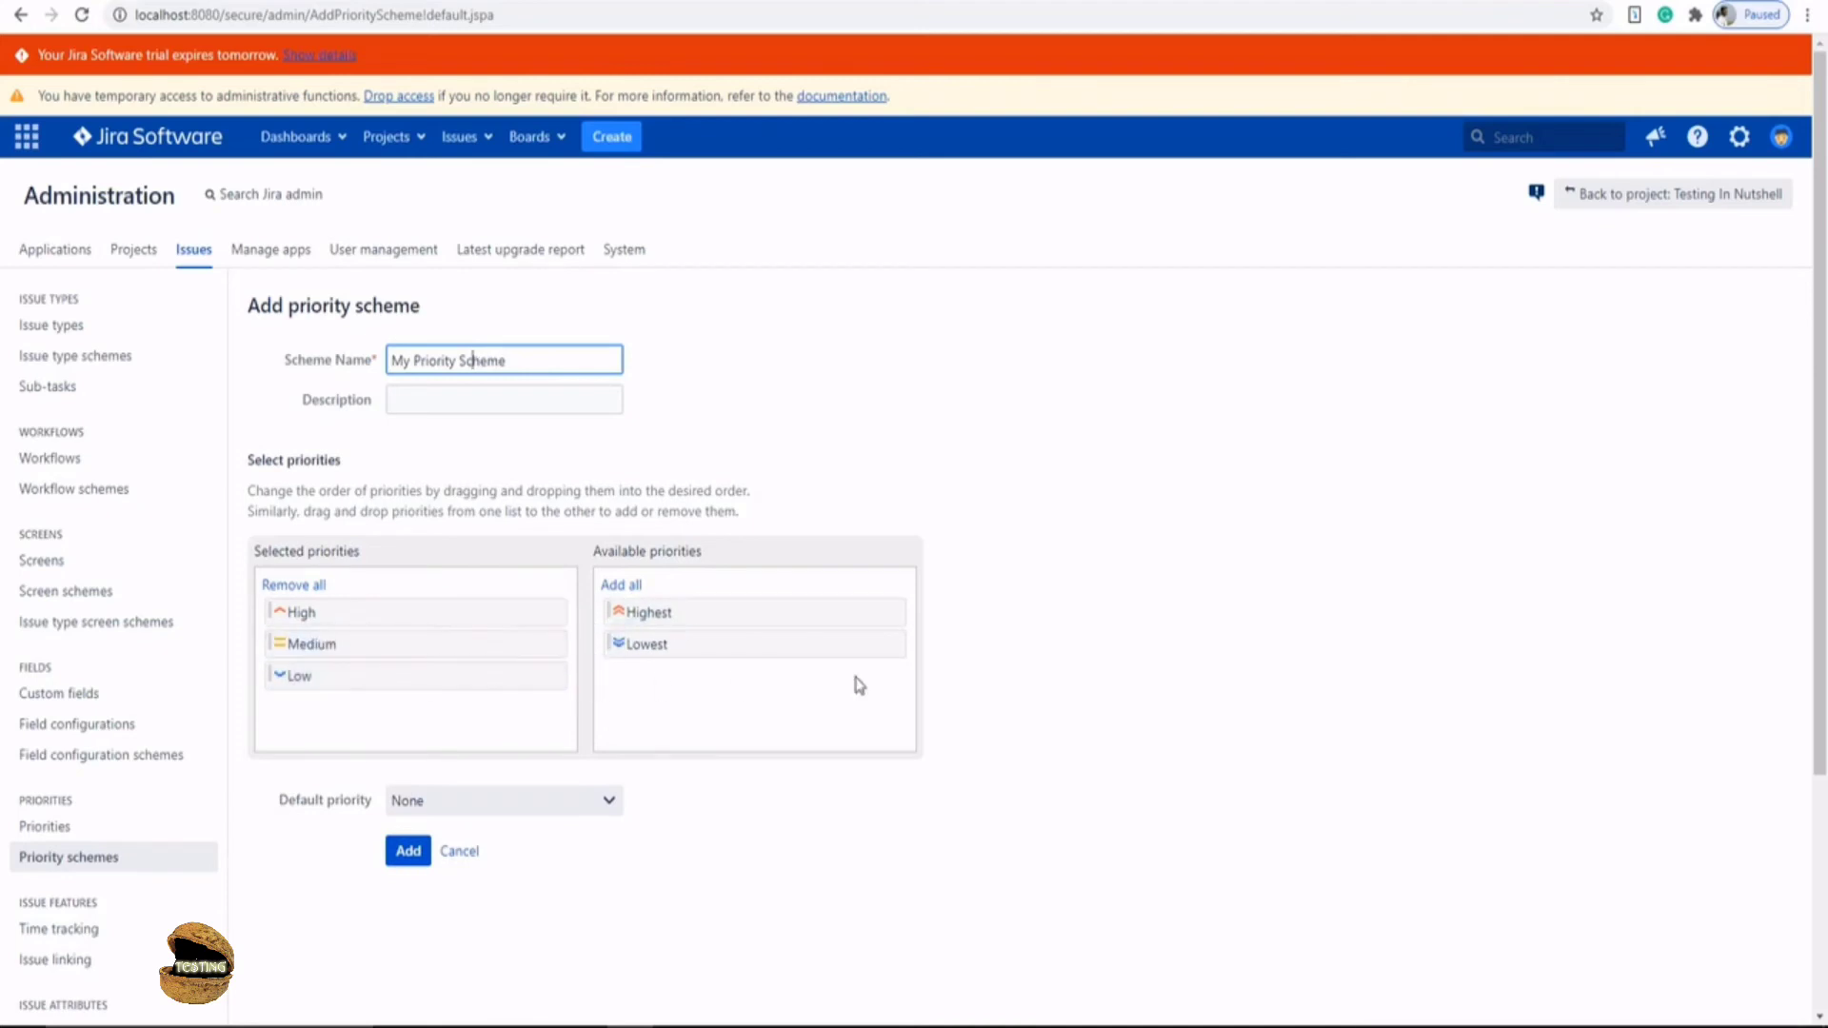
mouse_move(1137, 671)
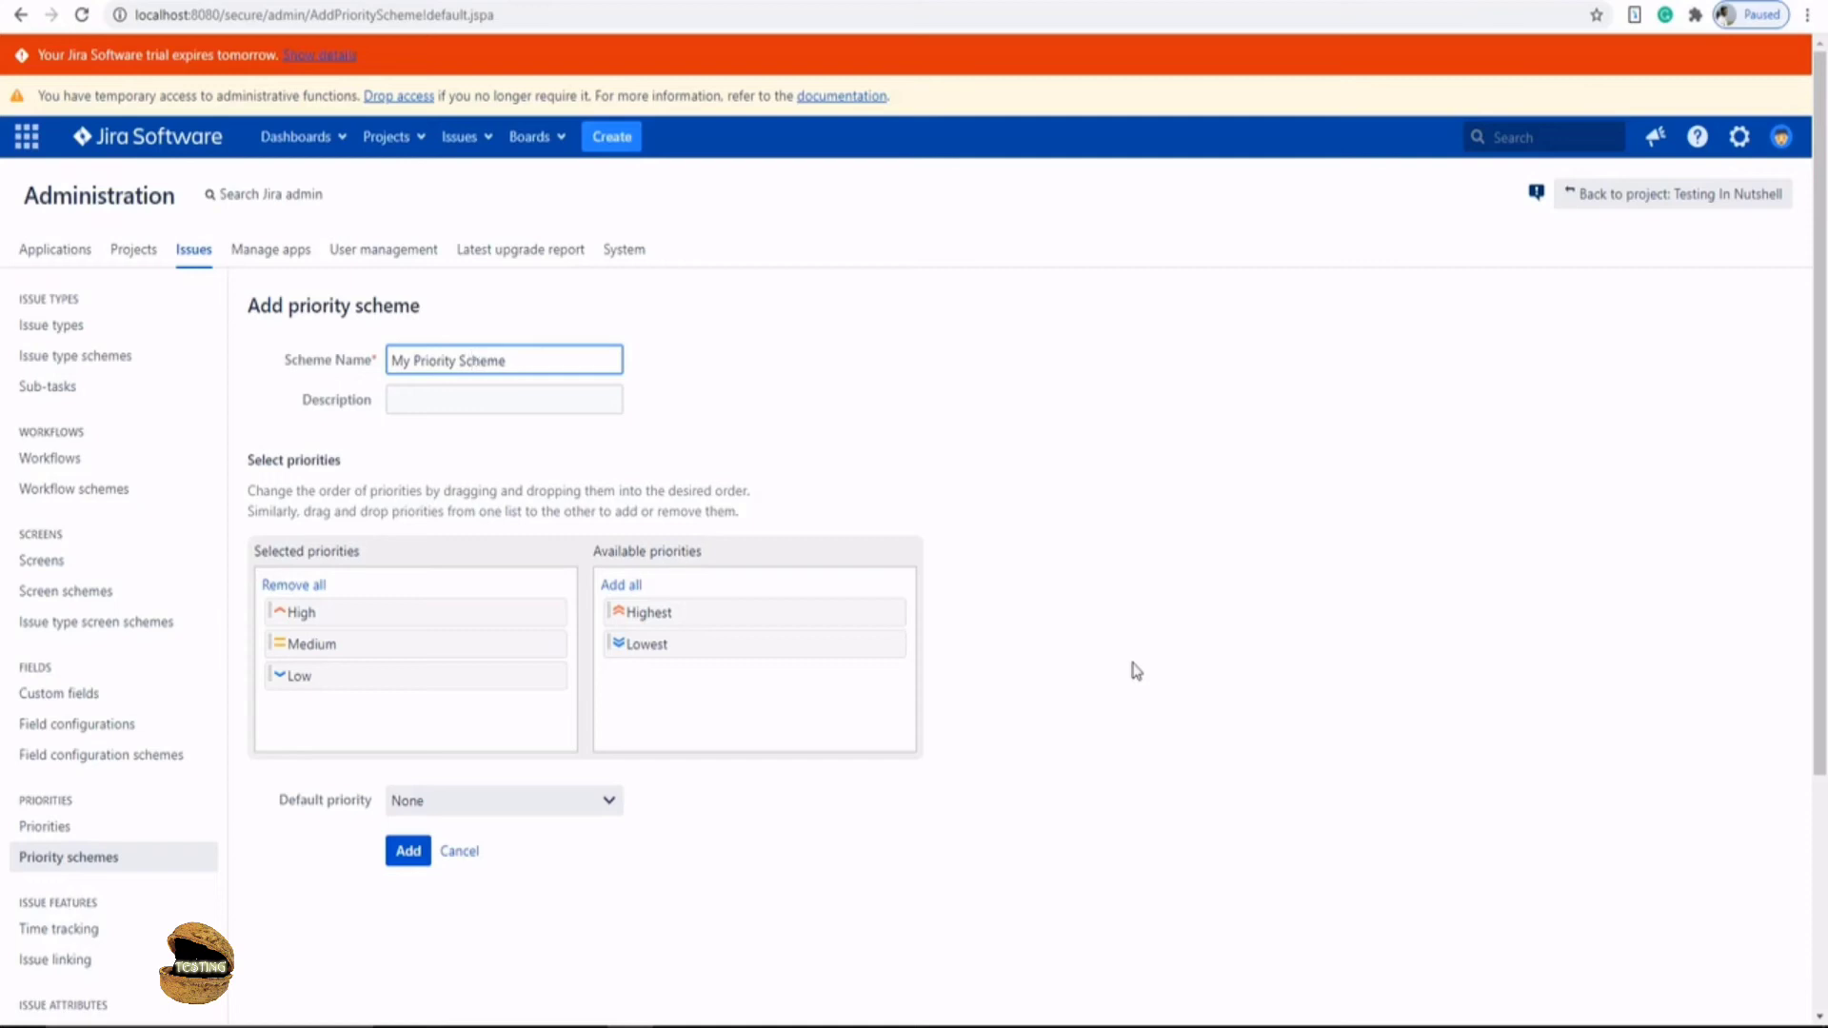
mouse_move(1243, 558)
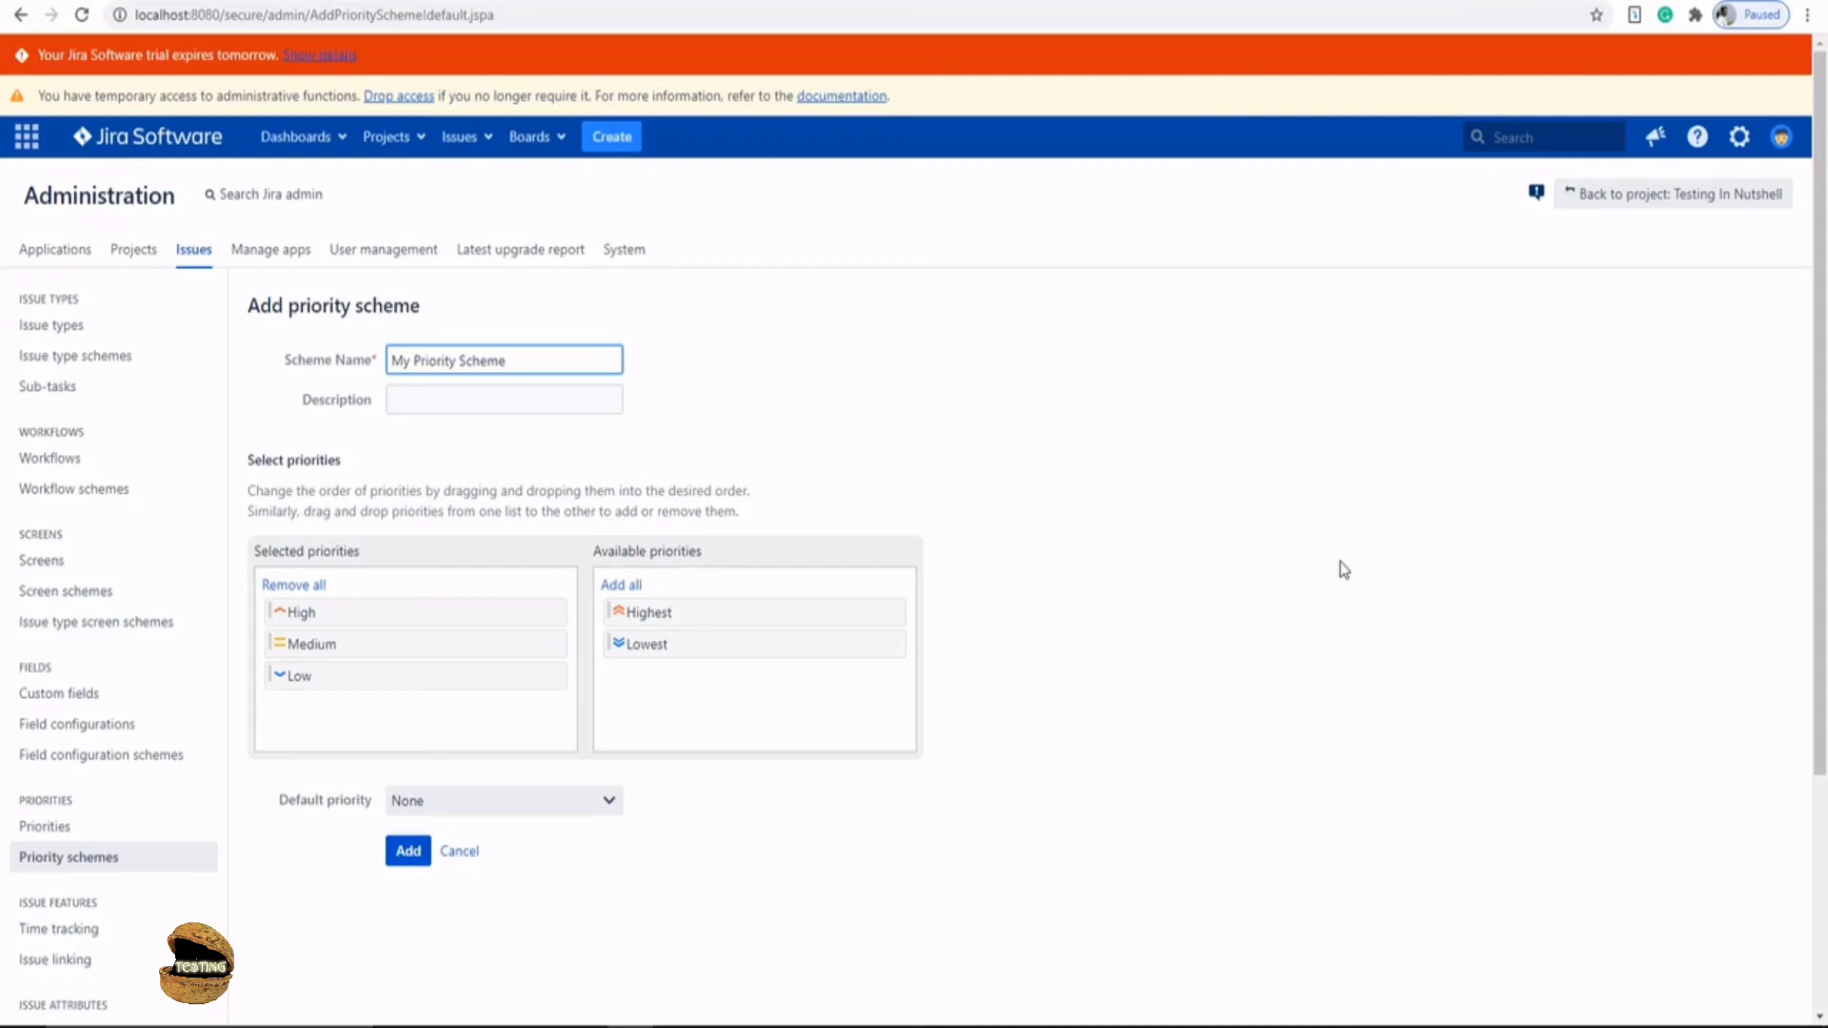
mouse_move(712, 874)
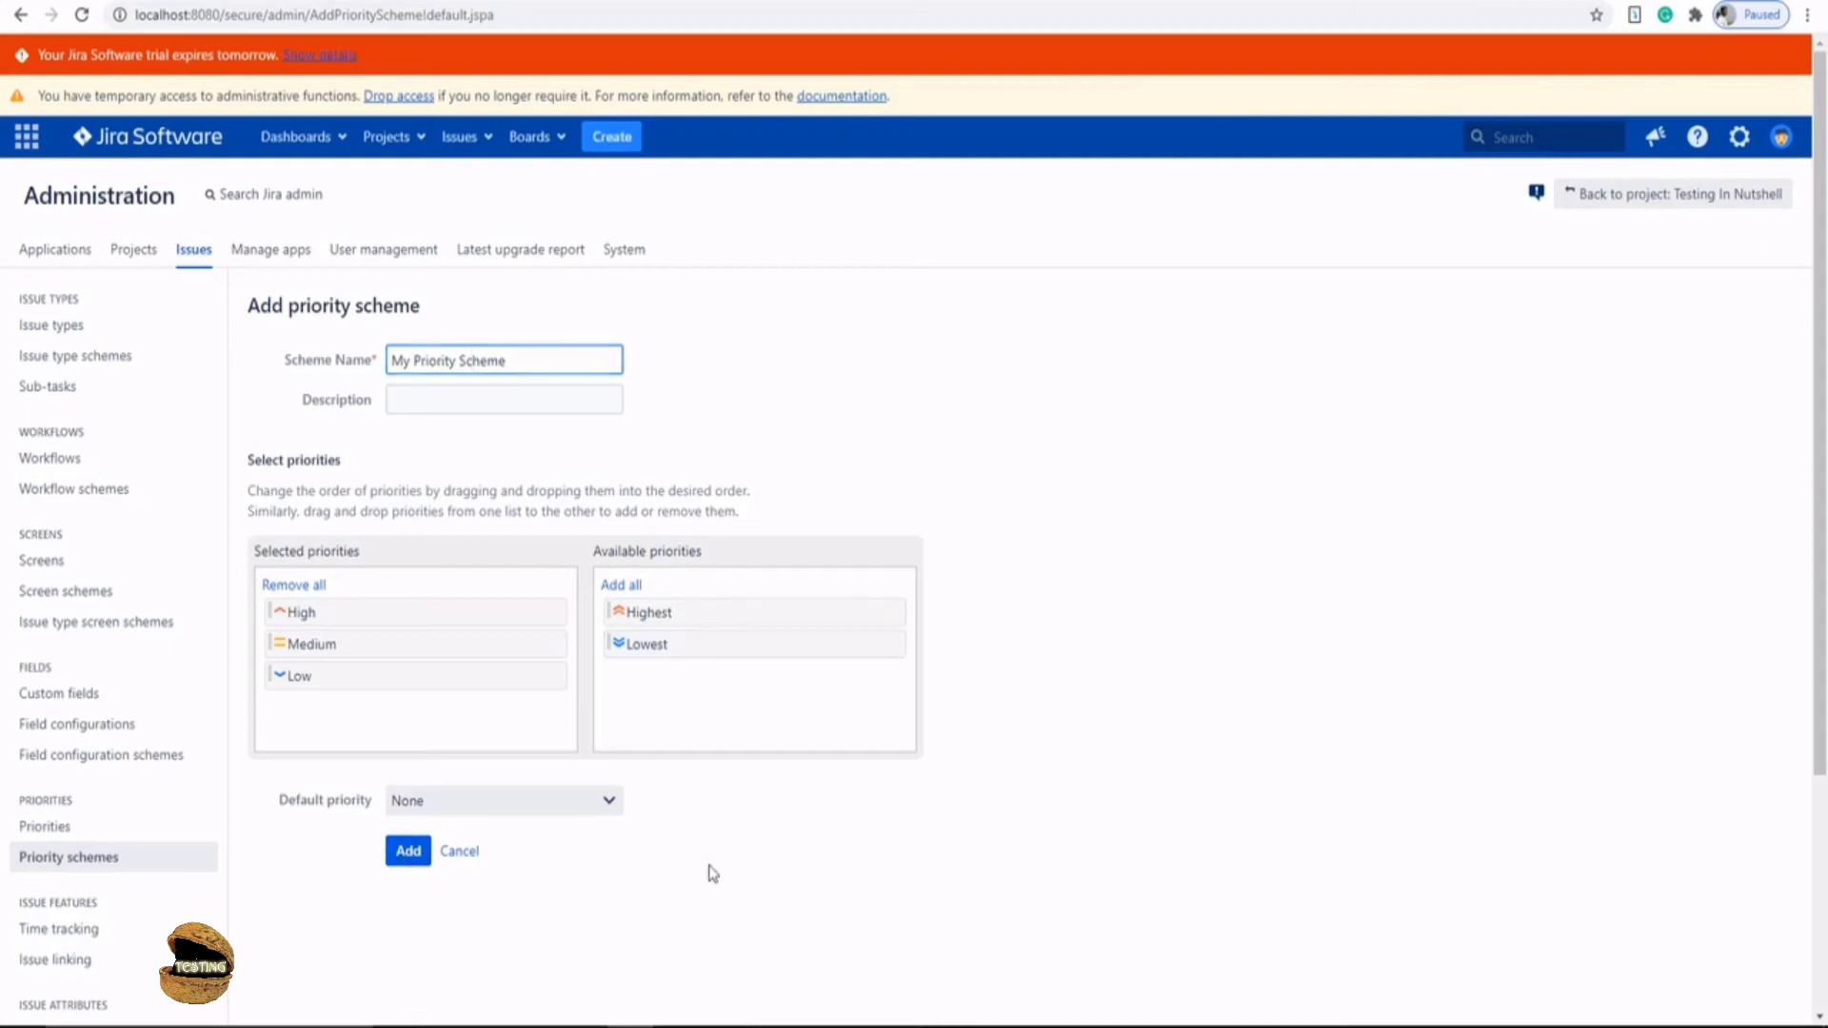
- Create My Priority Scheme and associate it with project Testing In Nutshell
click(407, 850)
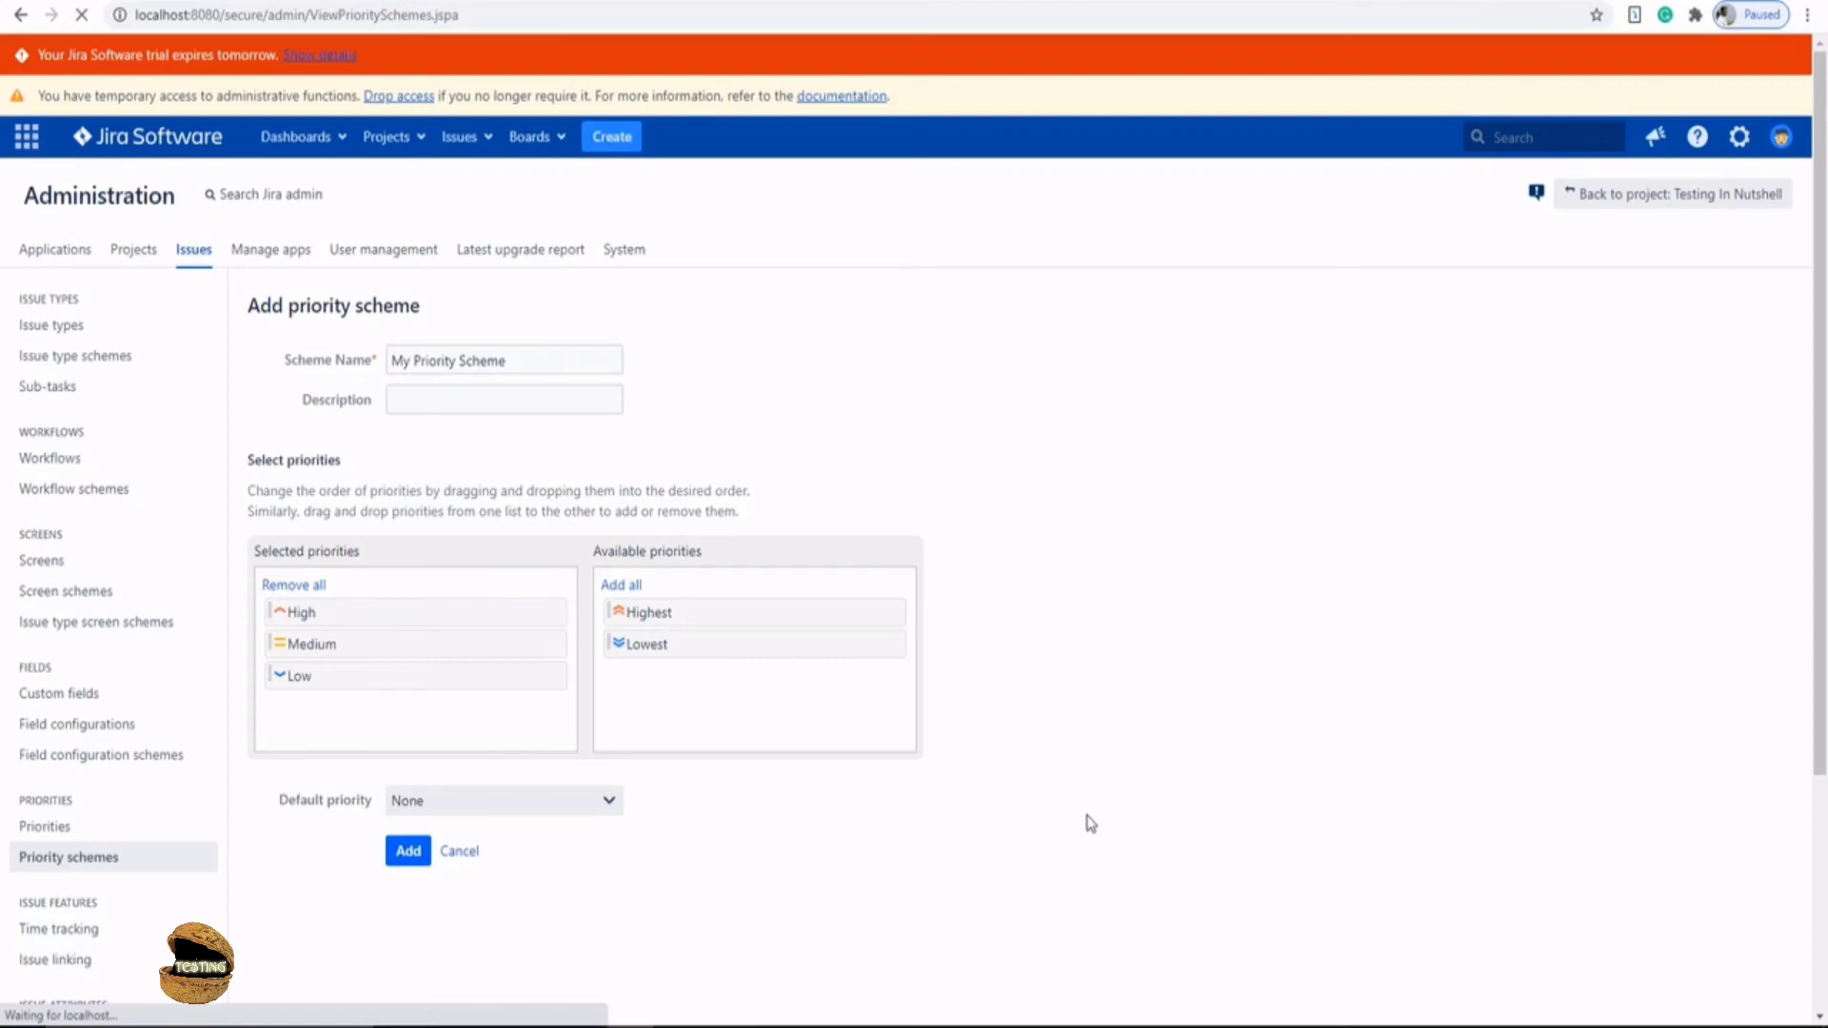
click(407, 849)
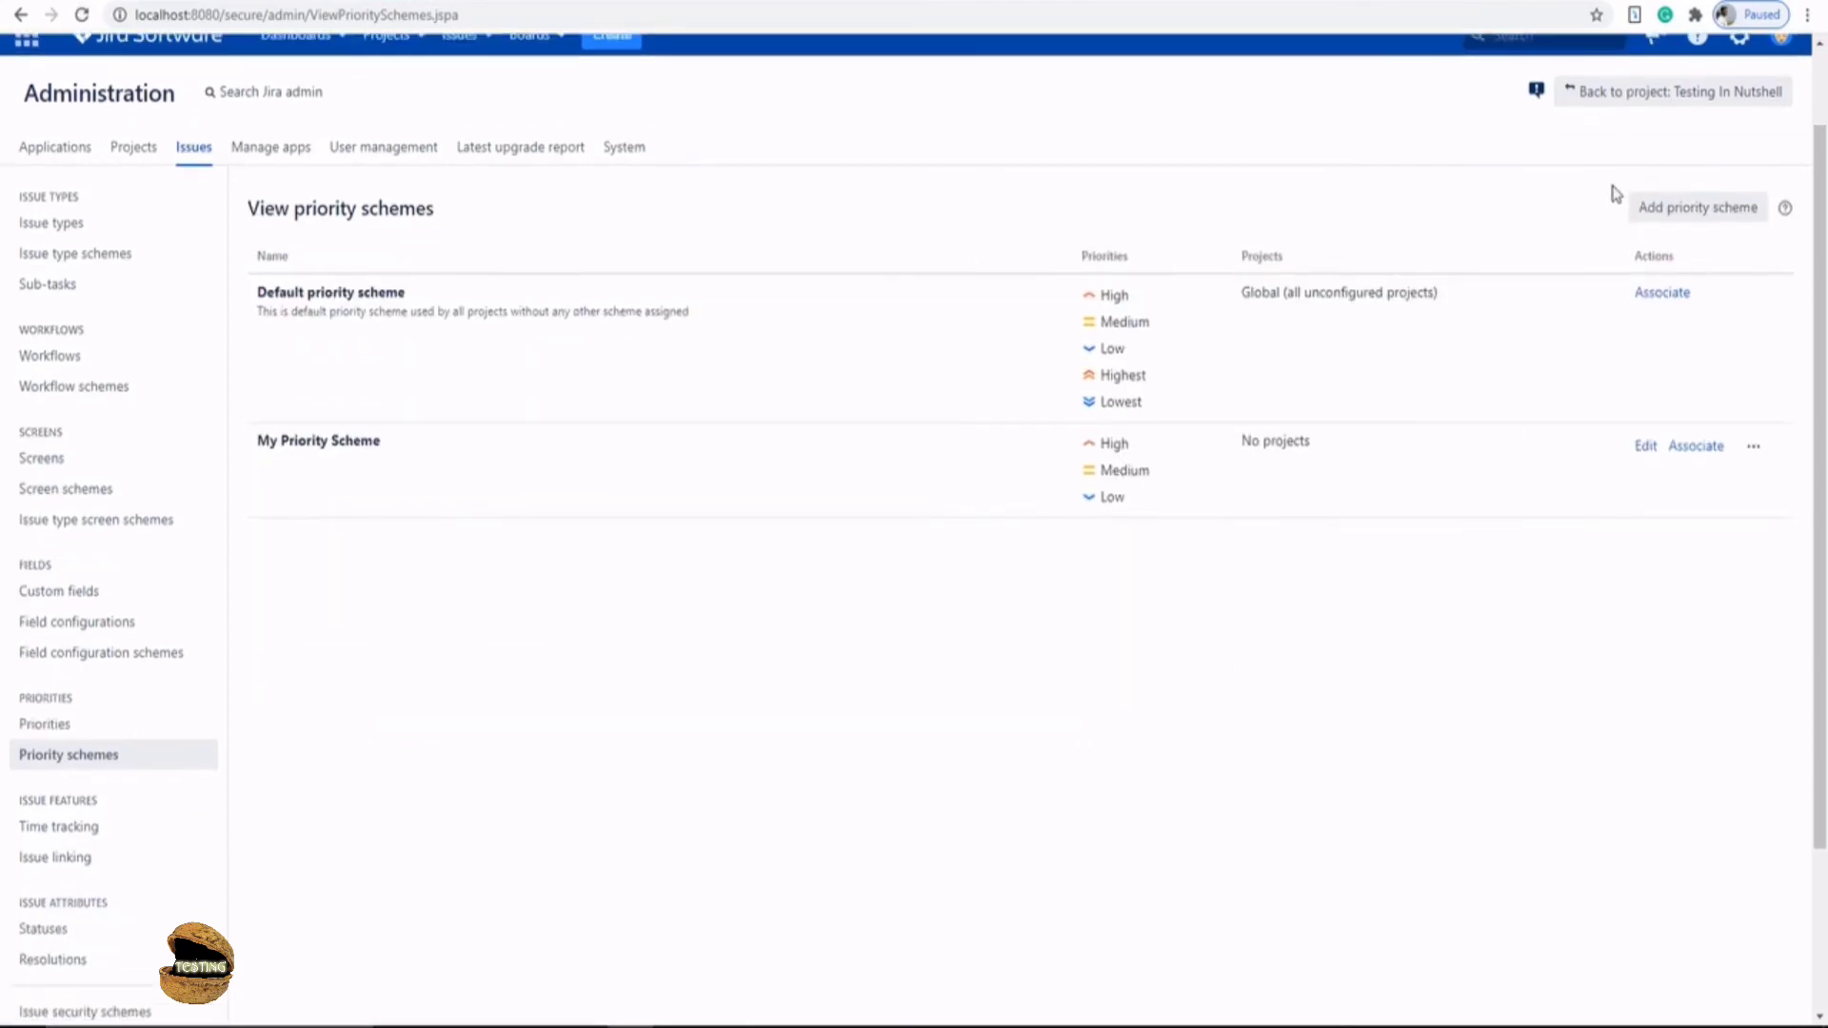
mouse_move(310, 446)
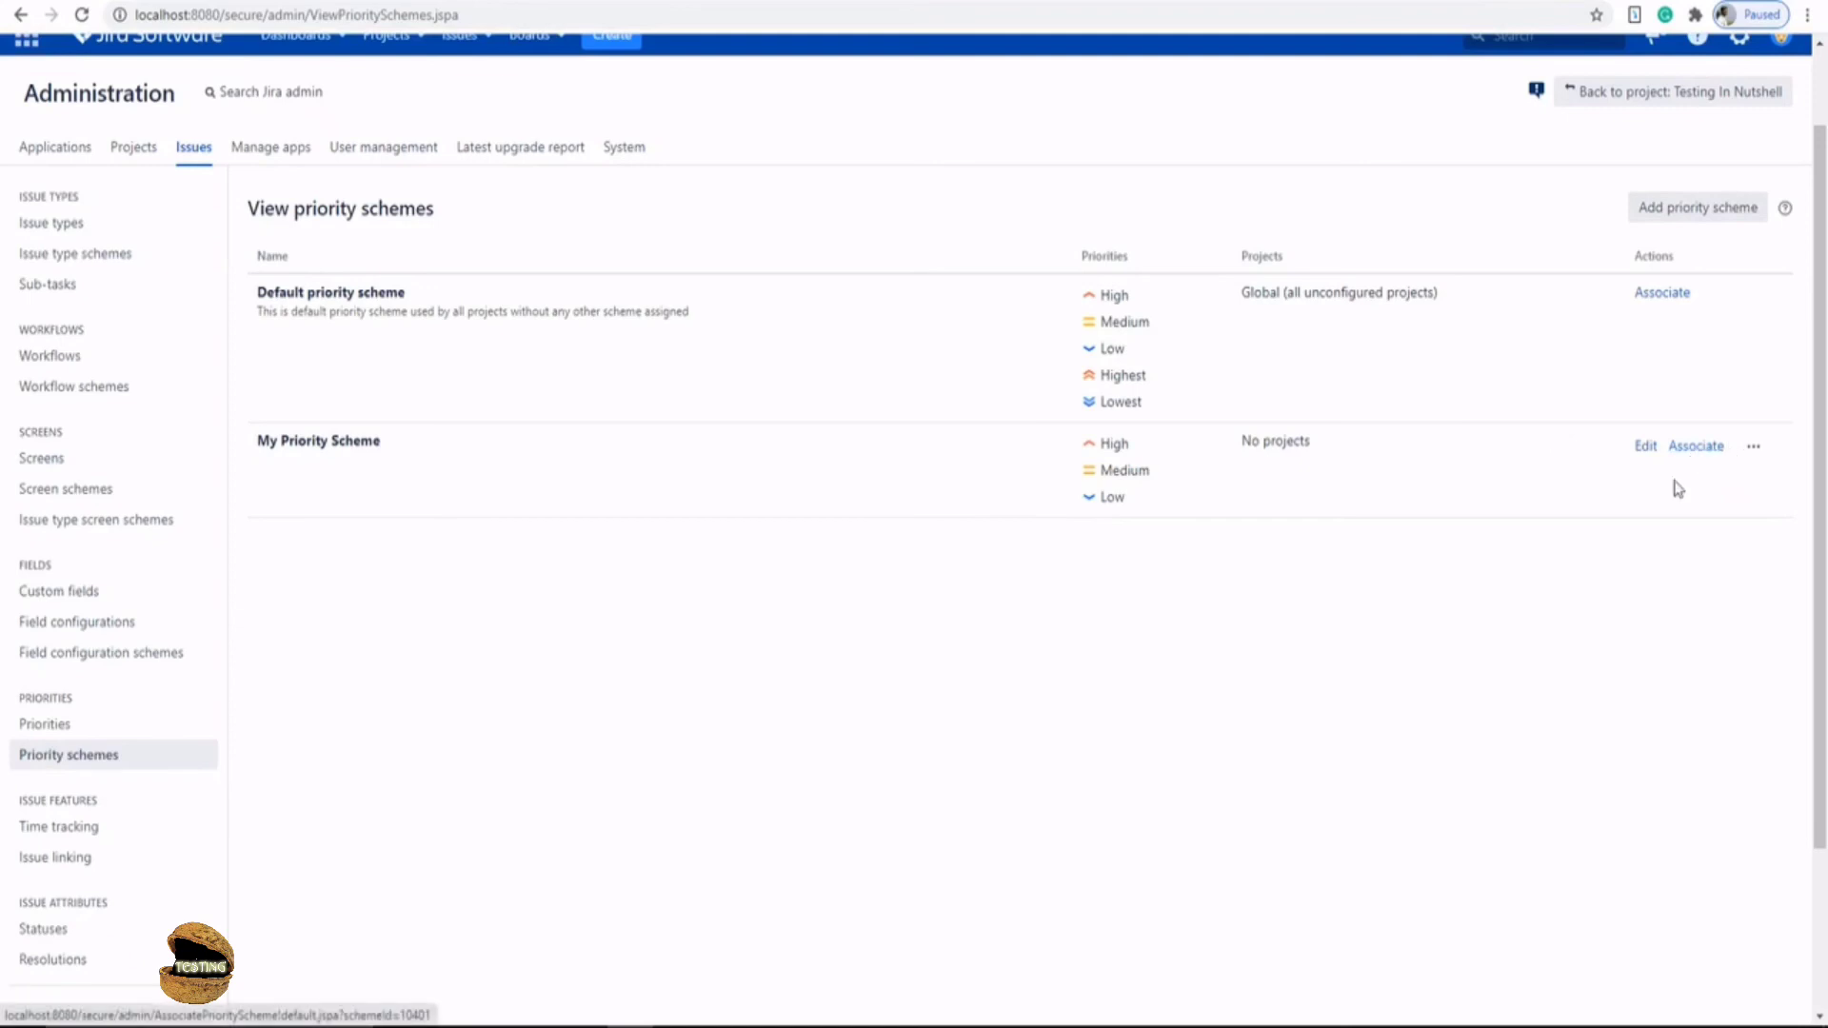
click(1661, 291)
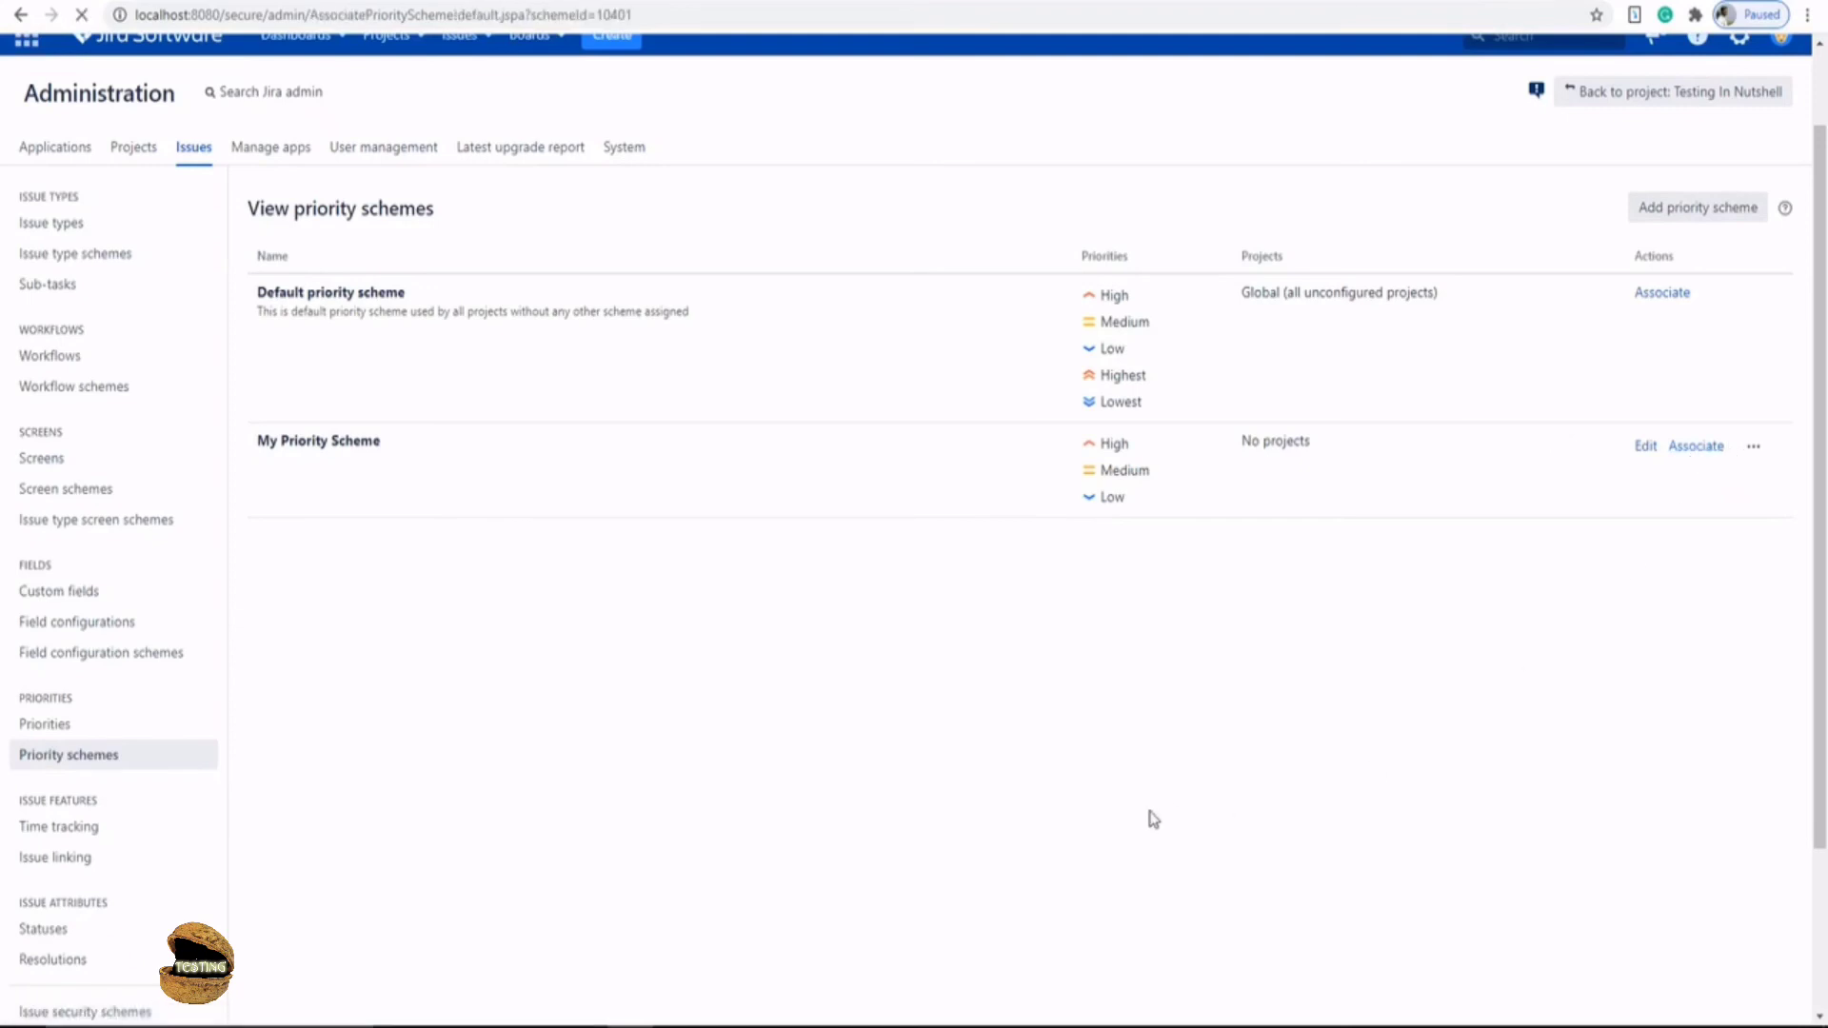
click(1695, 446)
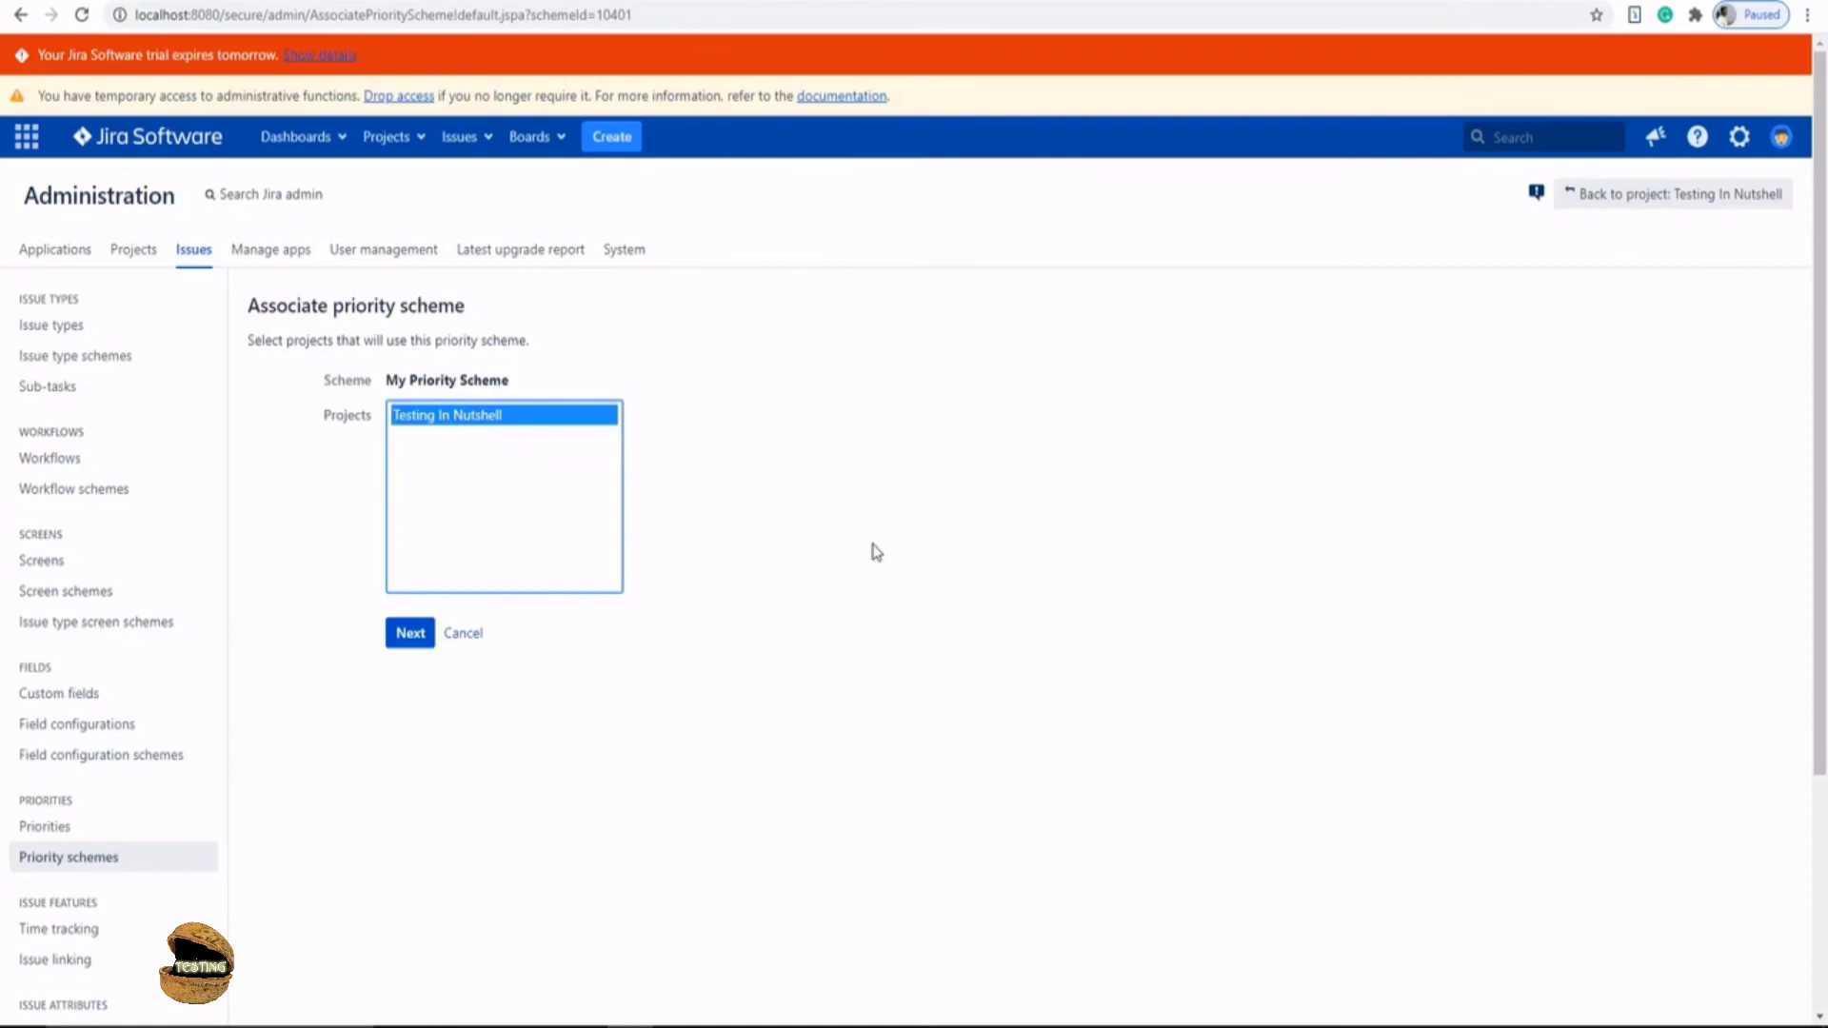
mouse_move(440, 424)
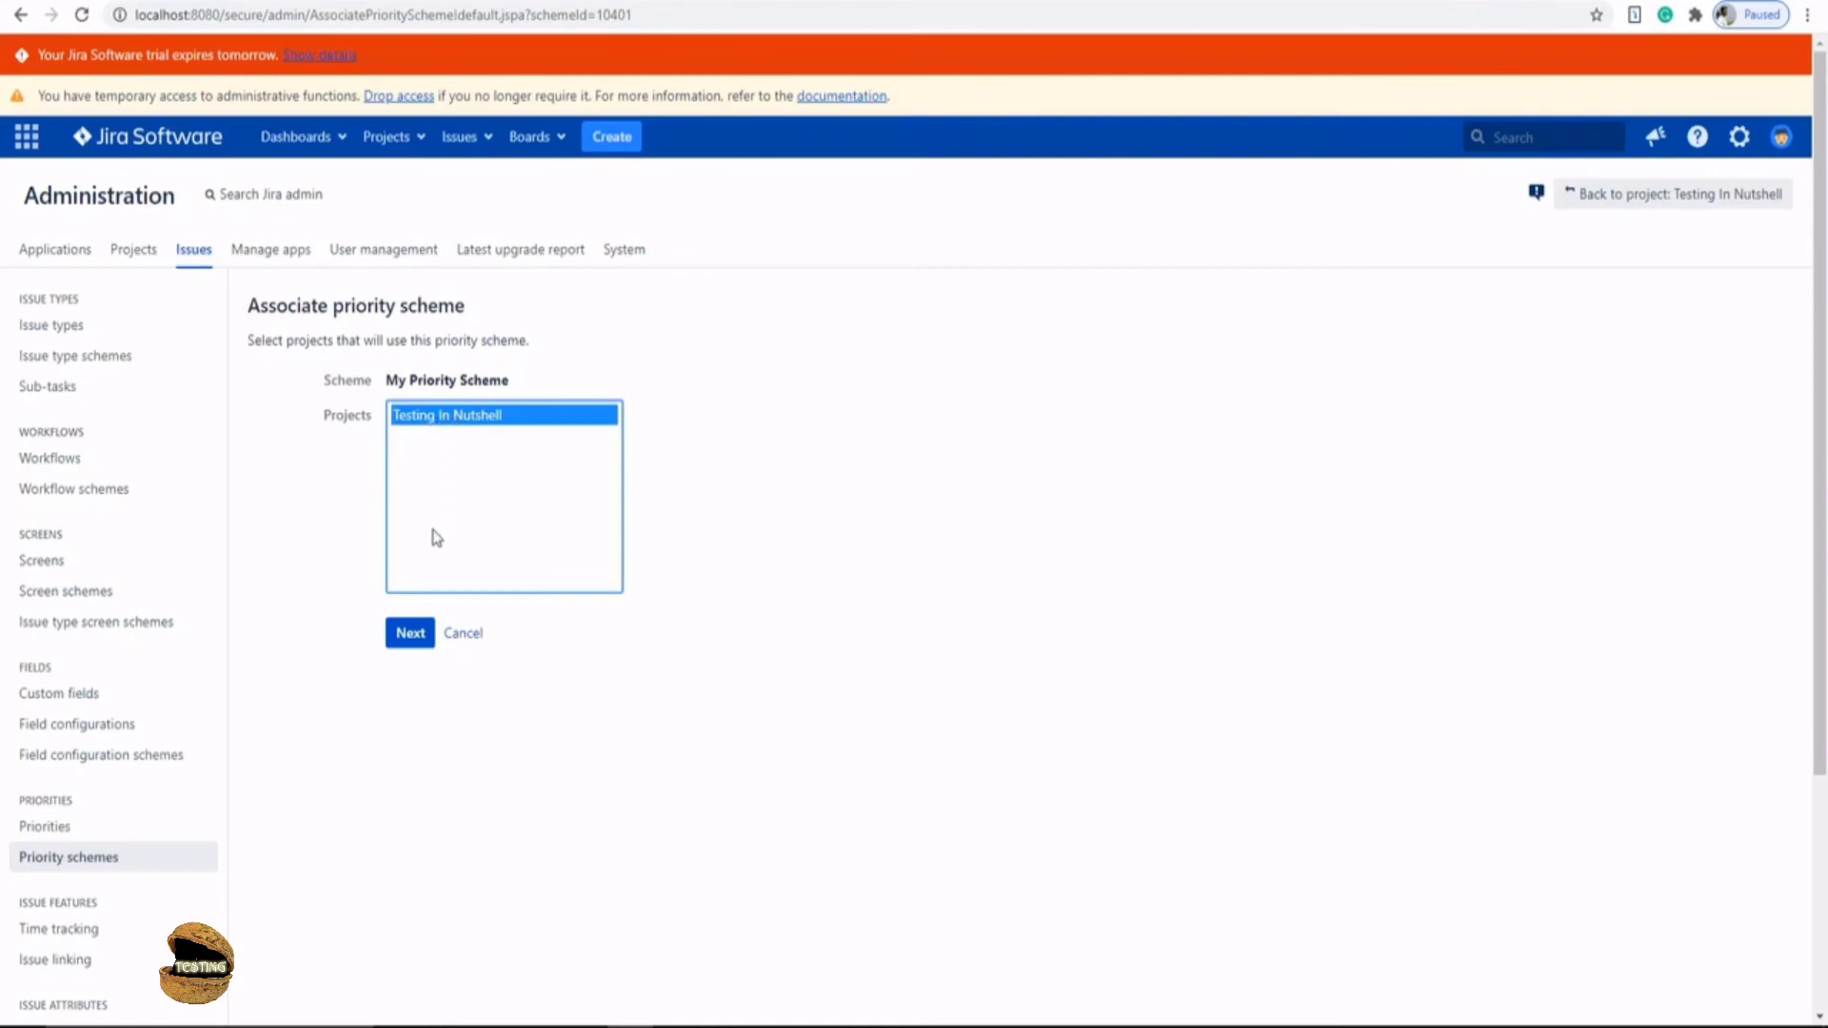
mouse_move(440, 555)
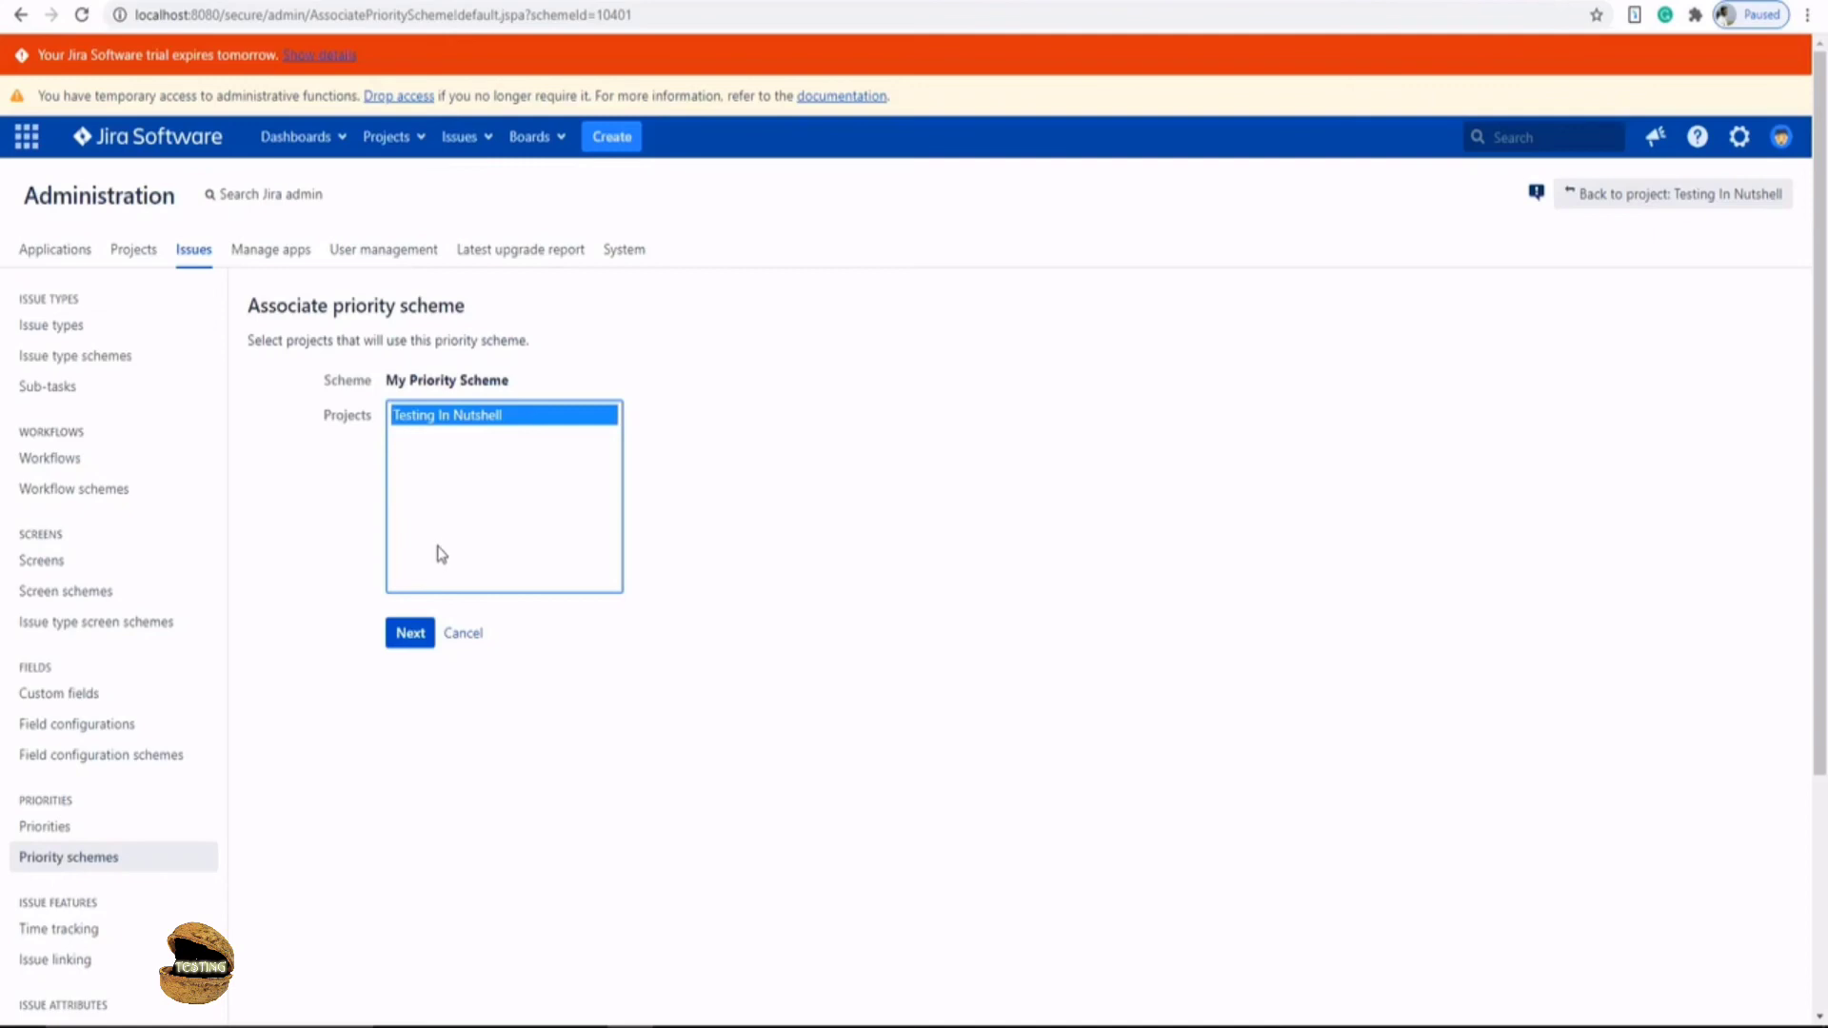
click(409, 632)
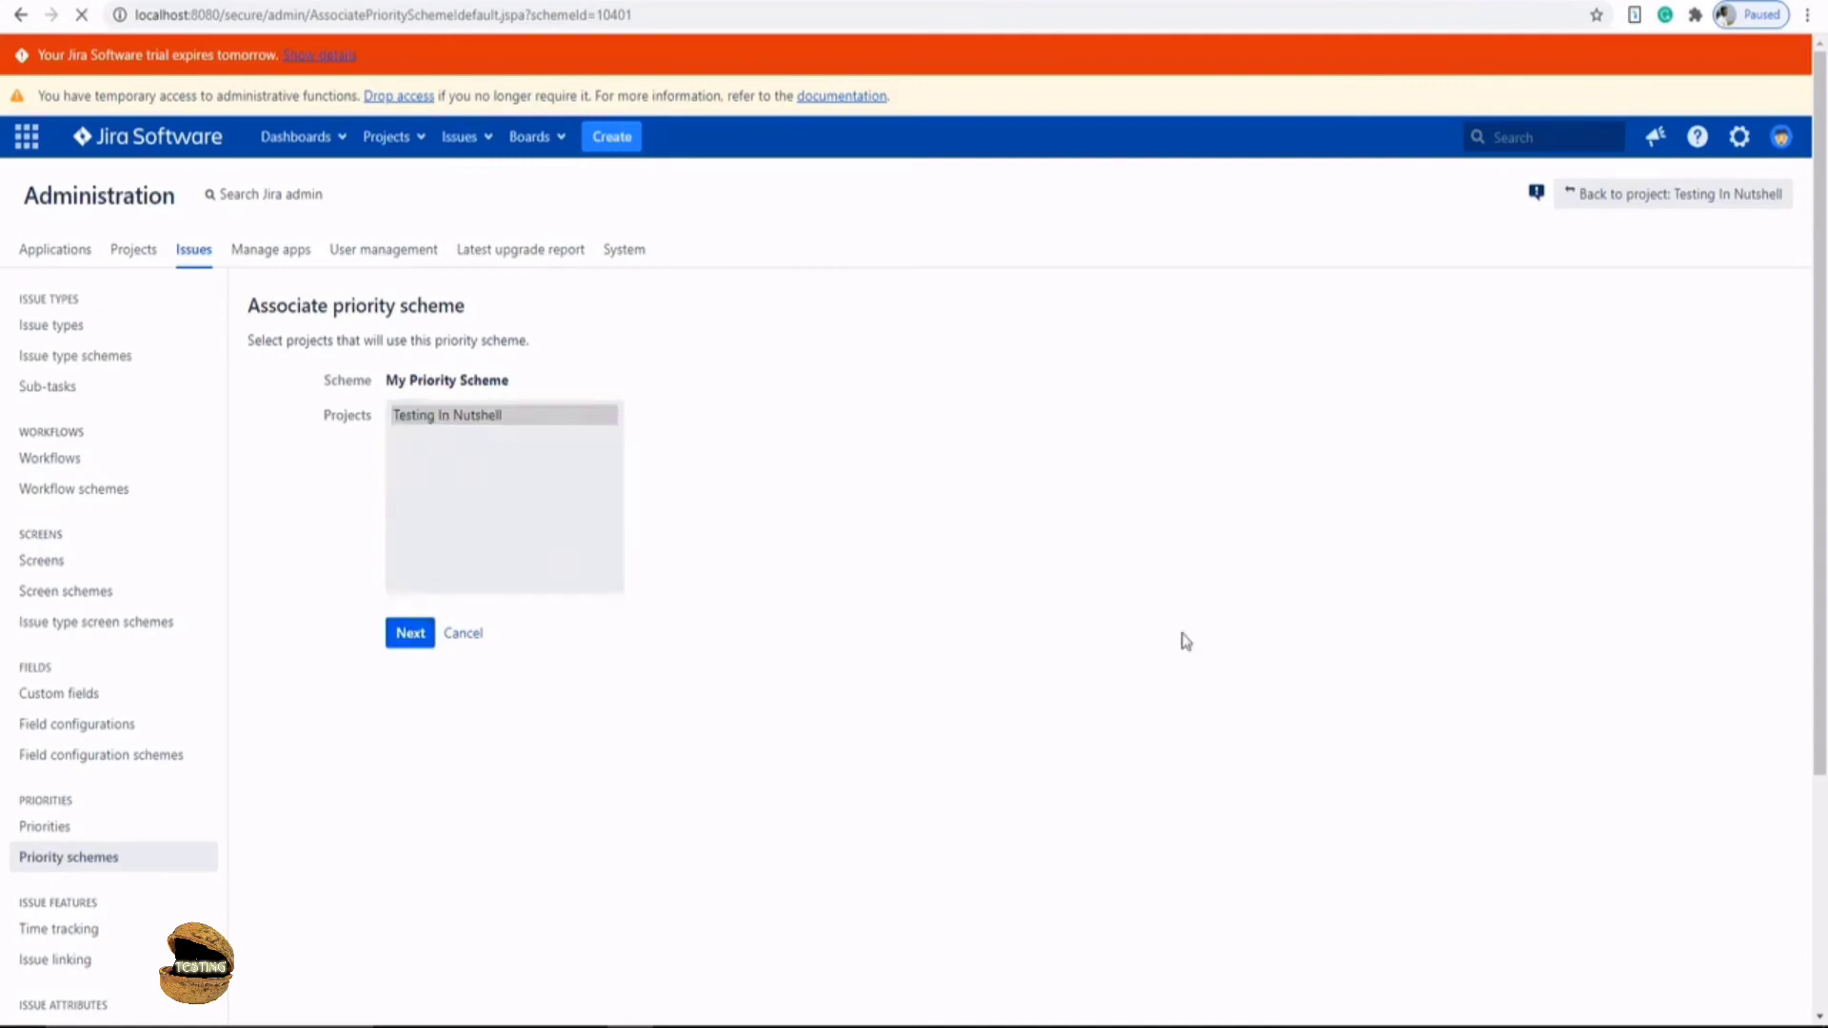
click(409, 633)
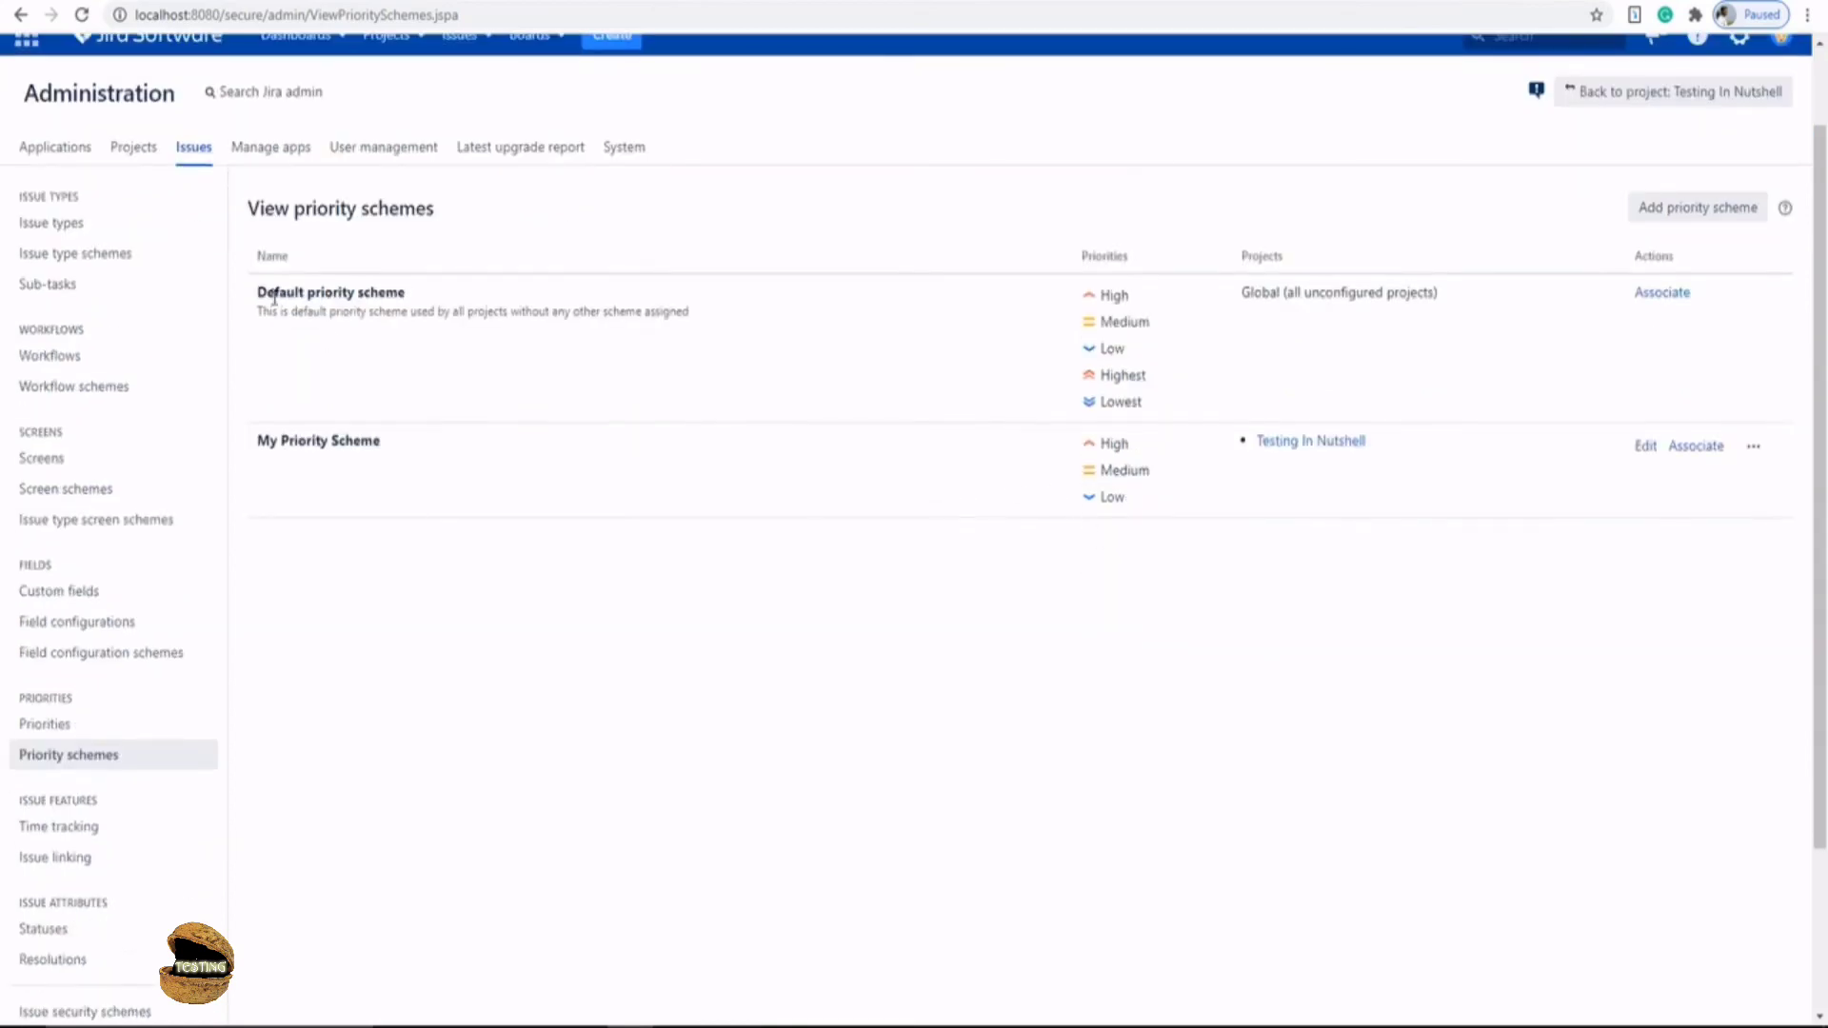
- Start a Story issue, check its Priority list offers only High, Medium, Low, and keep Medium
click(611, 37)
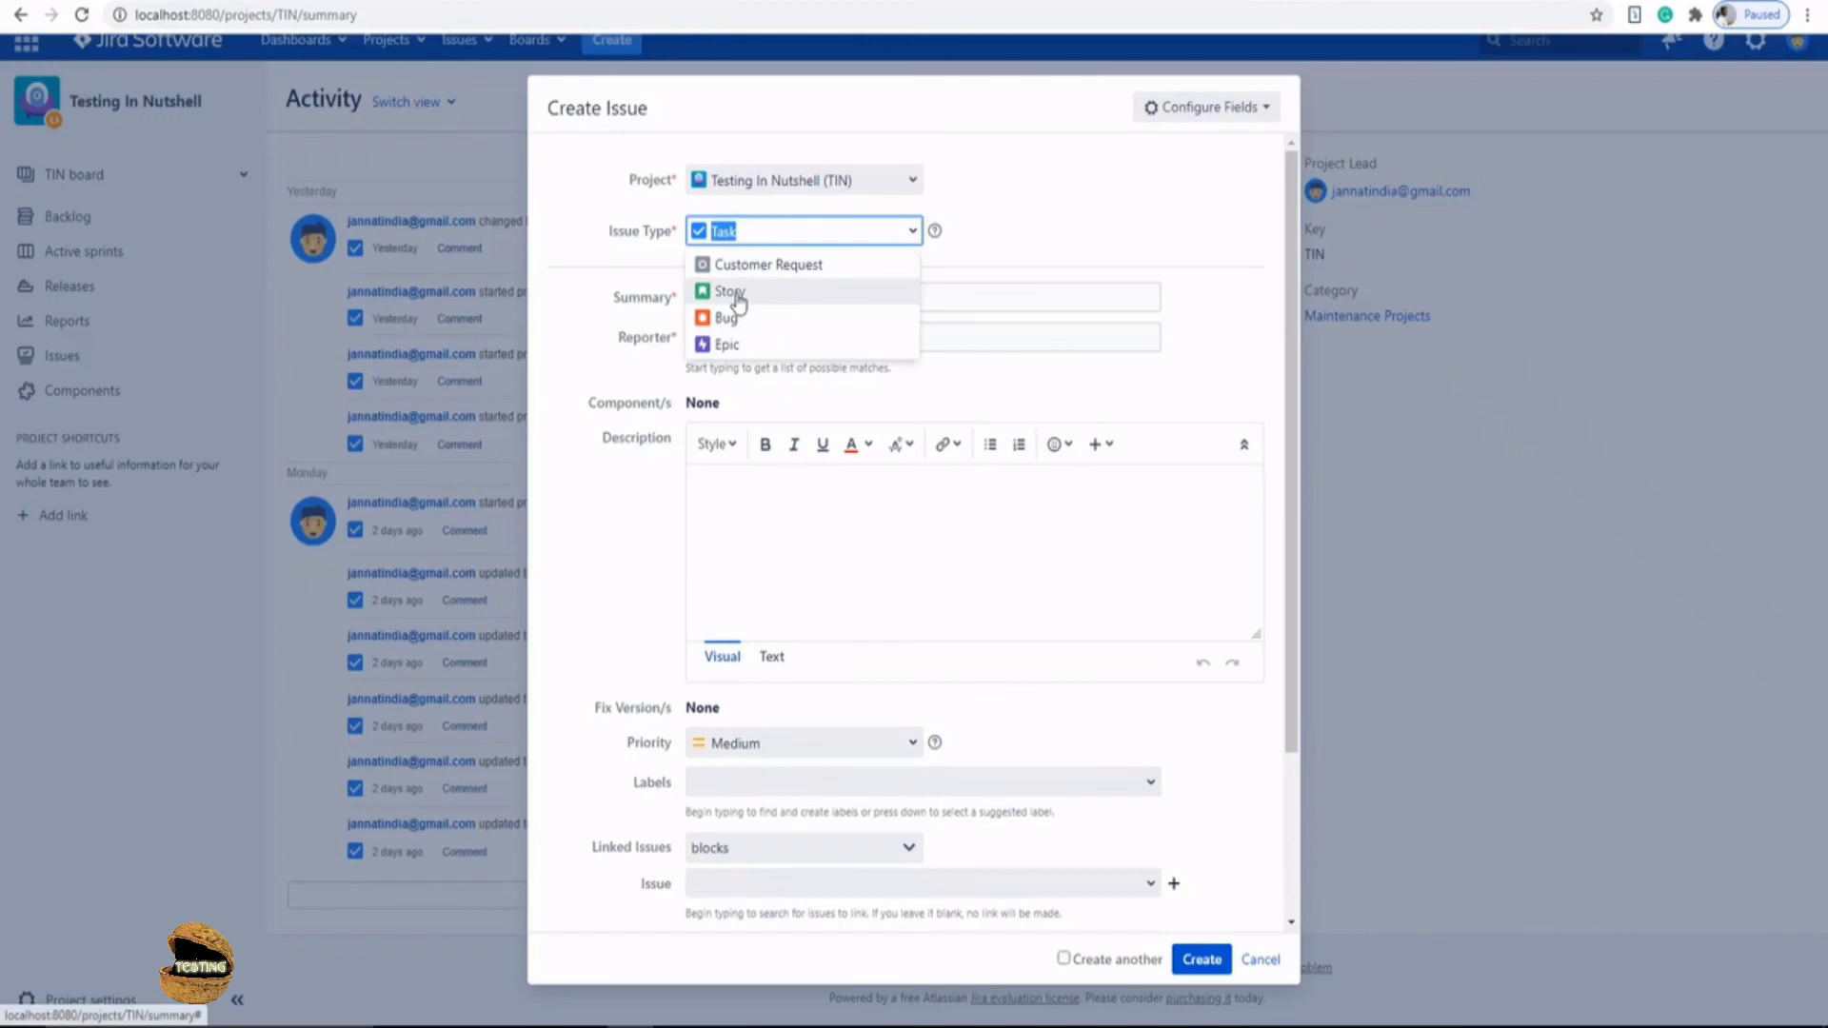
click(728, 289)
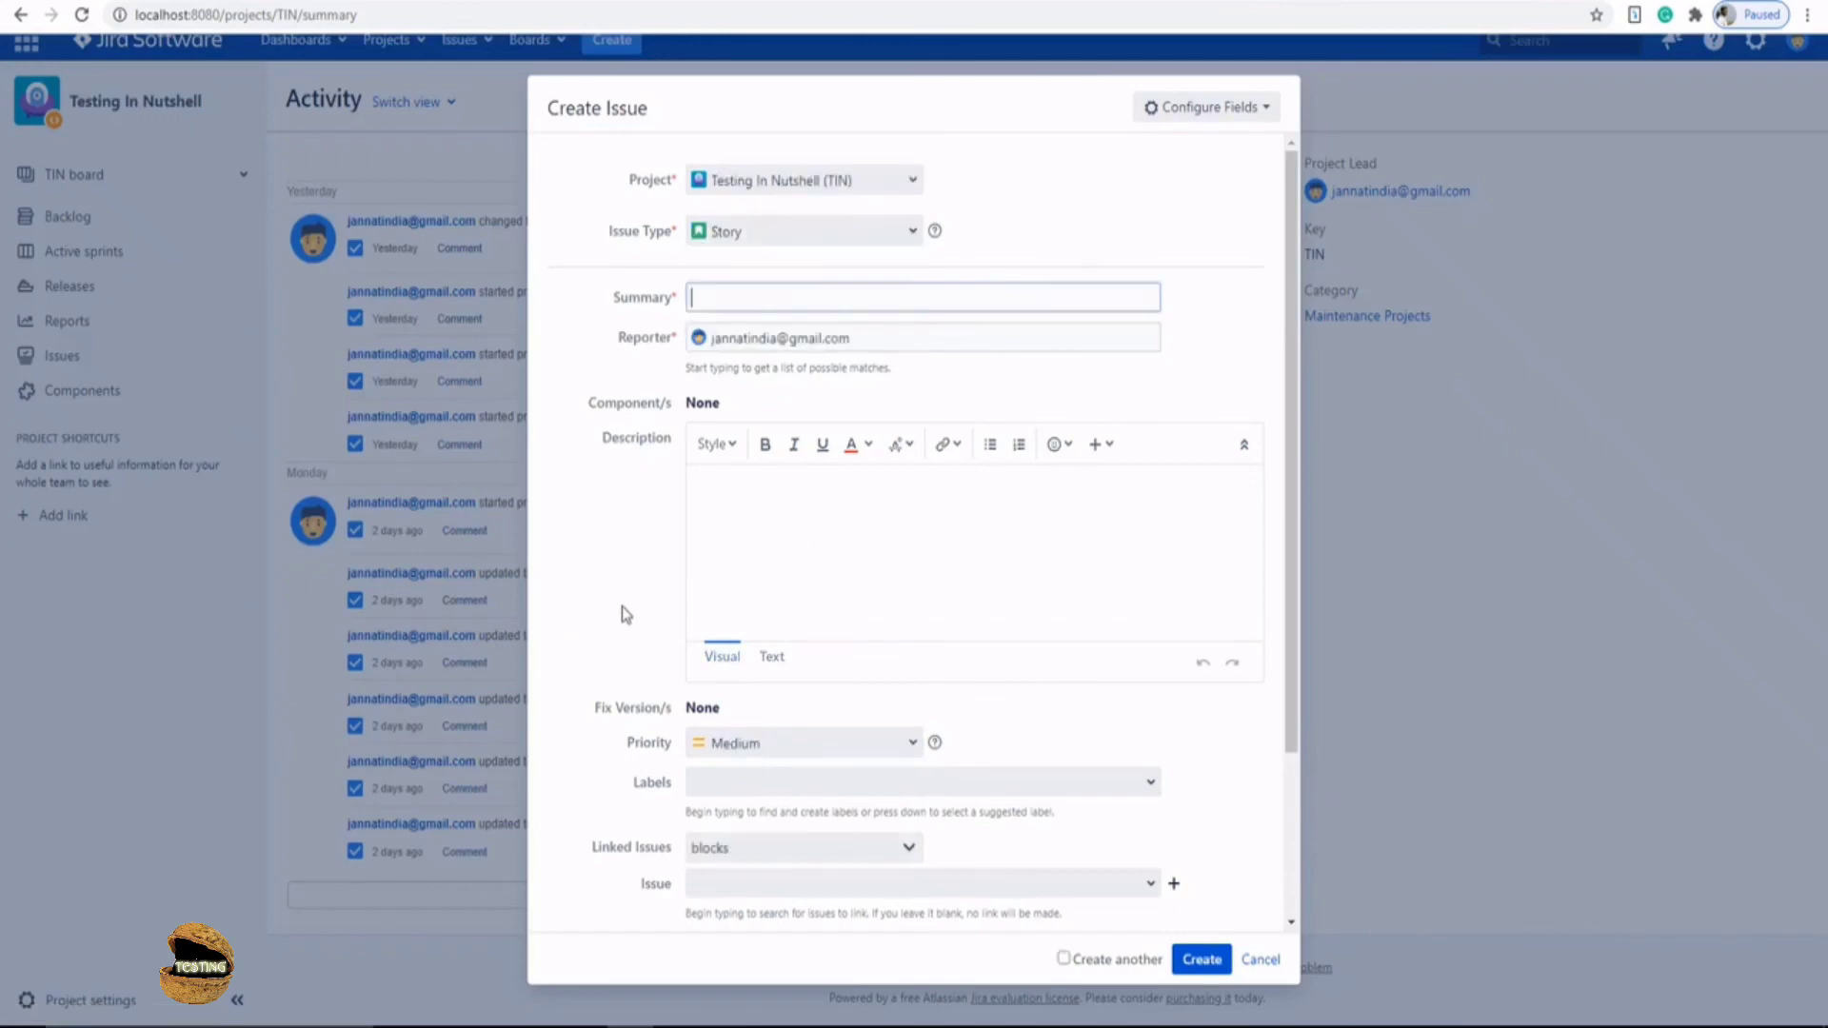
scroll(down, 3)
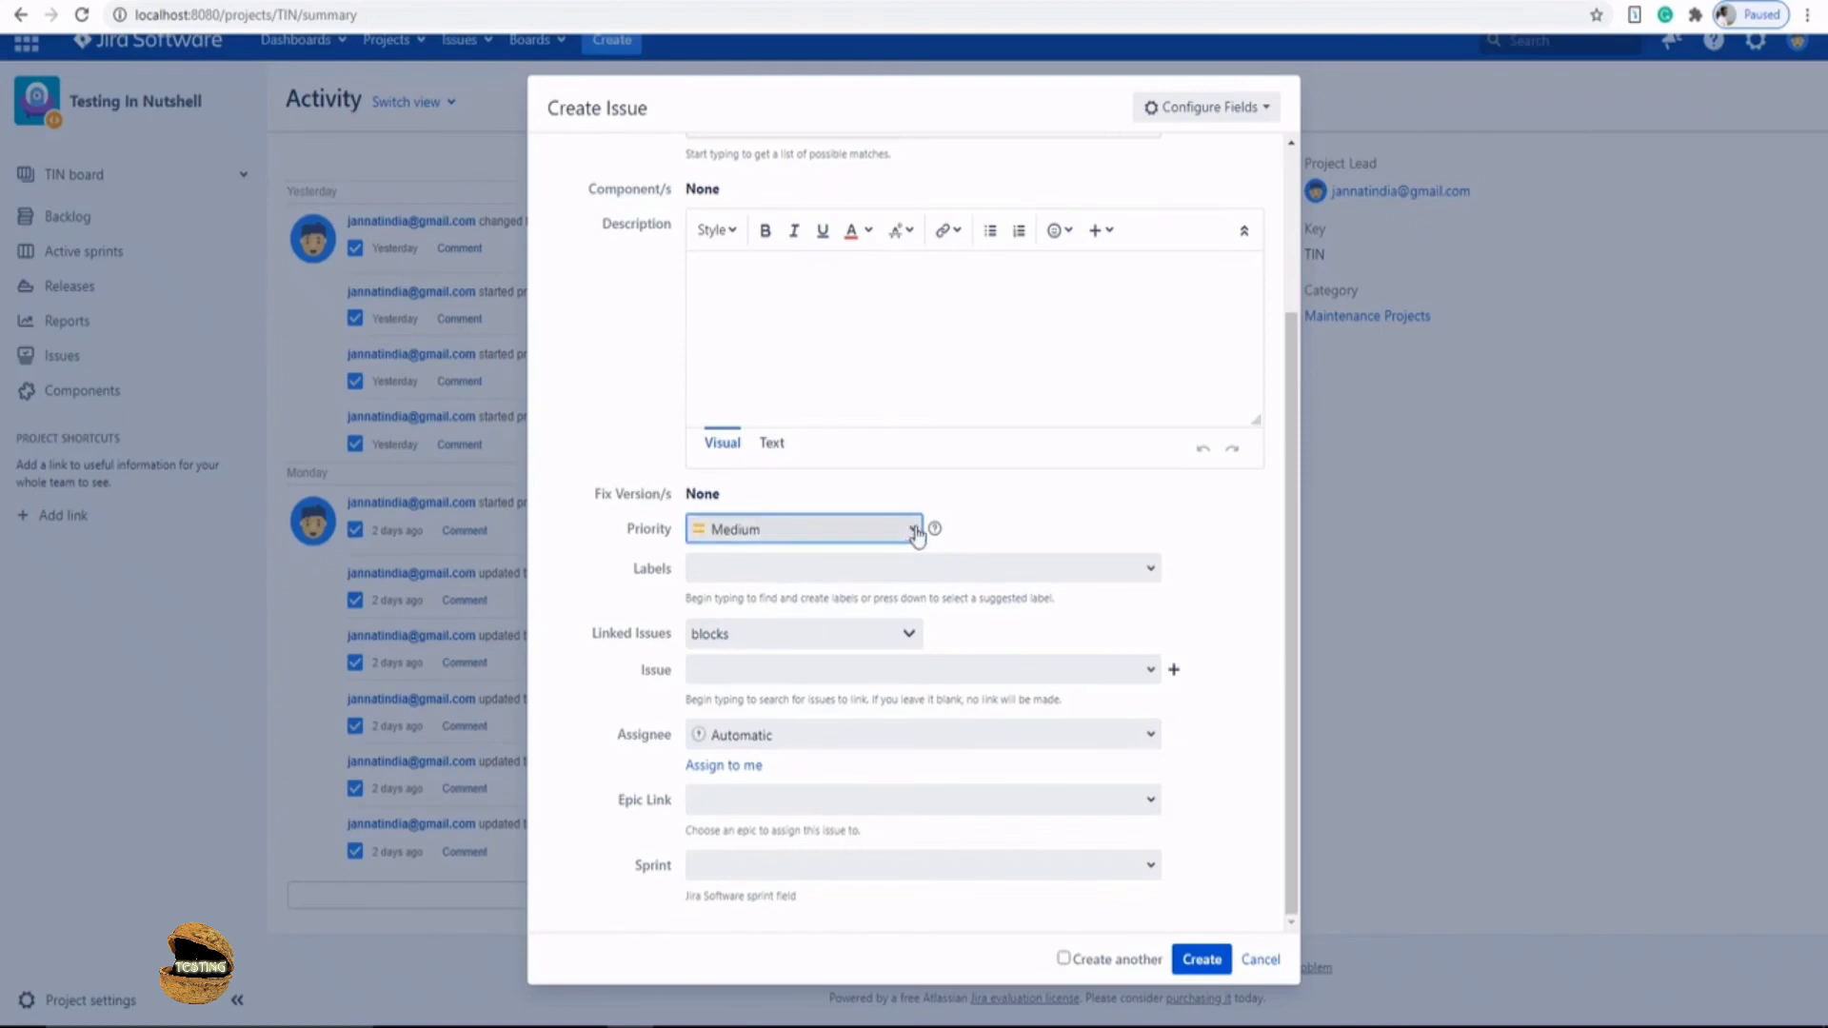
click(918, 530)
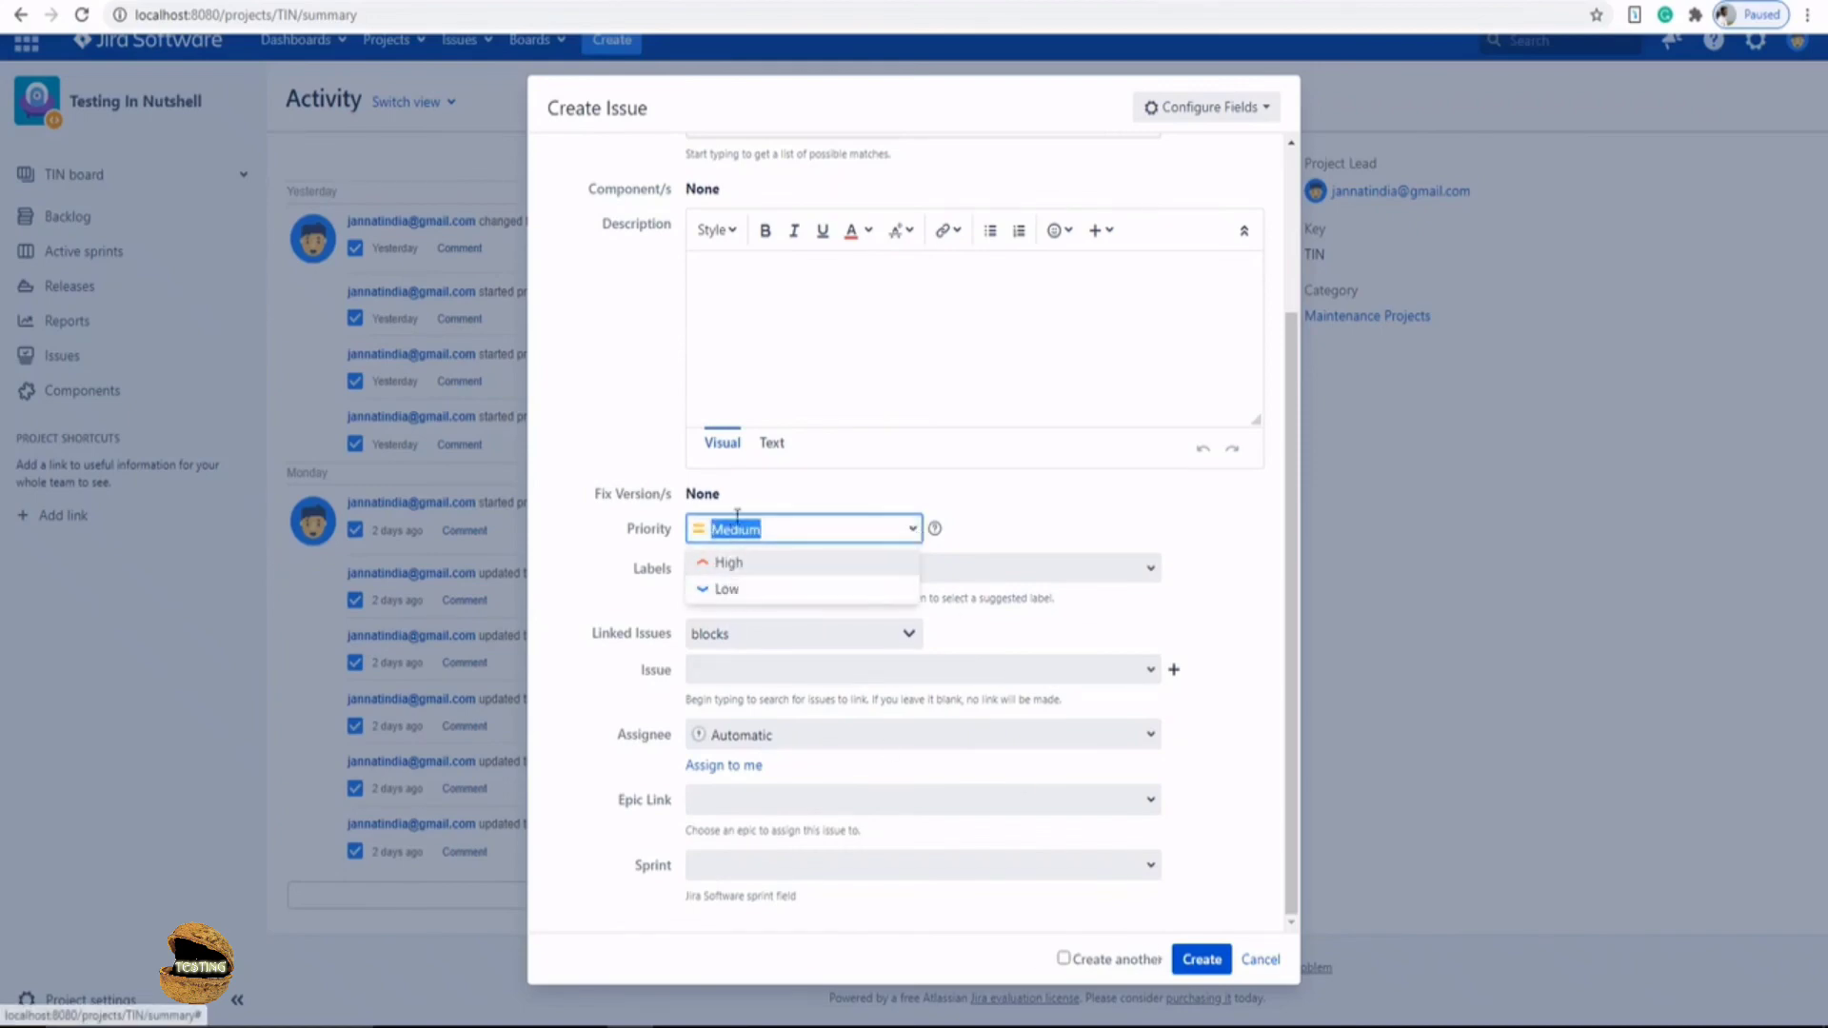
click(1202, 796)
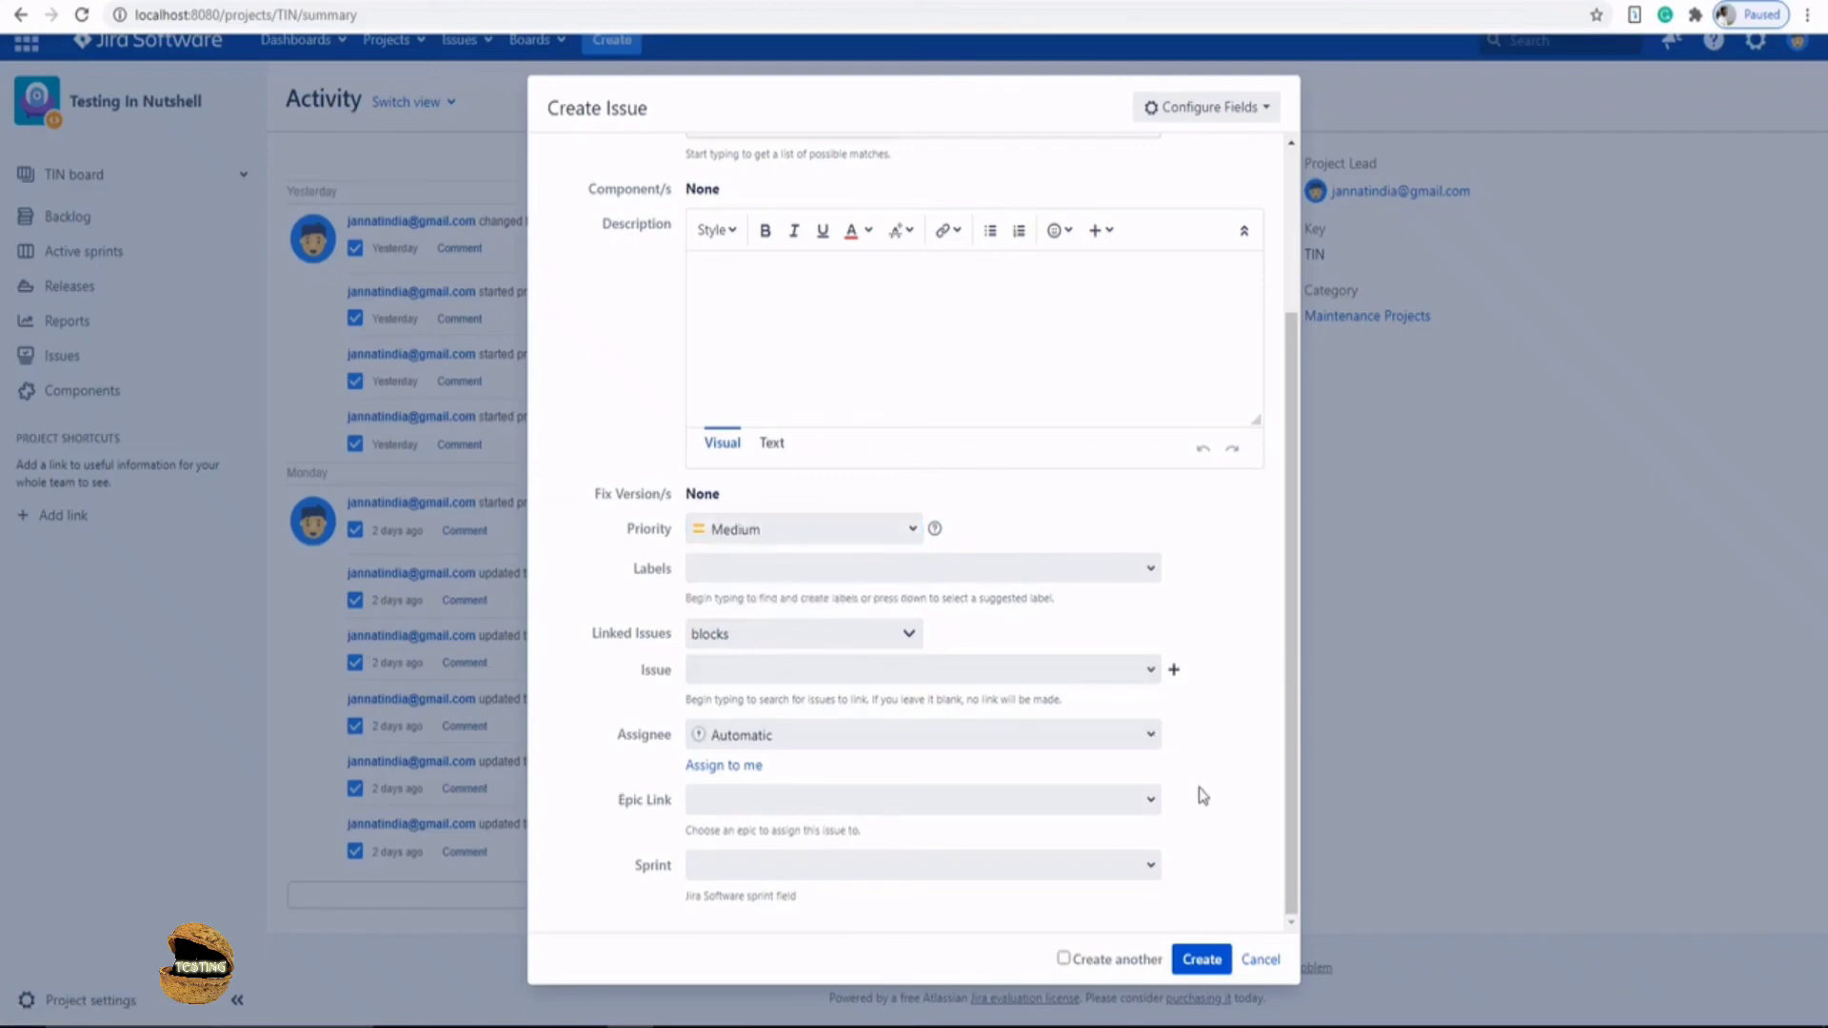
mouse_move(1156, 813)
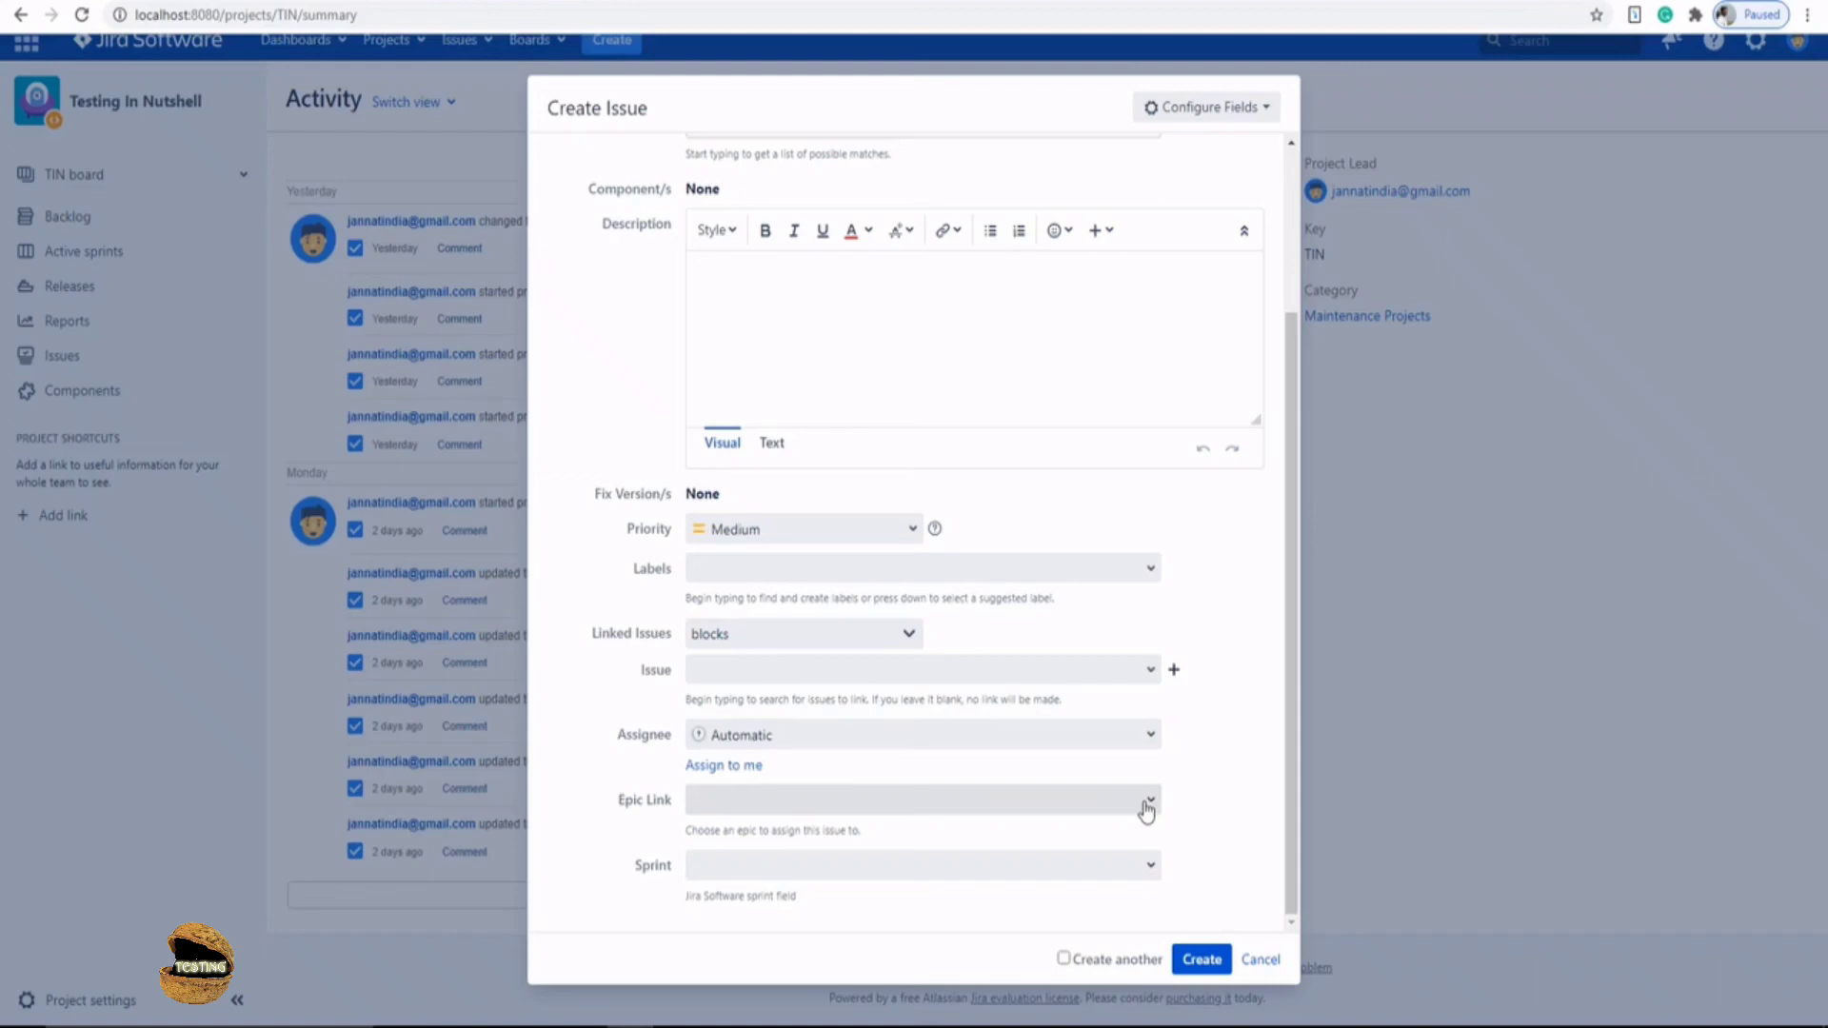
mouse_move(1253, 958)
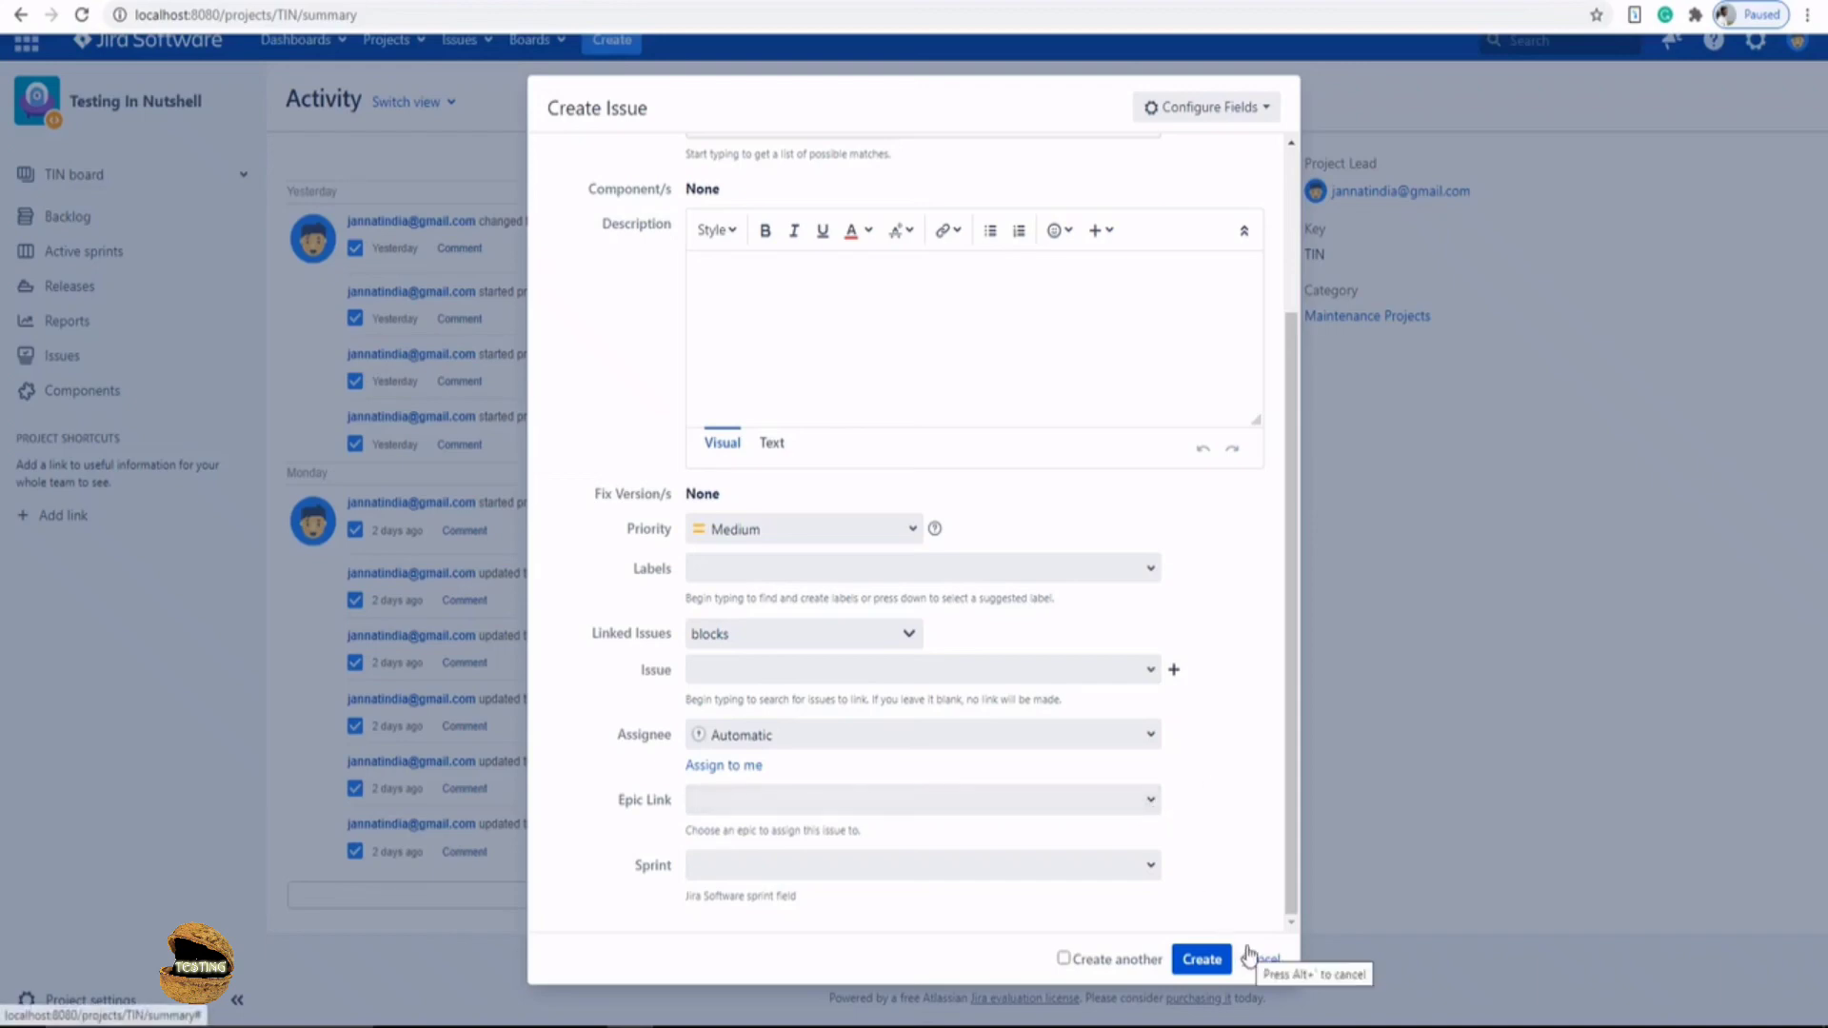
mouse_move(1453, 175)
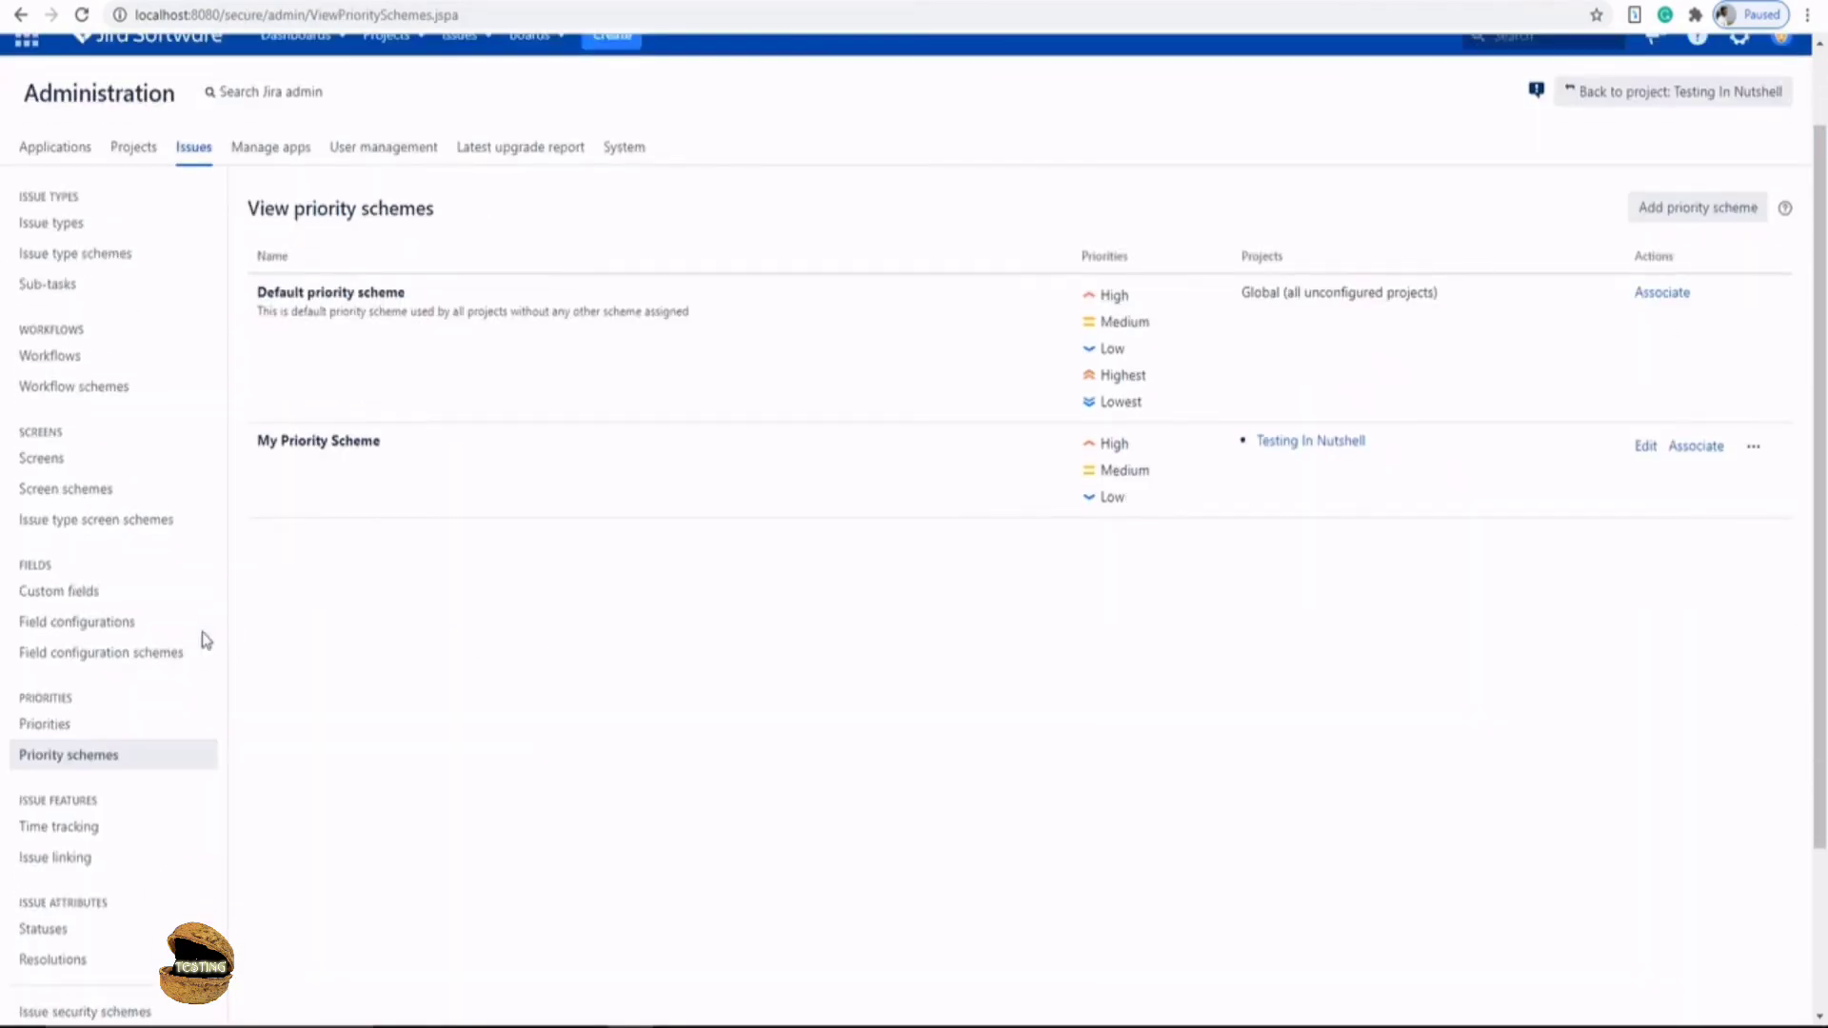
mouse_move(149, 755)
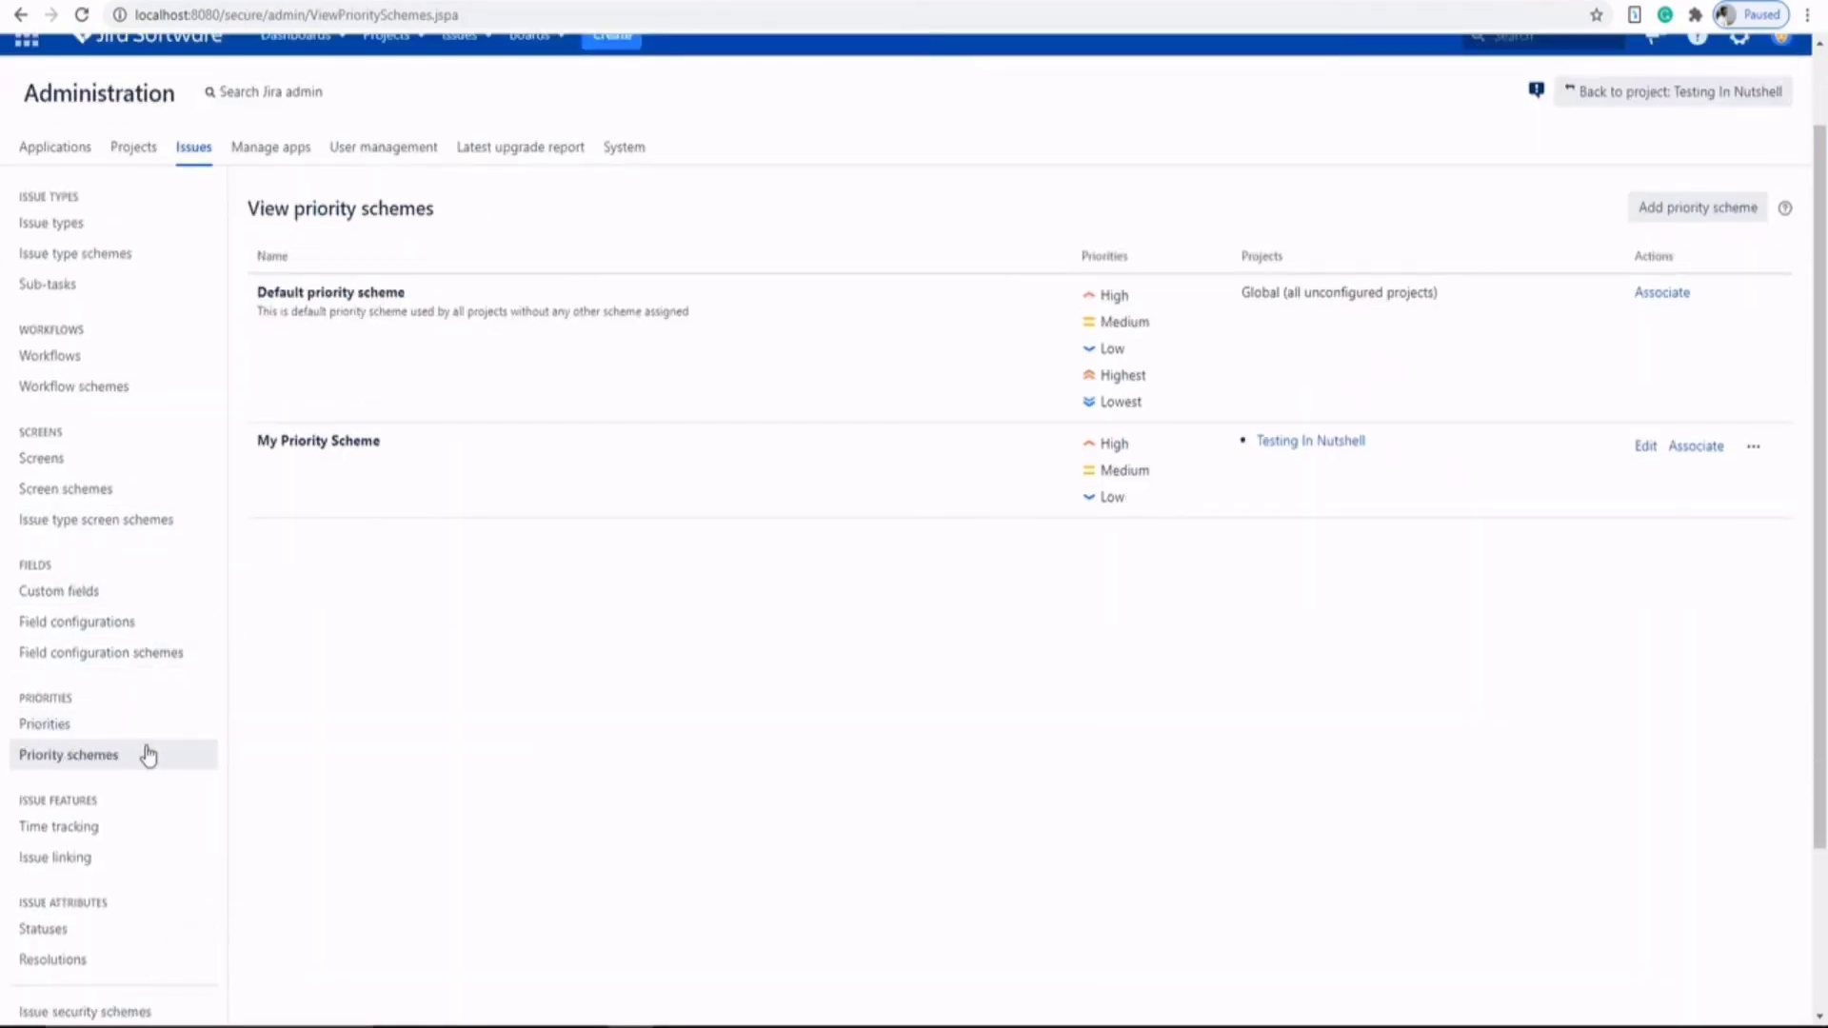